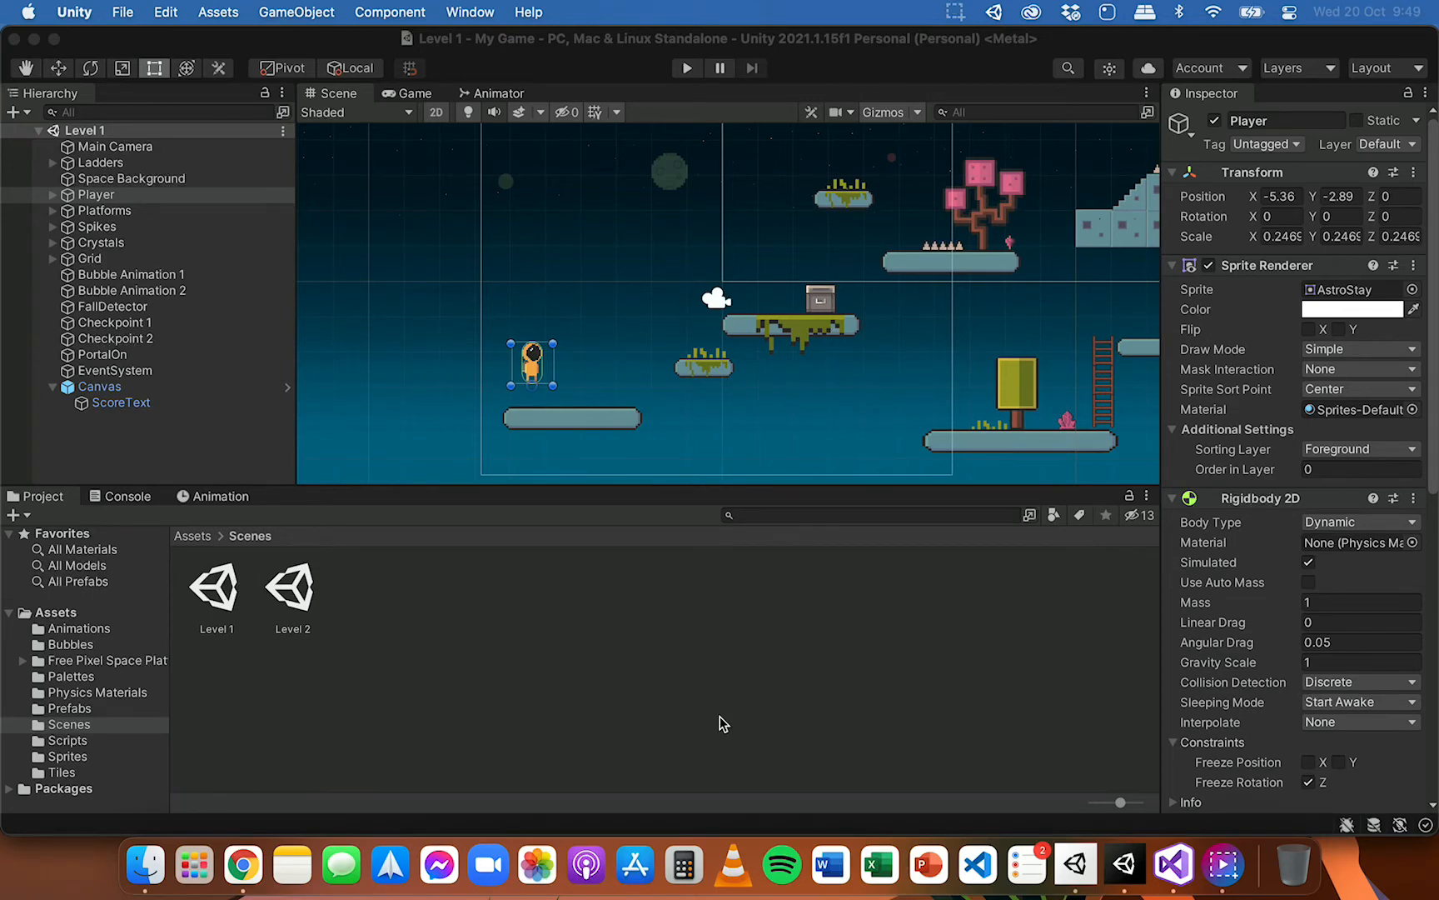
mouse_move(133, 447)
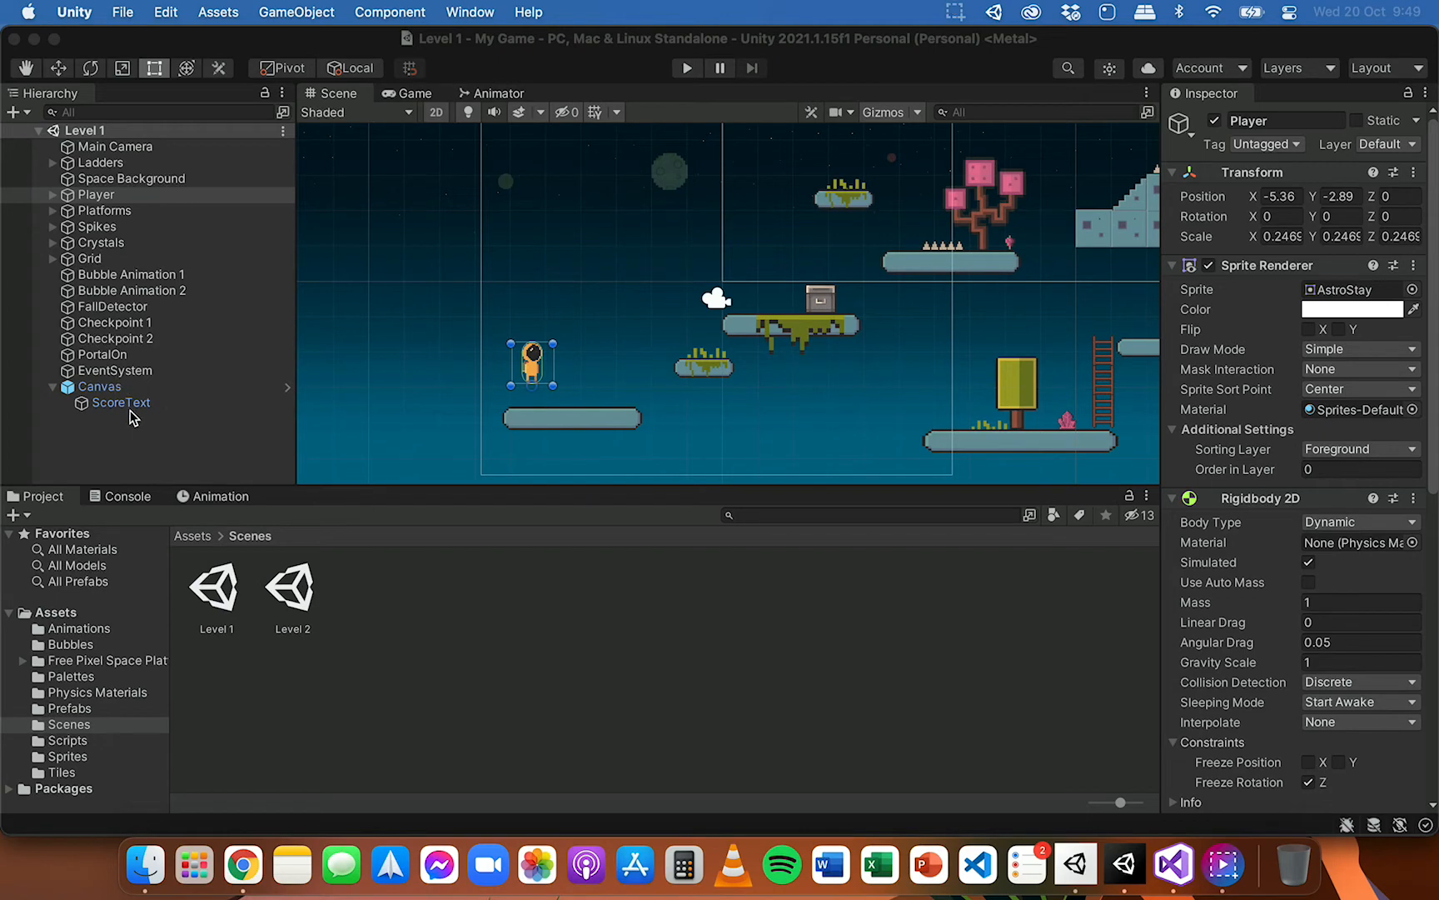
- Select the Canvas that holds the Score text
click(100, 387)
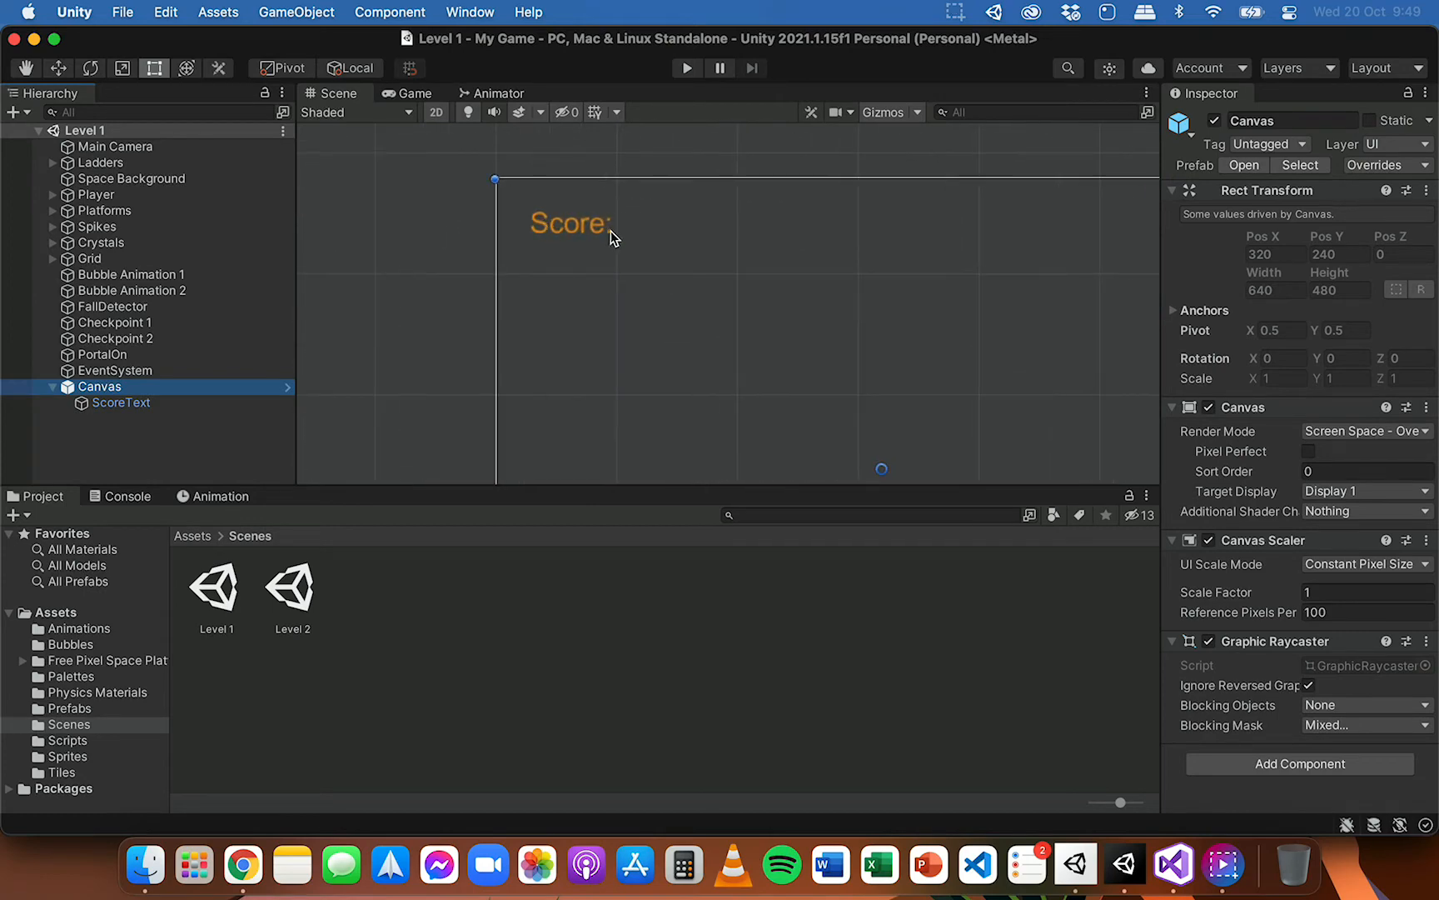
mouse_move(625, 240)
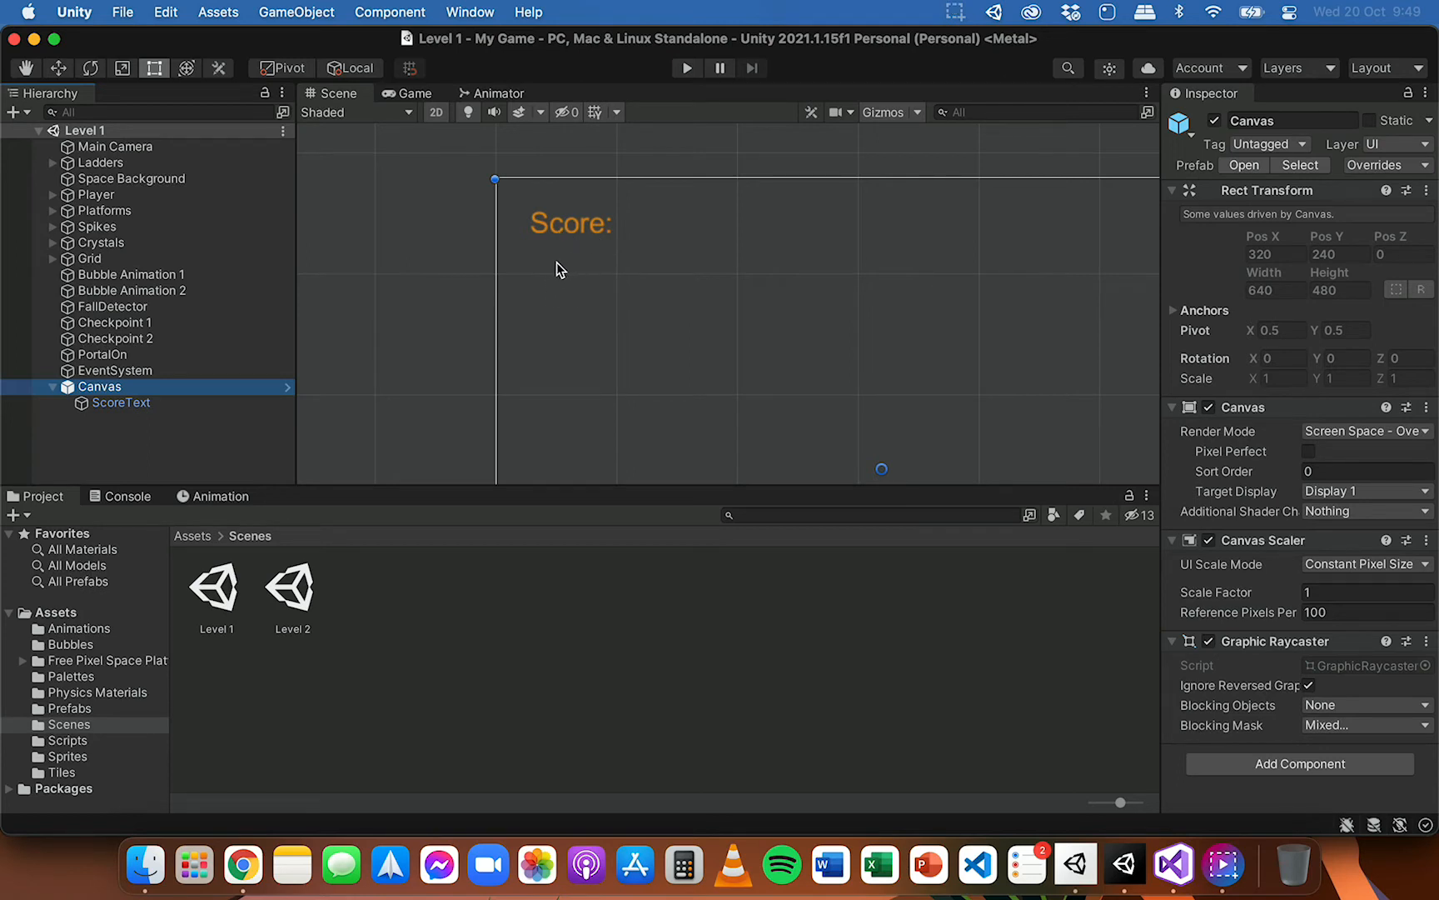
mouse_move(537, 290)
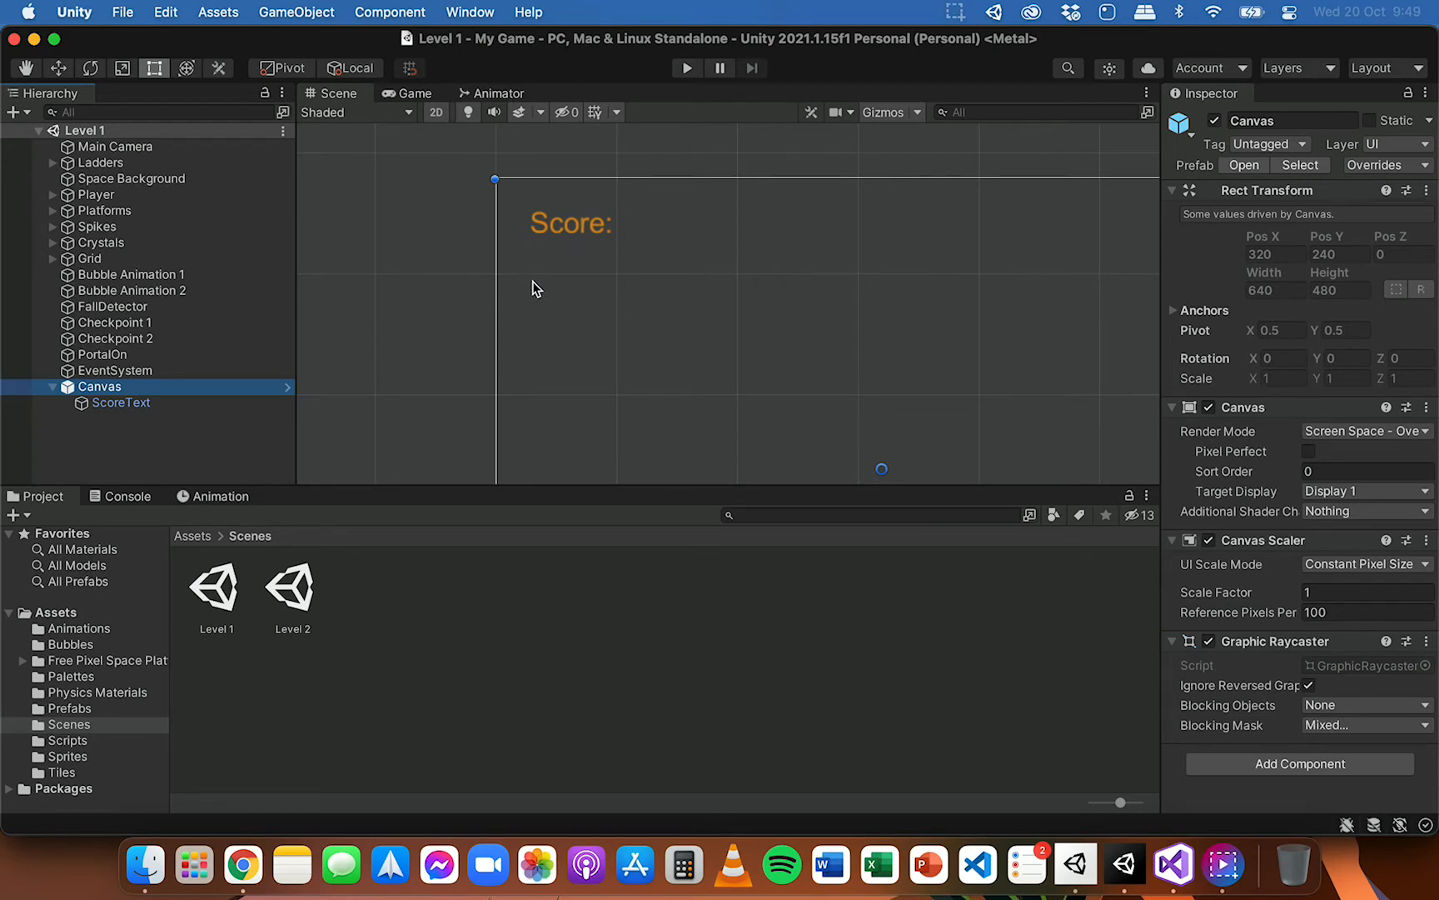
mouse_move(672, 263)
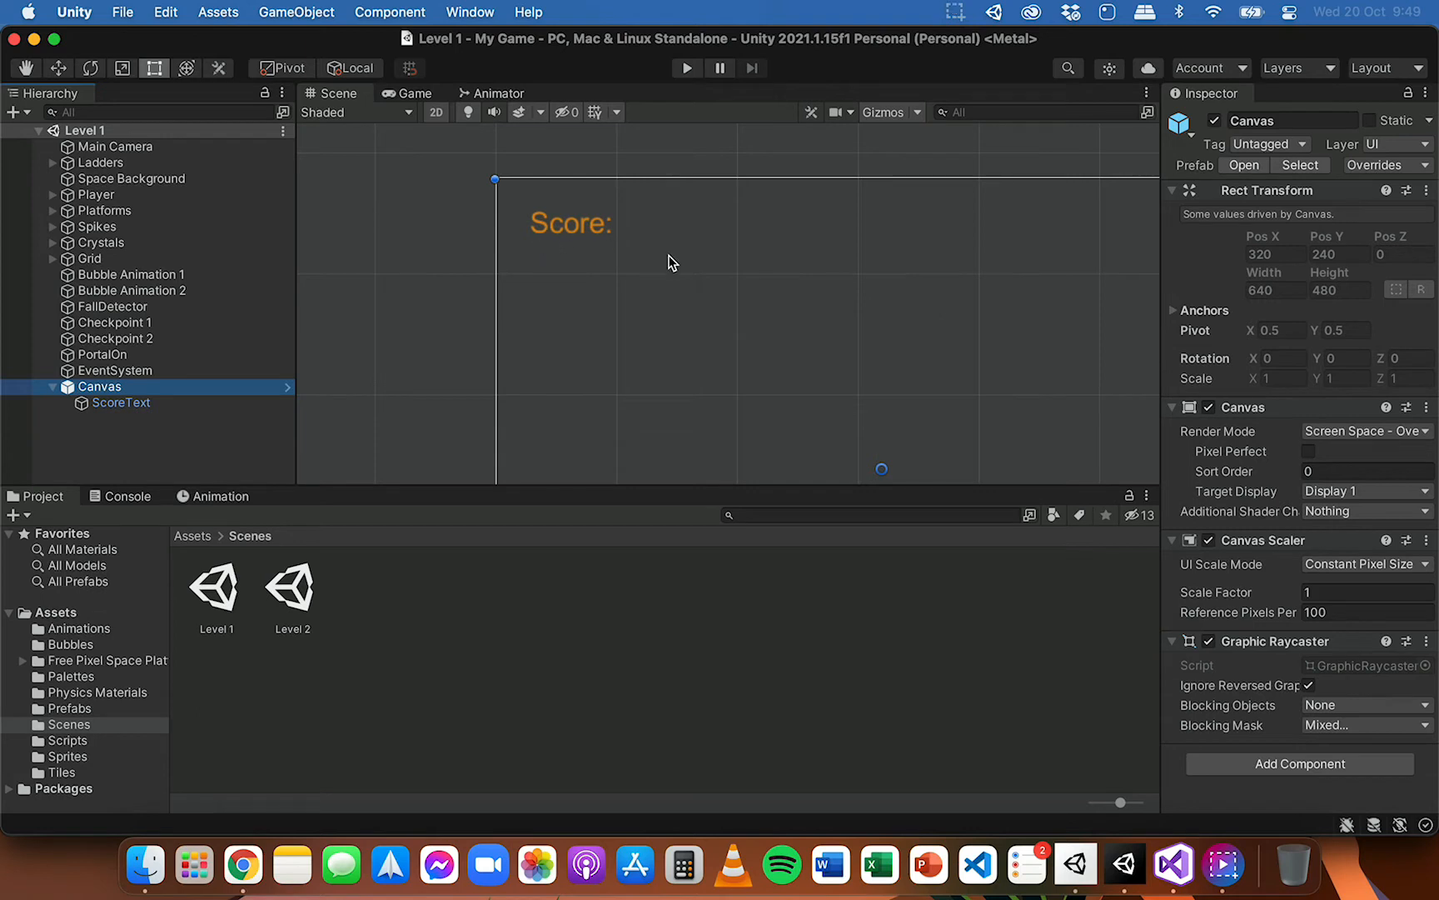
mouse_move(667, 281)
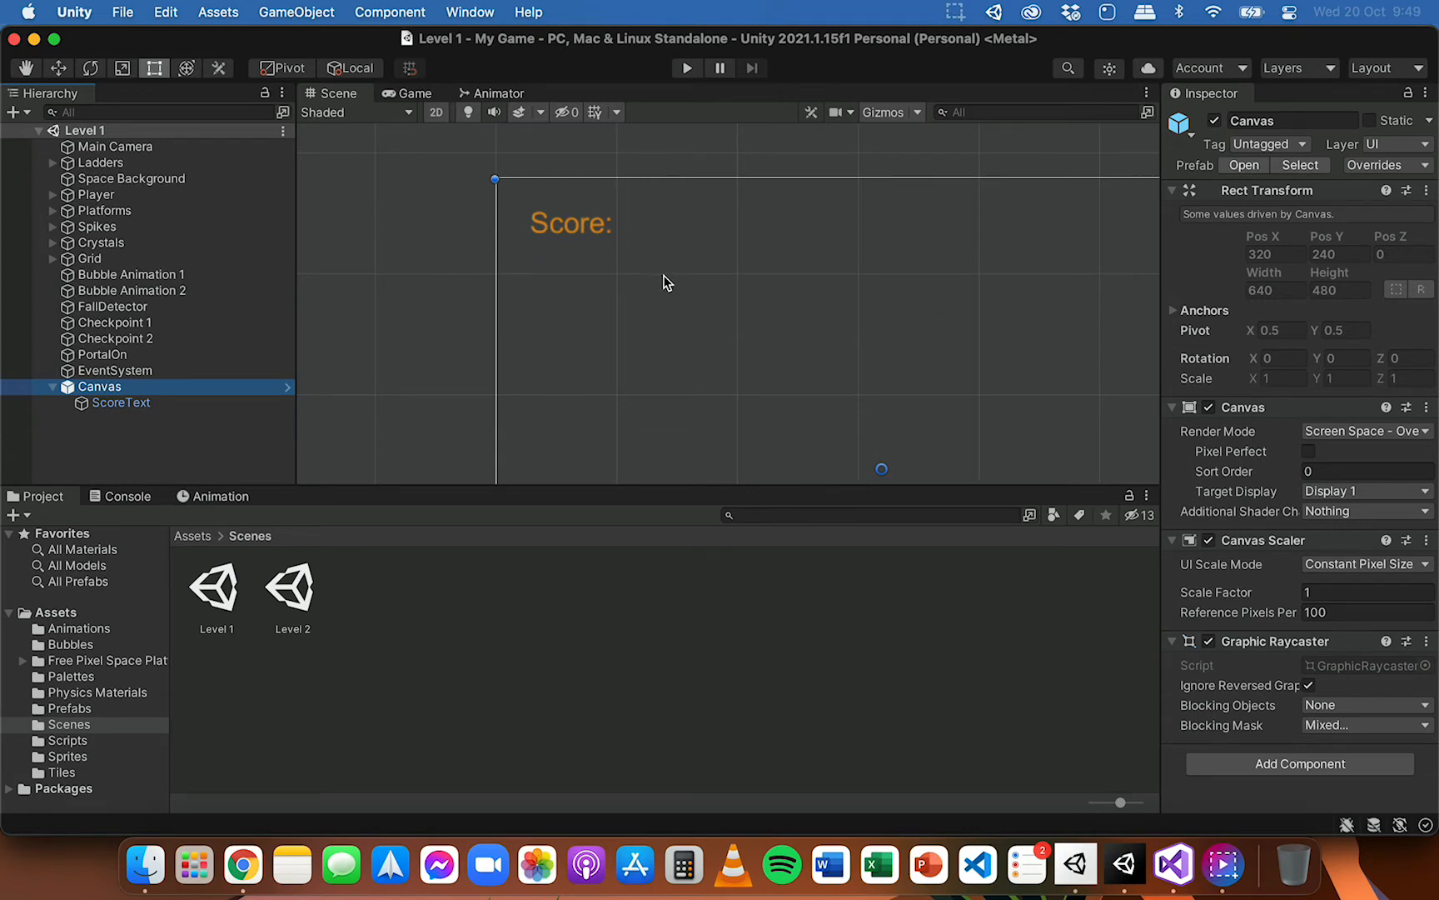
mouse_move(572, 254)
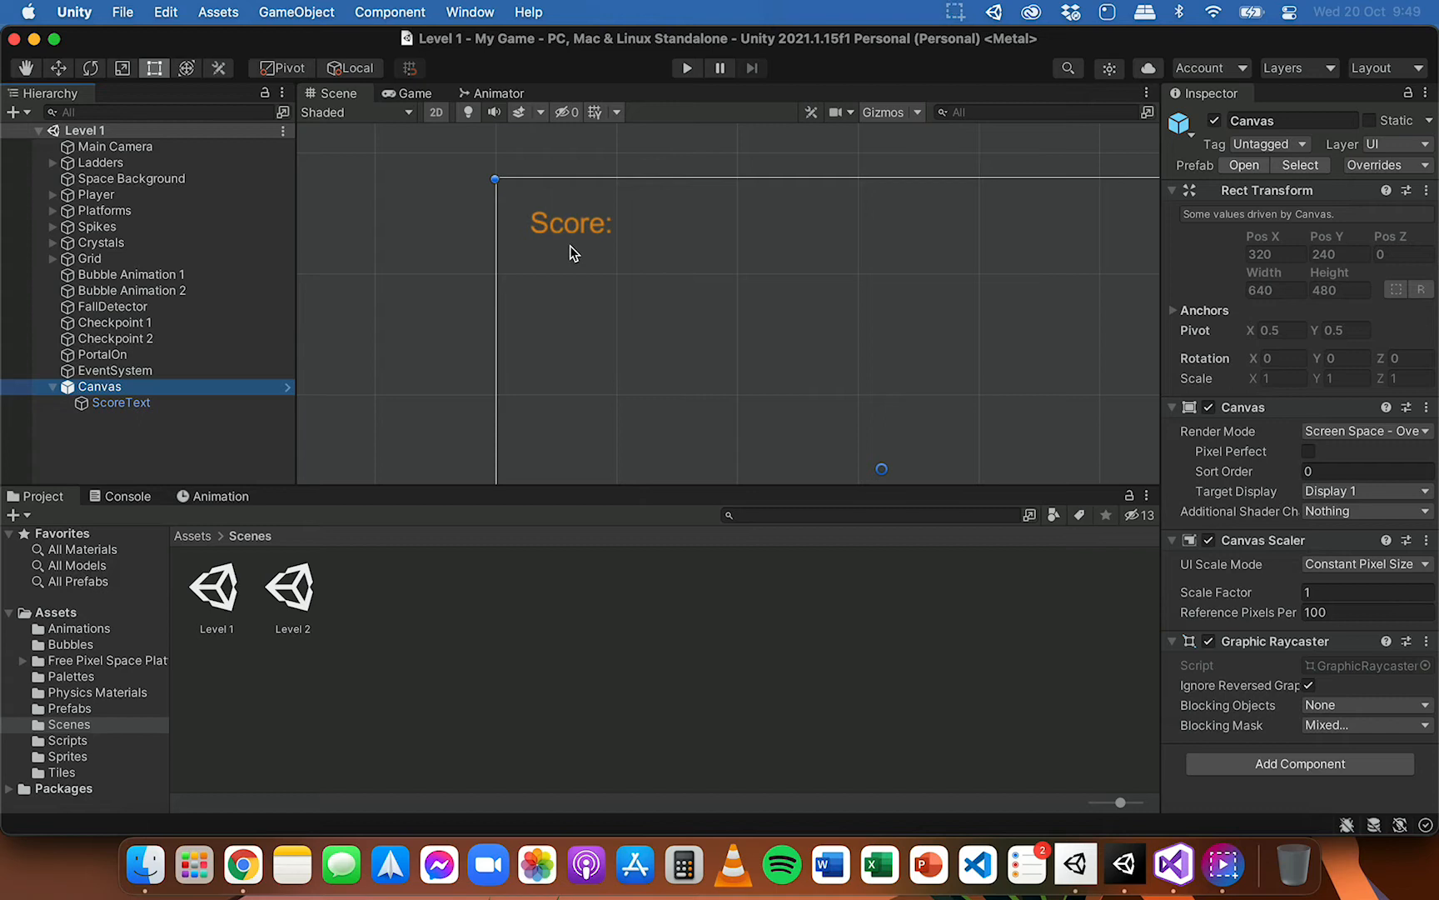
mouse_move(630, 244)
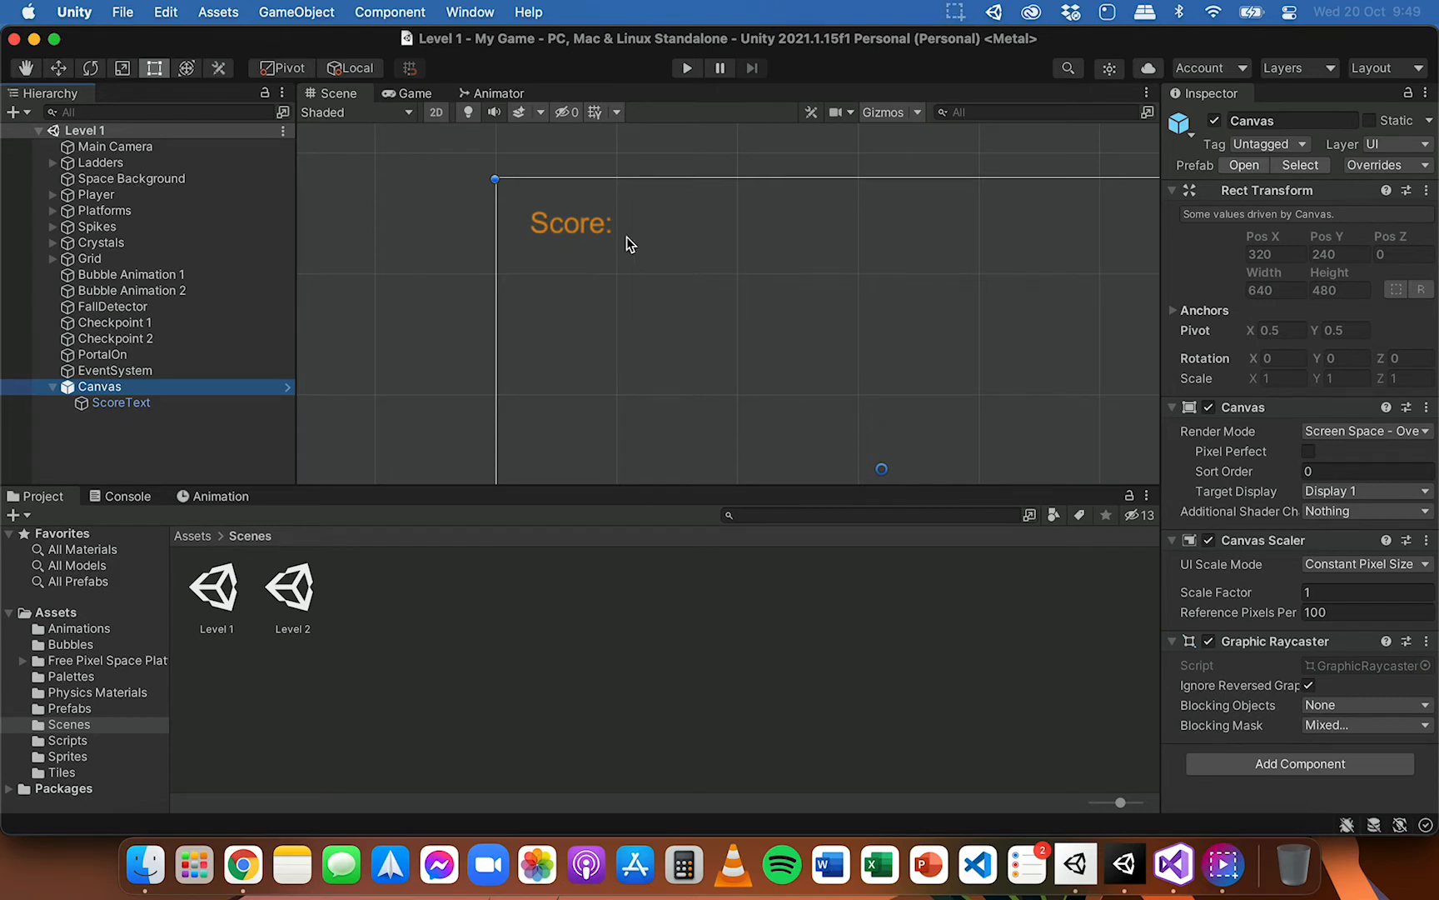
mouse_move(586, 274)
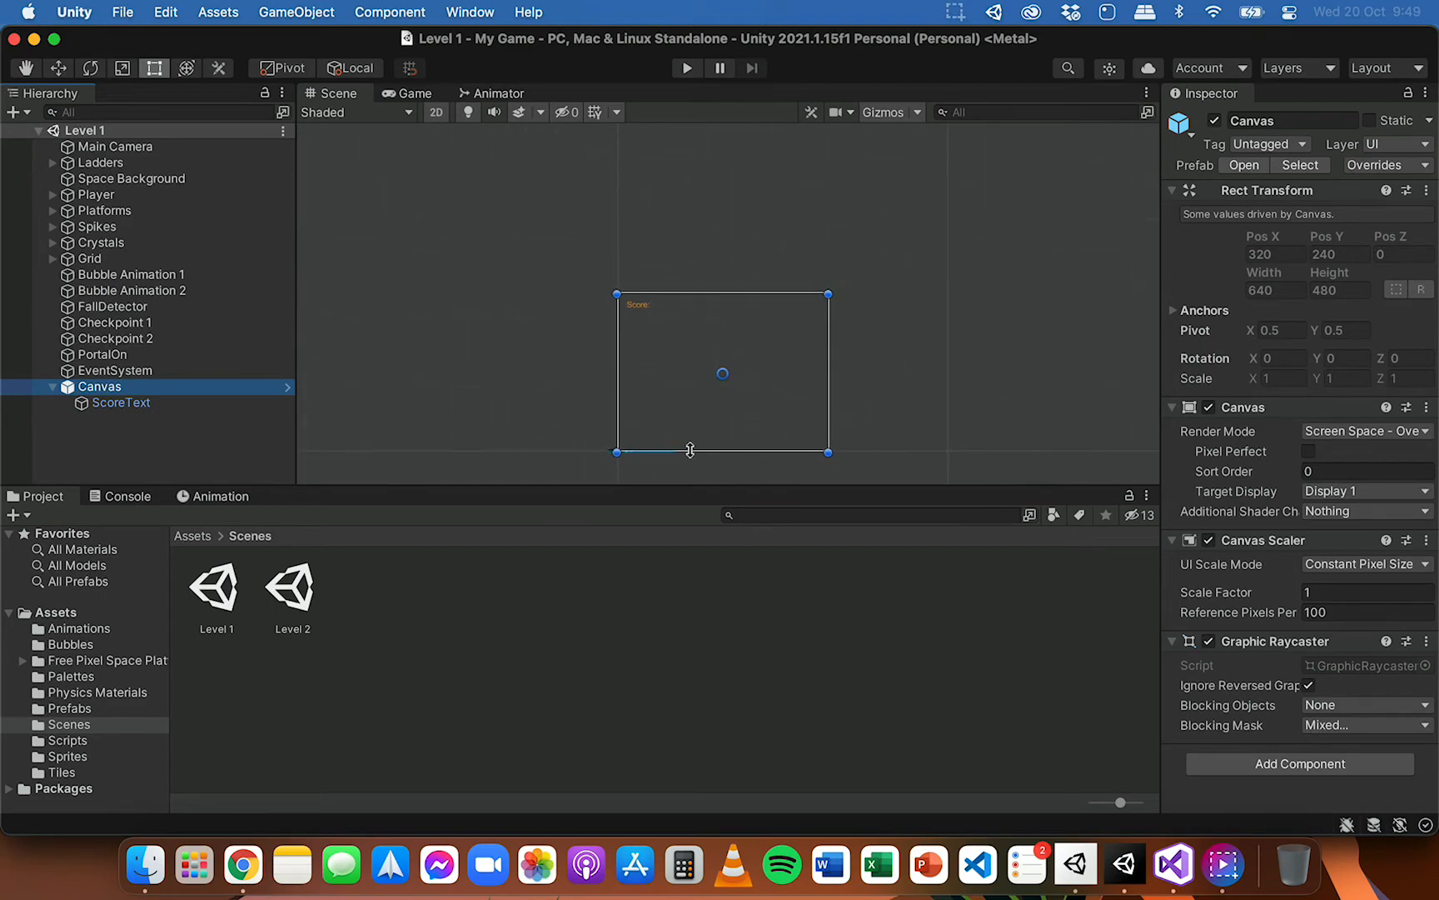
mouse_move(148, 203)
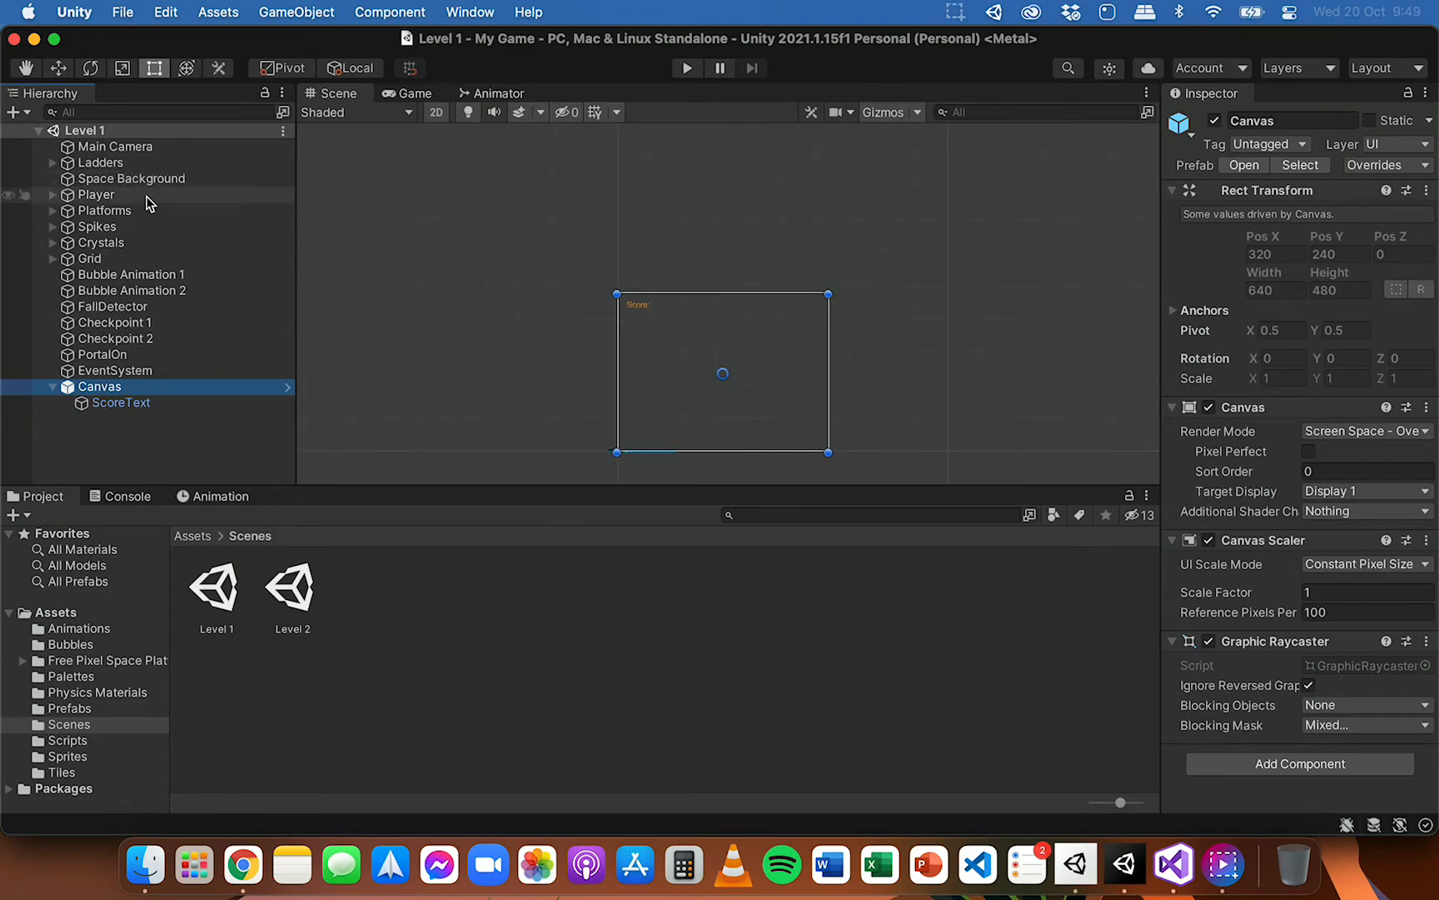
- Select the Player, then pan and zoom the level to the spiked platform
click(94, 195)
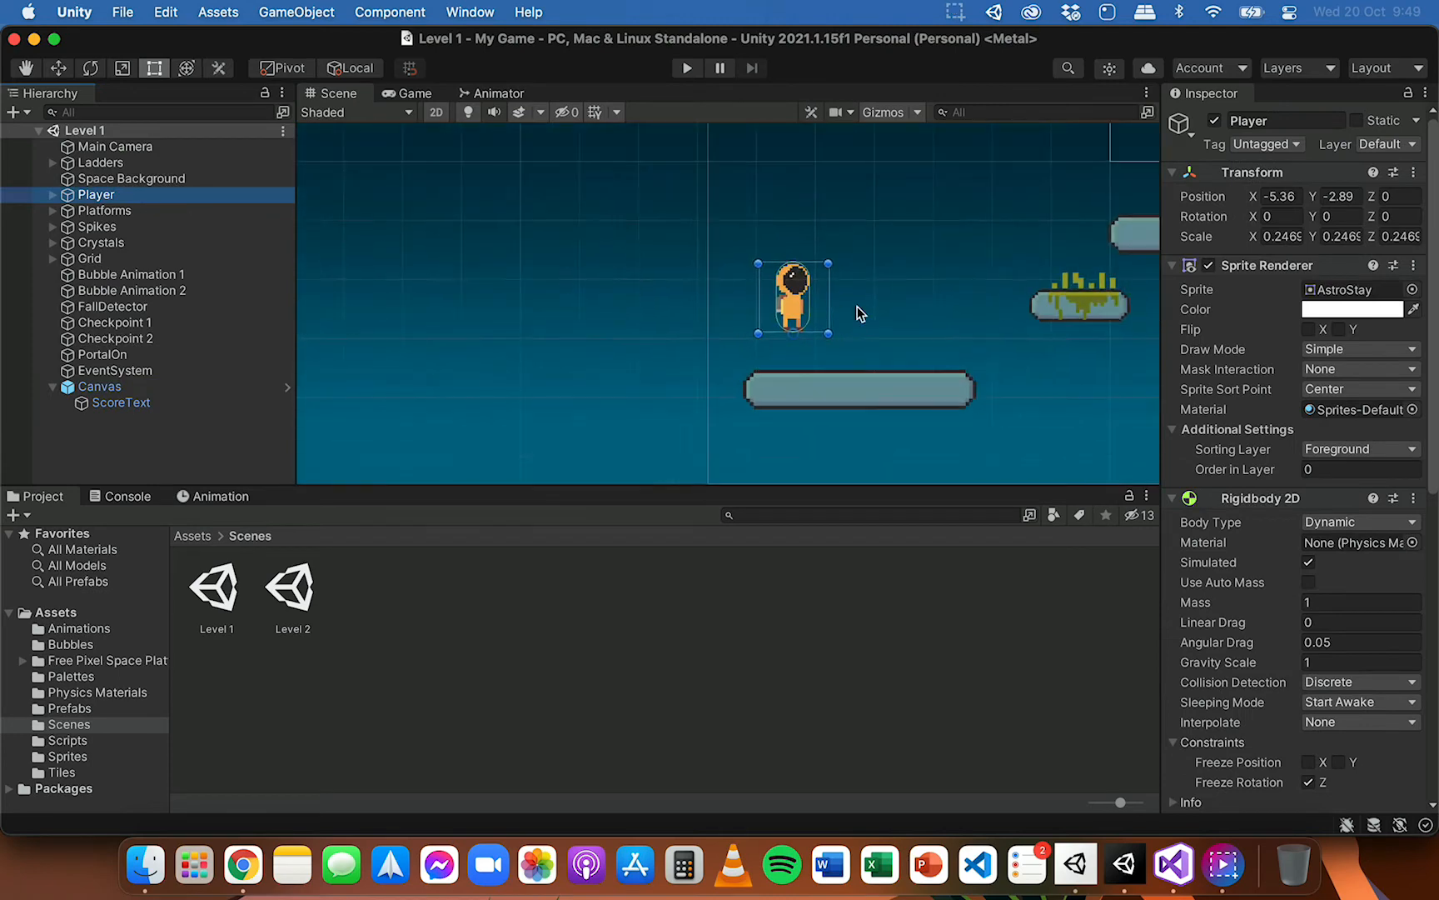
drag(858, 311, 752, 370)
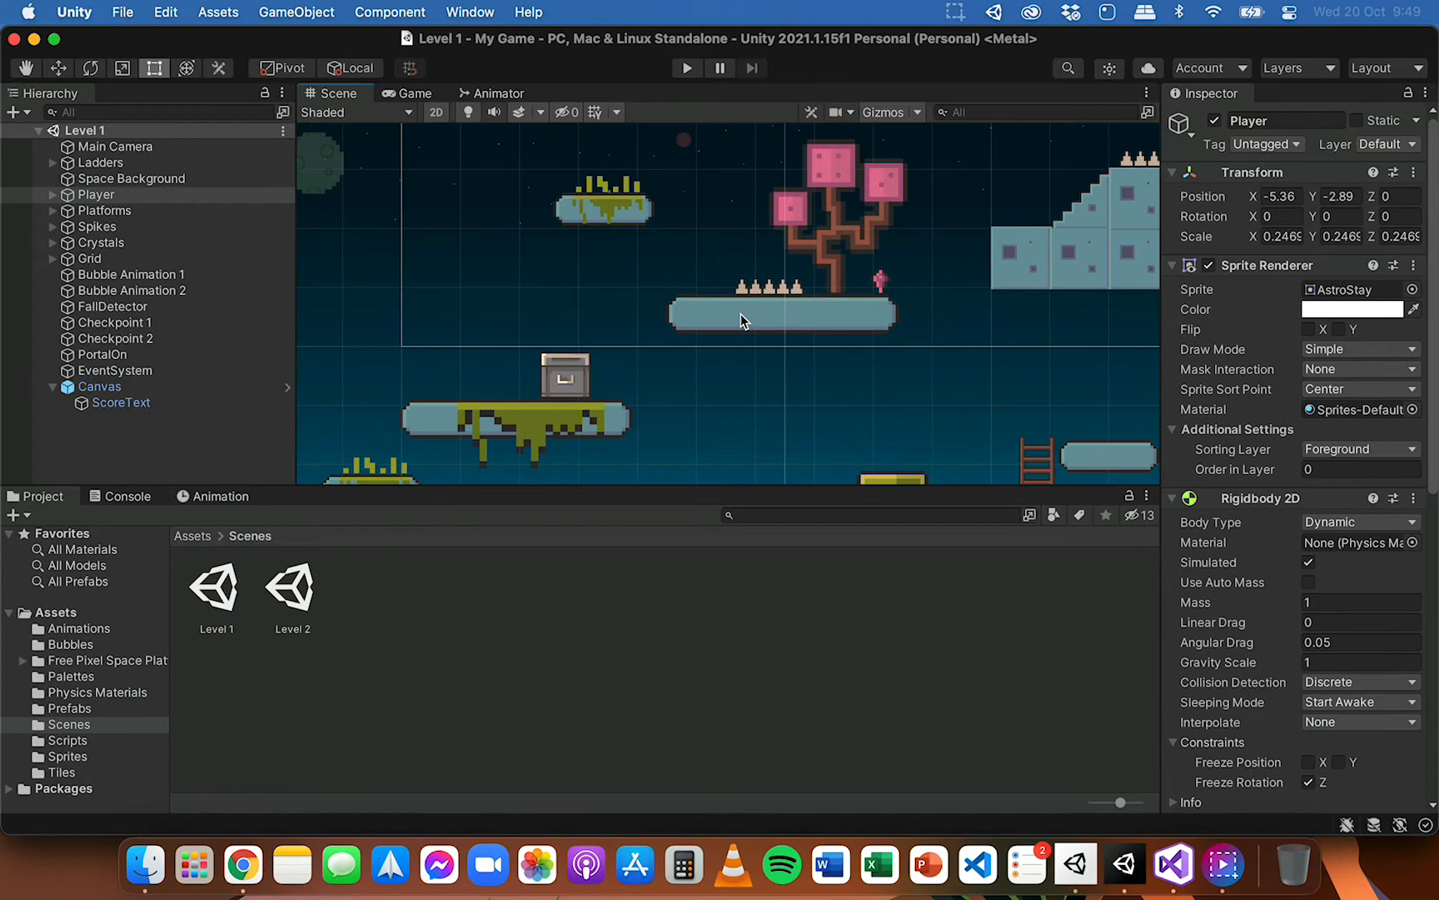
mouse_move(774, 298)
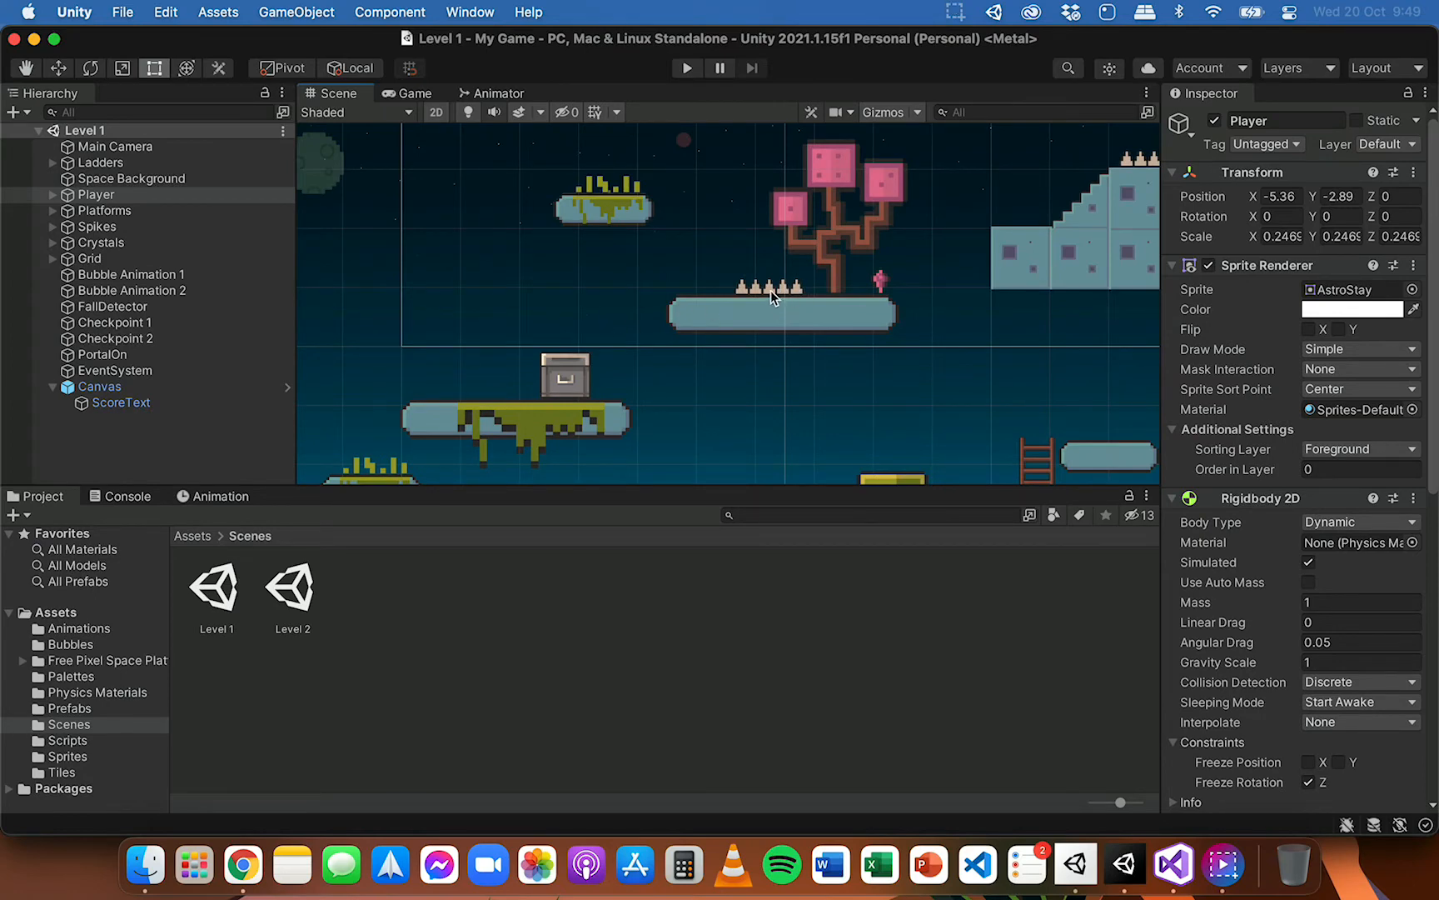
mouse_move(792, 297)
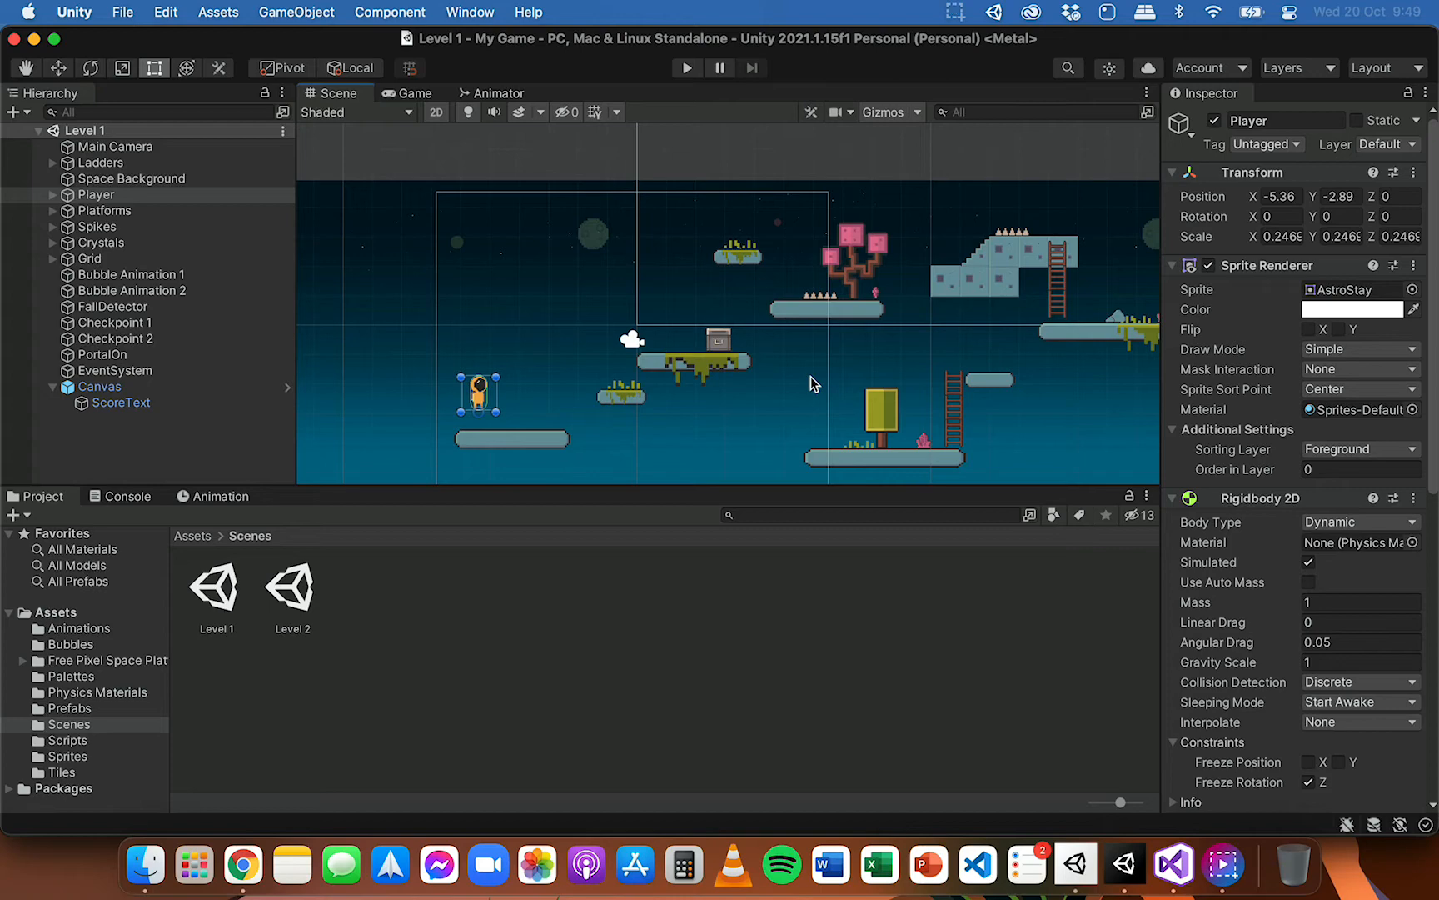
mouse_move(843, 358)
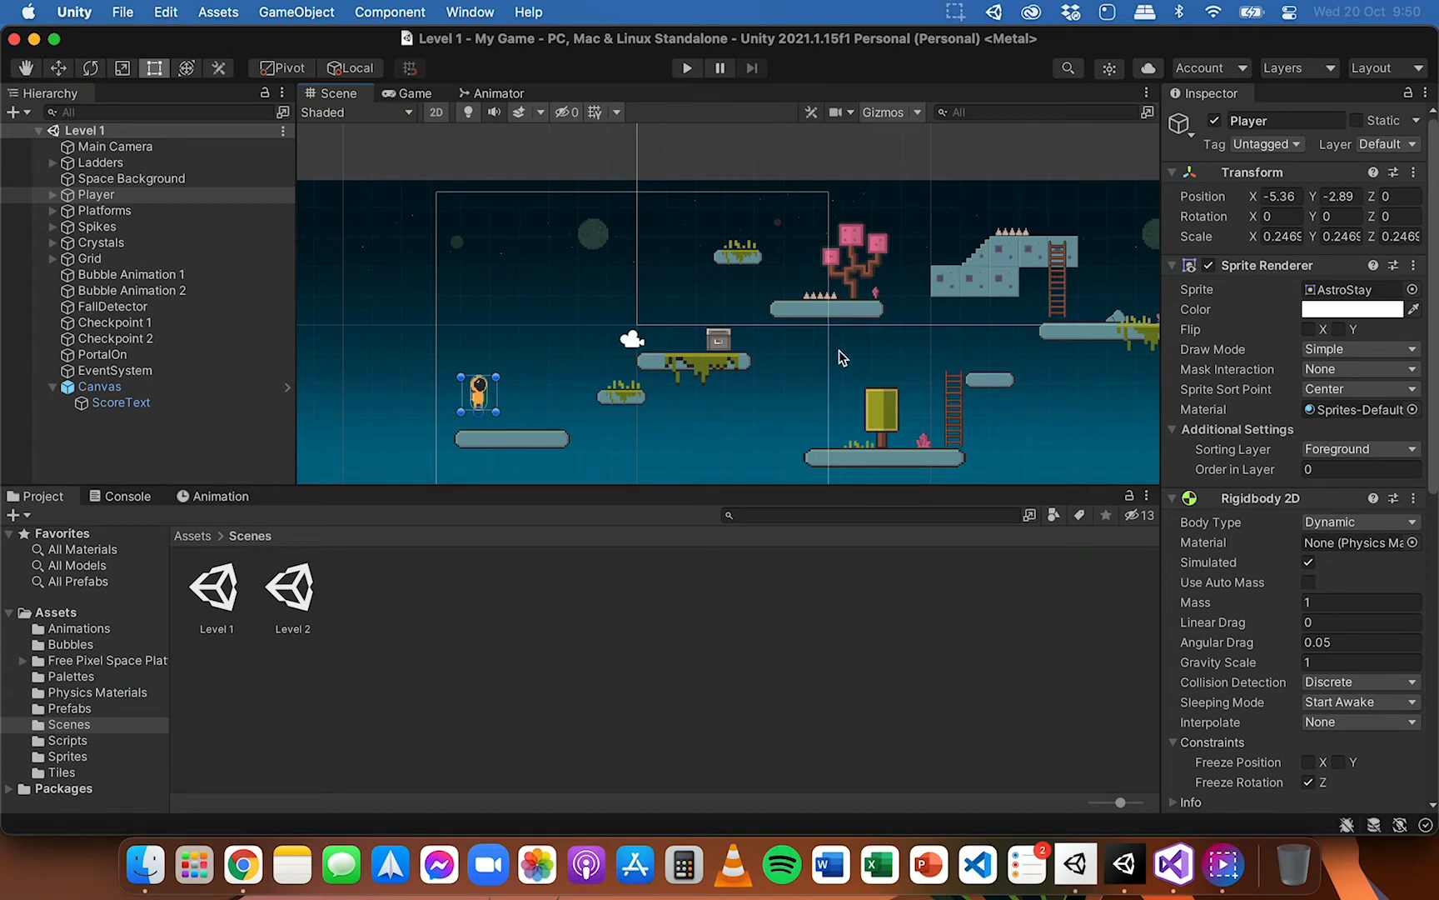
drag(843, 357, 623, 323)
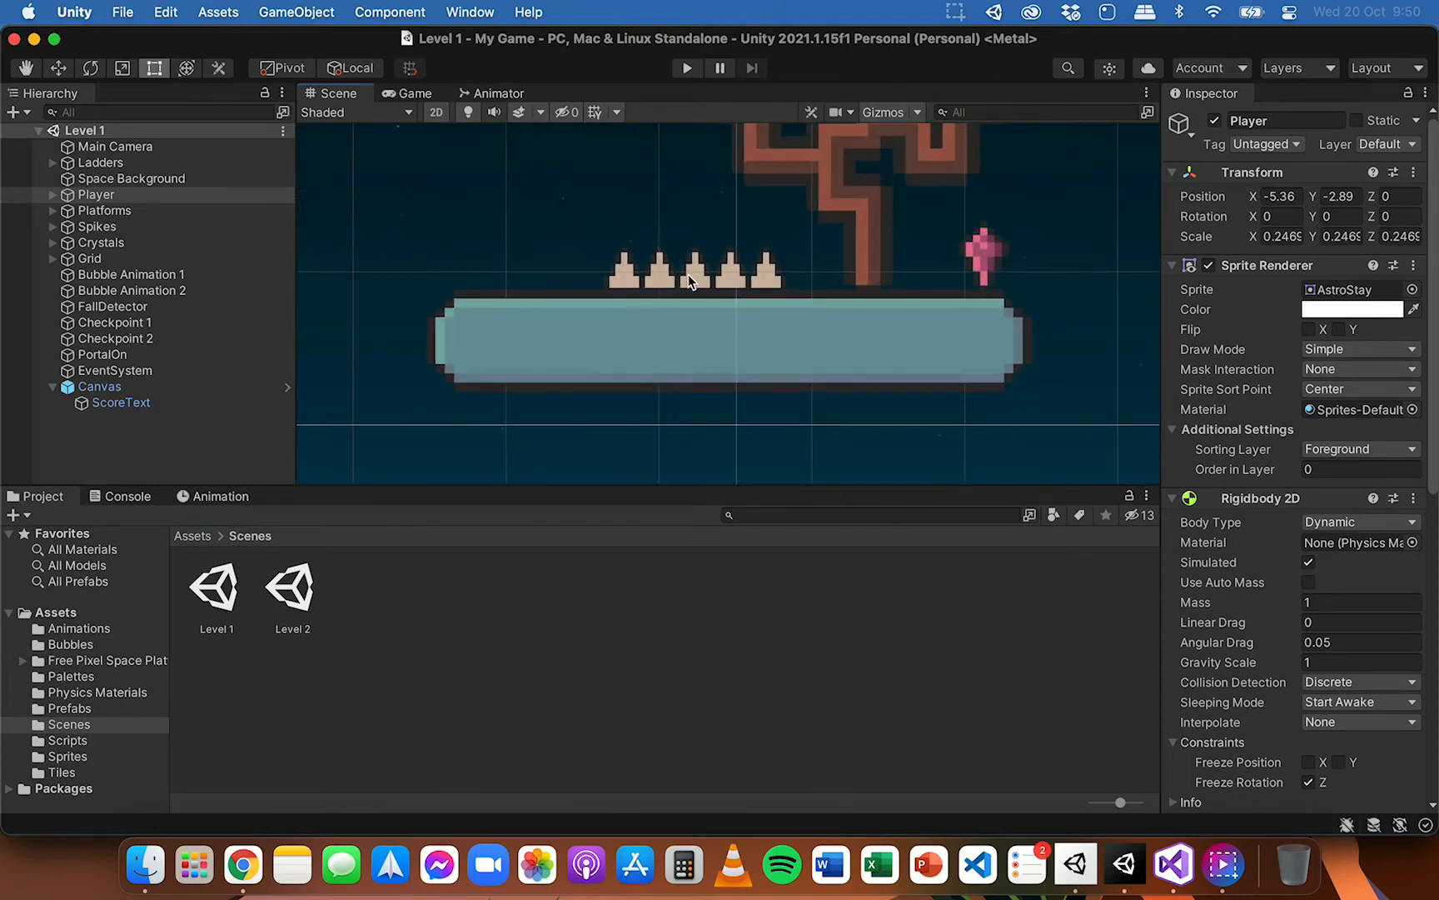
- Select Spike 1 and review its Box Collider 2D trigger setting in the Inspector
click(693, 279)
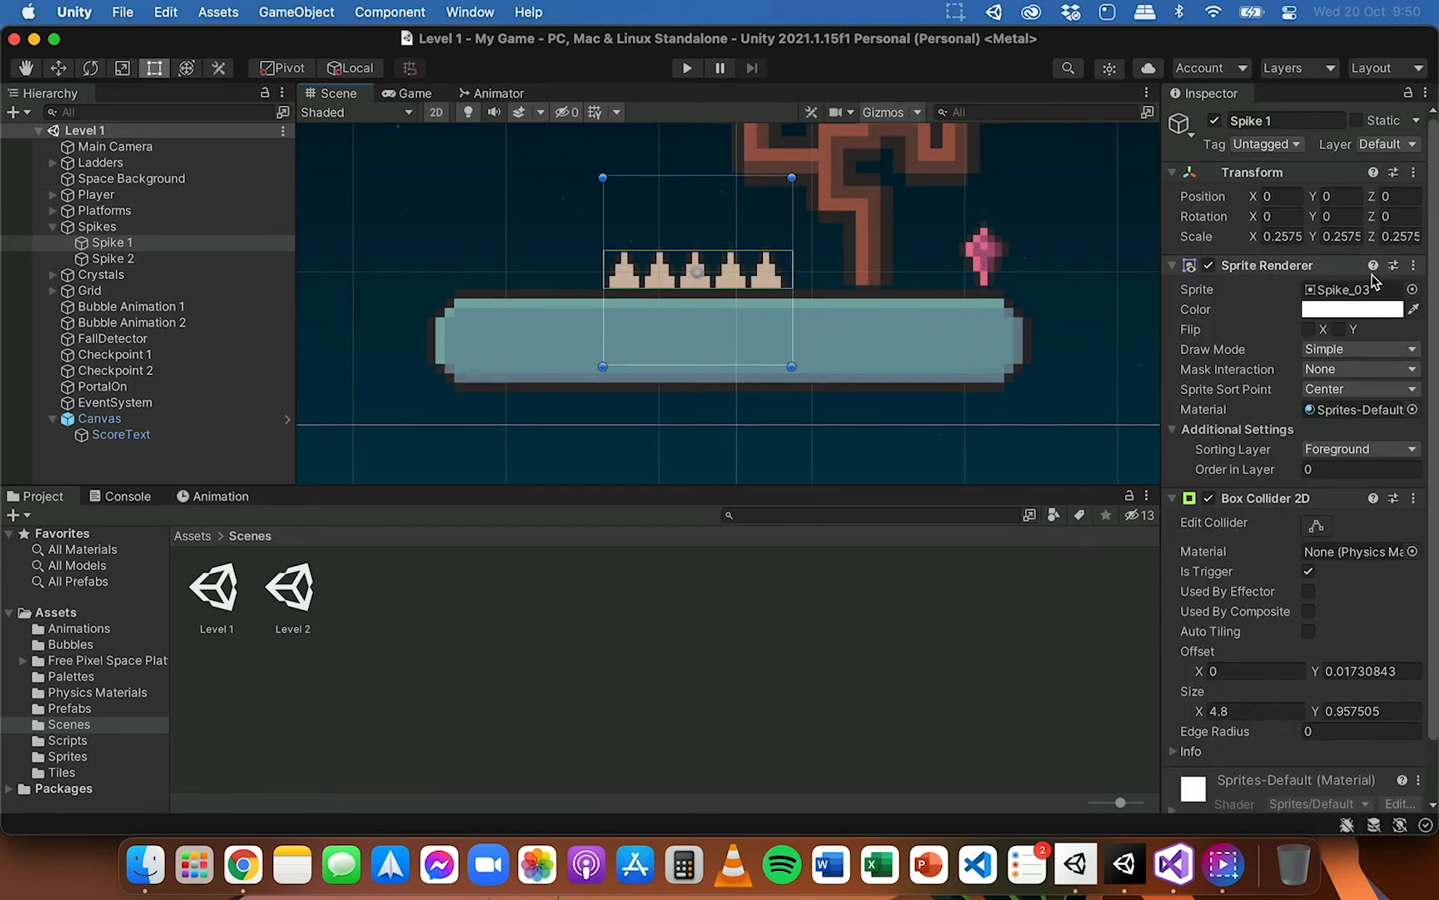
click(1267, 145)
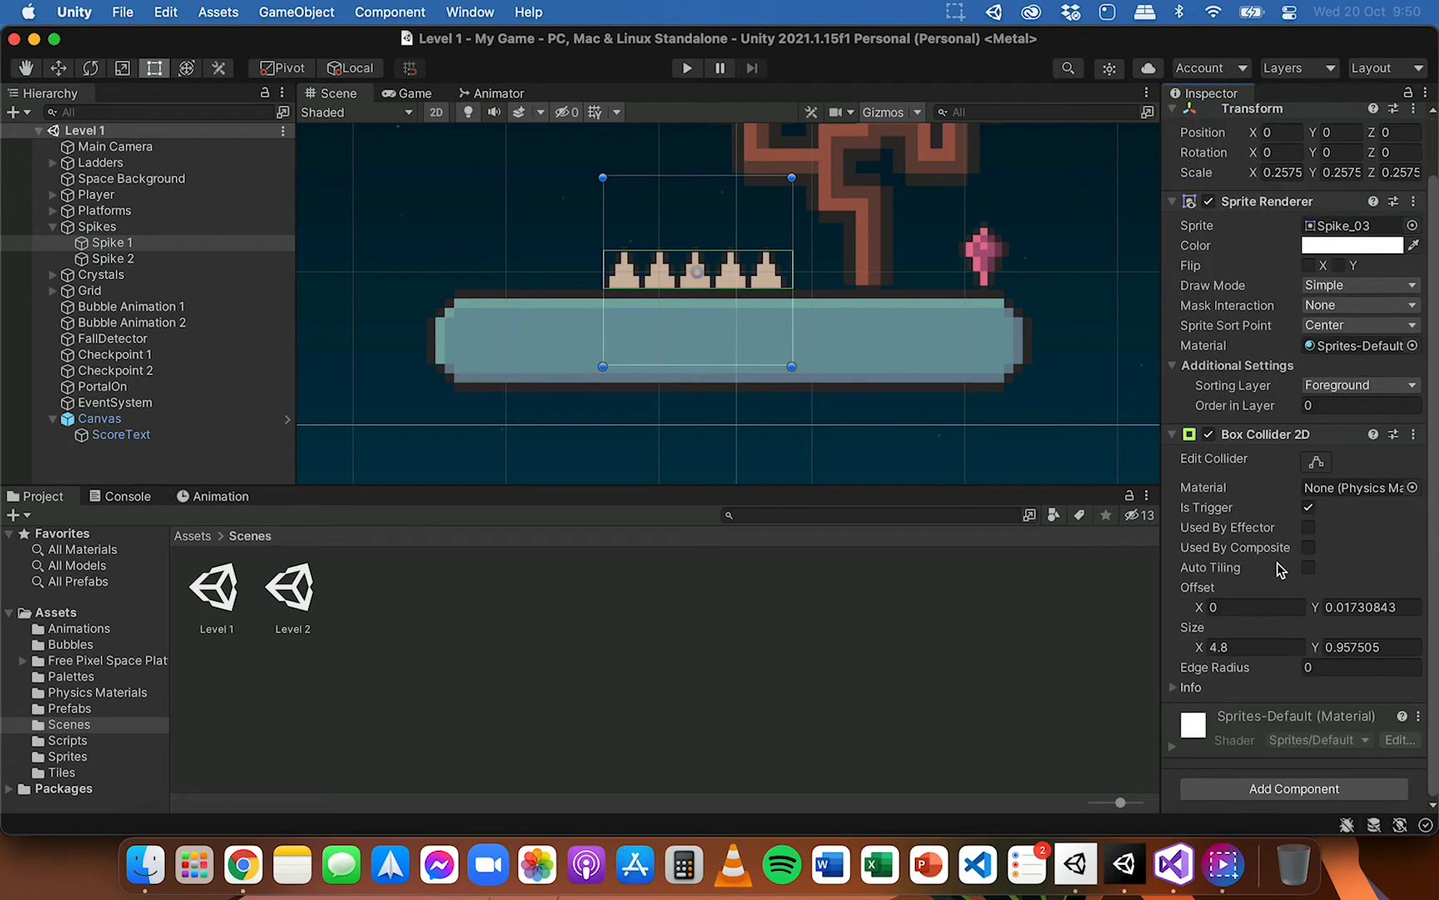
click(1308, 508)
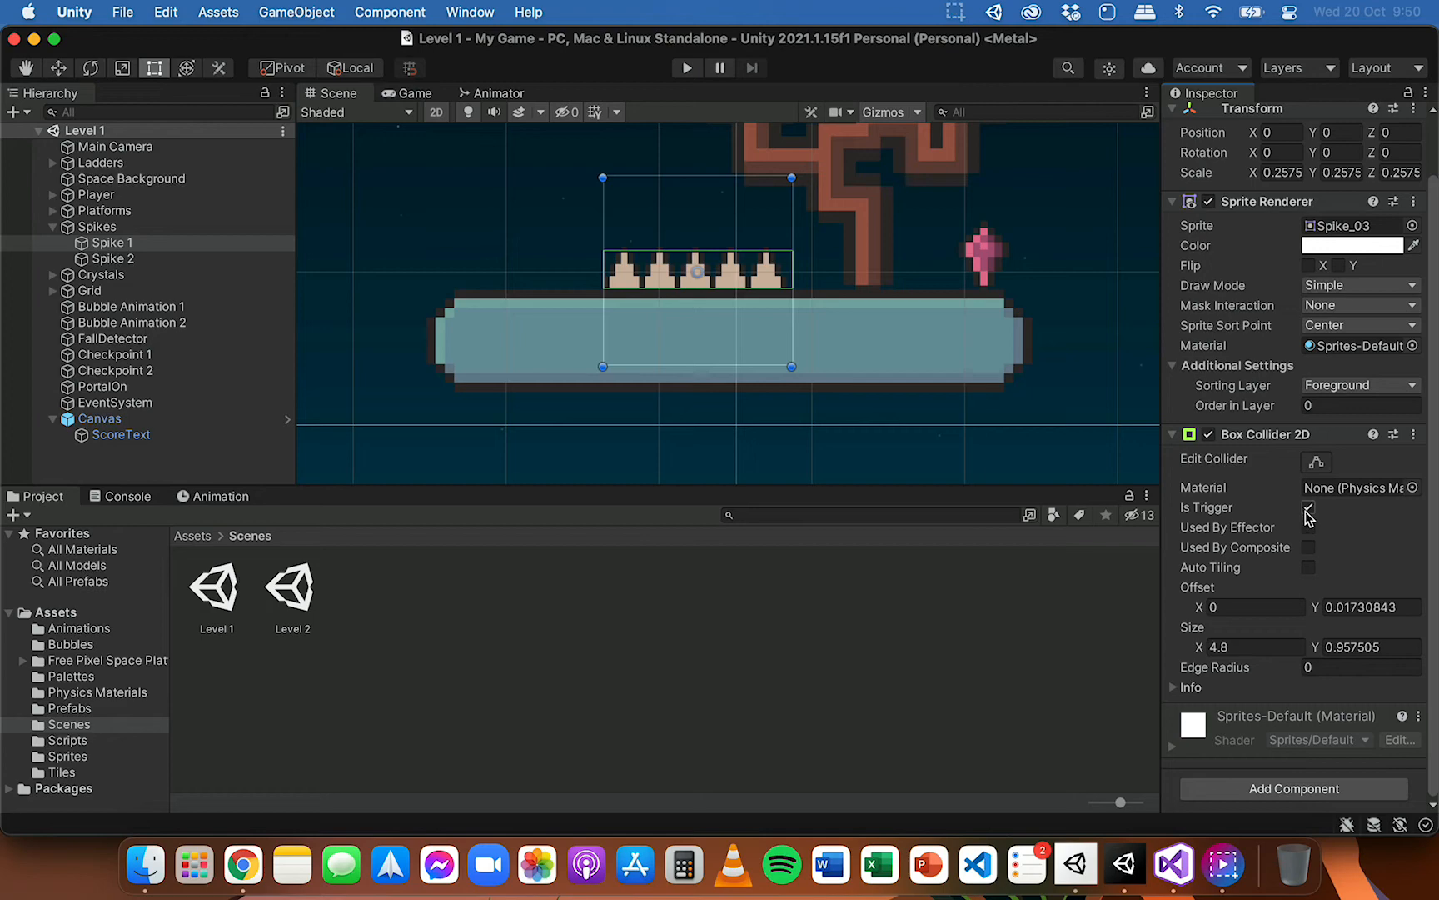
click(1308, 508)
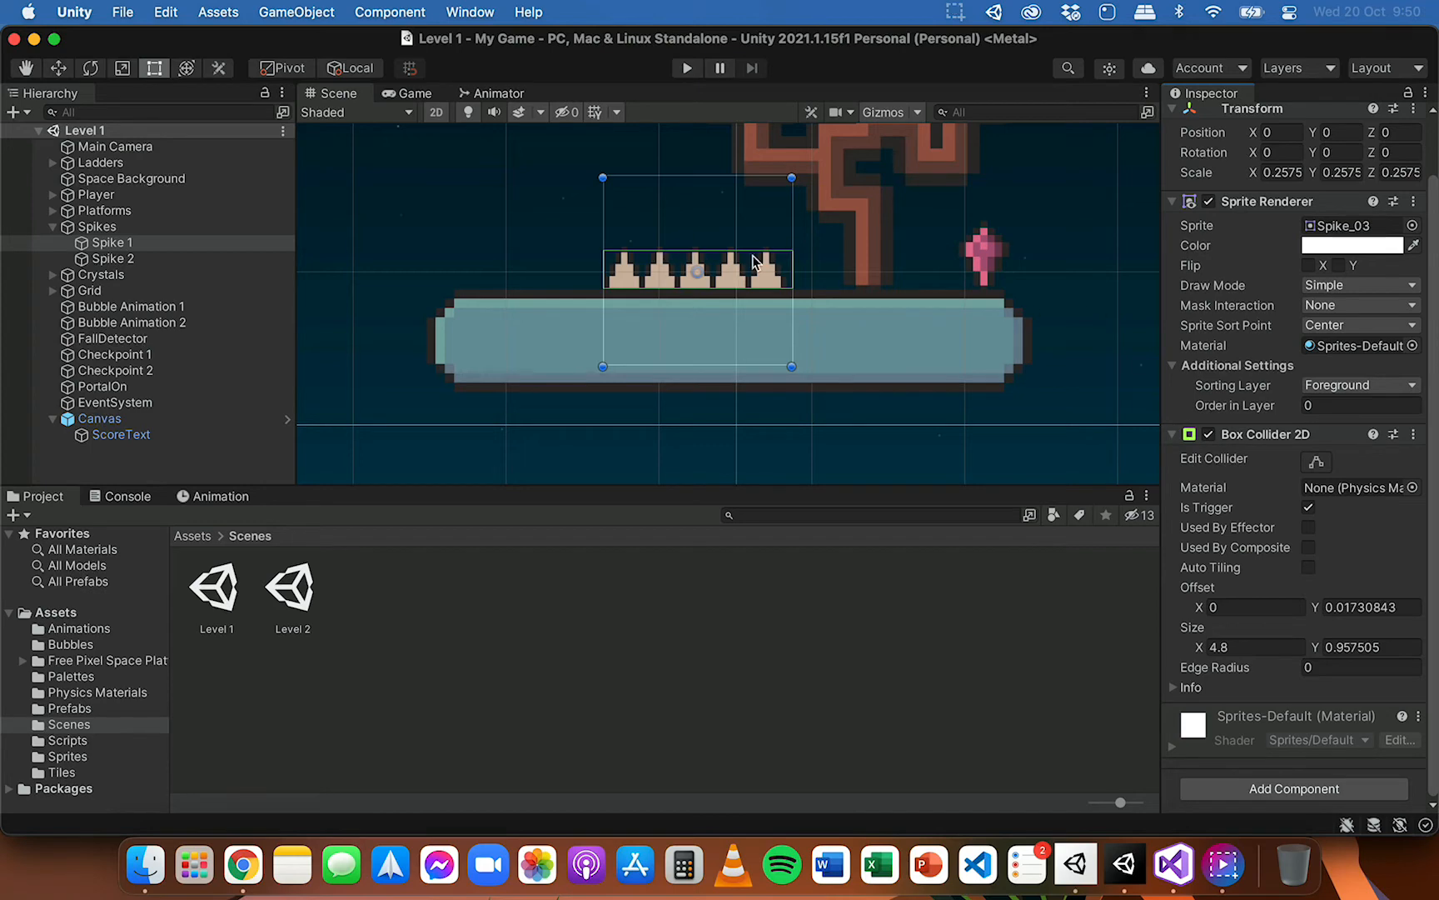
mouse_move(723, 265)
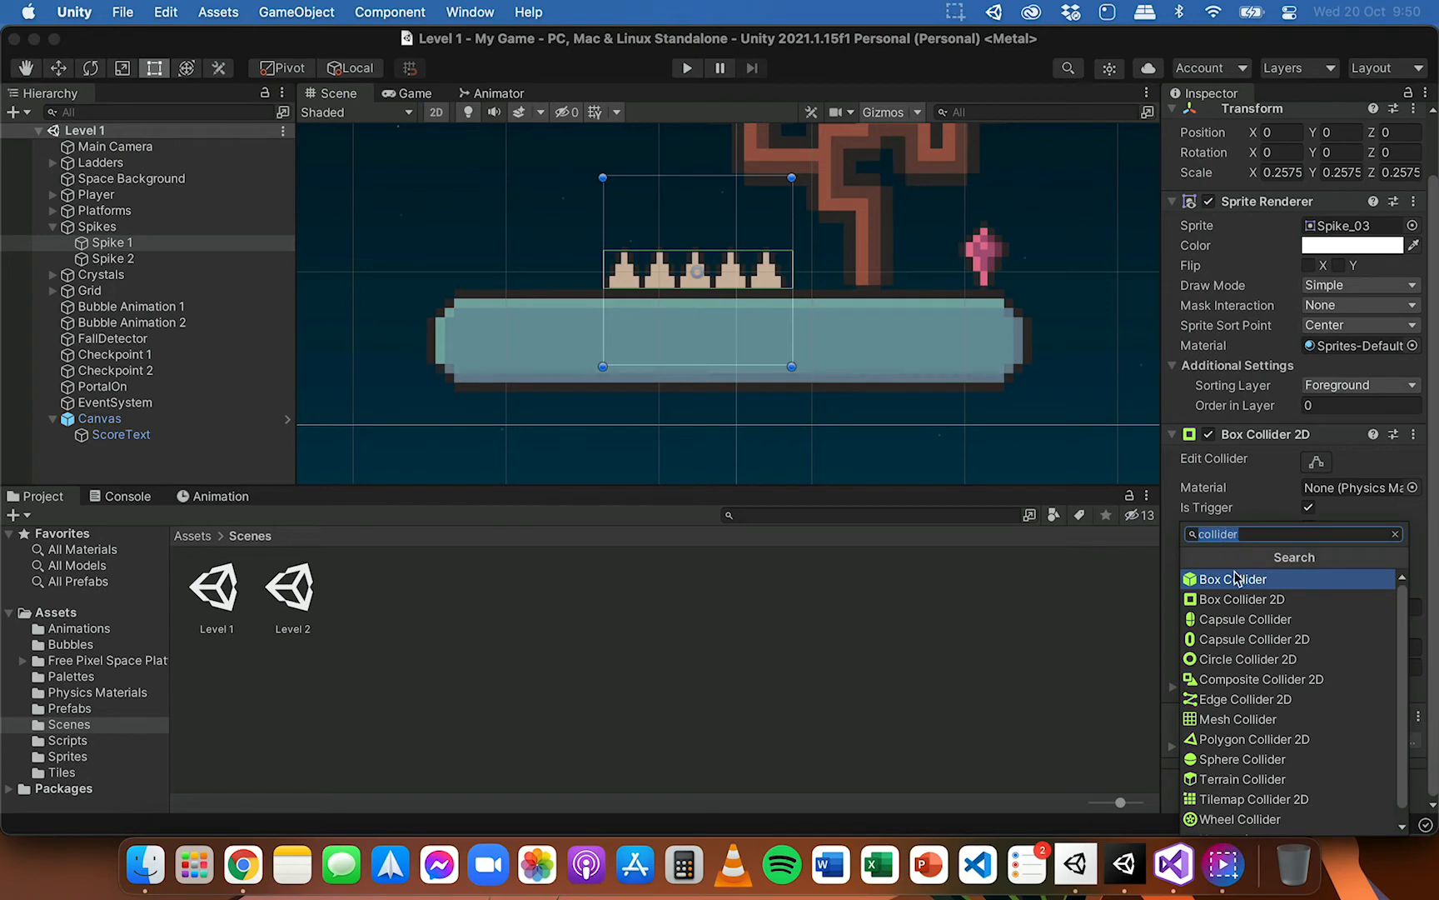
mouse_move(1270, 620)
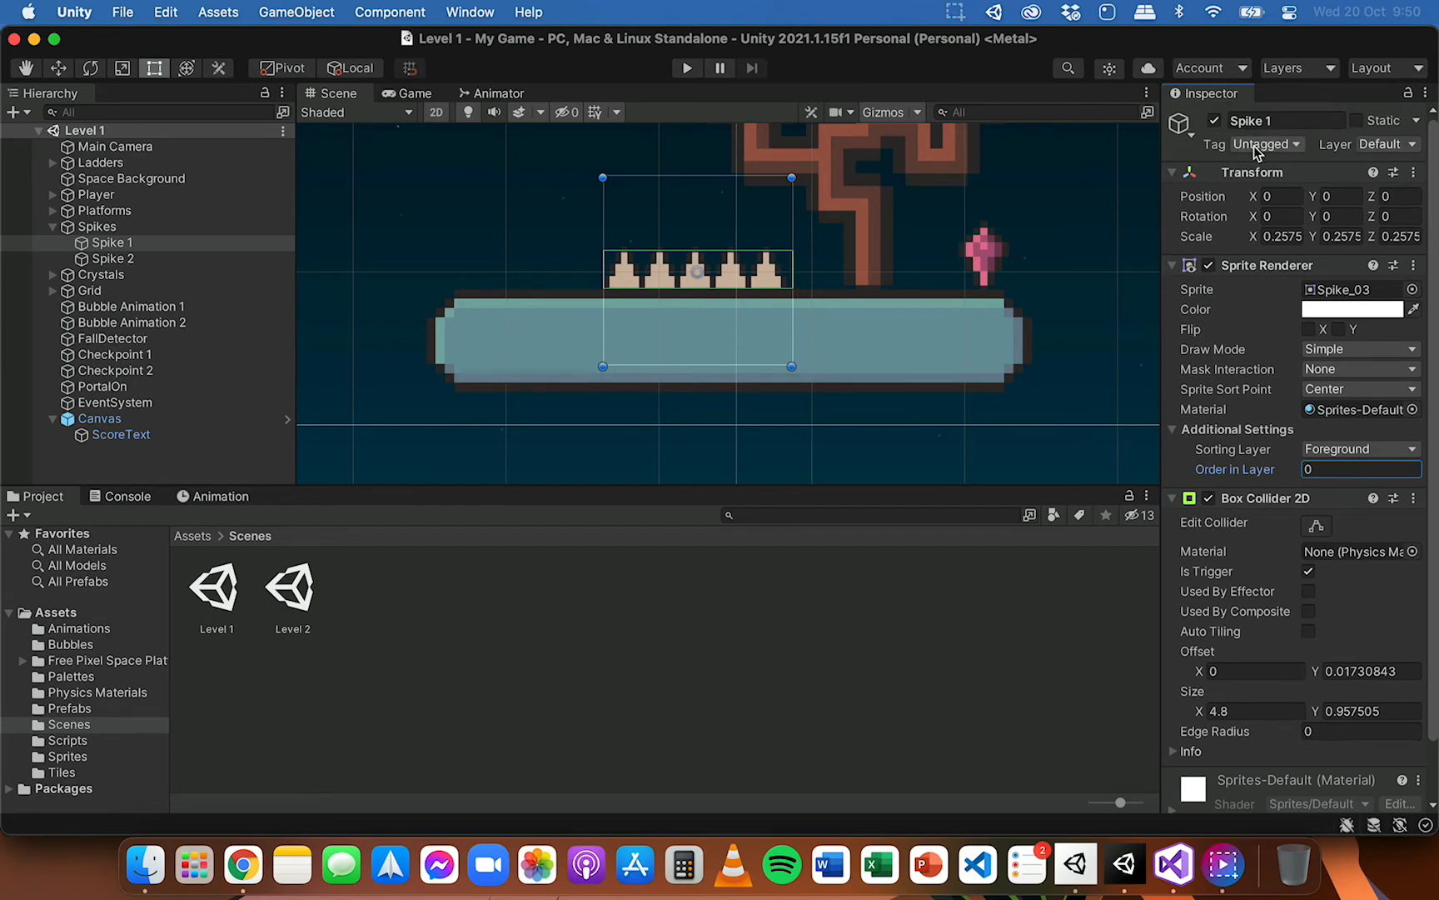
mouse_move(700, 276)
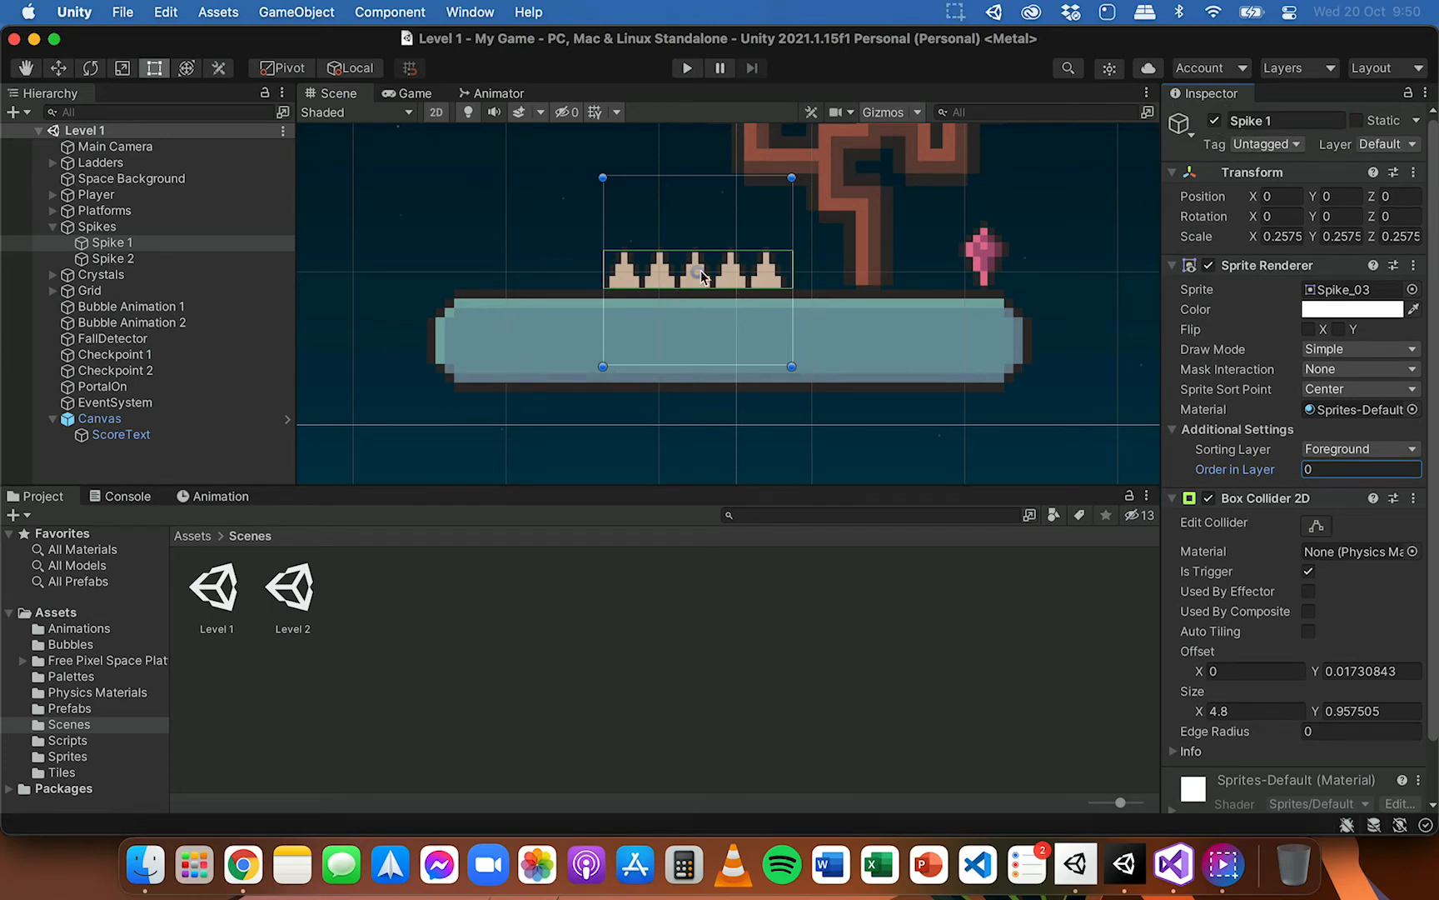
mouse_move(912, 253)
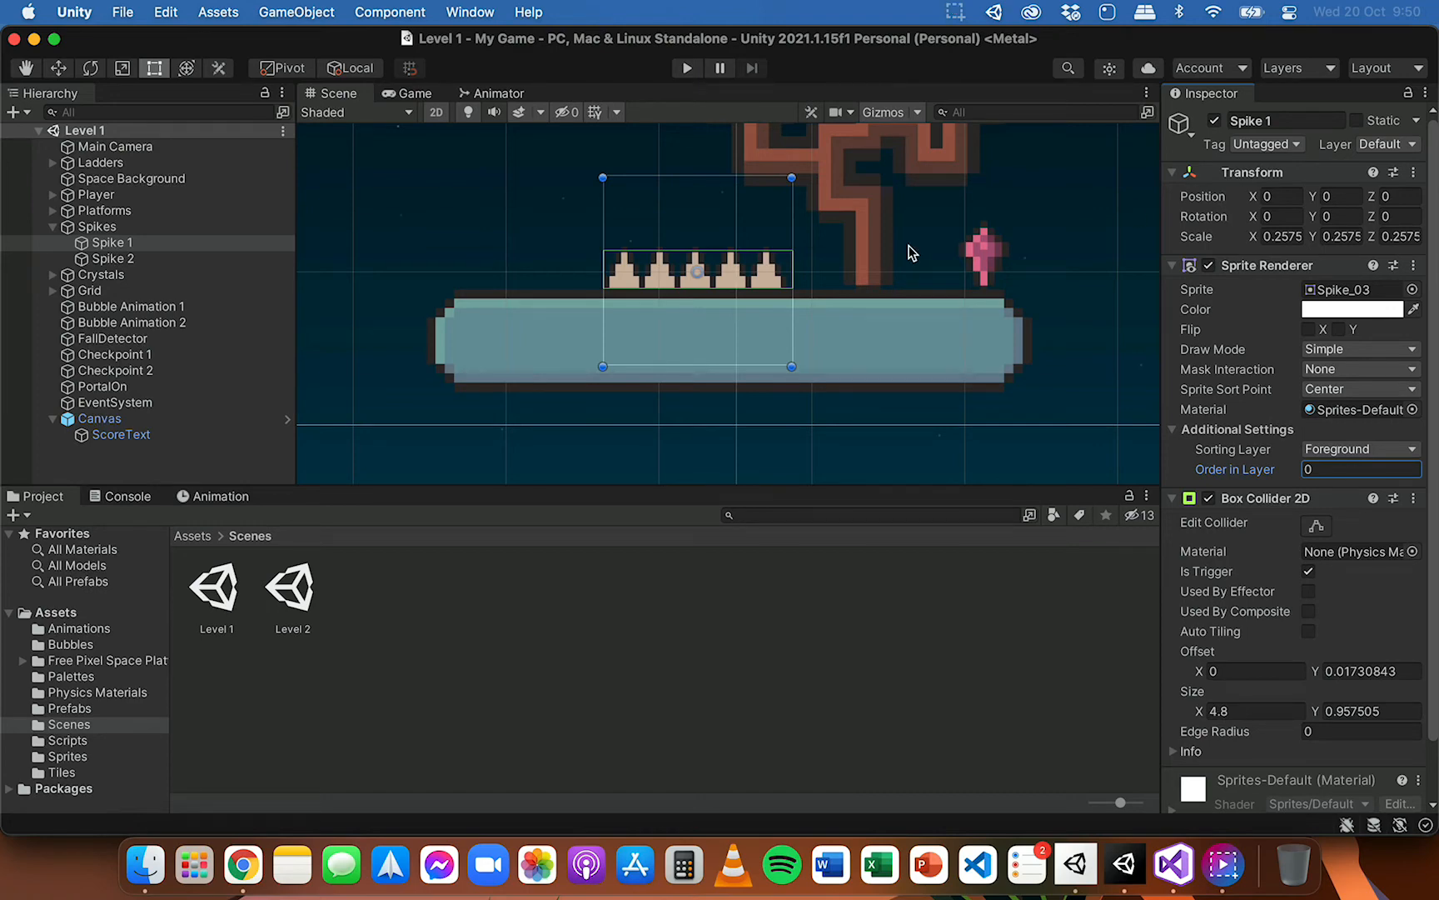
mouse_move(1165, 321)
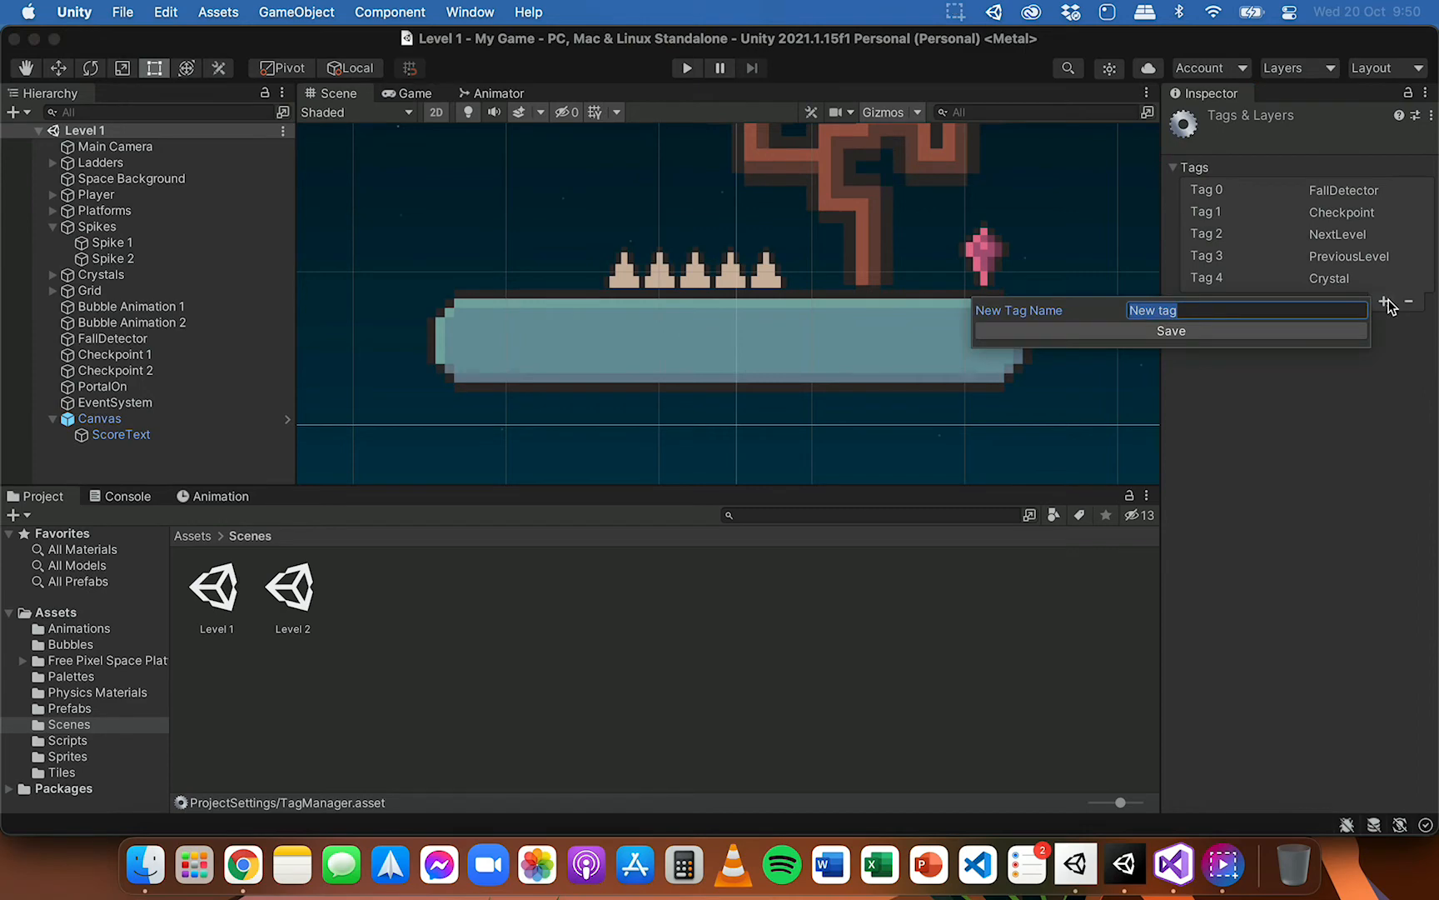
- Create a Spike tag and assign it to both Spike 1 and Spike 2
text(Spike)
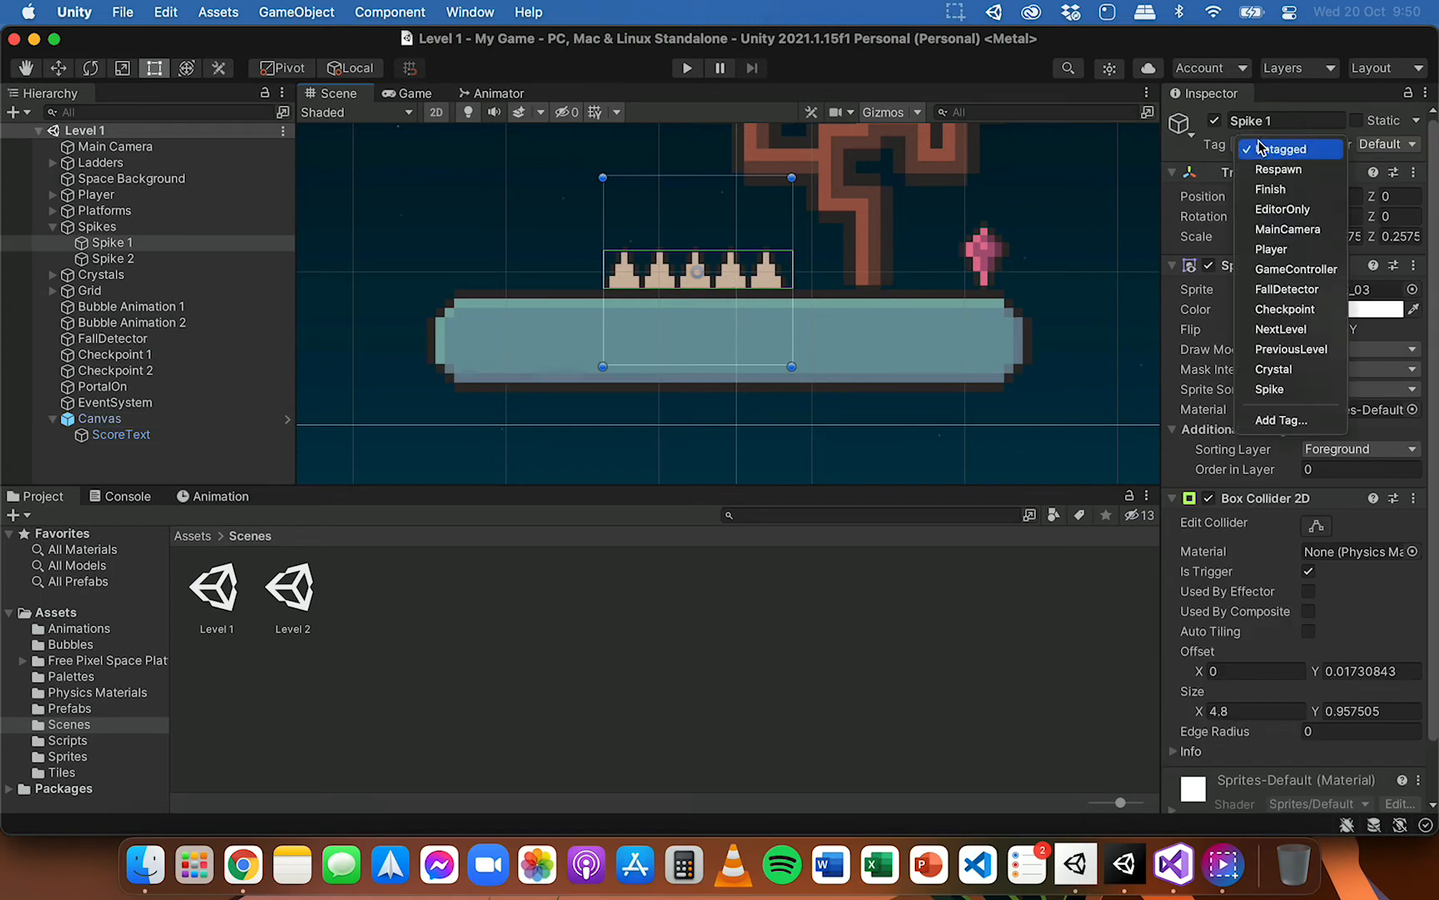
click(1269, 389)
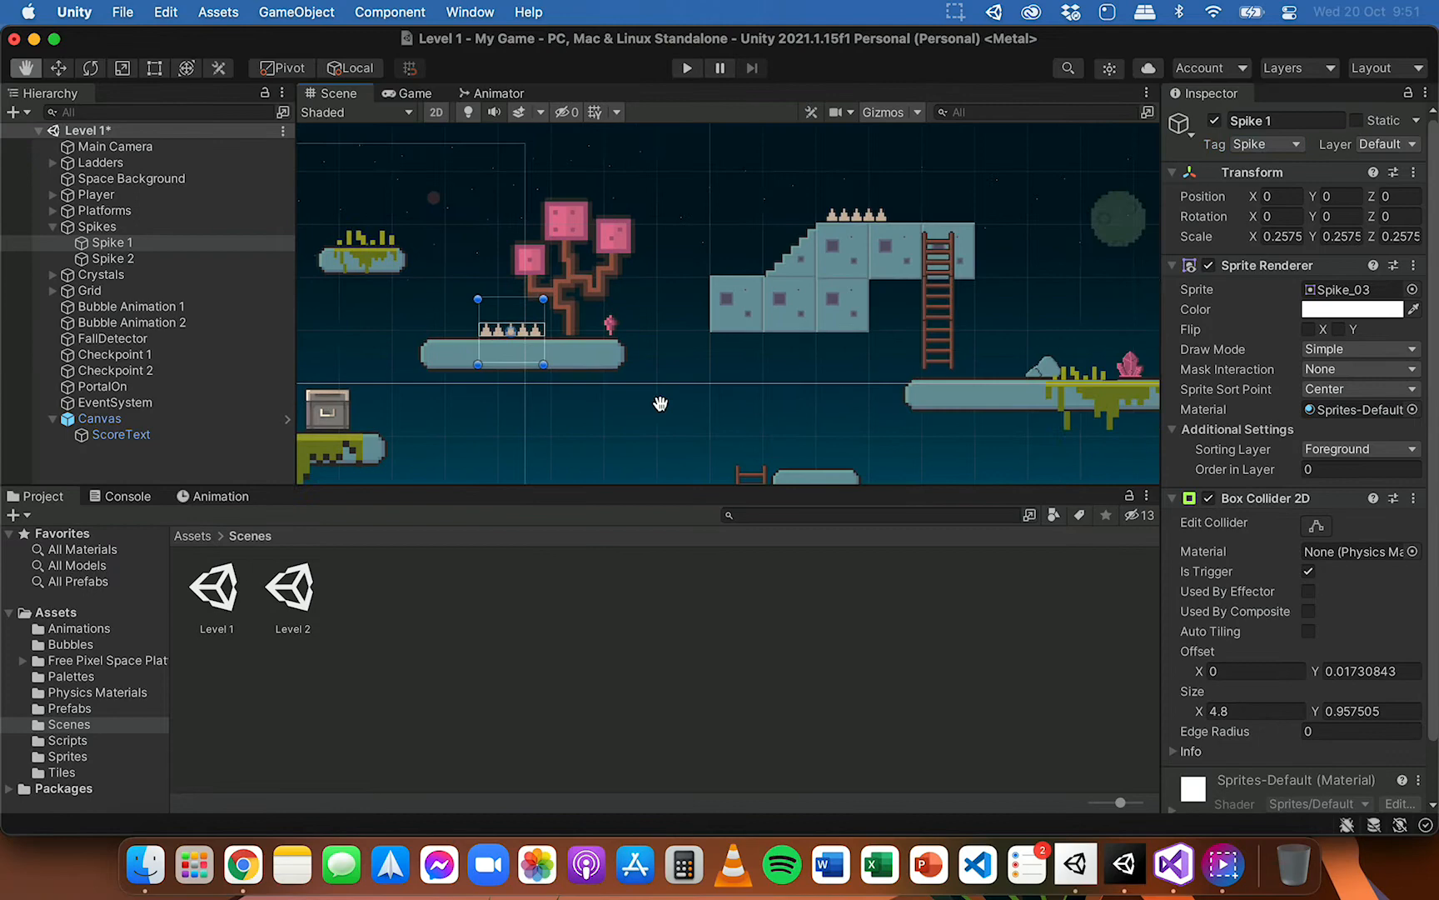
click(100, 418)
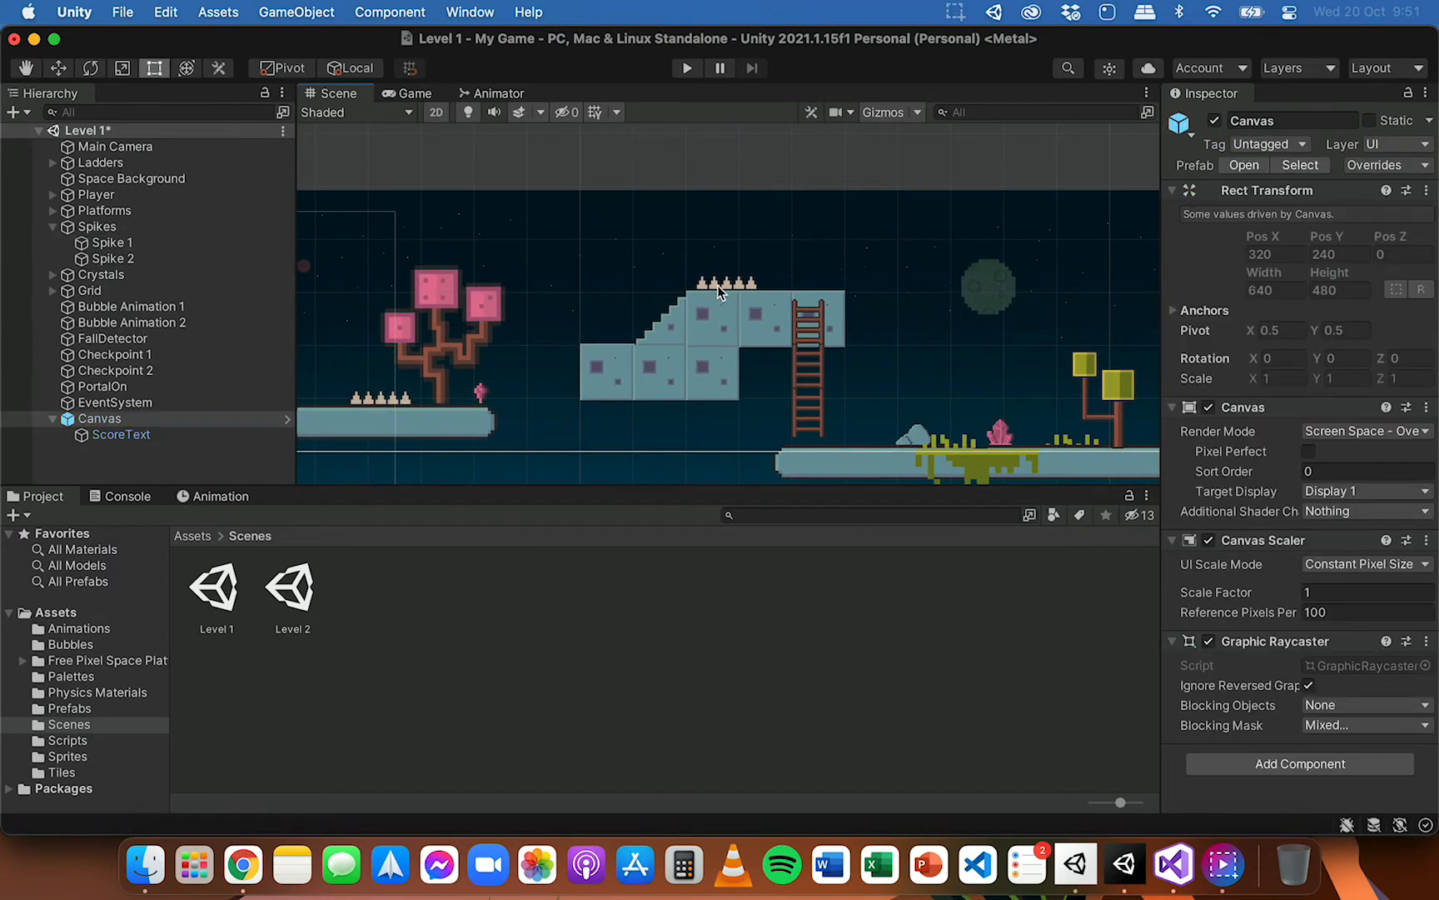
click(1269, 145)
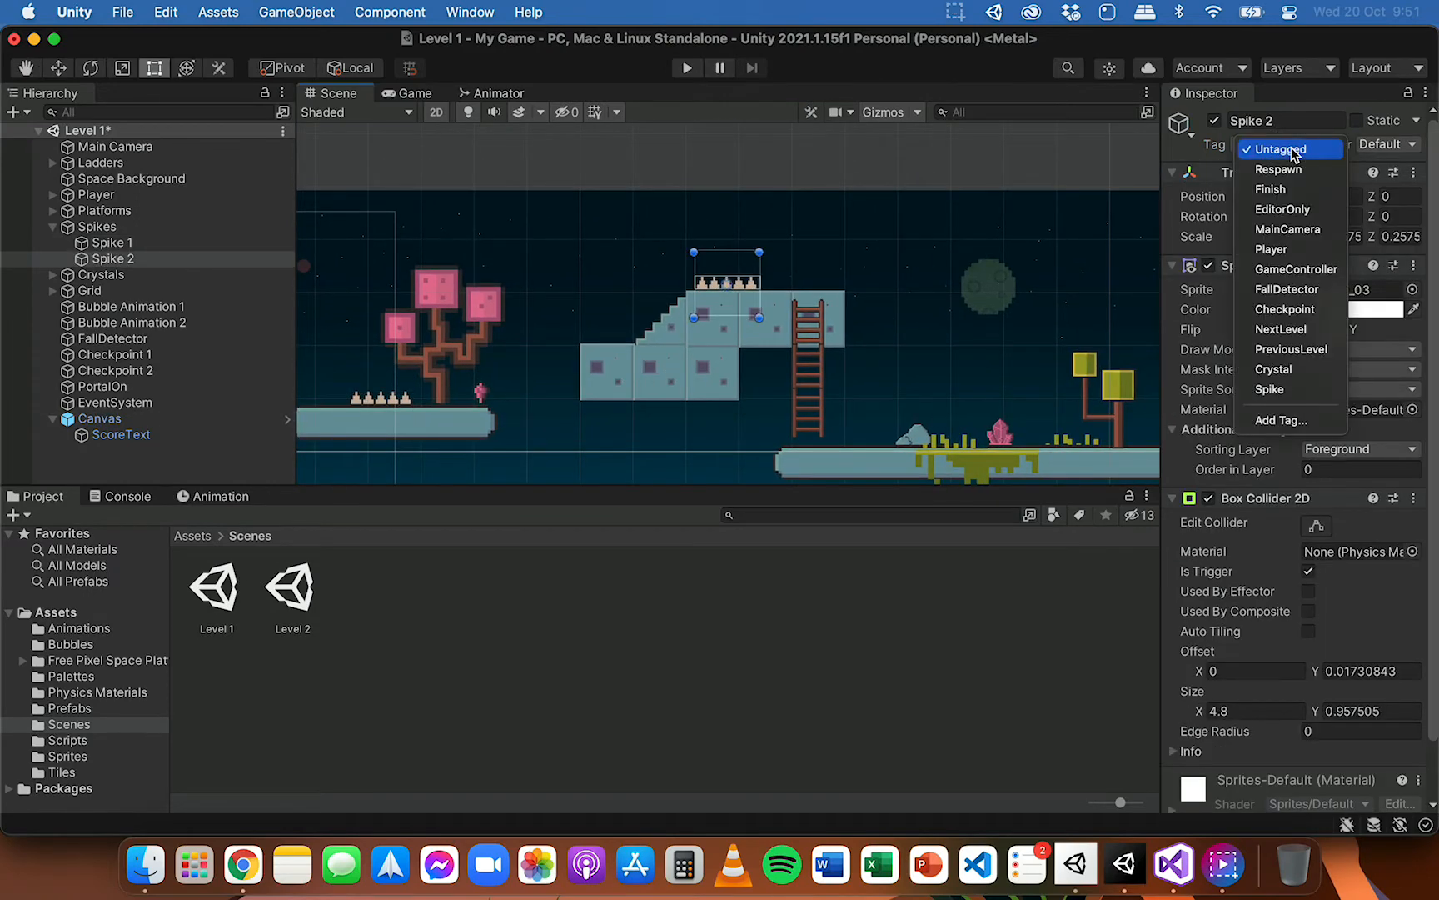
click(1269, 390)
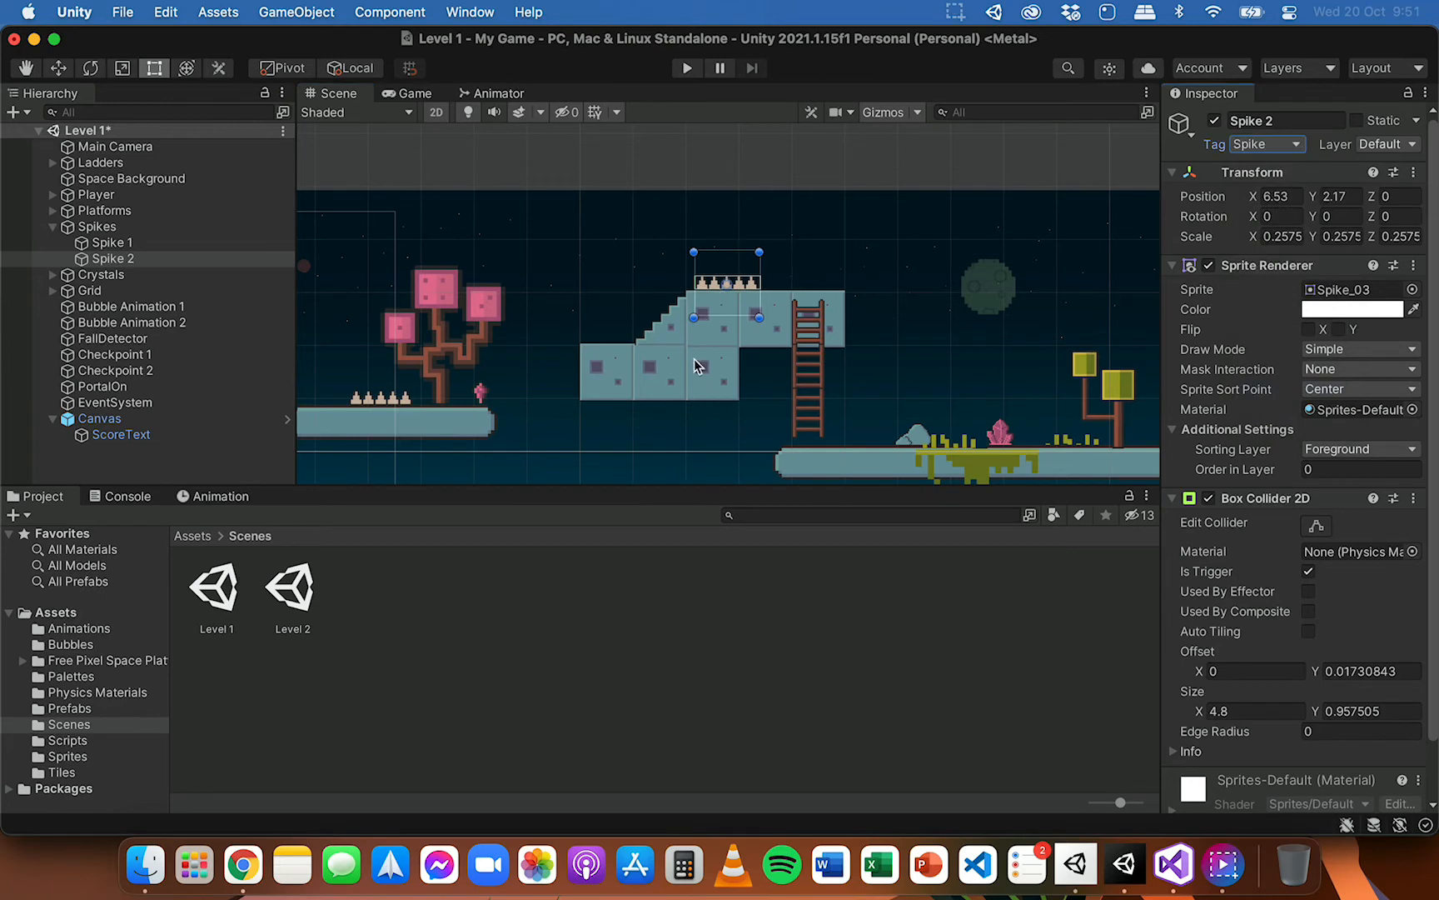
mouse_move(636, 296)
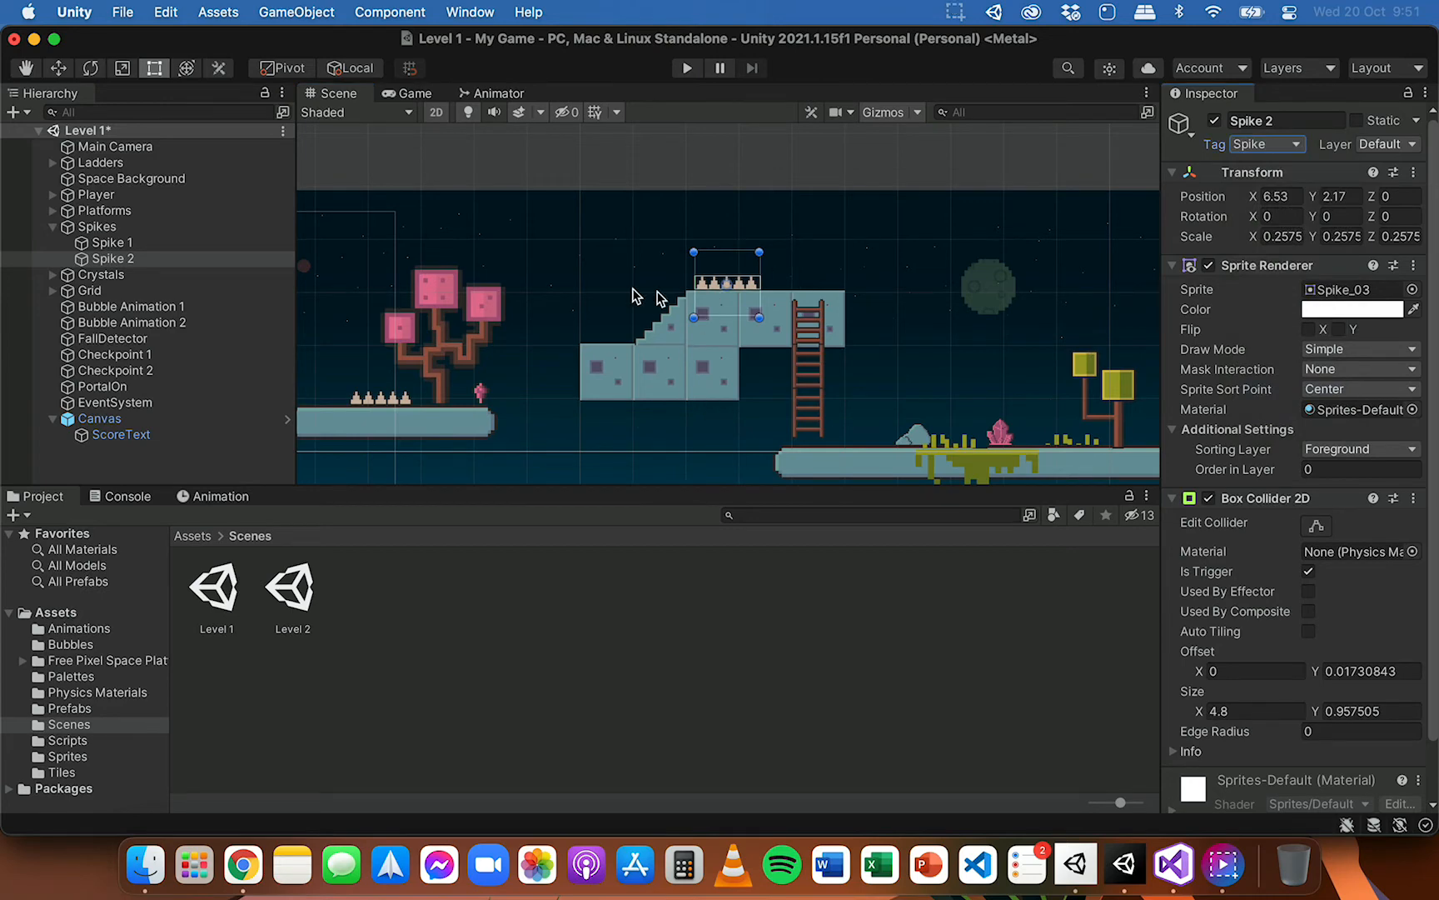
drag(637, 298, 695, 352)
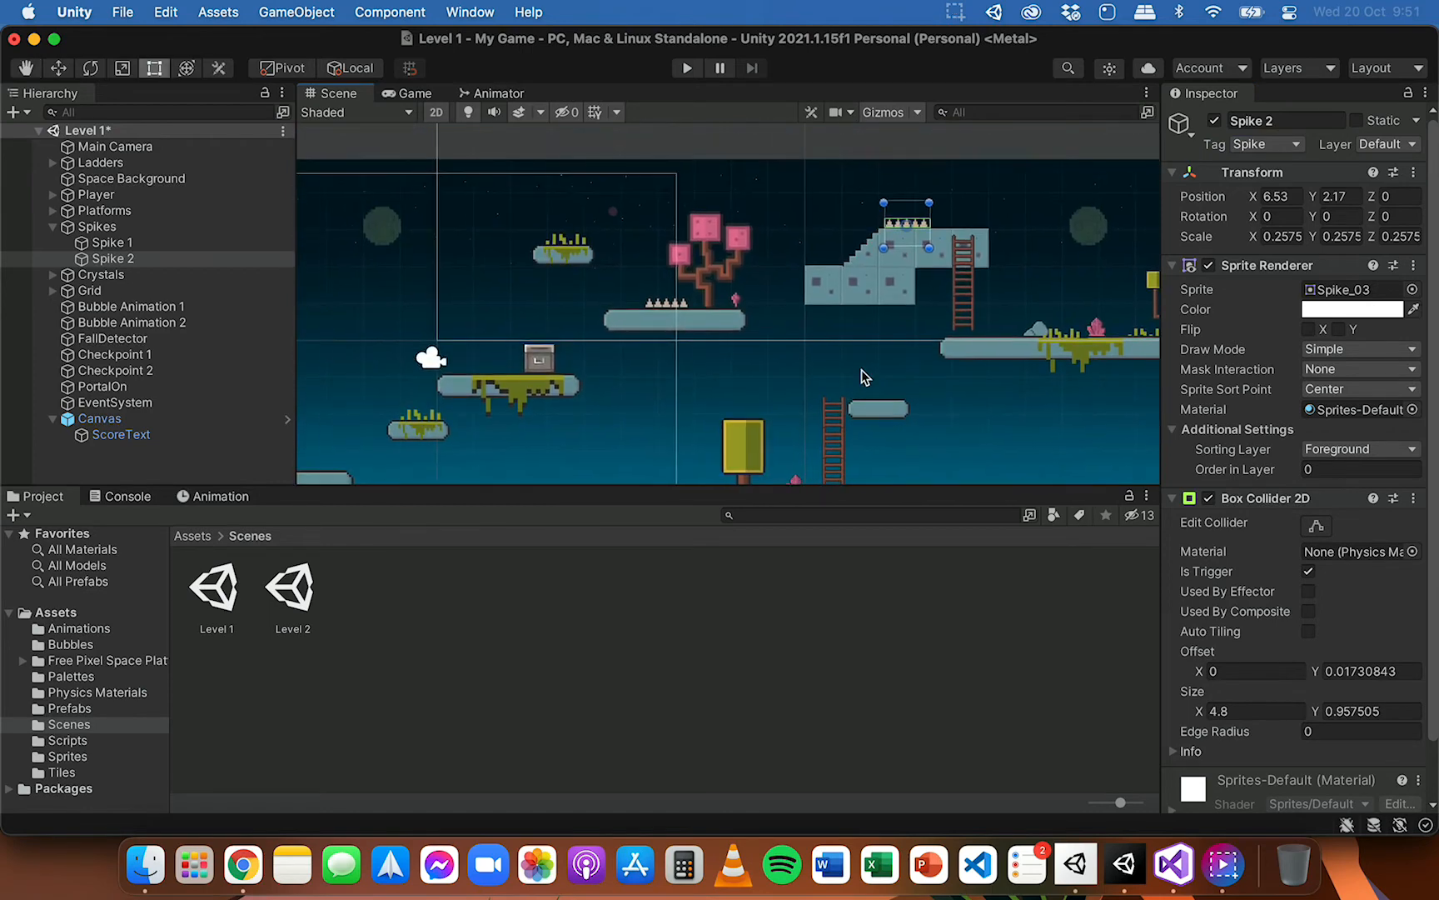
- Open the Level 2 scene and tag its Spike 1 as Spike
click(294, 589)
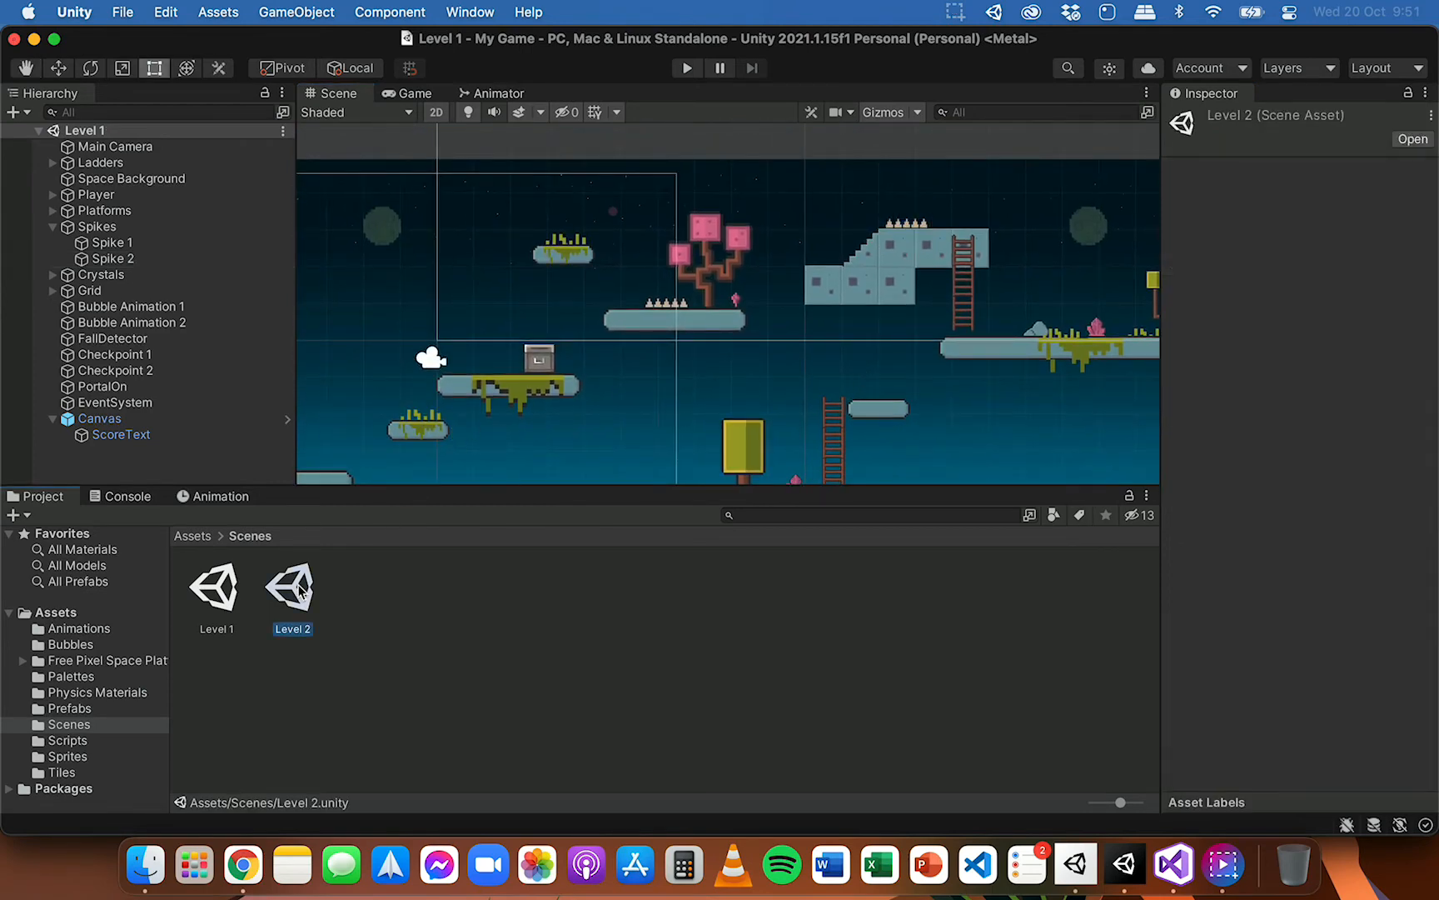
double_click(292, 586)
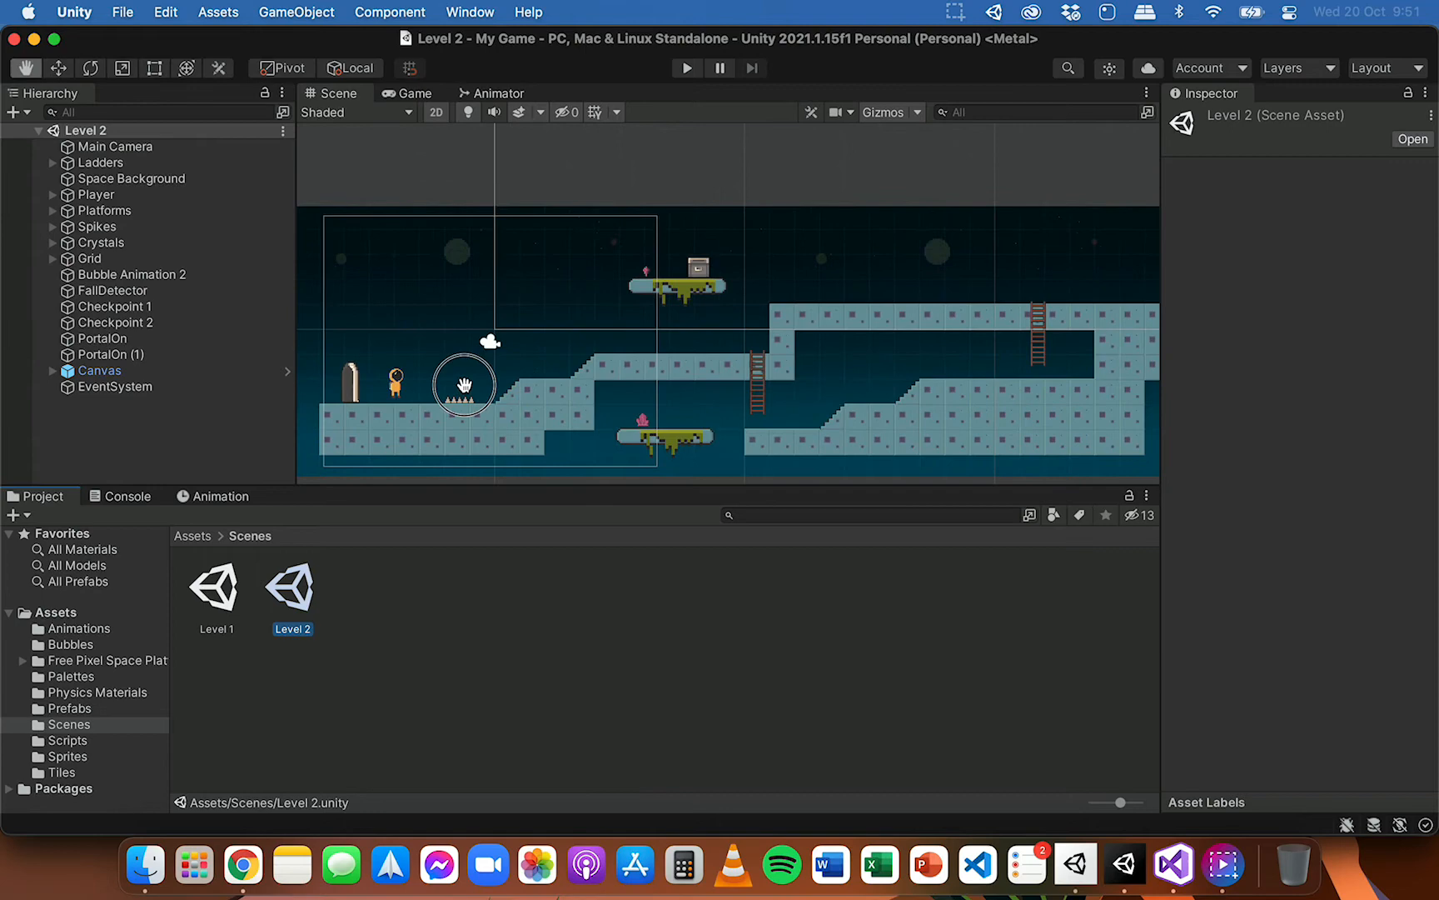
click(463, 398)
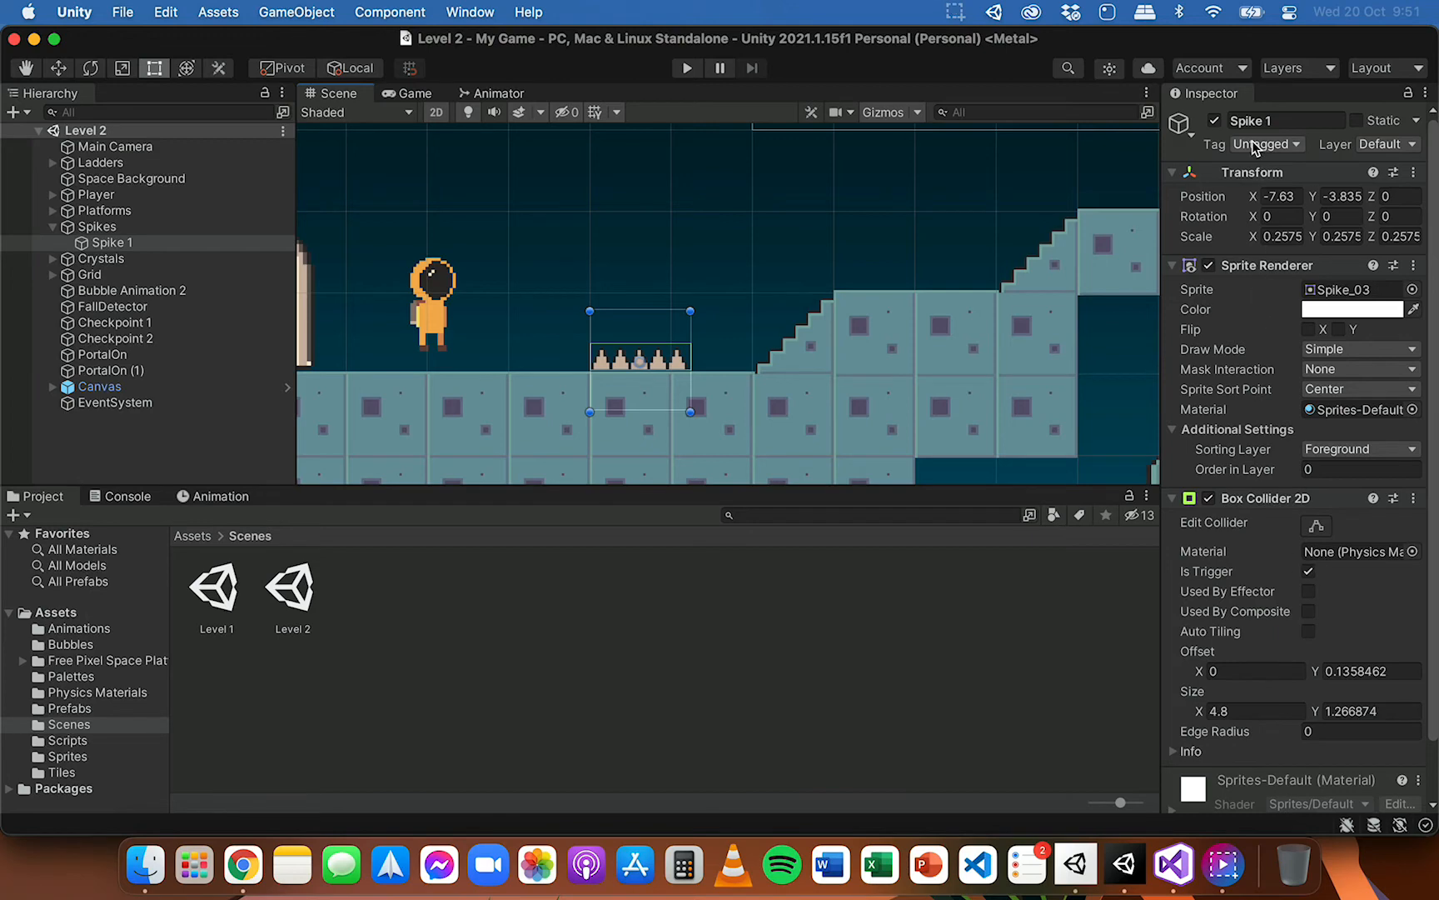
click(1264, 145)
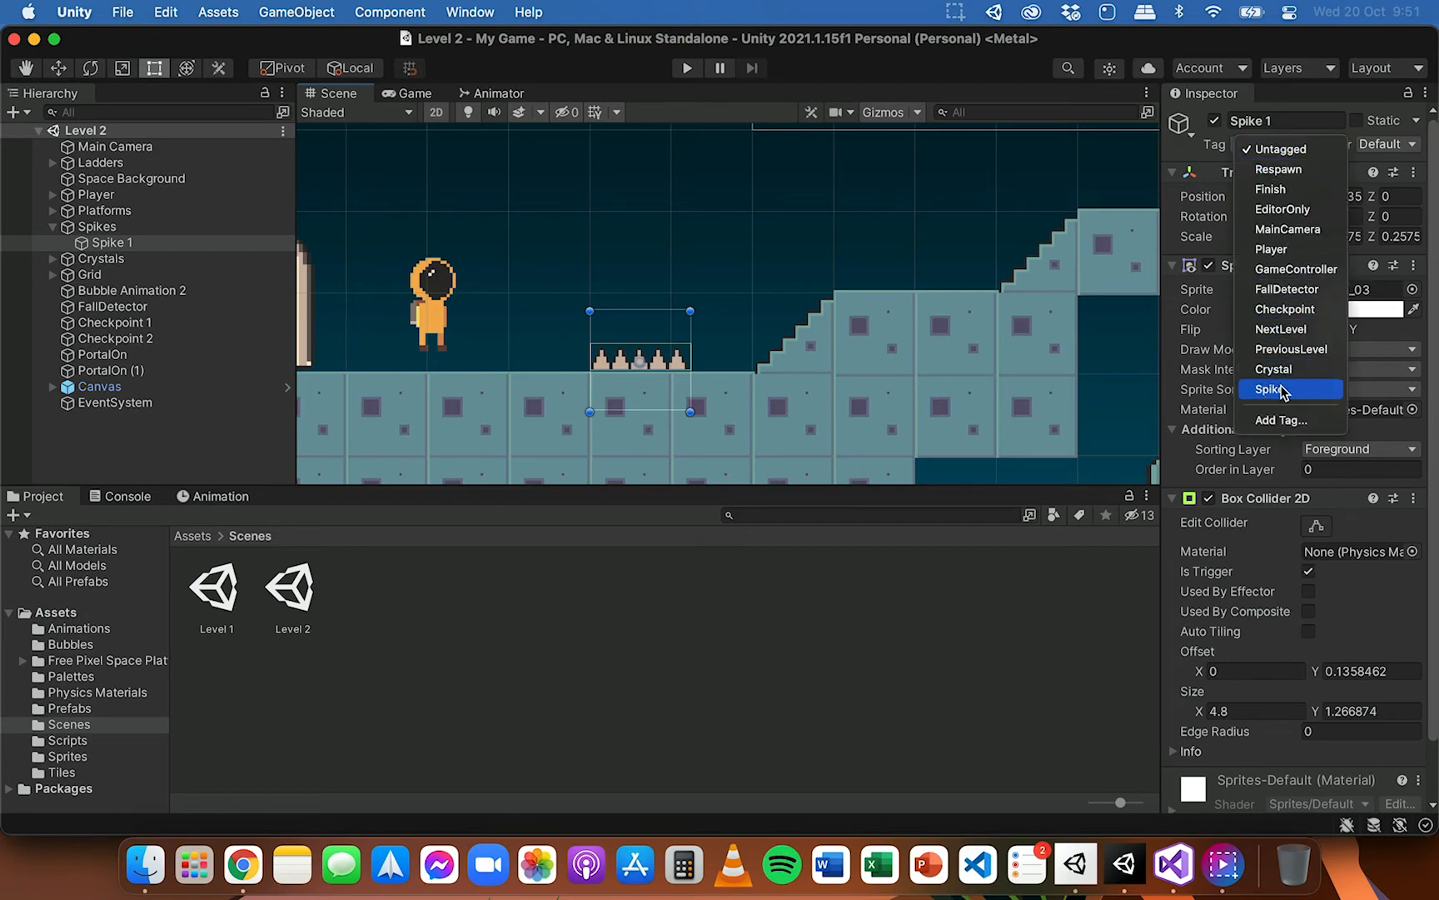
click(1273, 390)
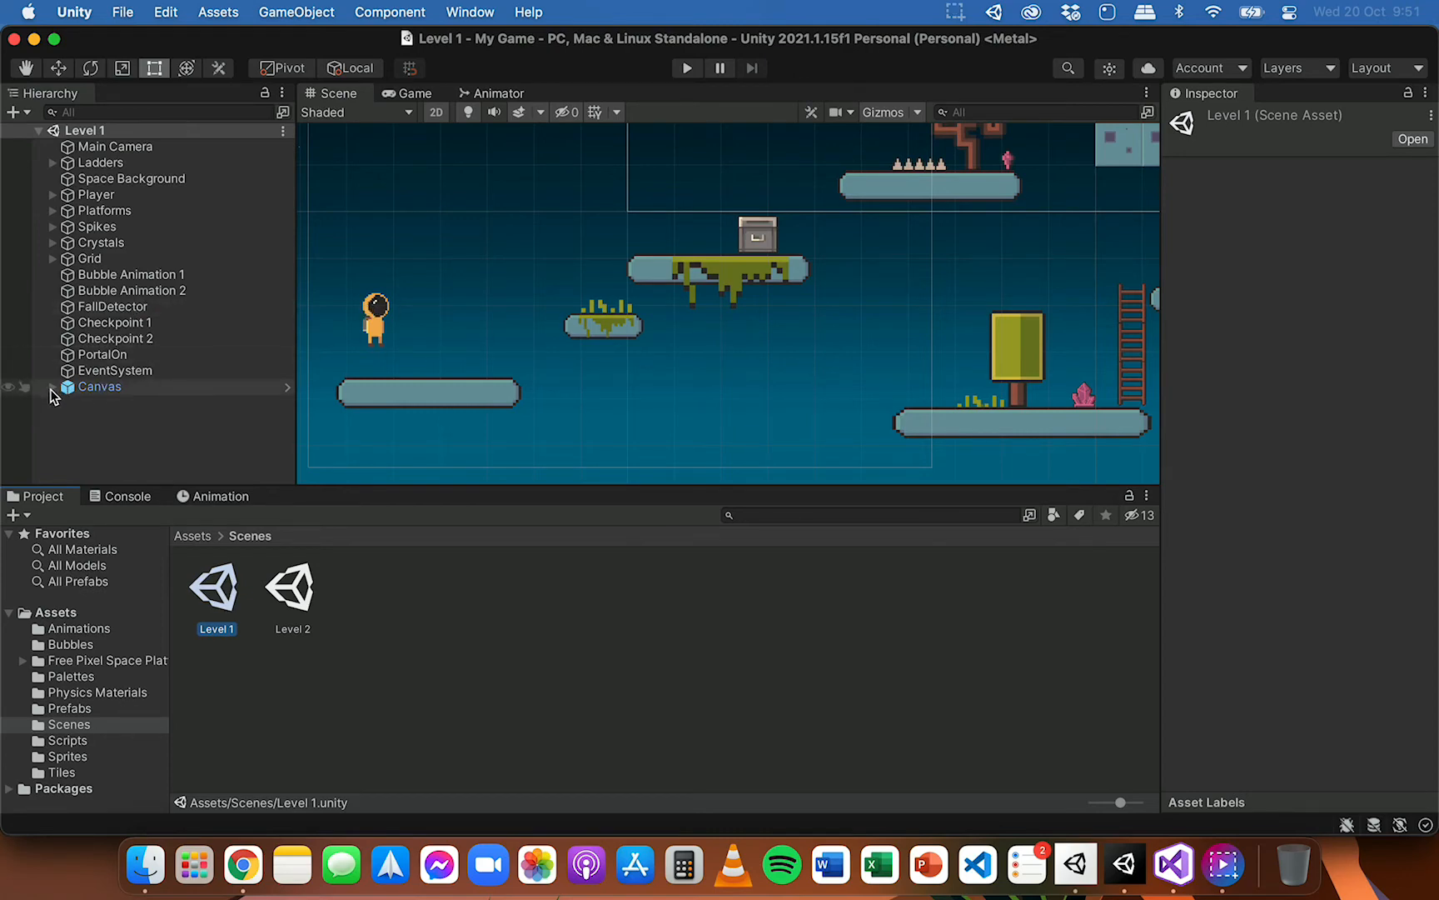
- Expand the Canvas to show ScoreText and frame the Canvas in view
click(49, 387)
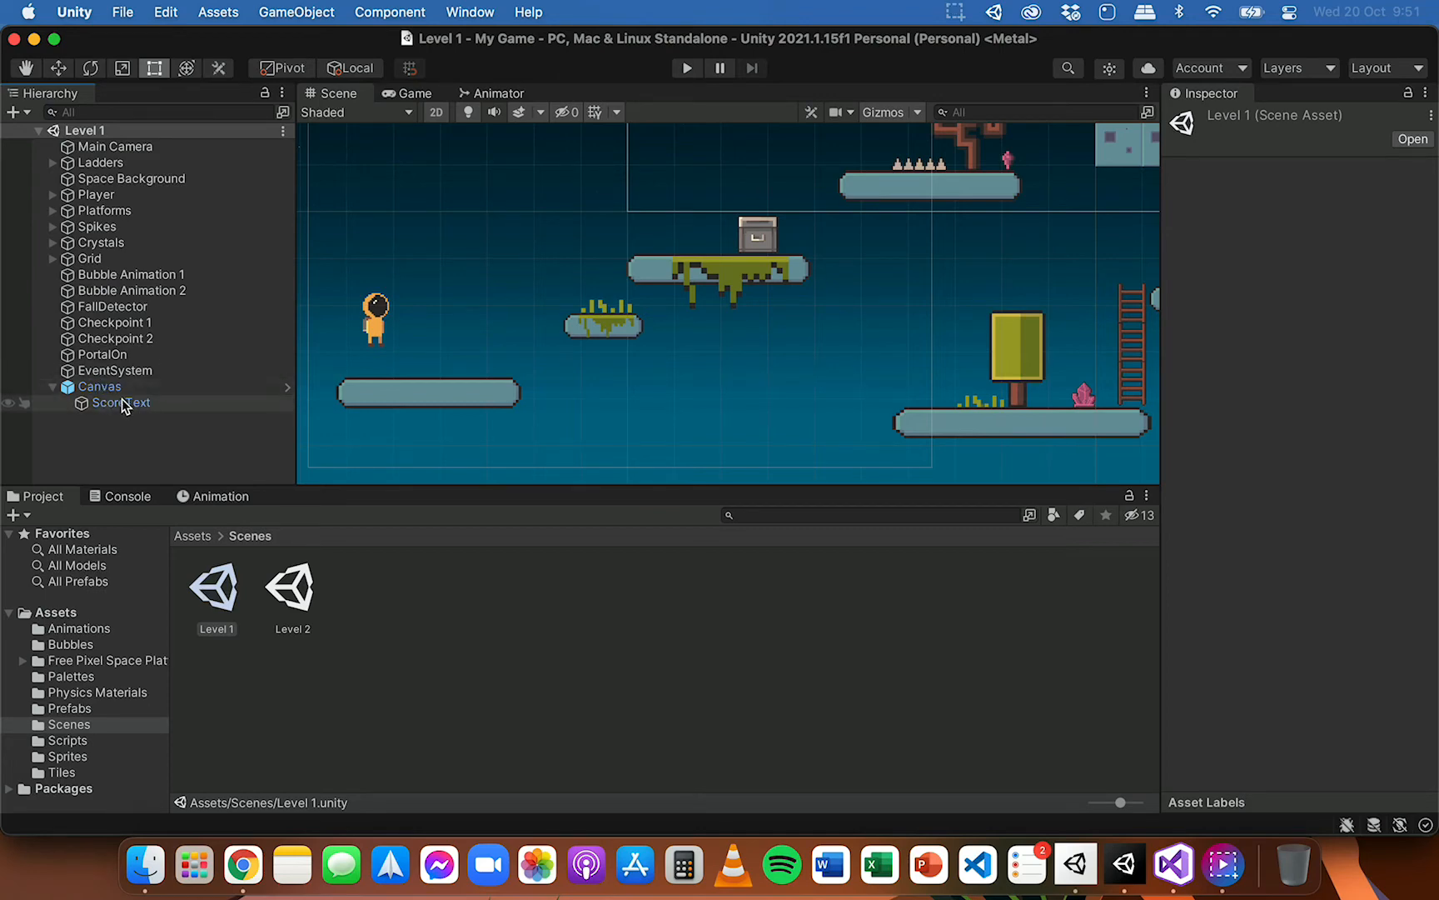
click(99, 386)
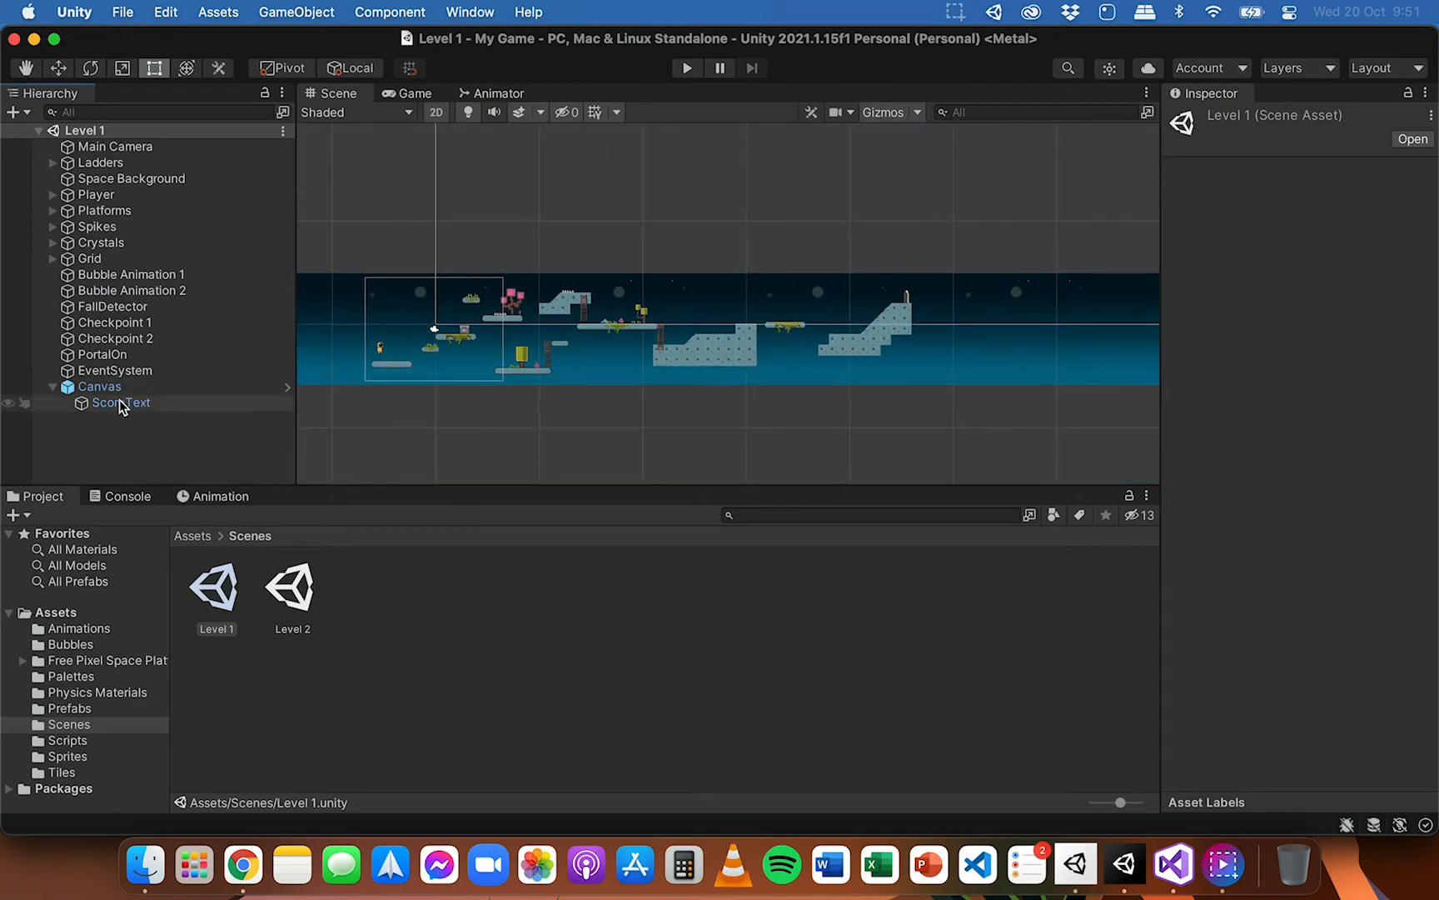
click(100, 387)
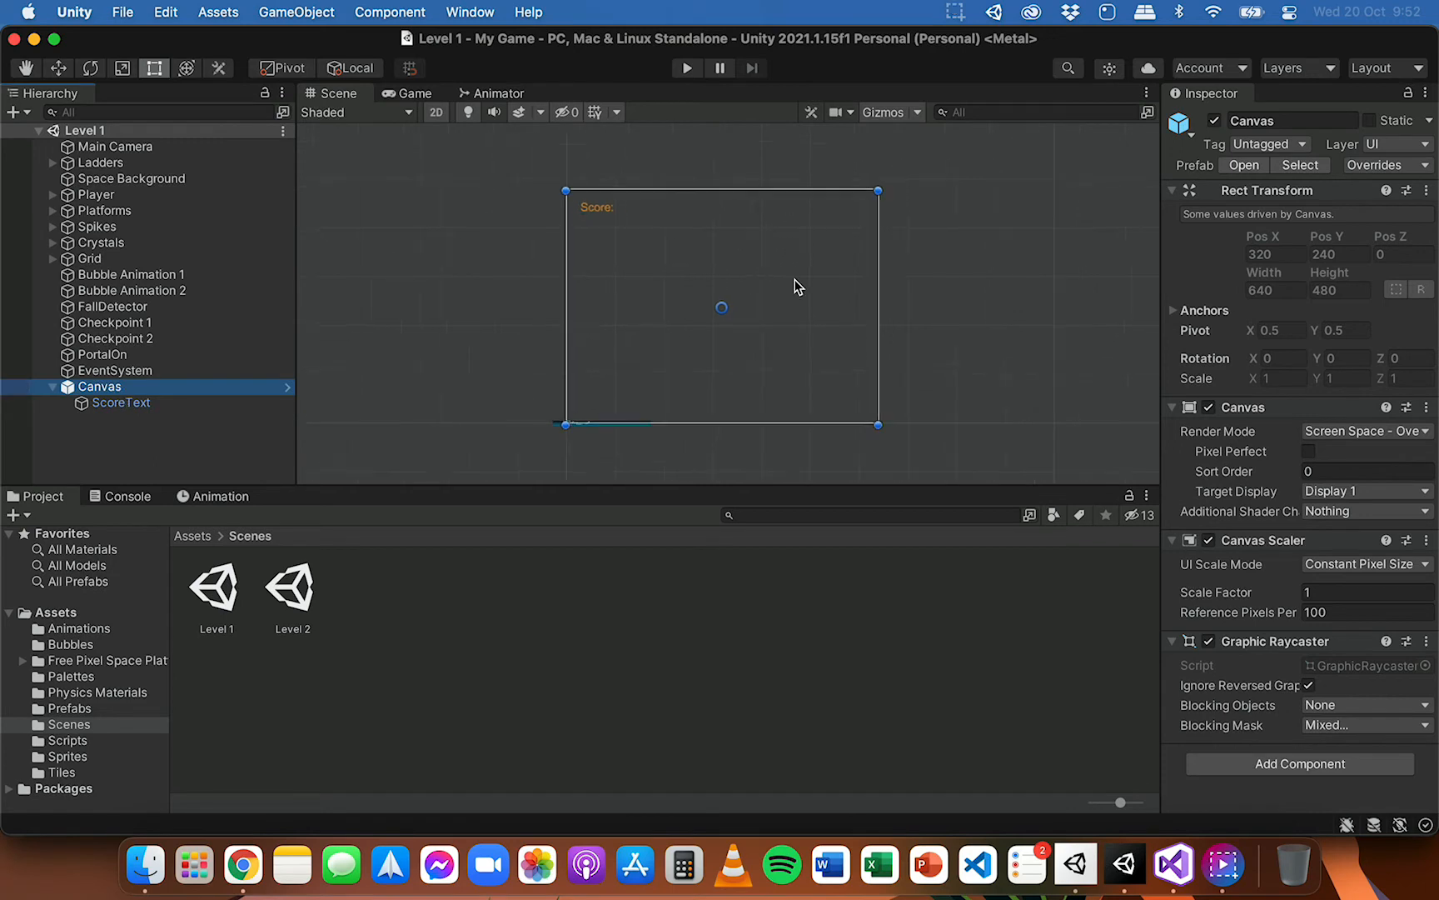
- Create an empty child under Canvas named HealthBar
right_click(100, 387)
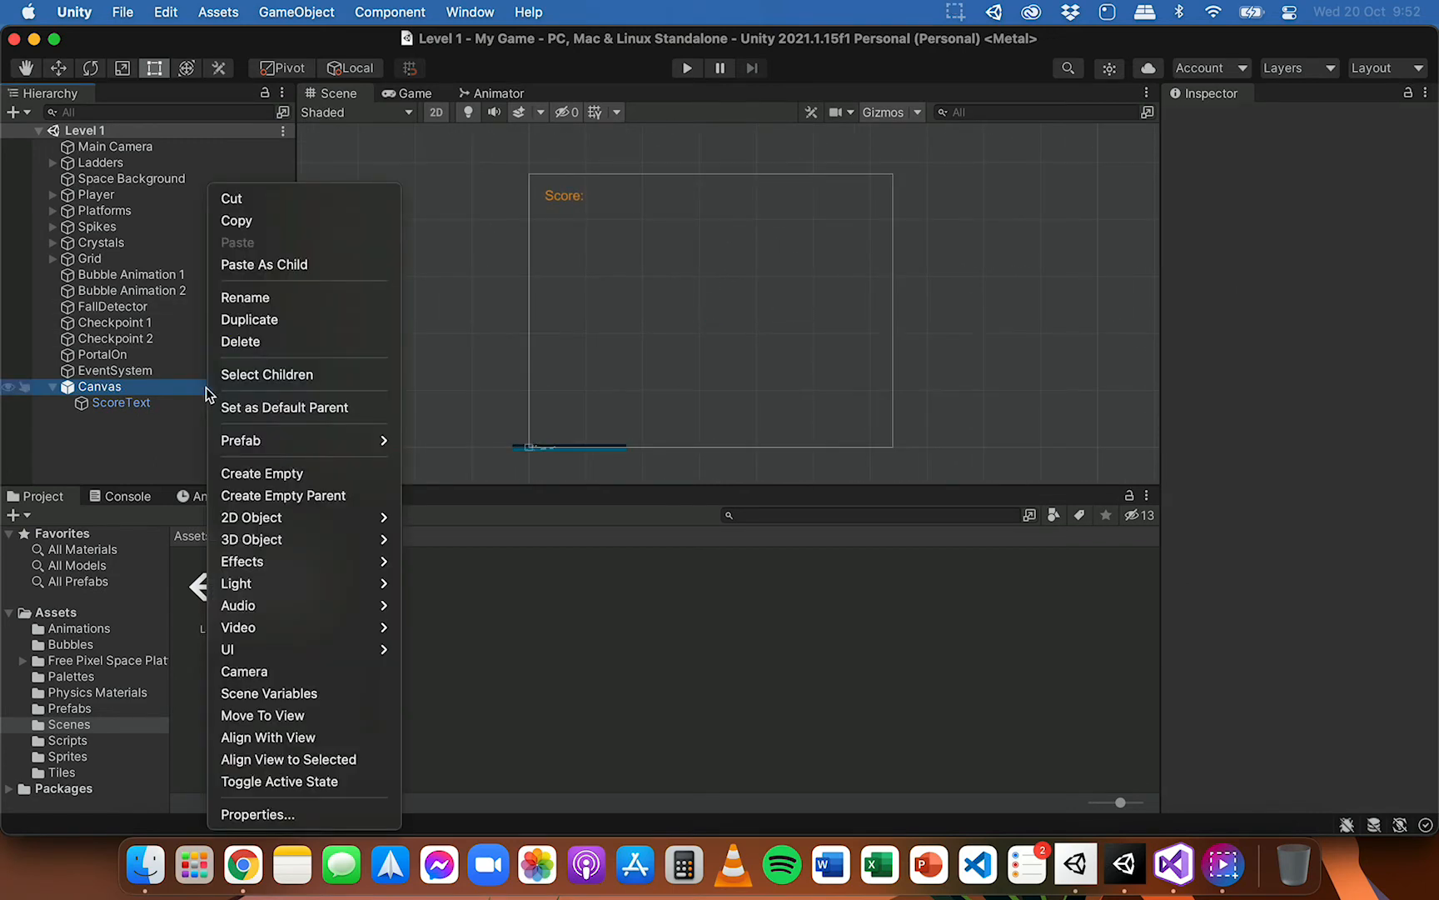
mouse_move(265, 375)
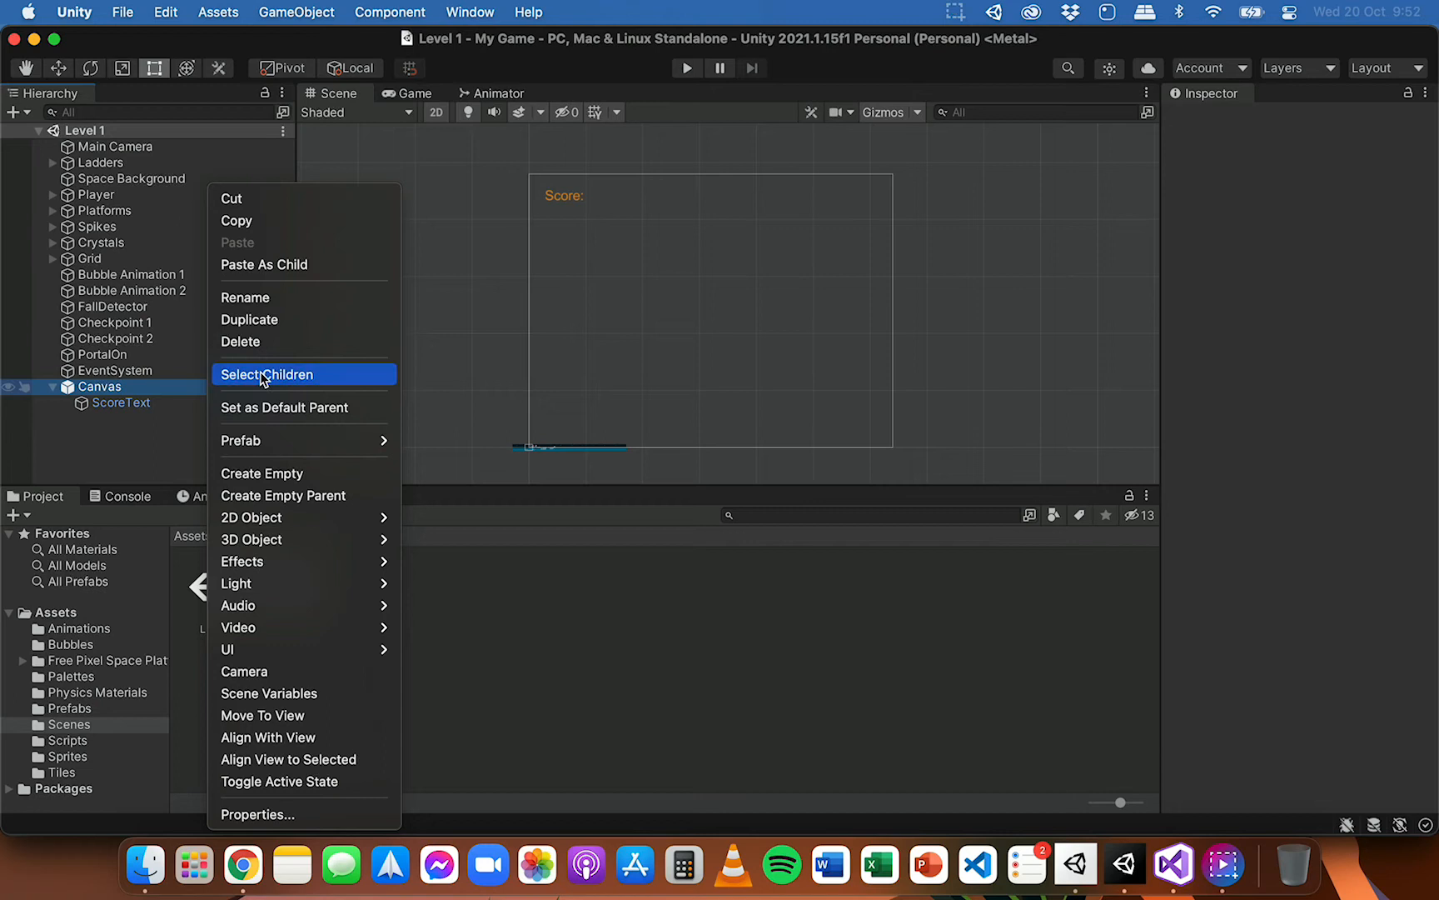
mouse_move(283, 473)
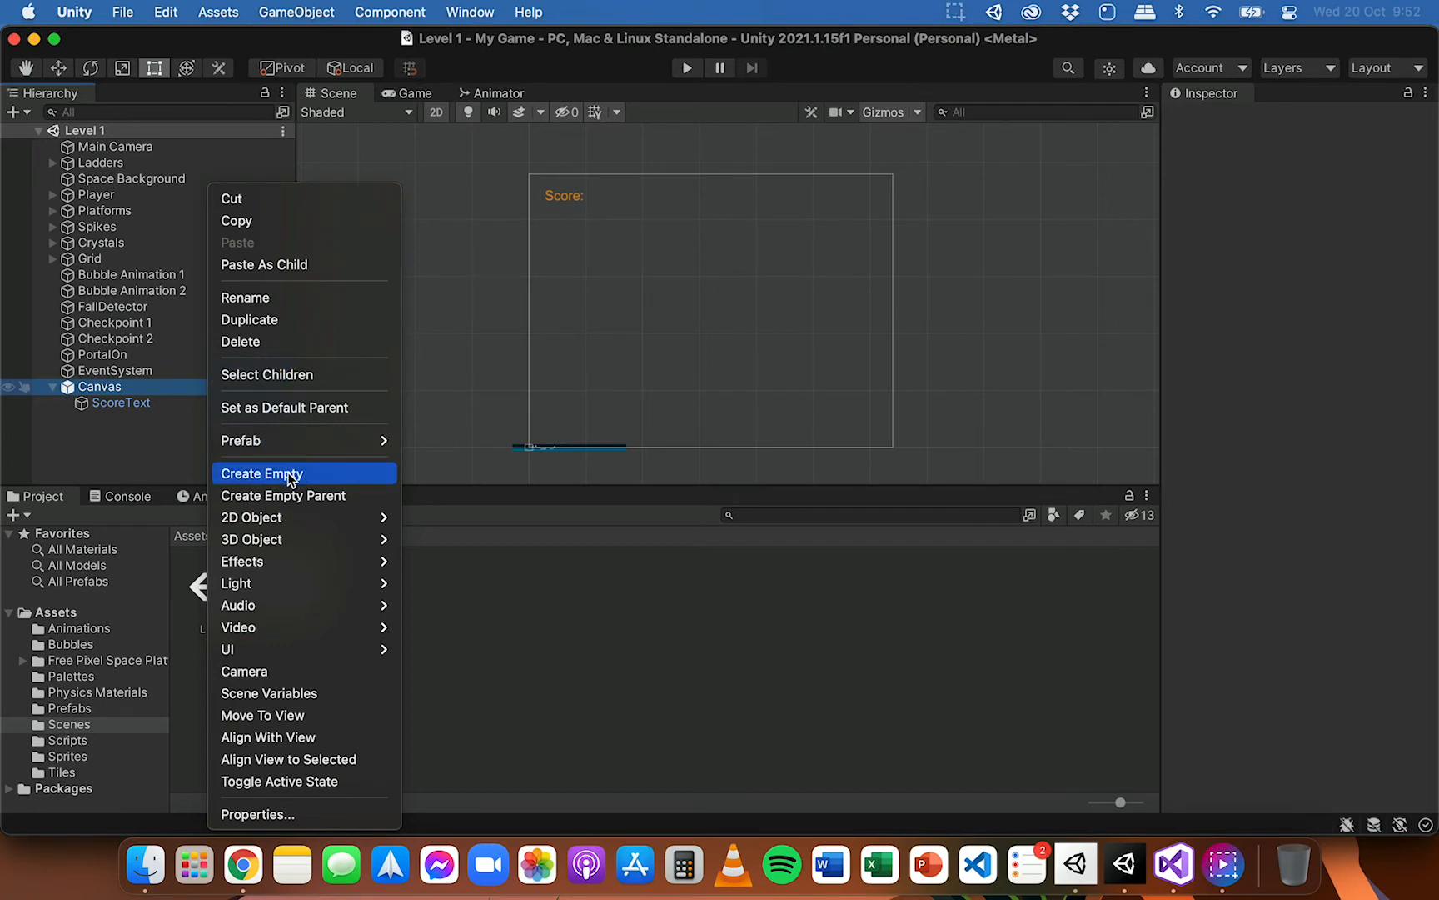
click(262, 473)
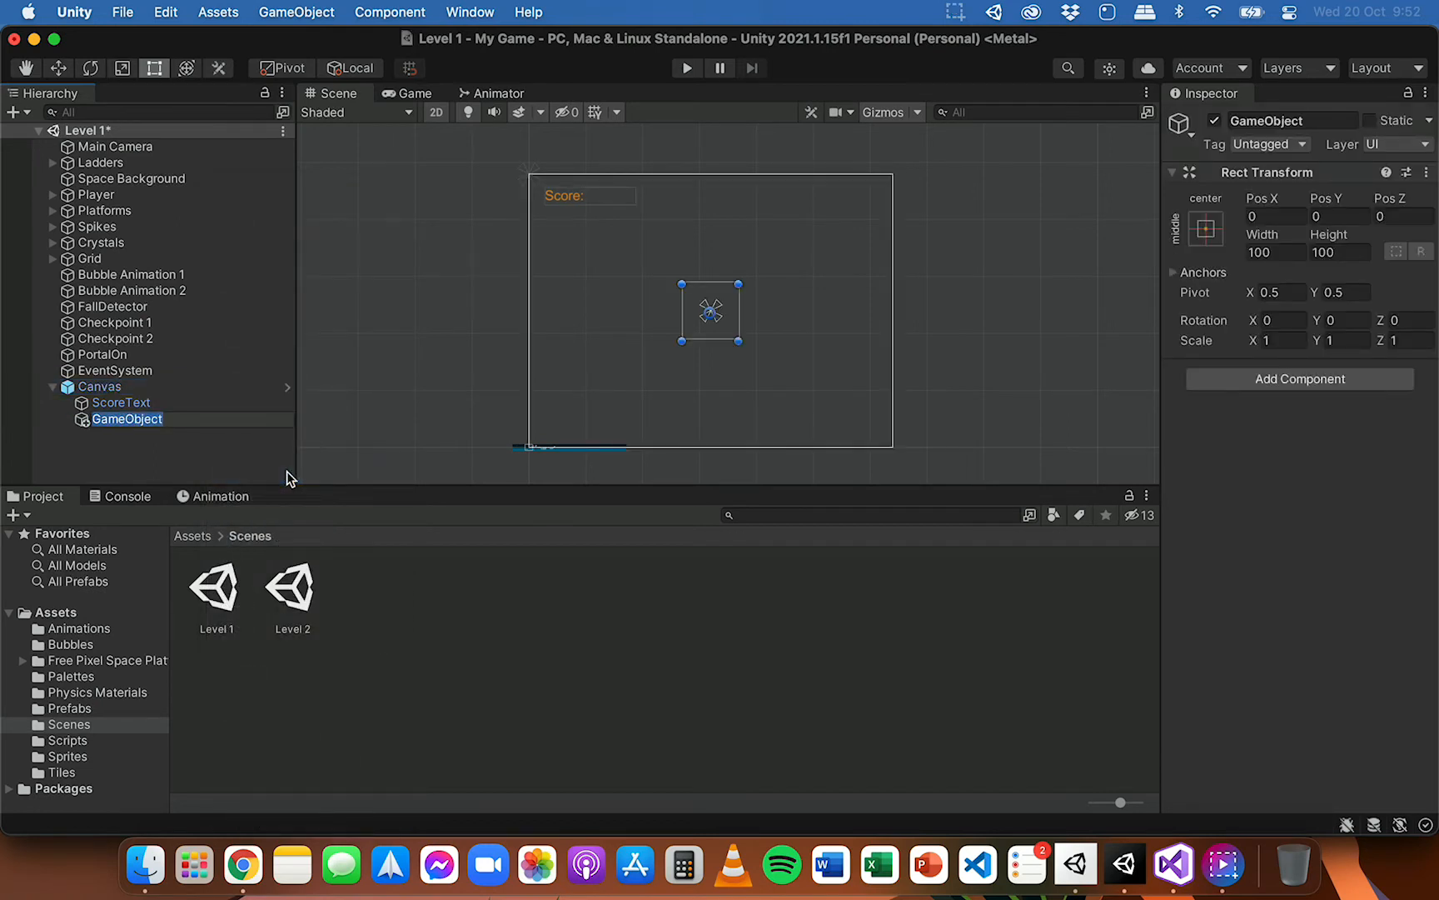
text(HealthBar)
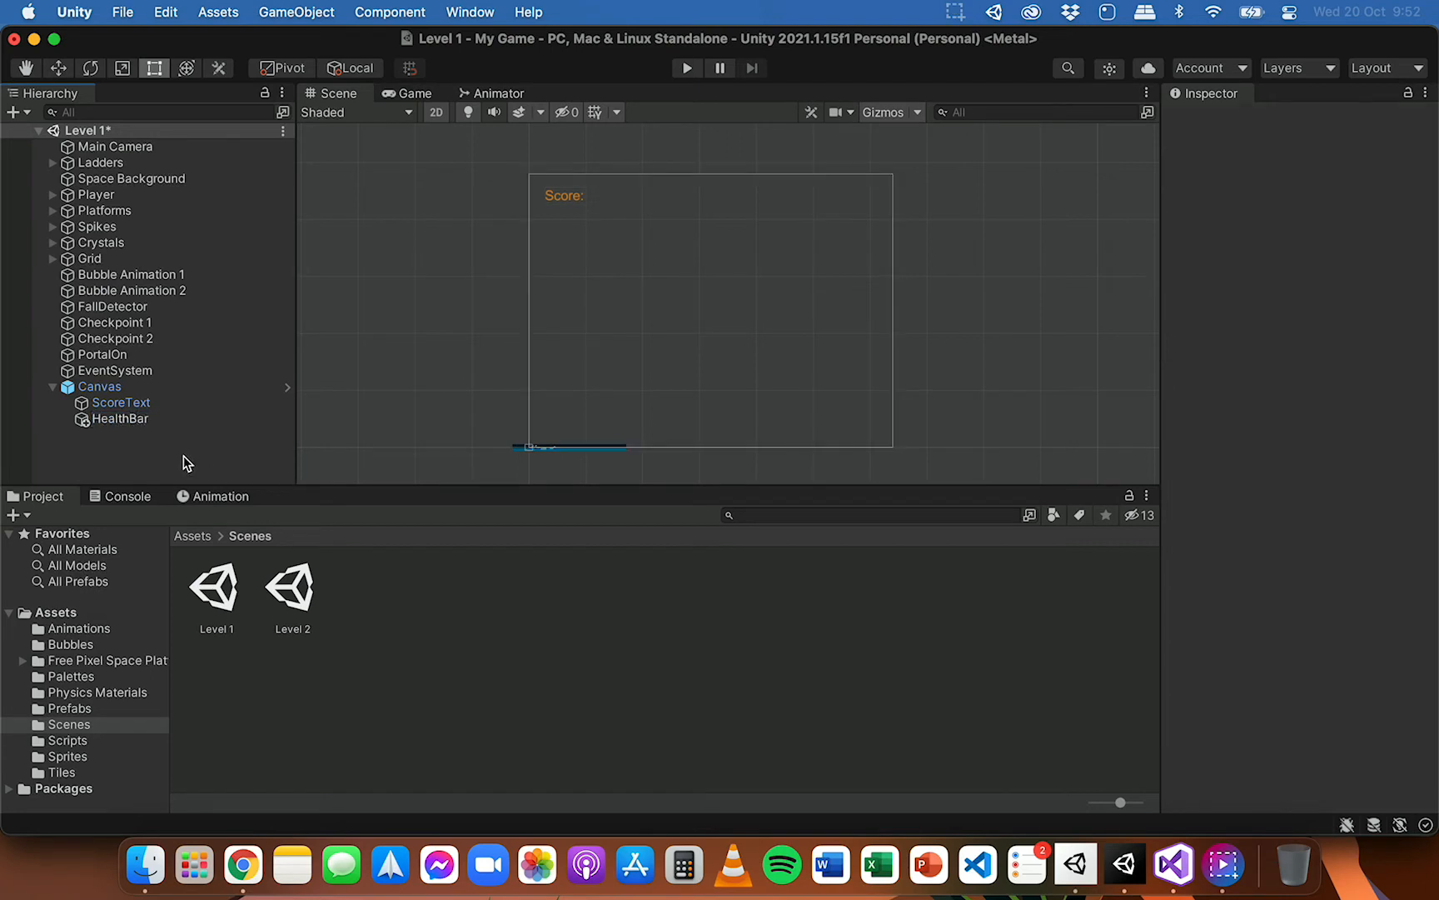
click(120, 420)
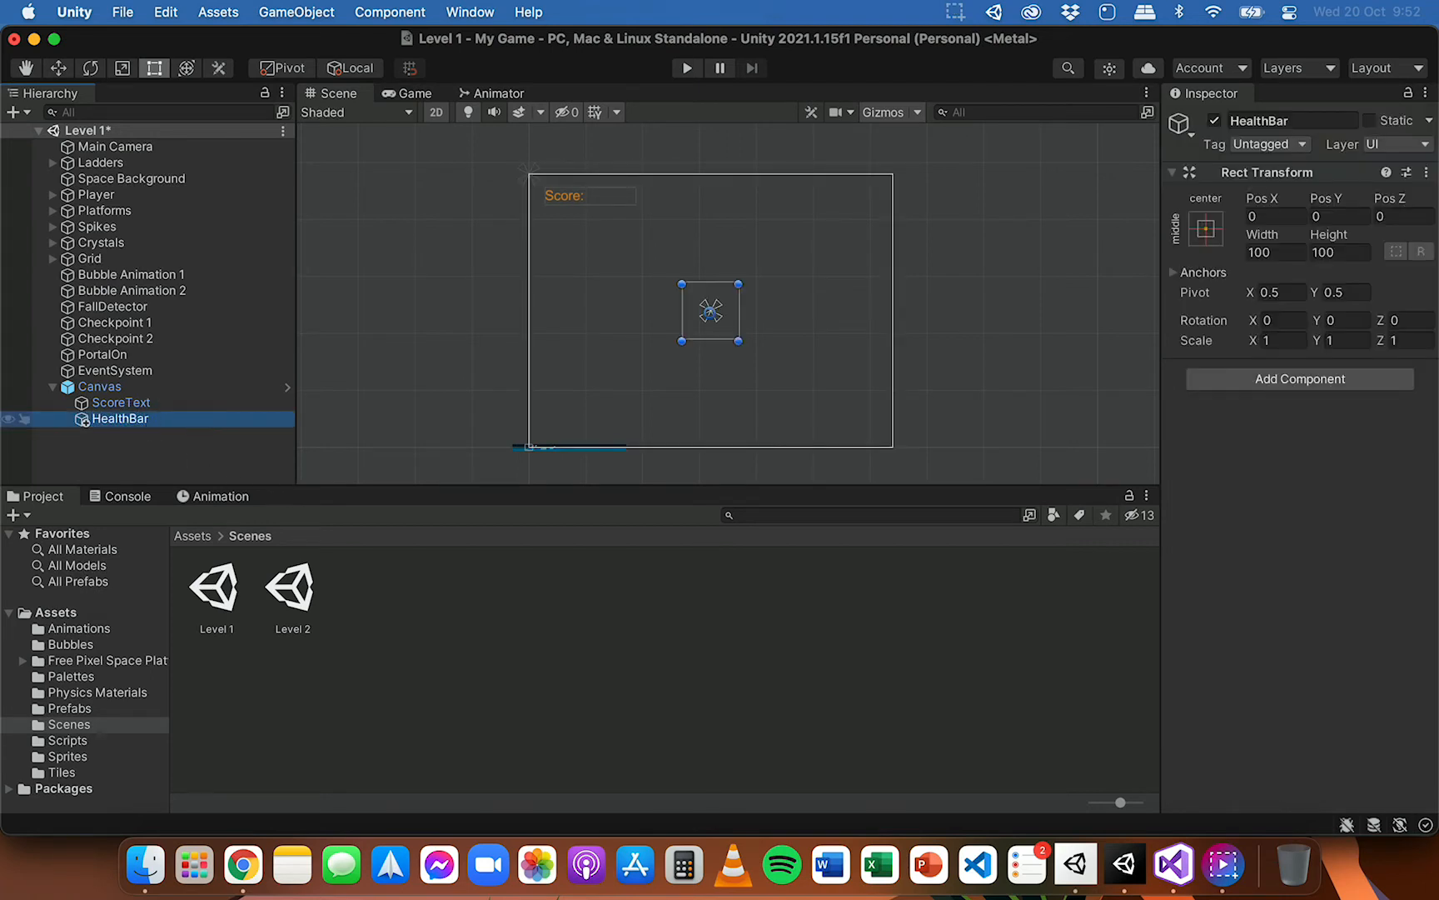
- Add a UI Image child under HealthBar named Border
right_click(120, 418)
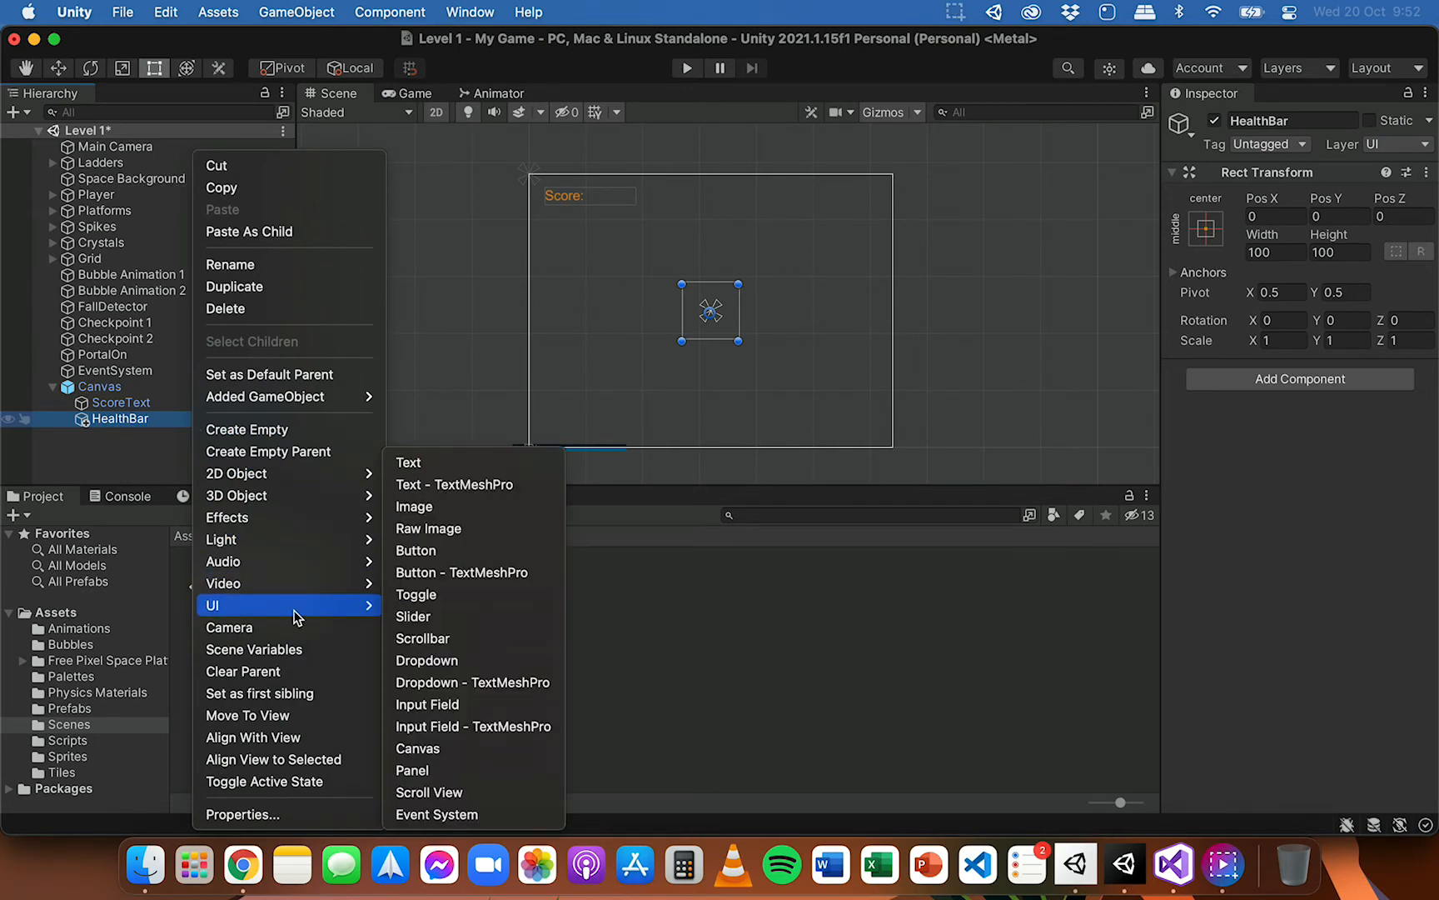
mouse_move(454, 509)
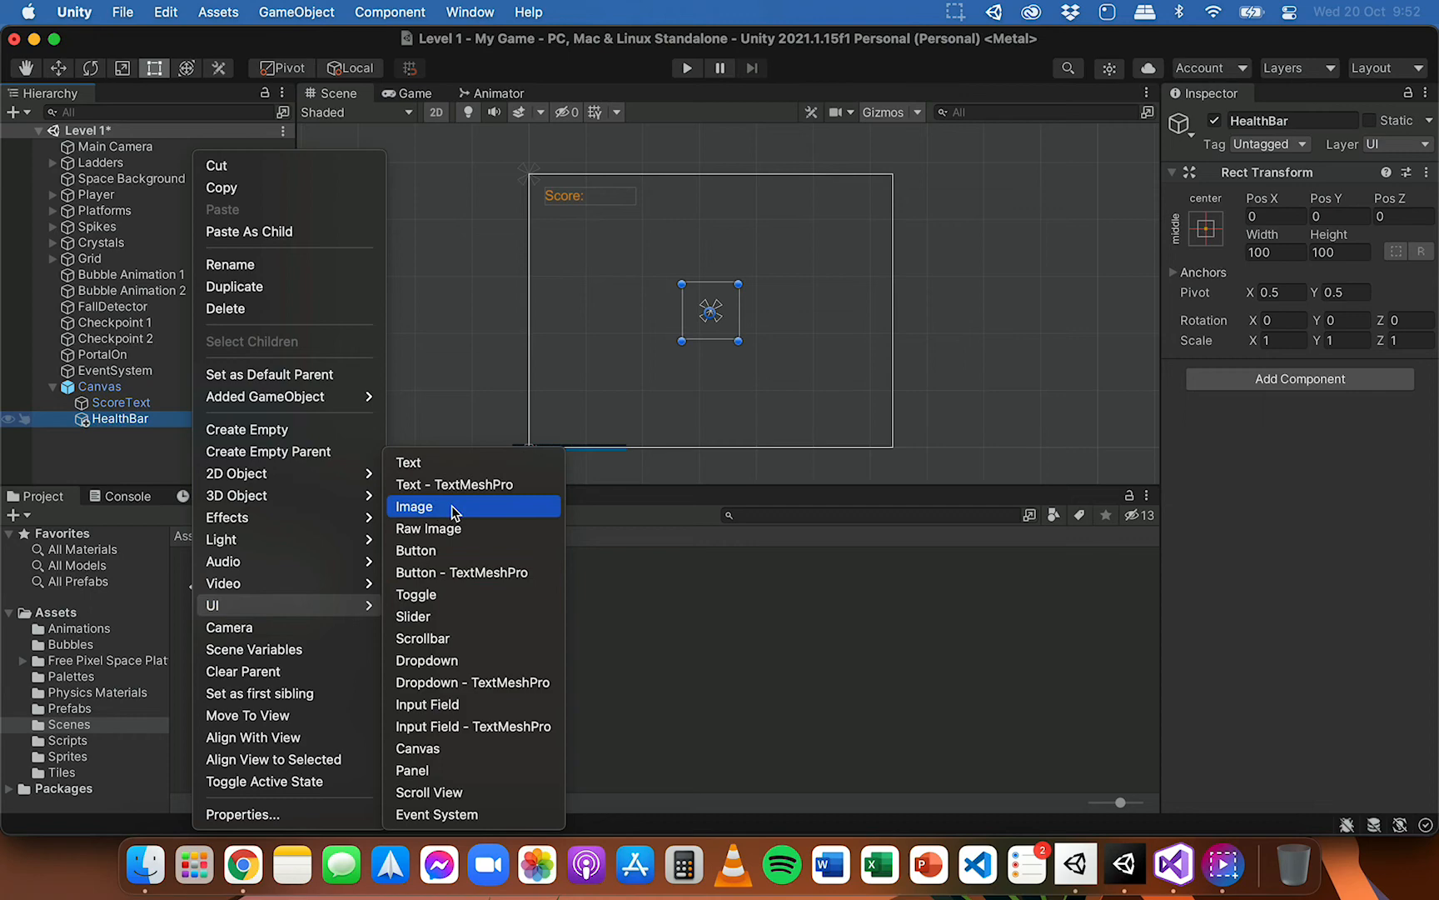
click(414, 507)
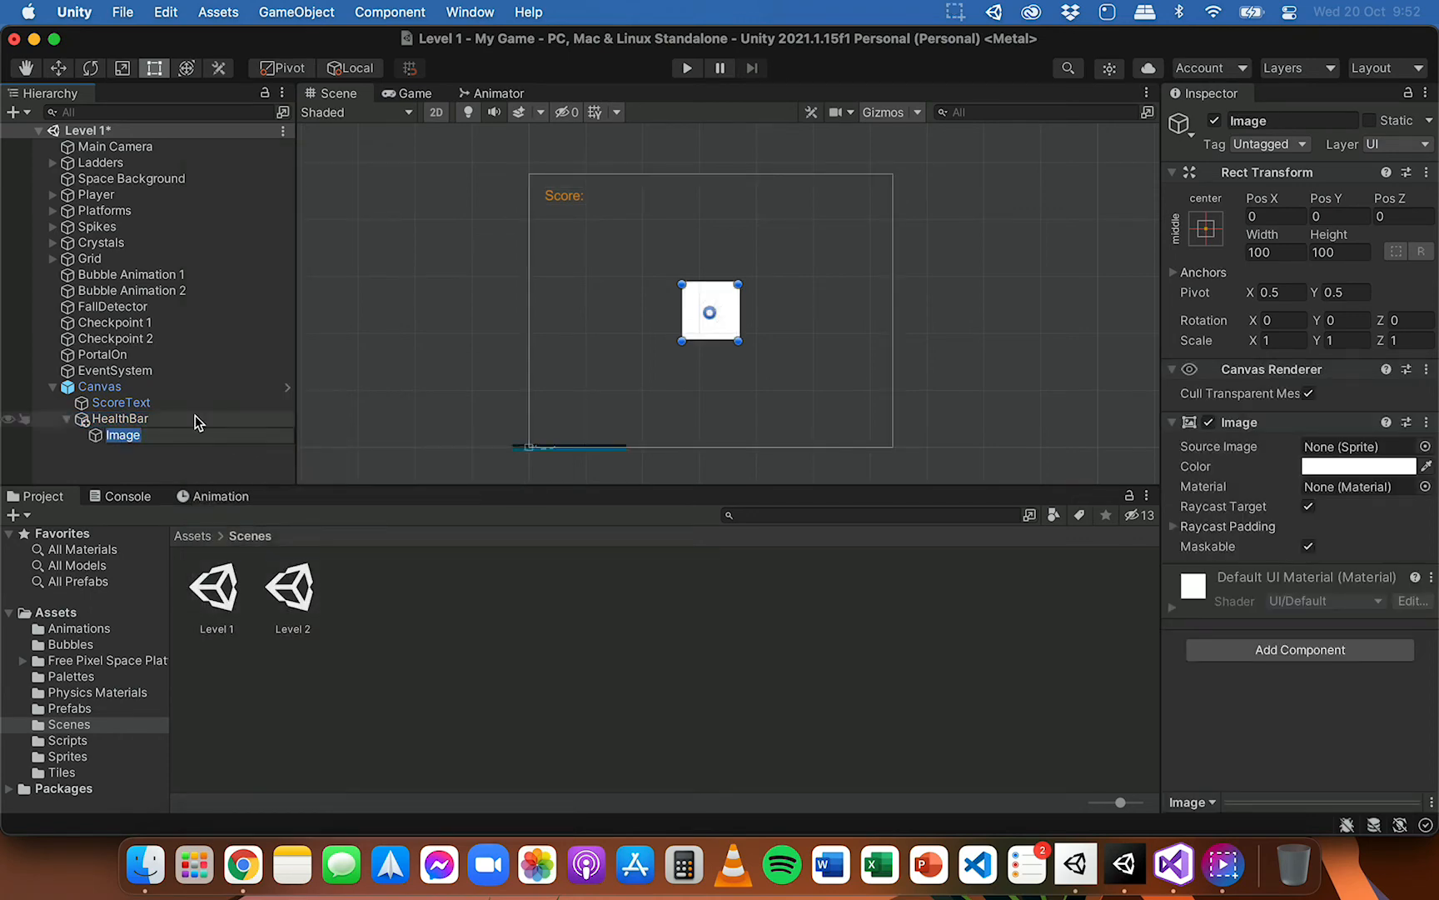
text(Border)
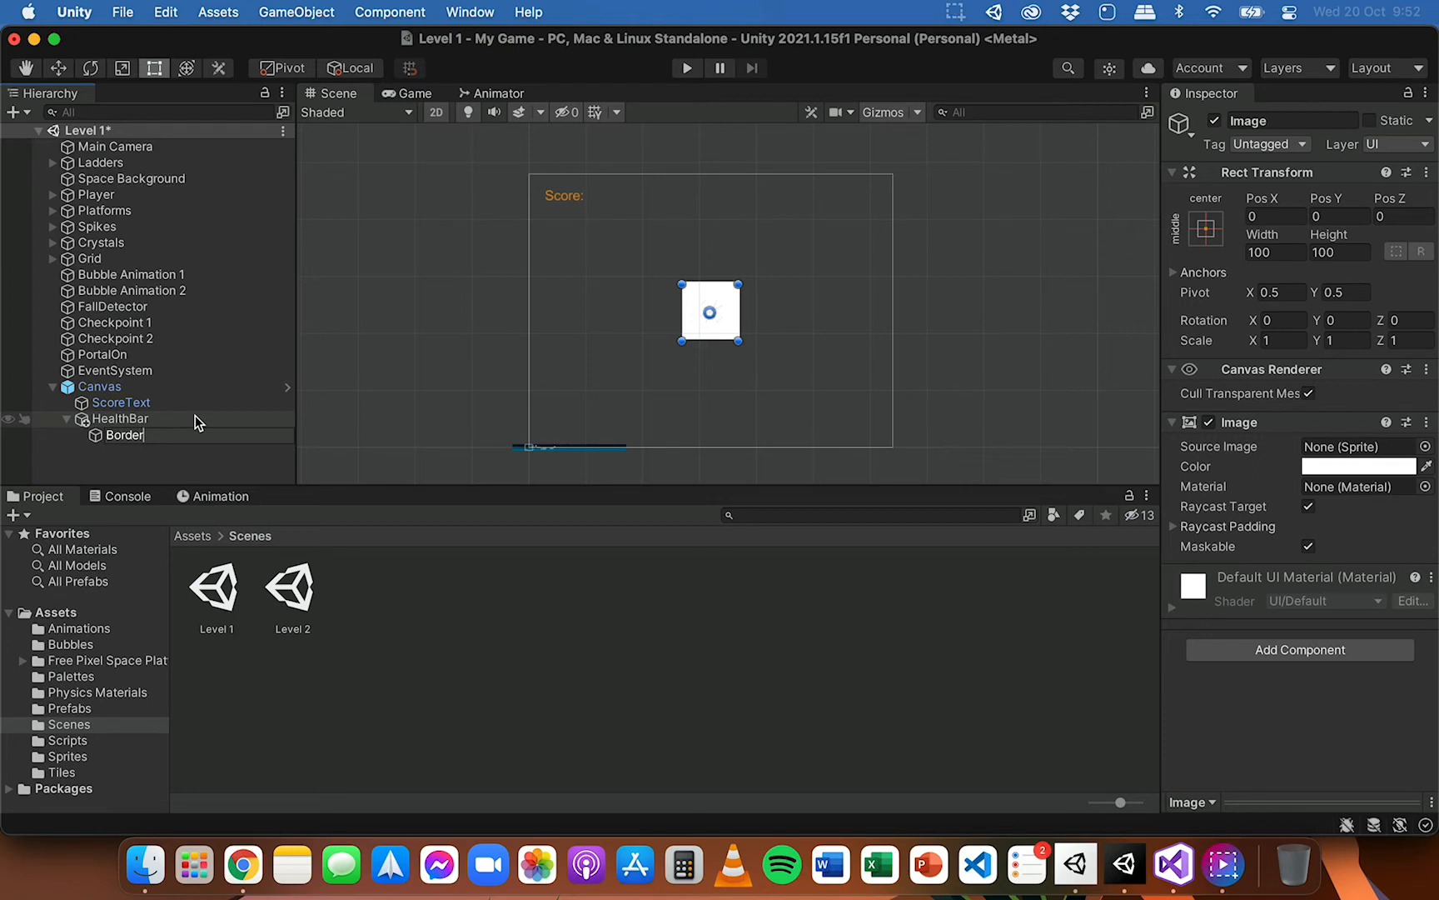
click(120, 418)
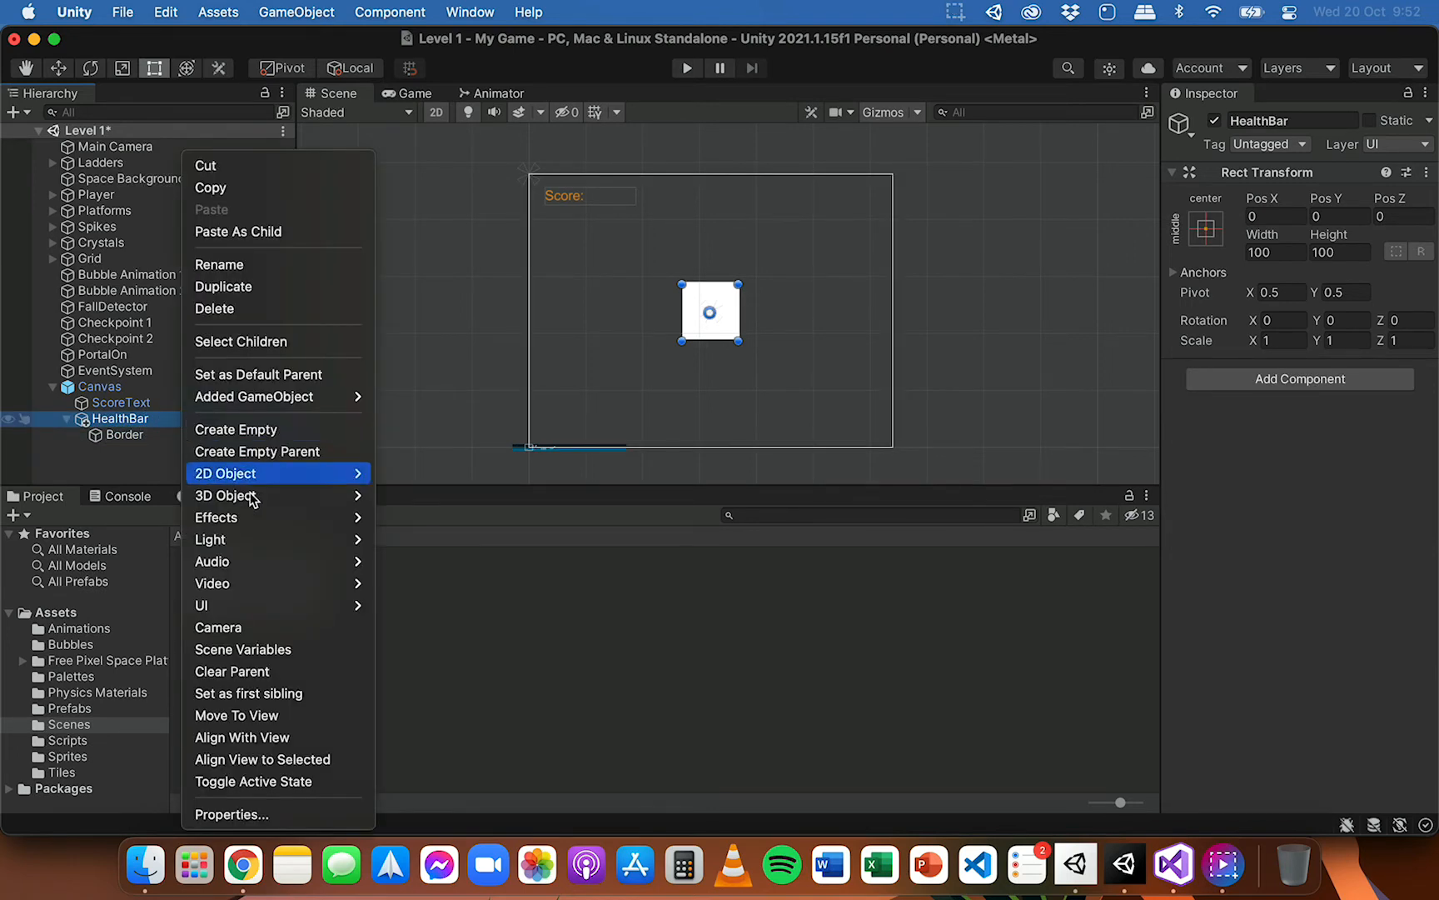
mouse_move(202, 605)
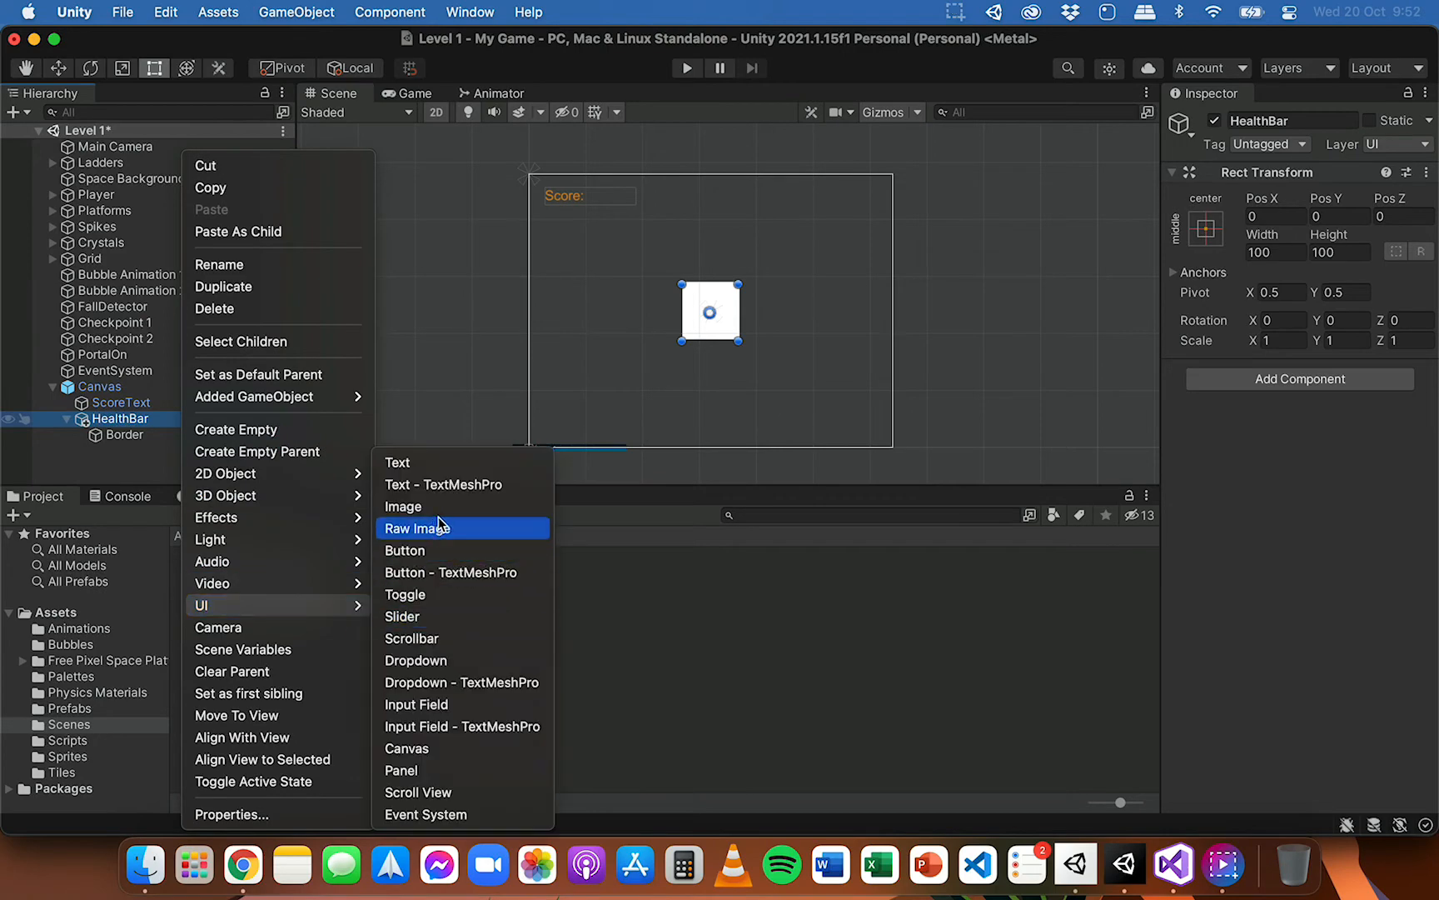
- Add a second UI Image child under HealthBar named Bar
click(403, 507)
text(Bar)
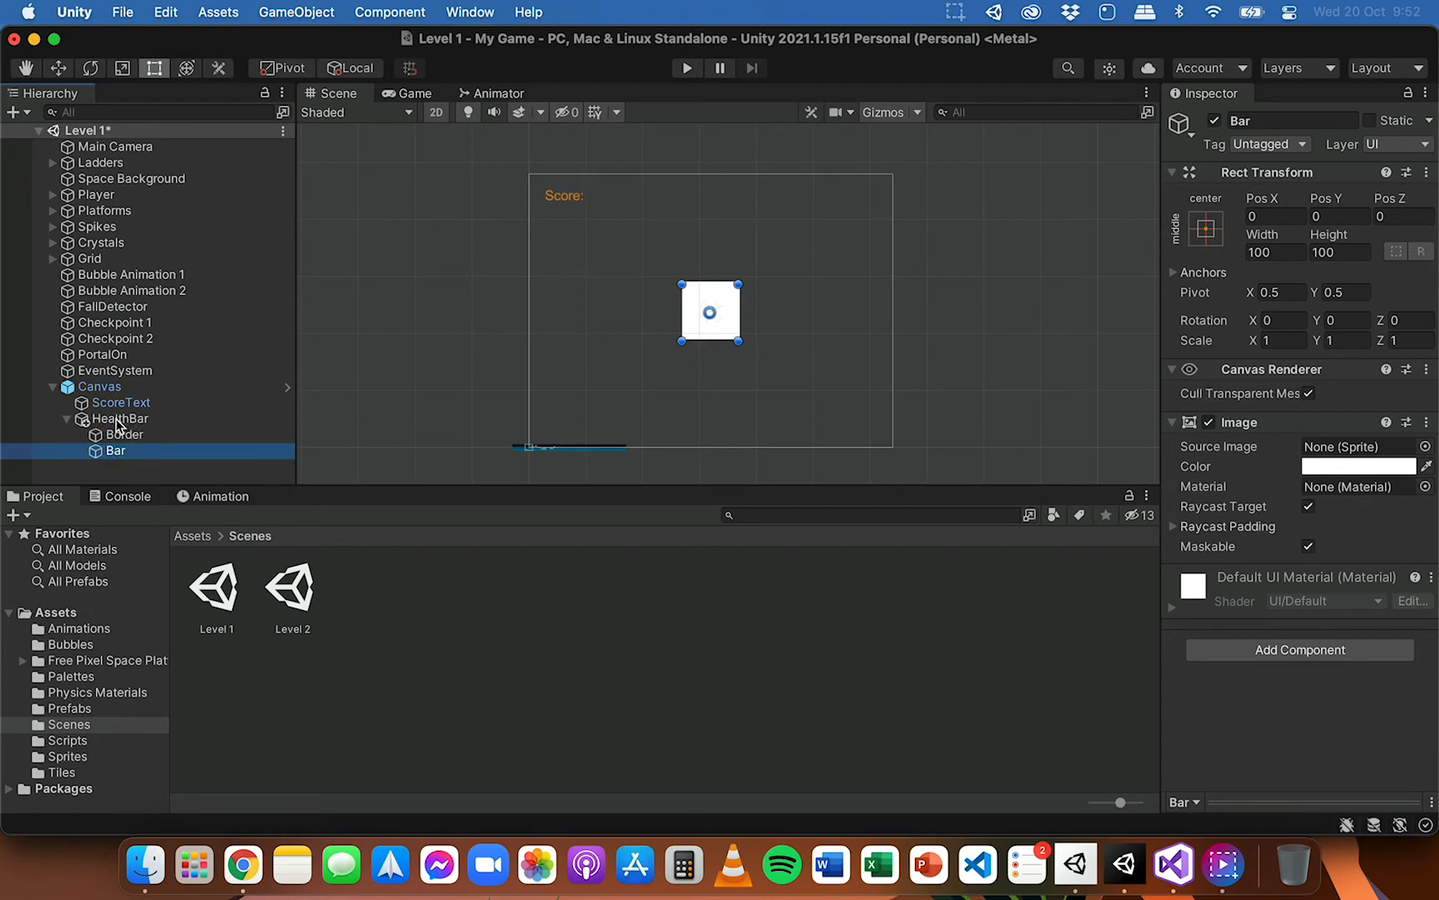
click(120, 418)
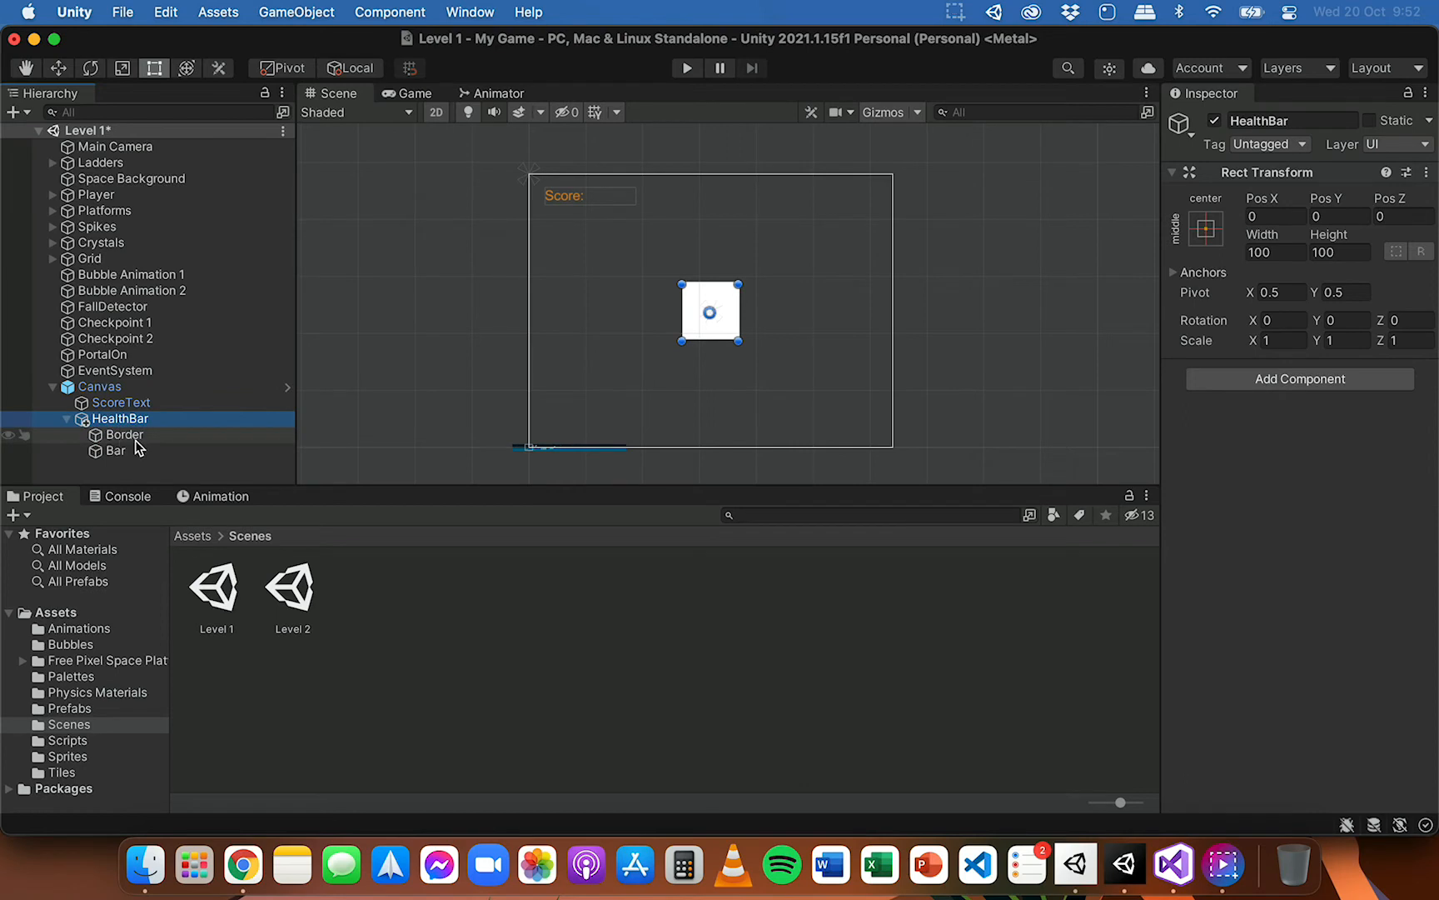
click(115, 450)
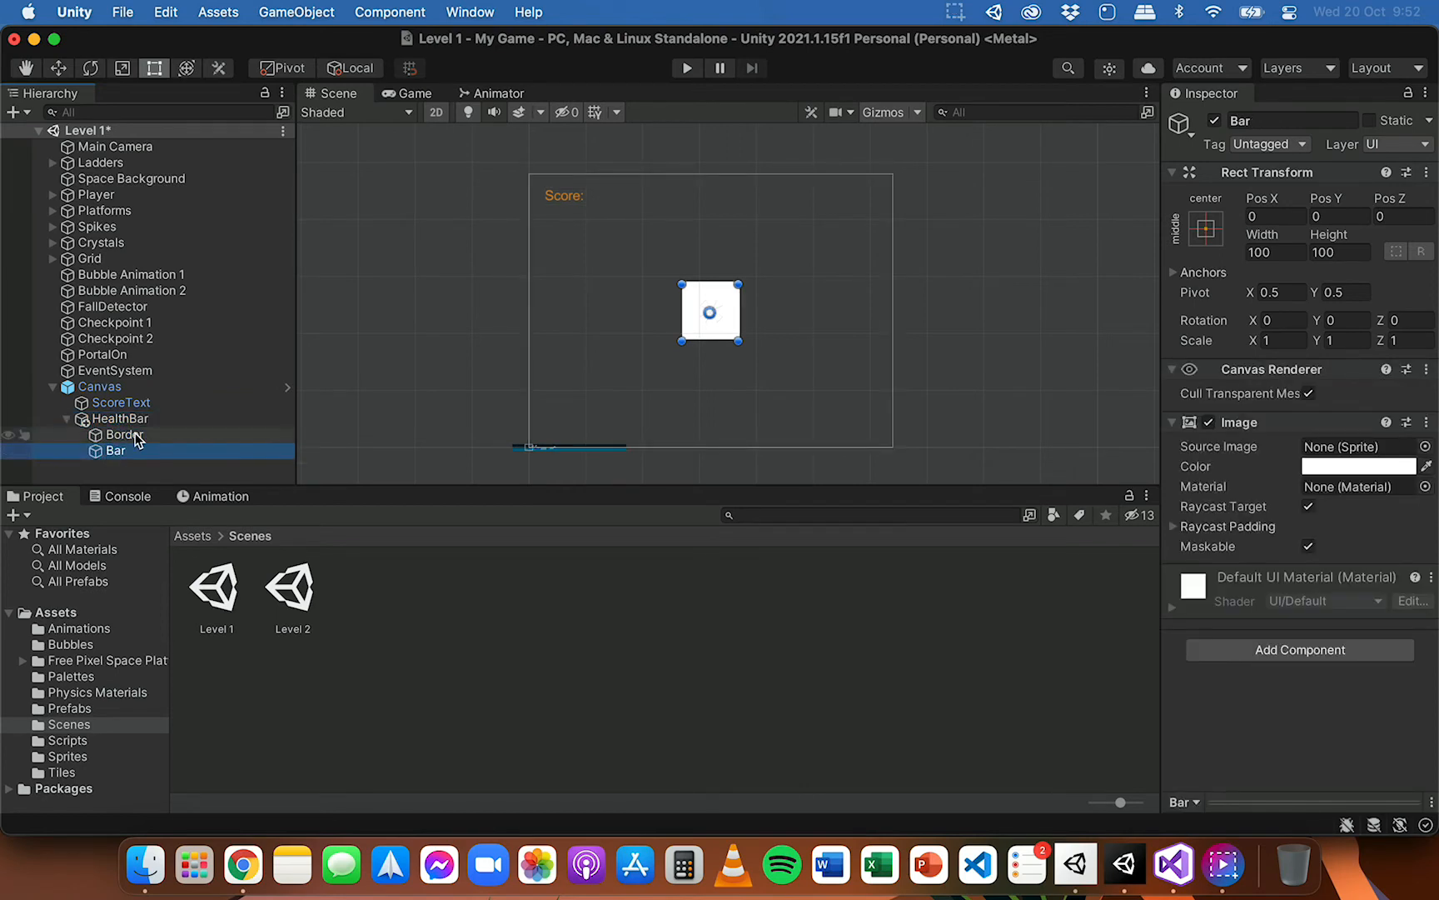
click(124, 434)
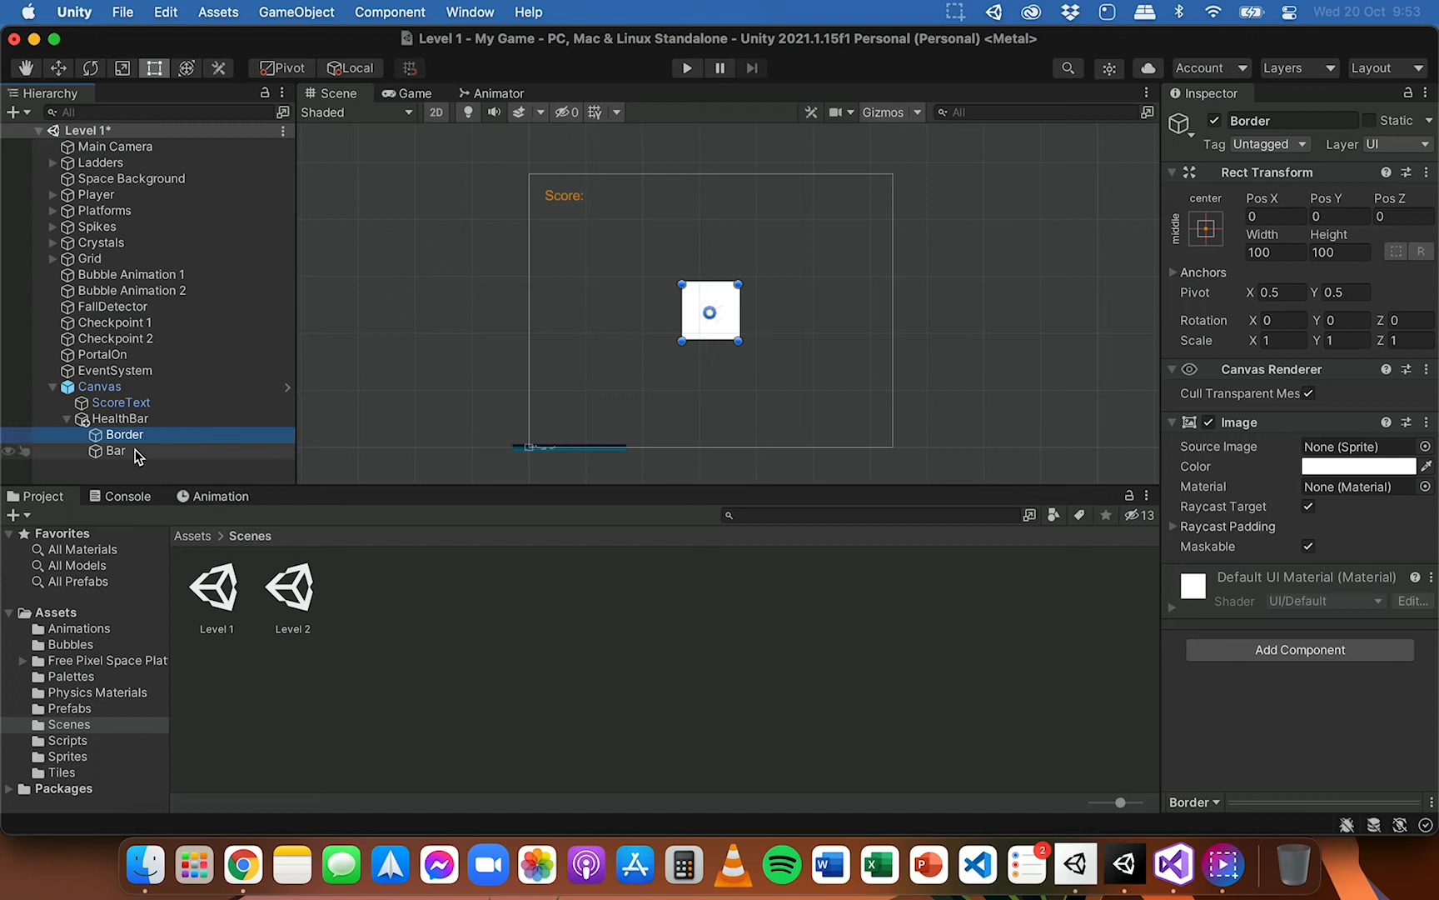
click(113, 450)
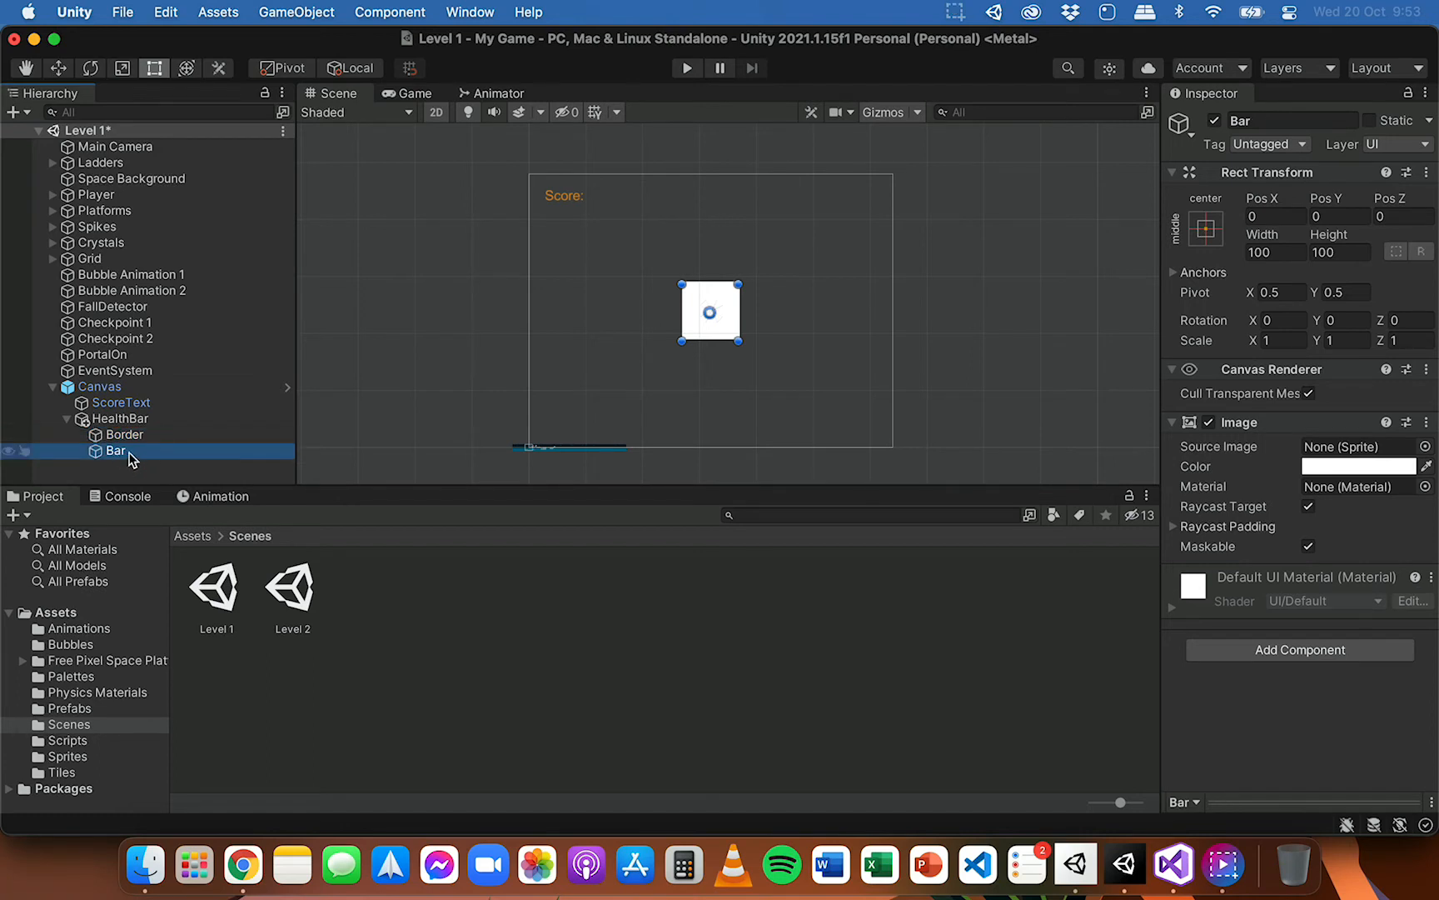
mouse_move(157, 439)
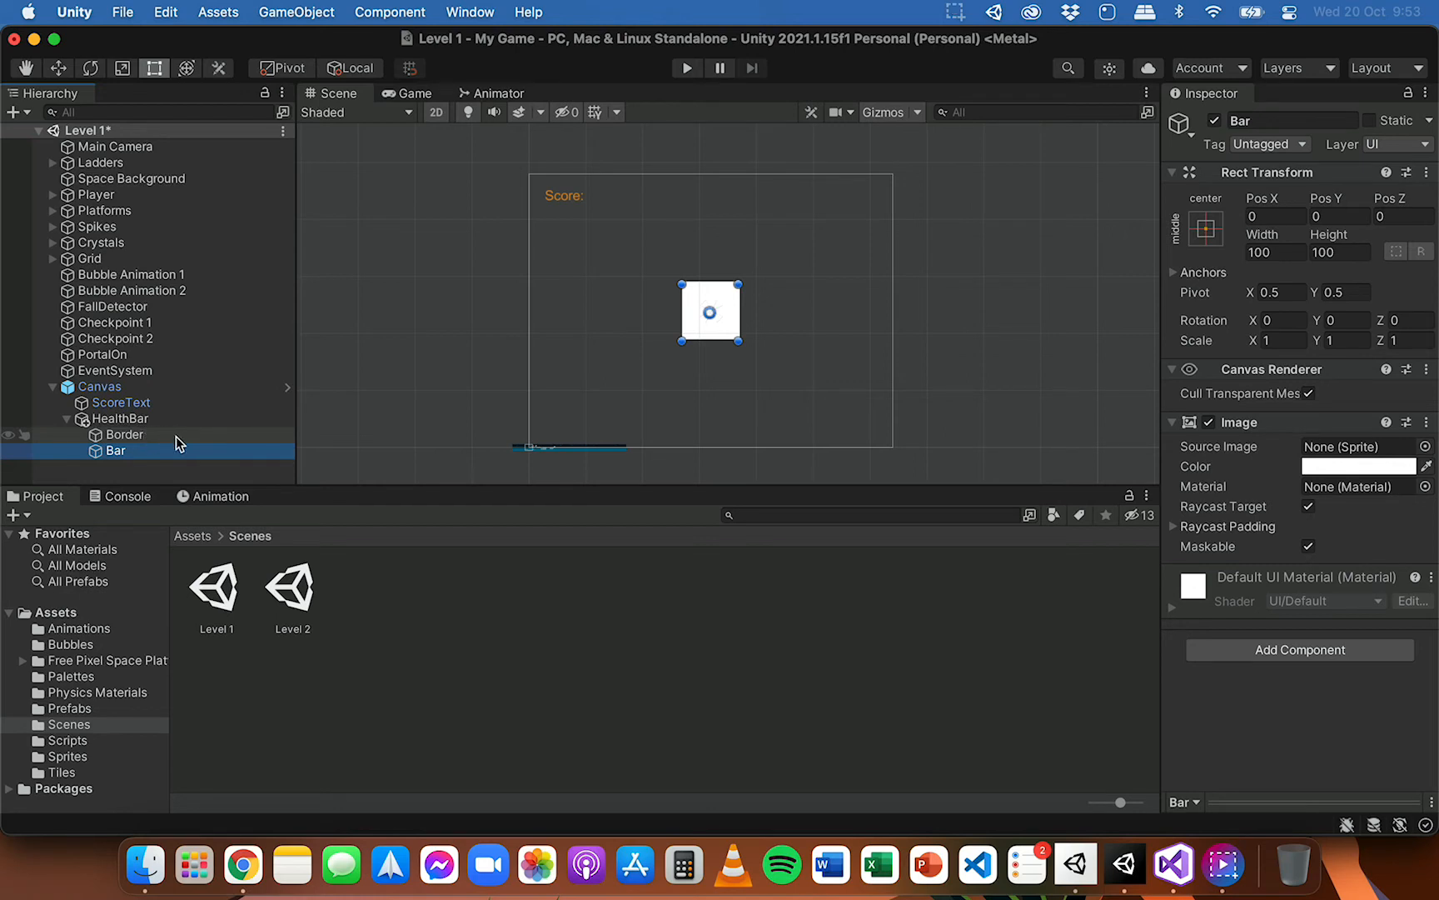
- Set the Border image to 94 wide by 14 tall with a dark colour
click(125, 433)
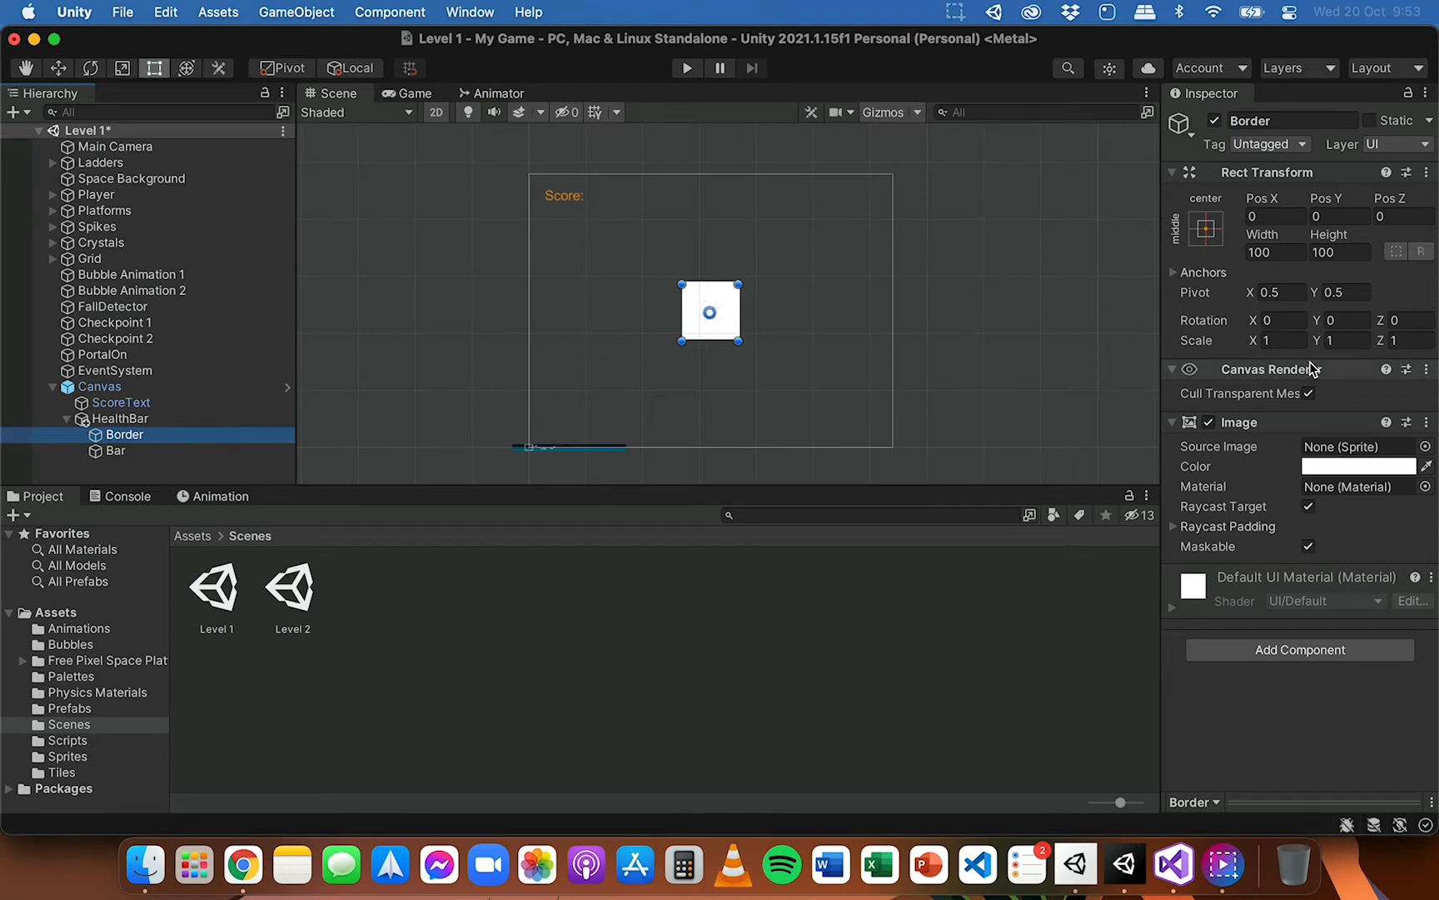
click(1273, 252)
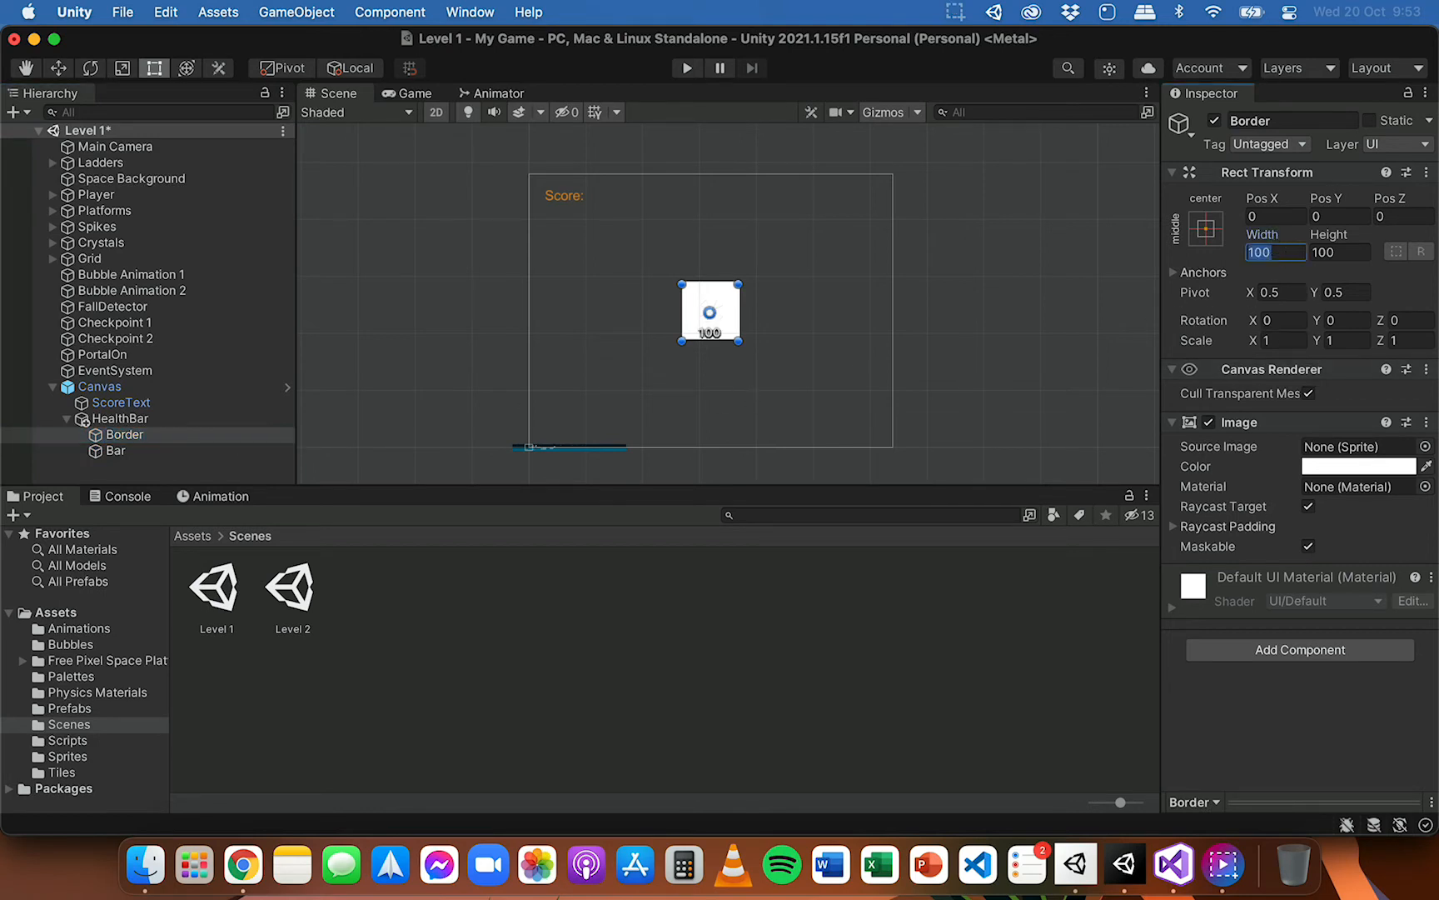
click(1341, 253)
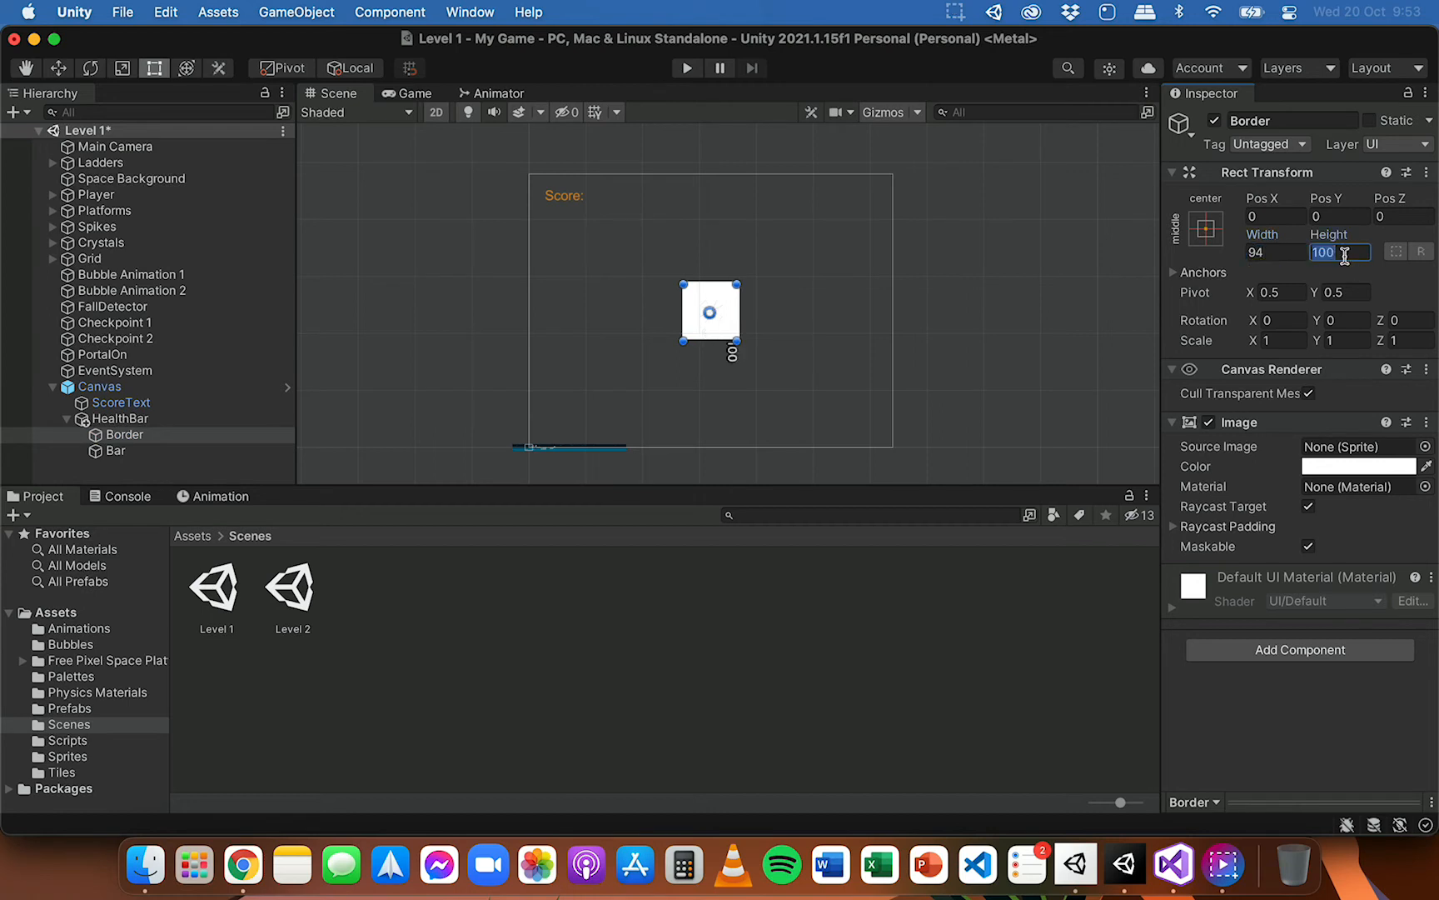
text(14)
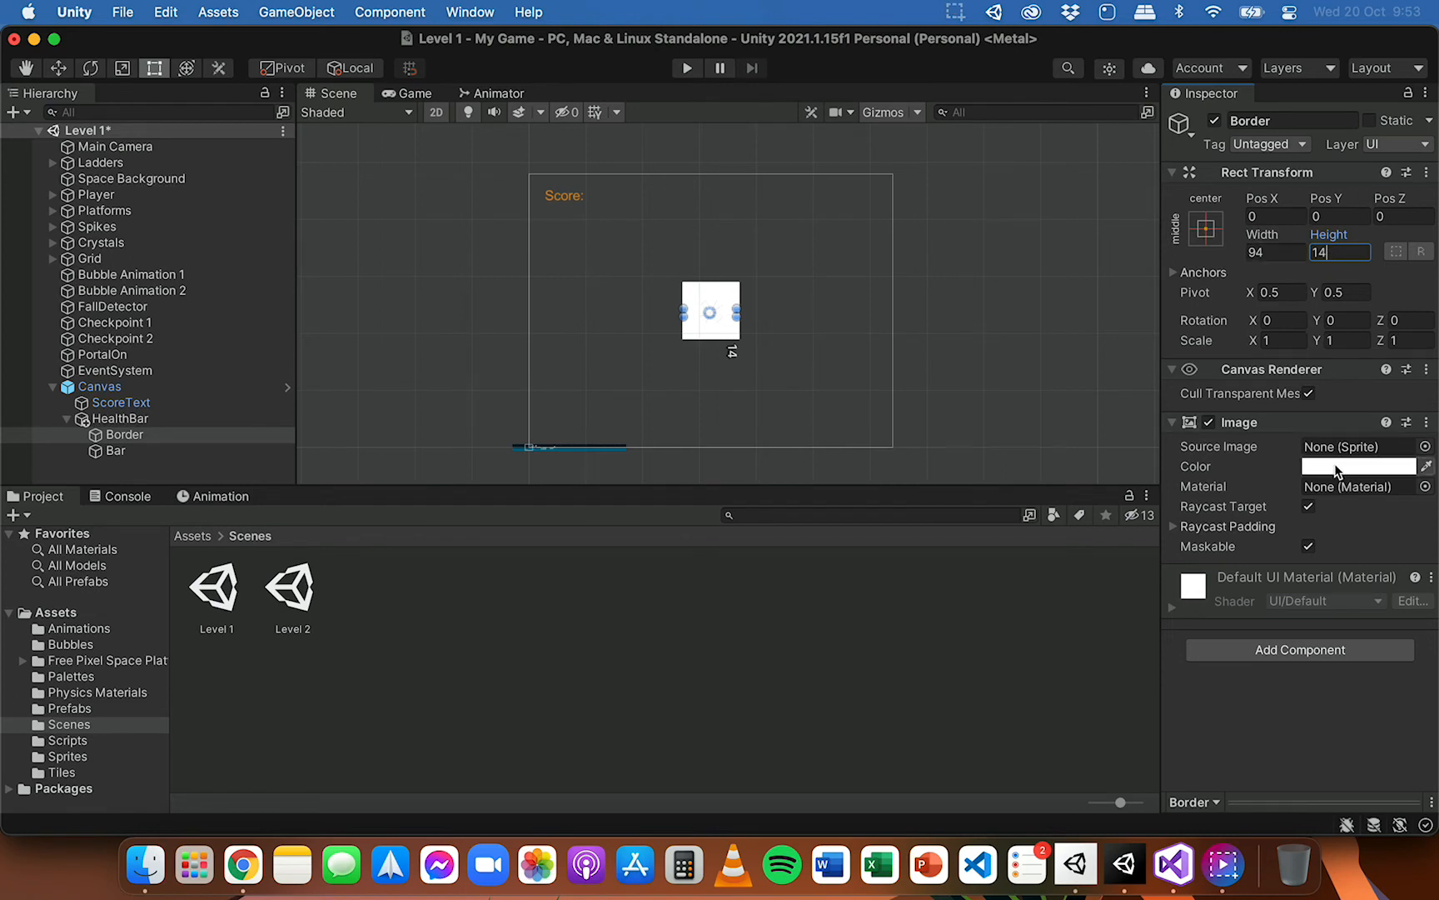
click(1363, 488)
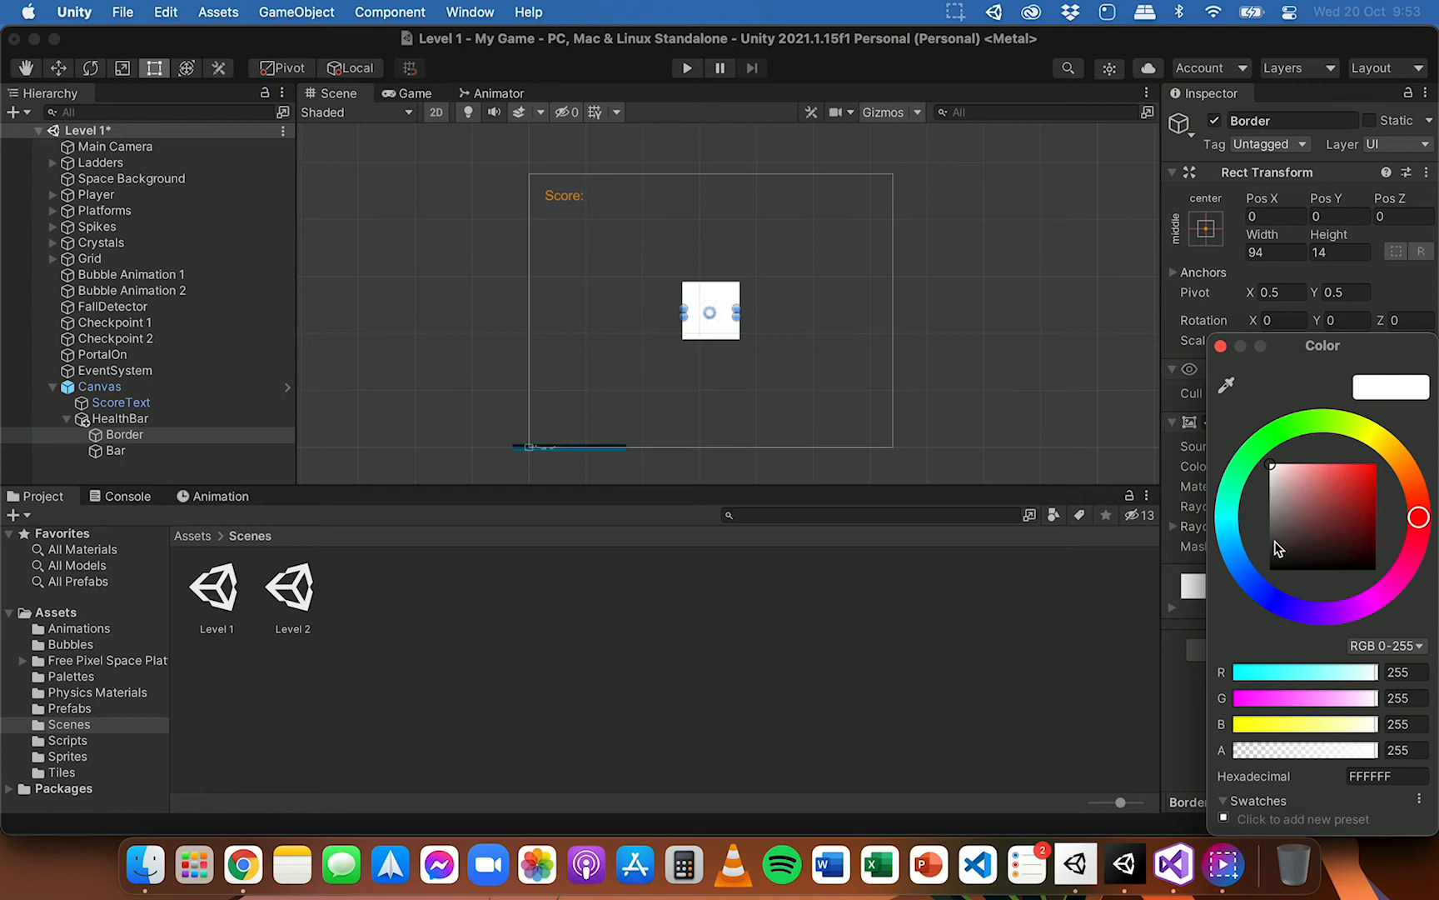
click(1273, 546)
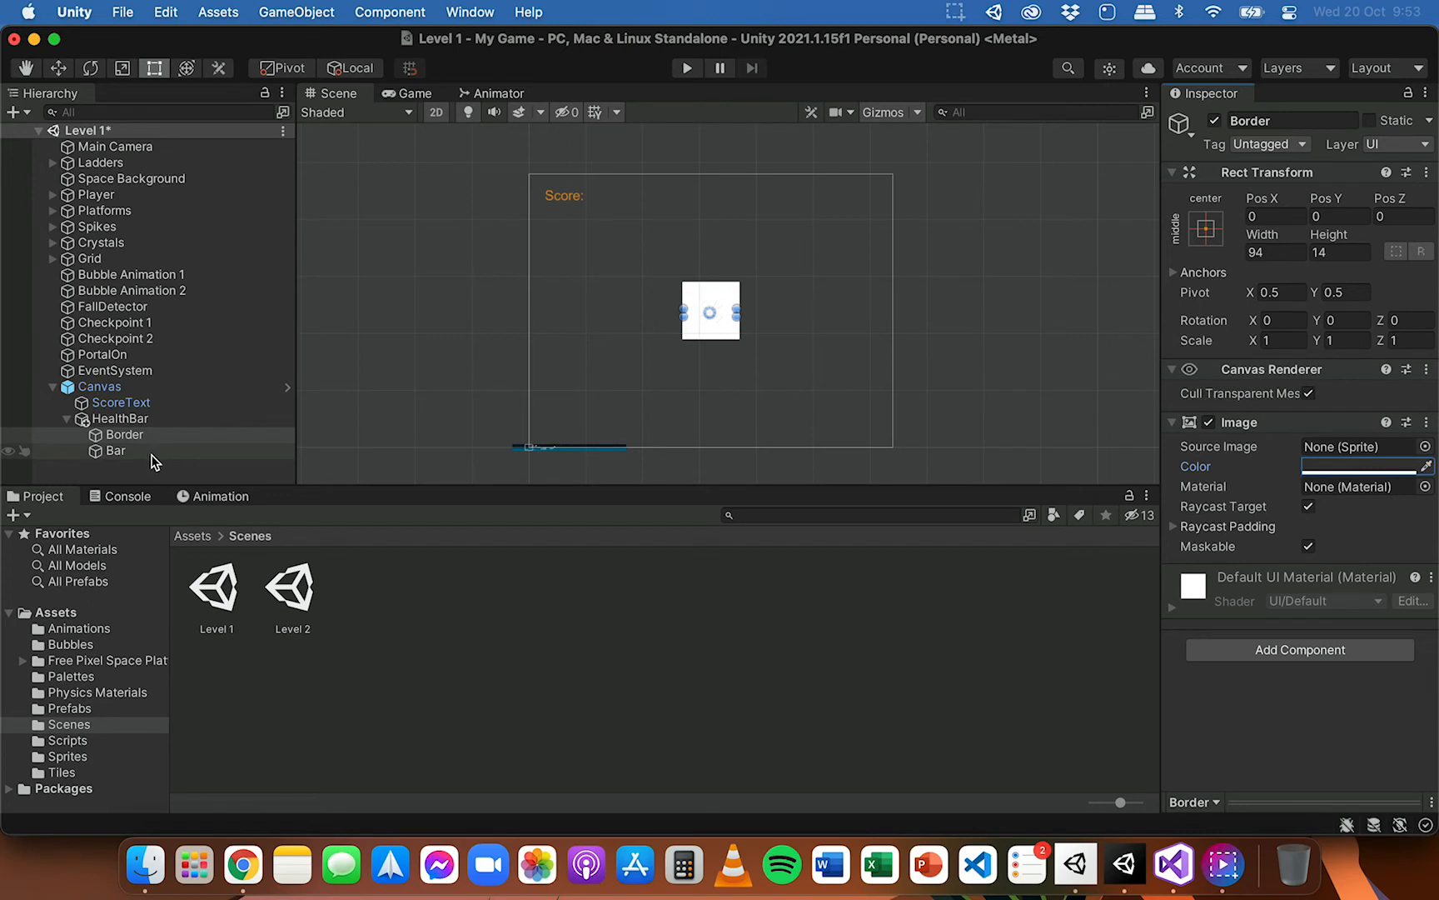
click(113, 450)
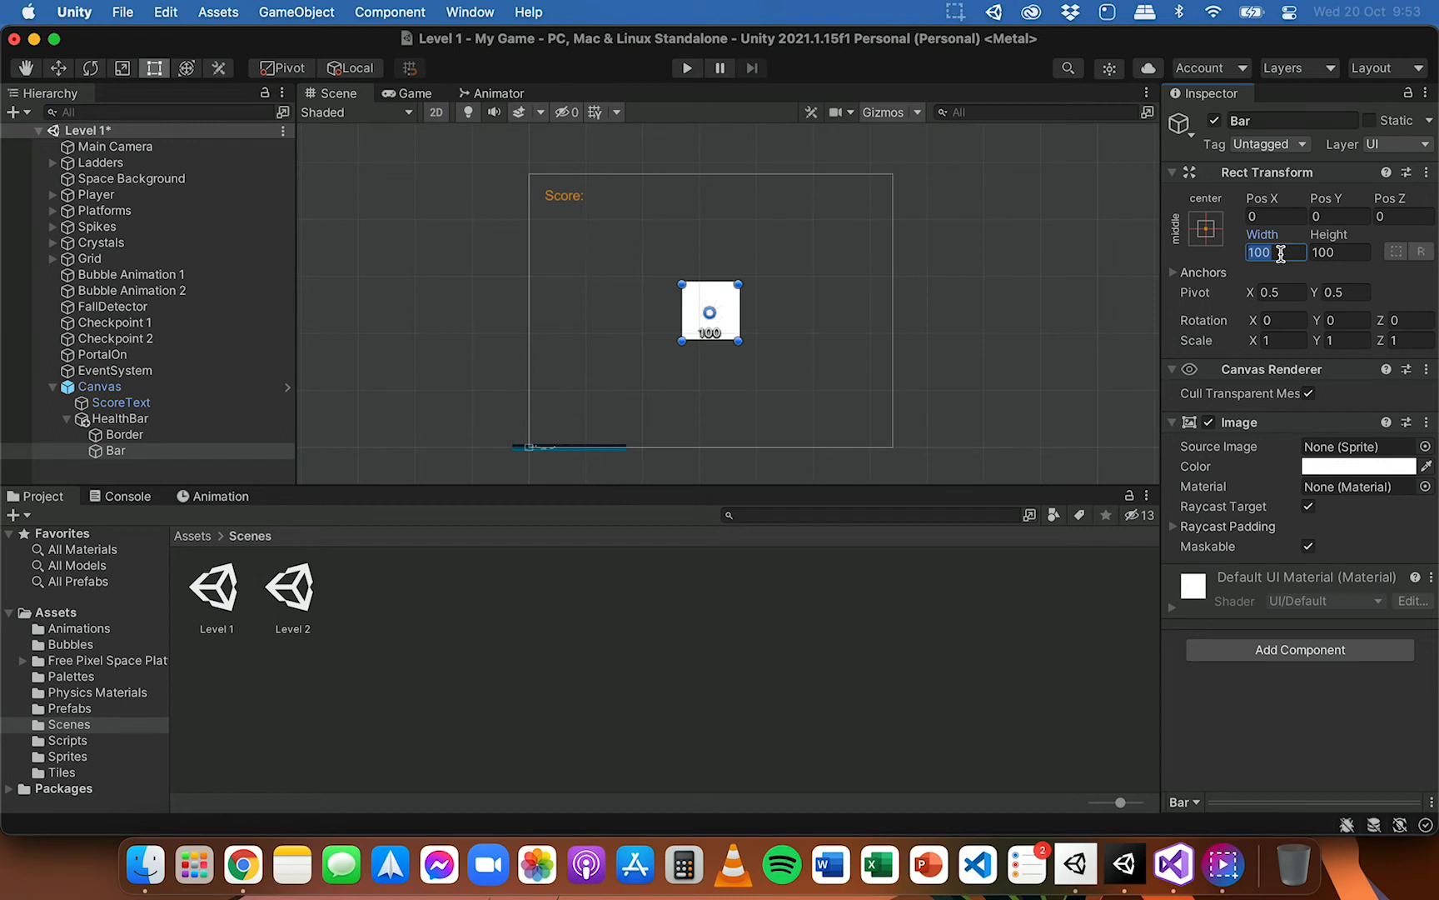
- Set the Bar image to 90 wide by 10 tall with a bright green colour
text(90)
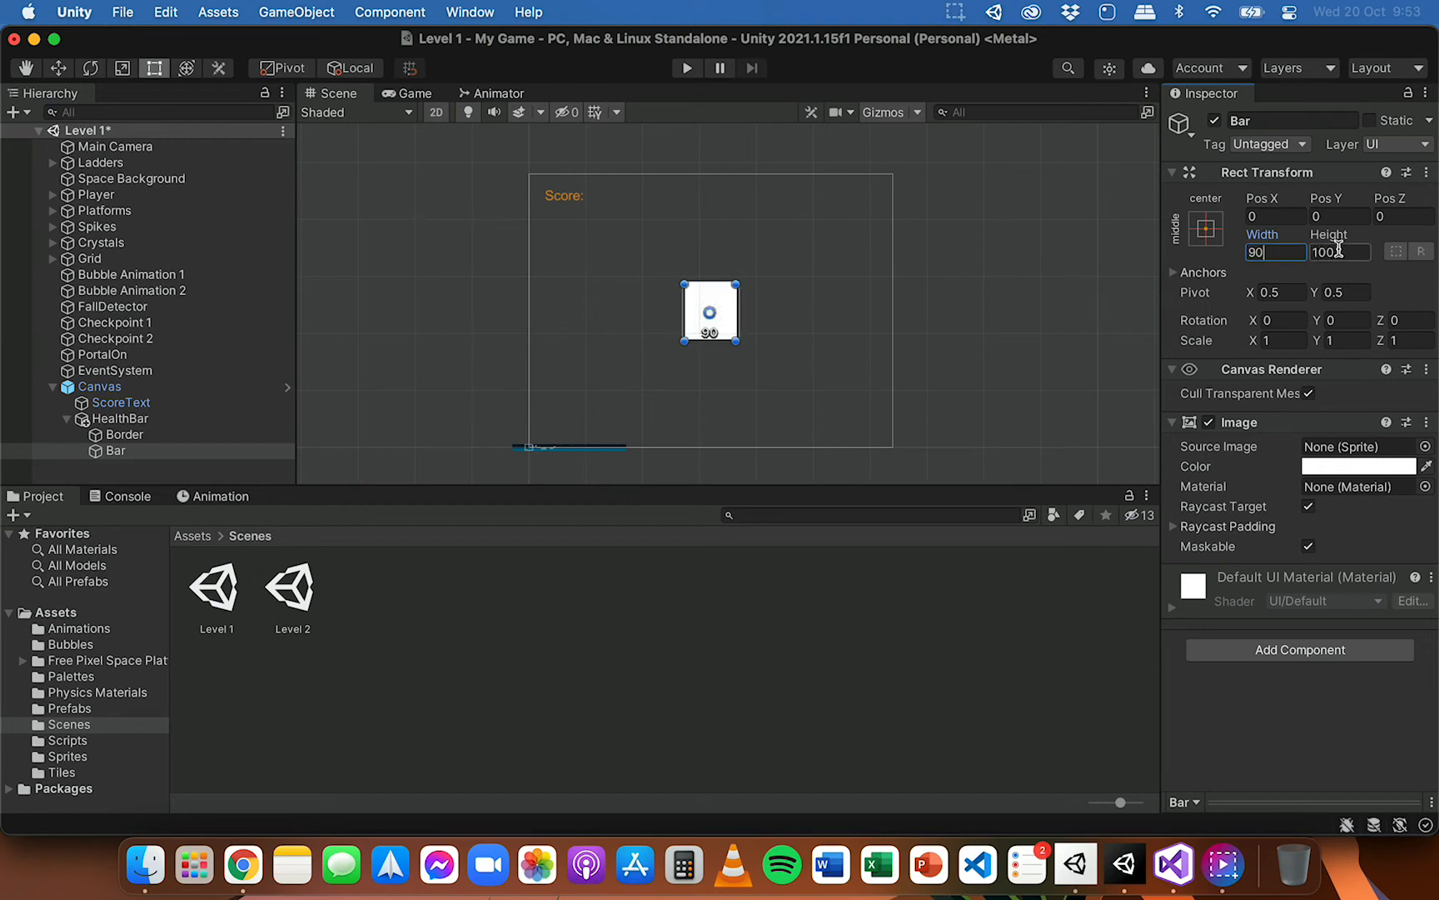
text(10)
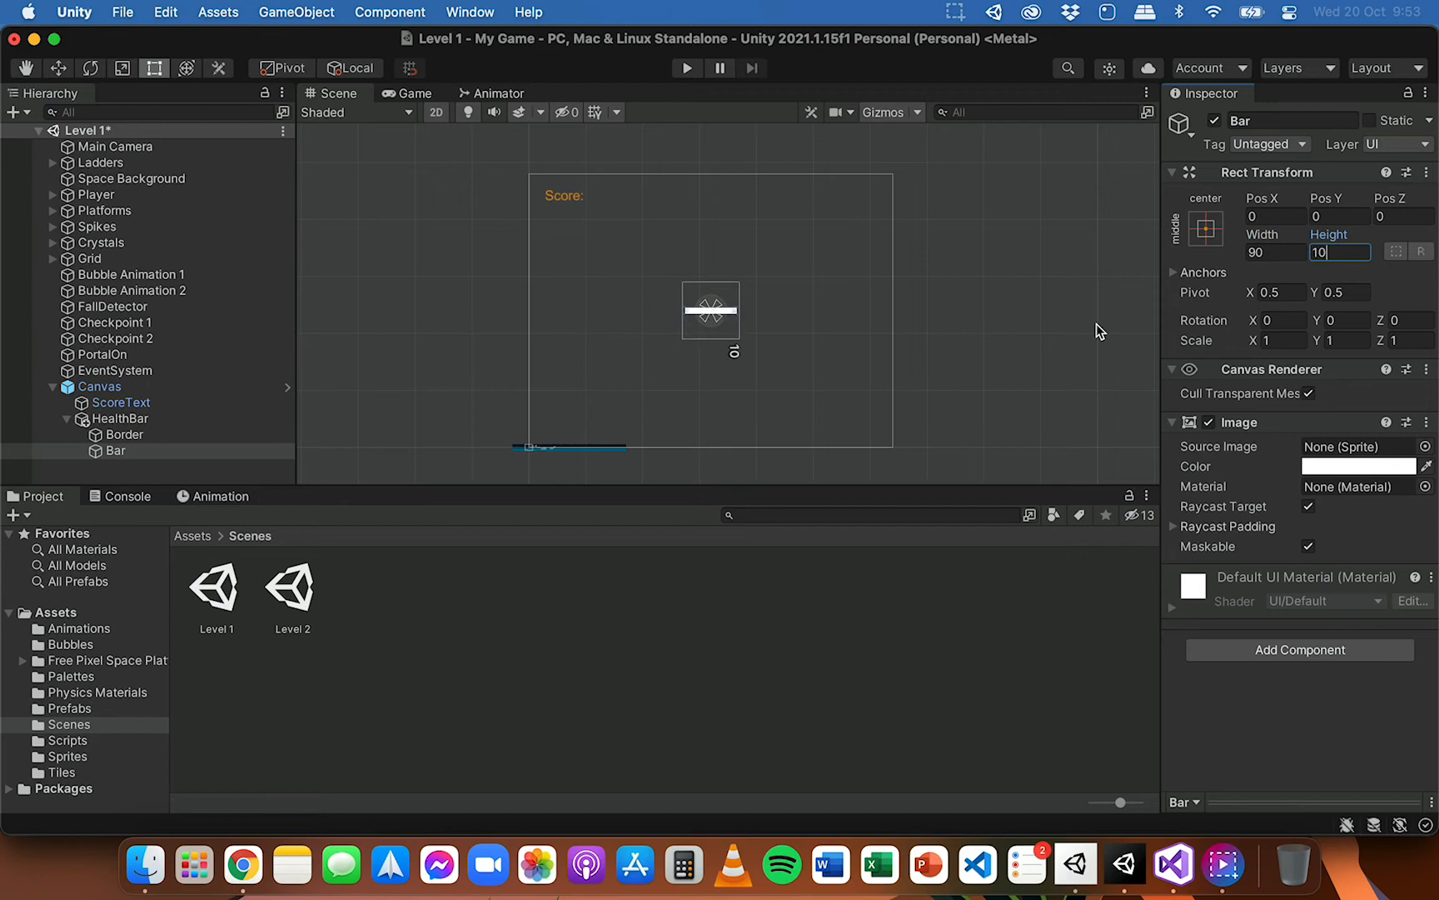
click(1366, 466)
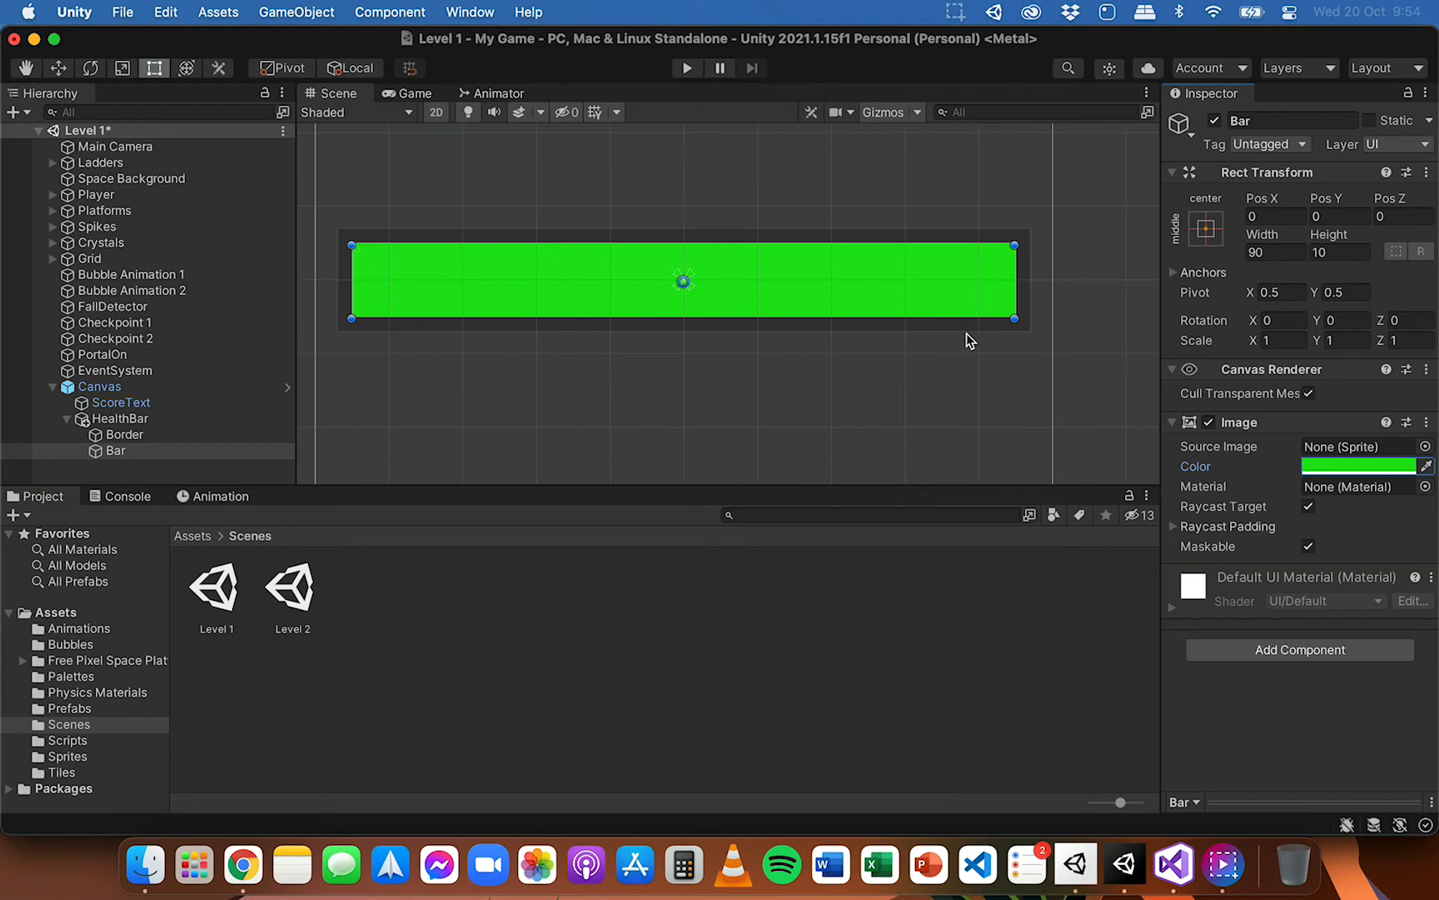
click(123, 433)
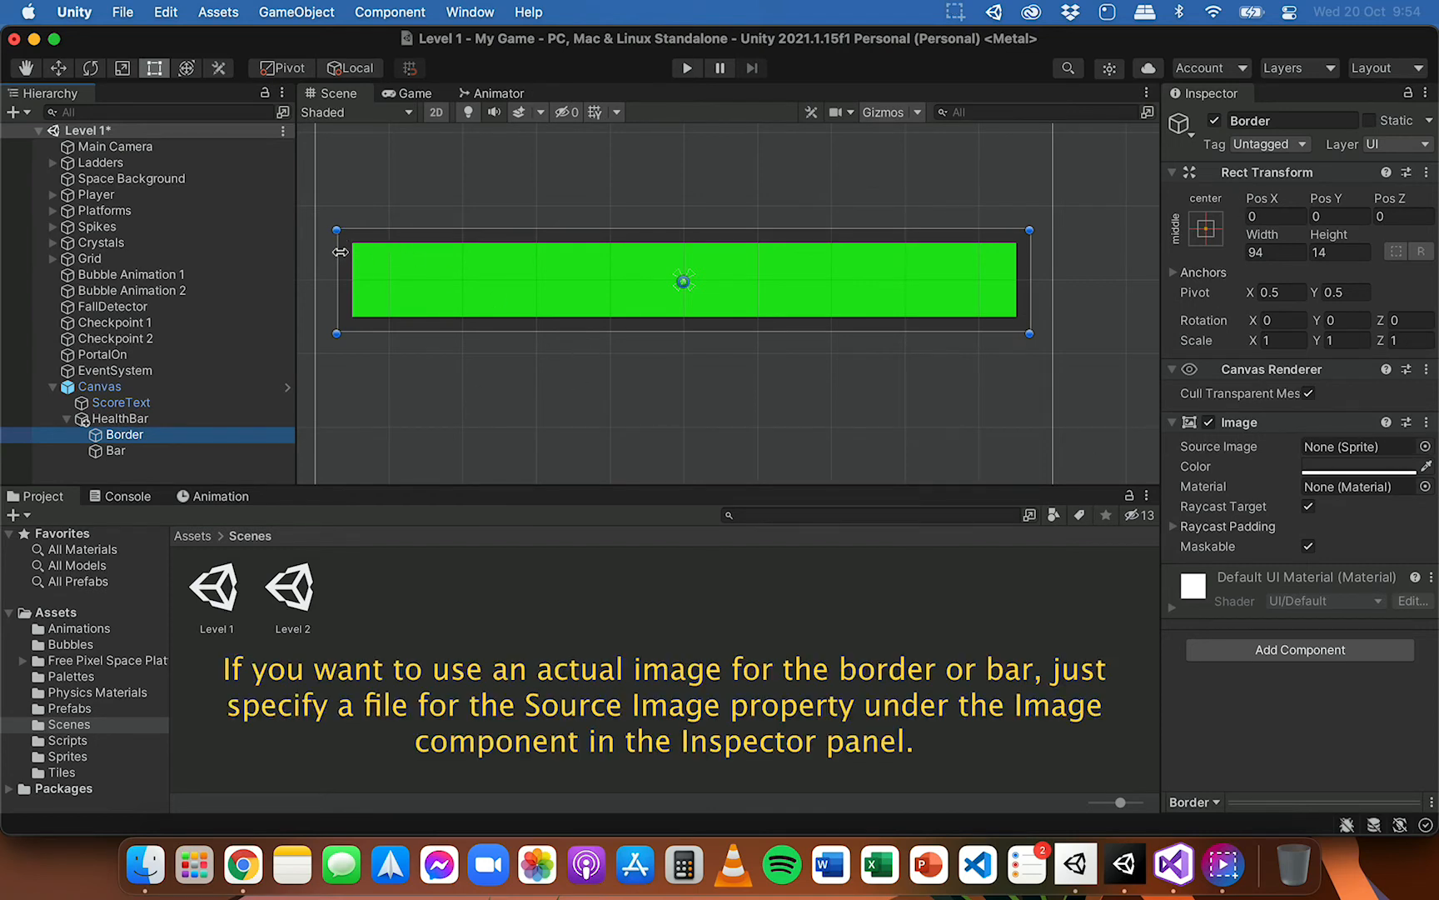
mouse_move(560, 218)
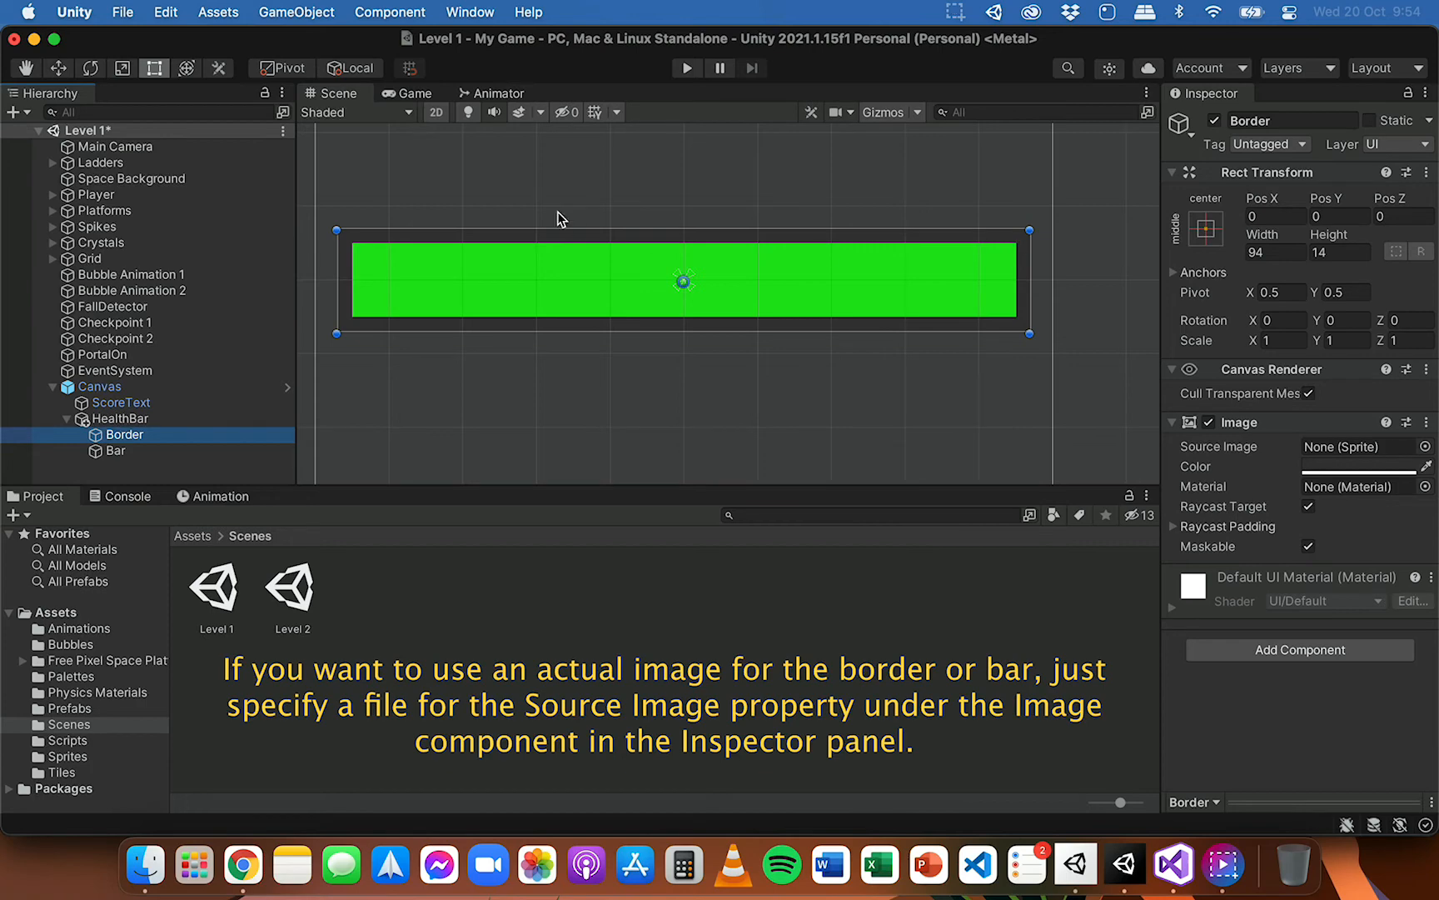
mouse_move(436, 365)
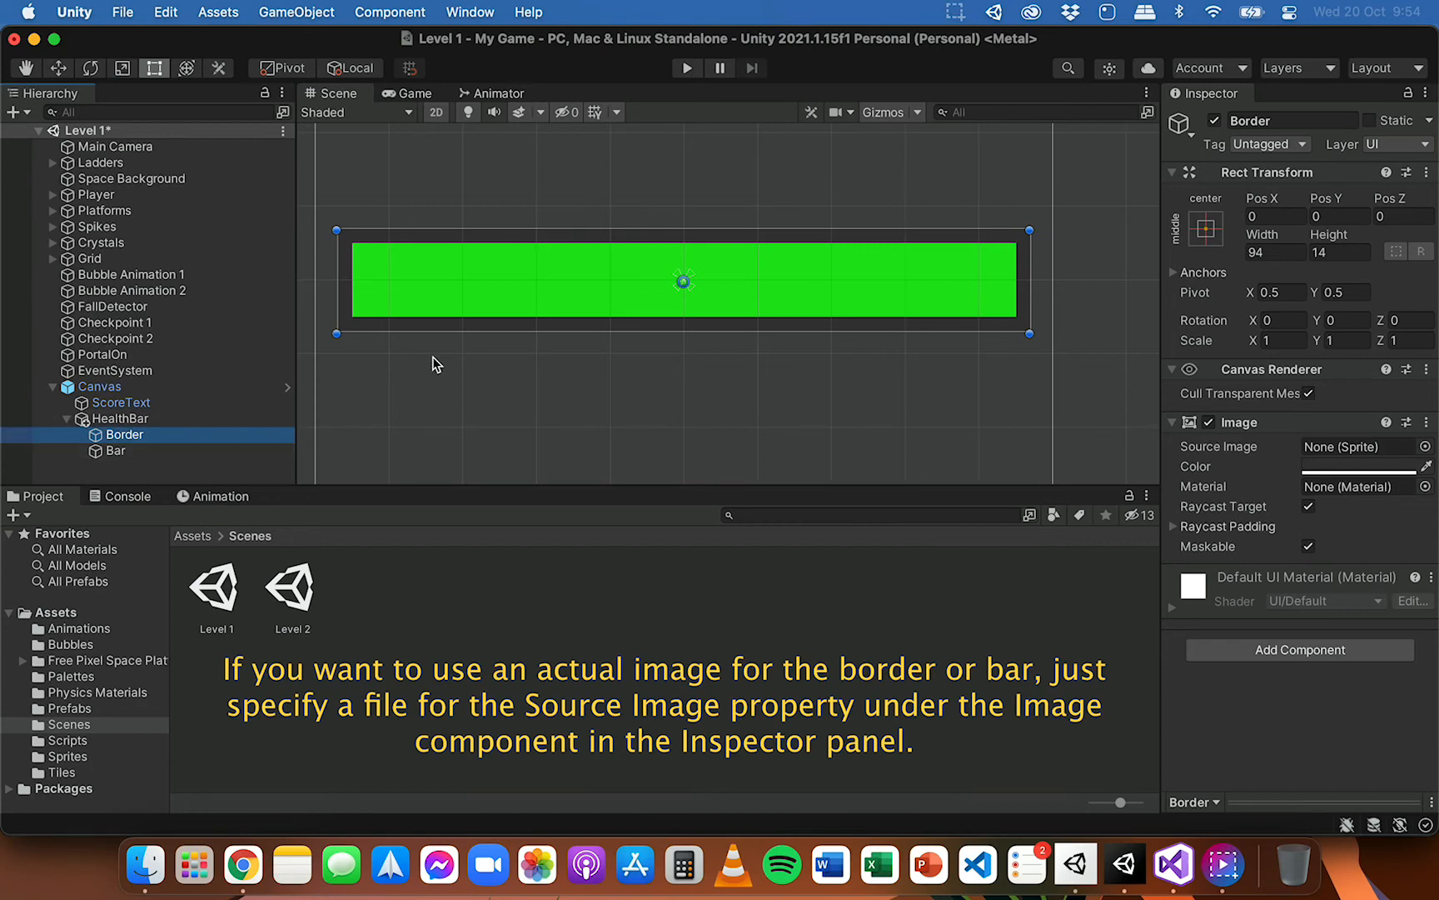
mouse_move(580, 344)
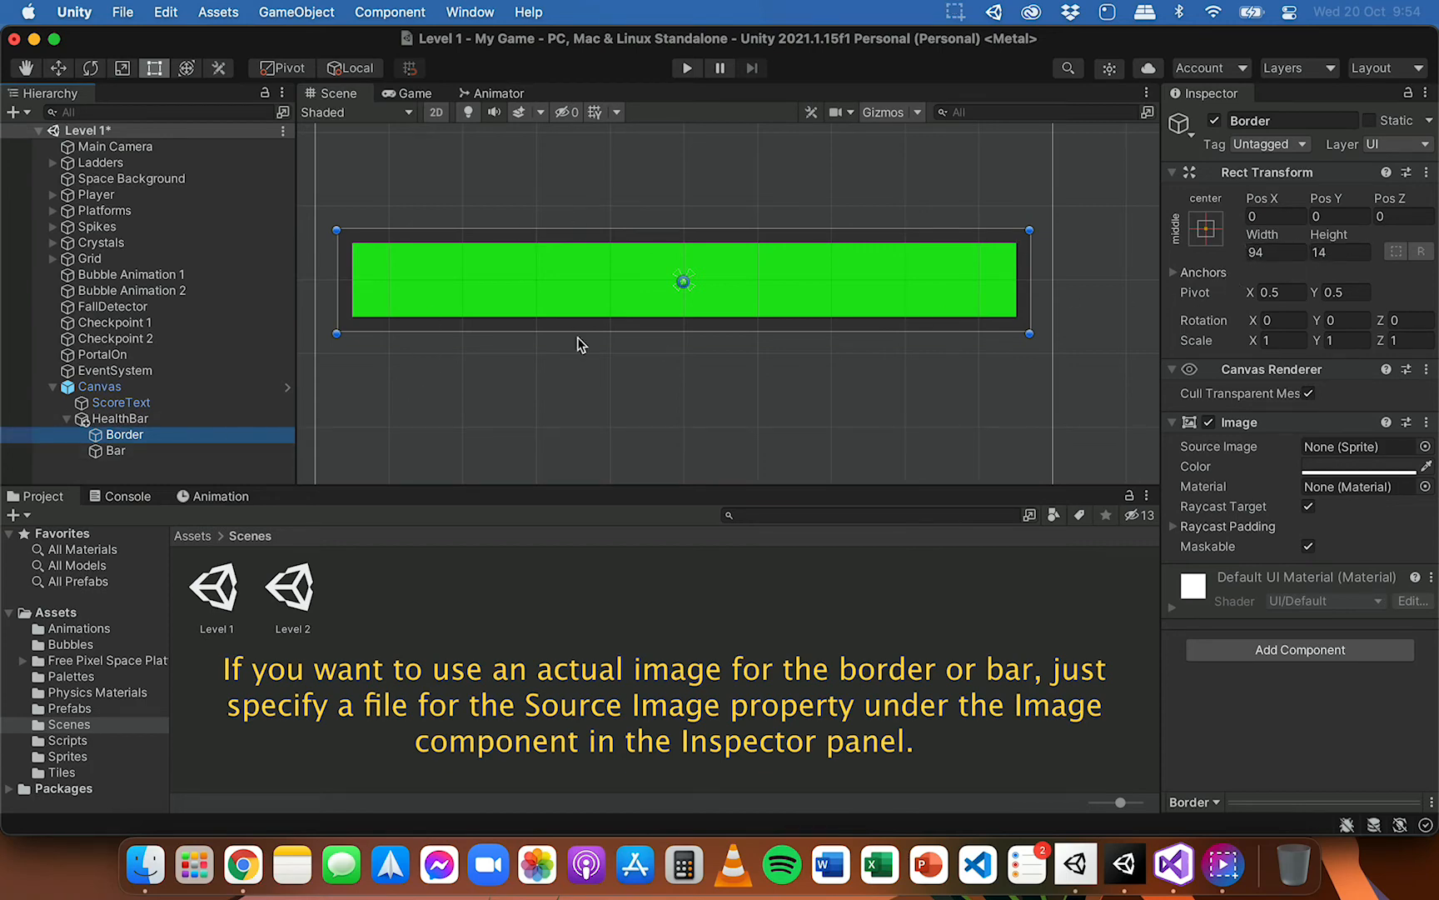
click(115, 452)
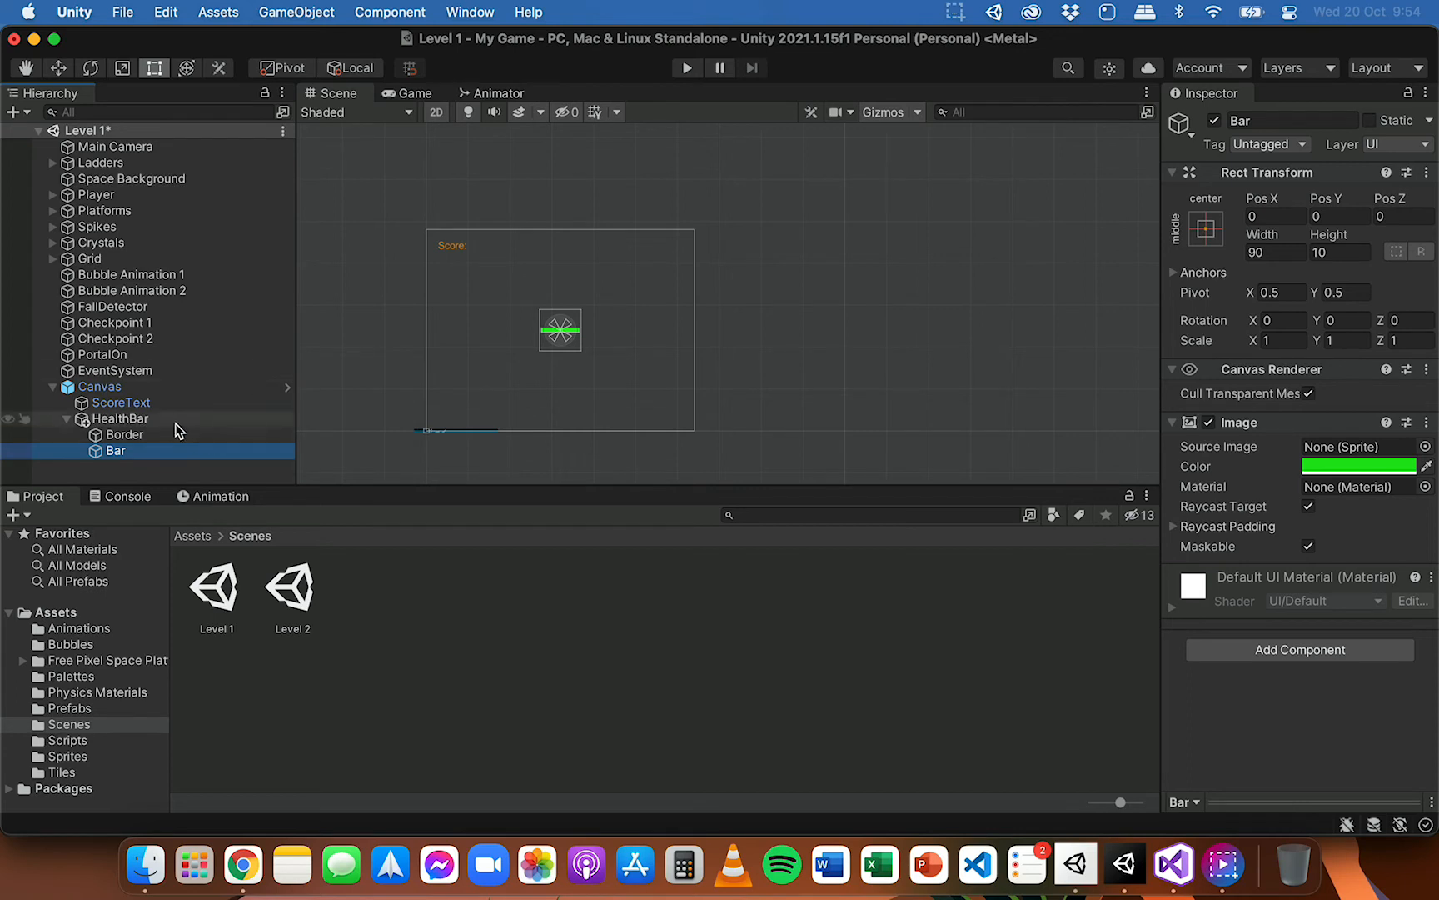
- Move HealthBar to sit just below the orange Score label, at -245, 173
click(122, 418)
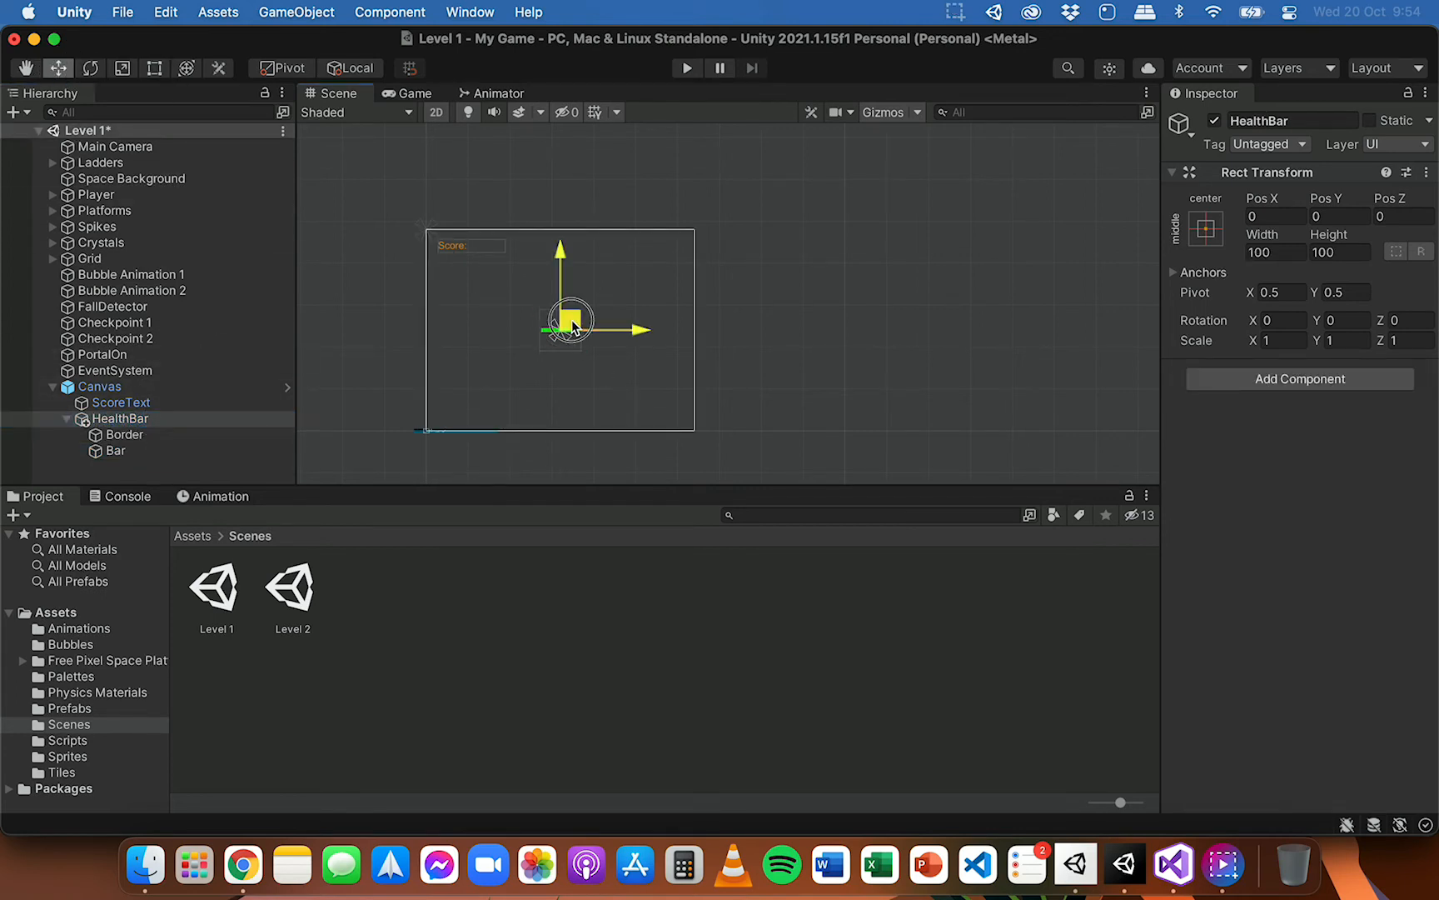
drag(571, 323, 470, 268)
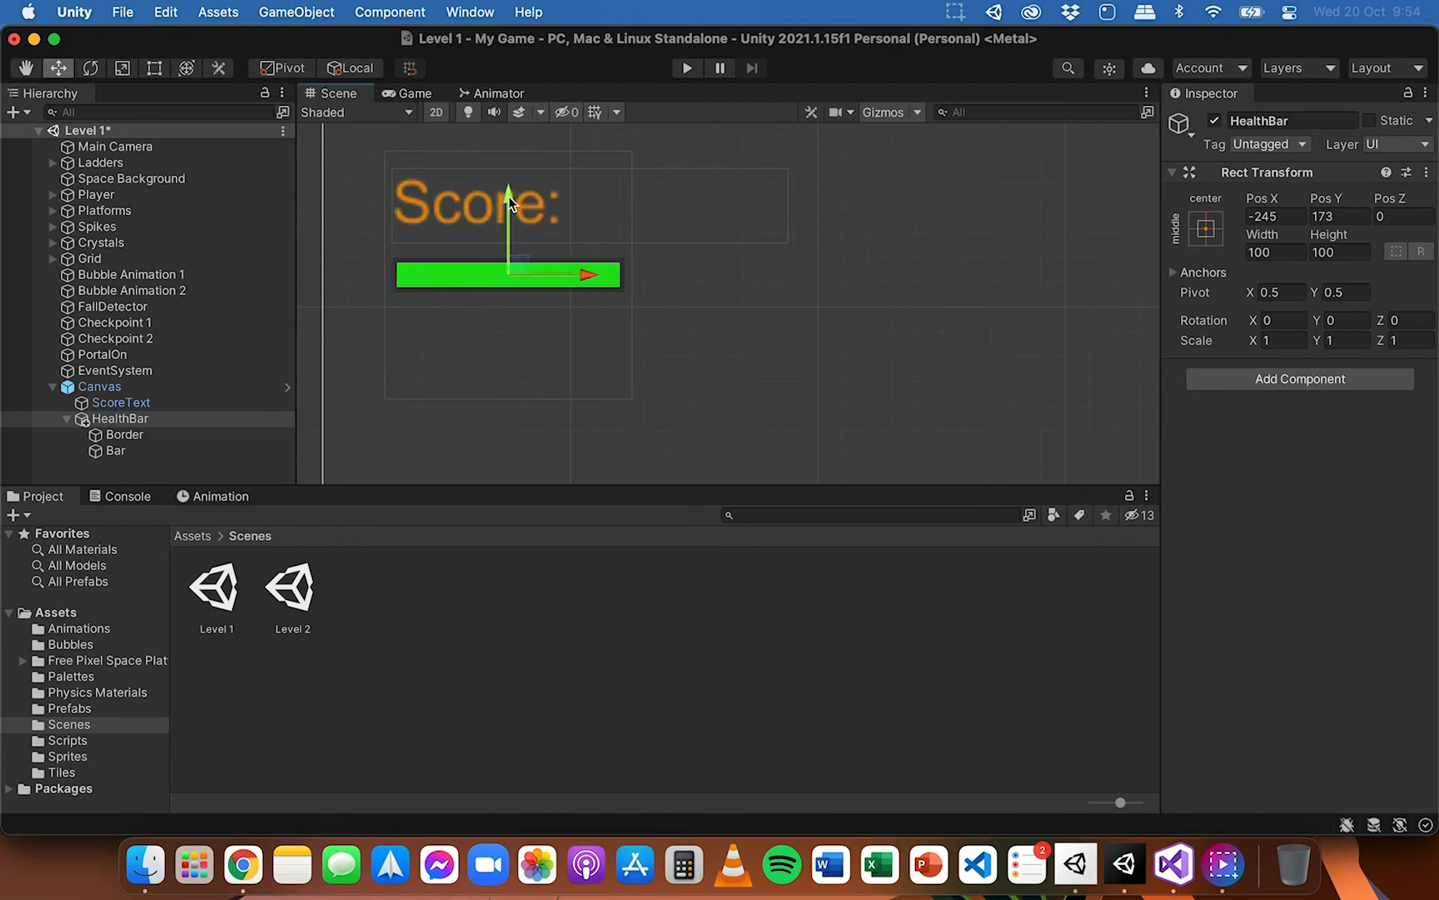
mouse_move(232, 426)
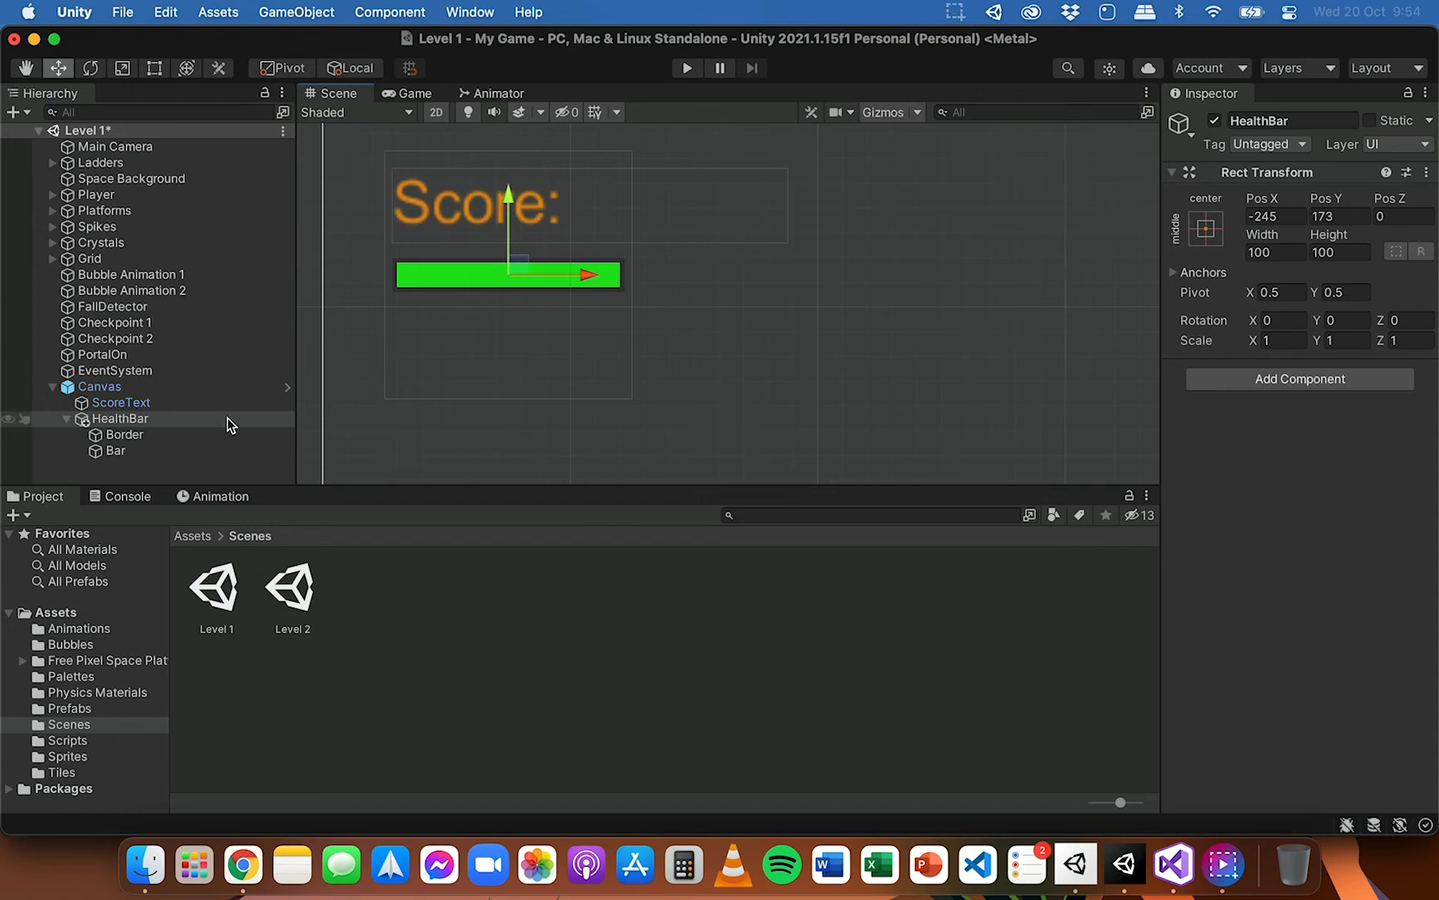
- Anchor the HealthBar parent to the top-left of the Canvas
click(120, 418)
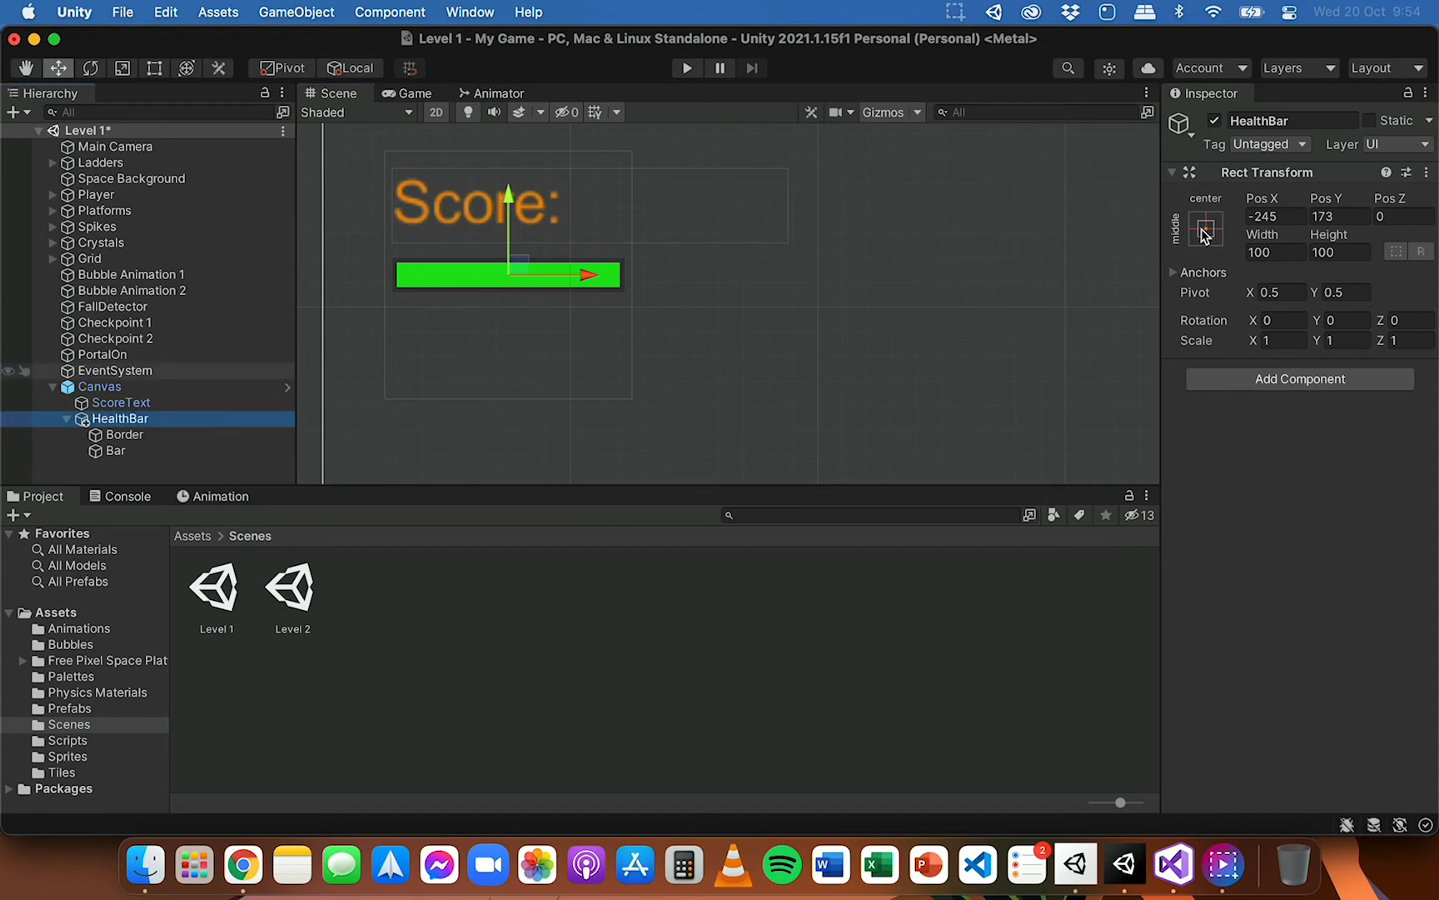
click(1207, 228)
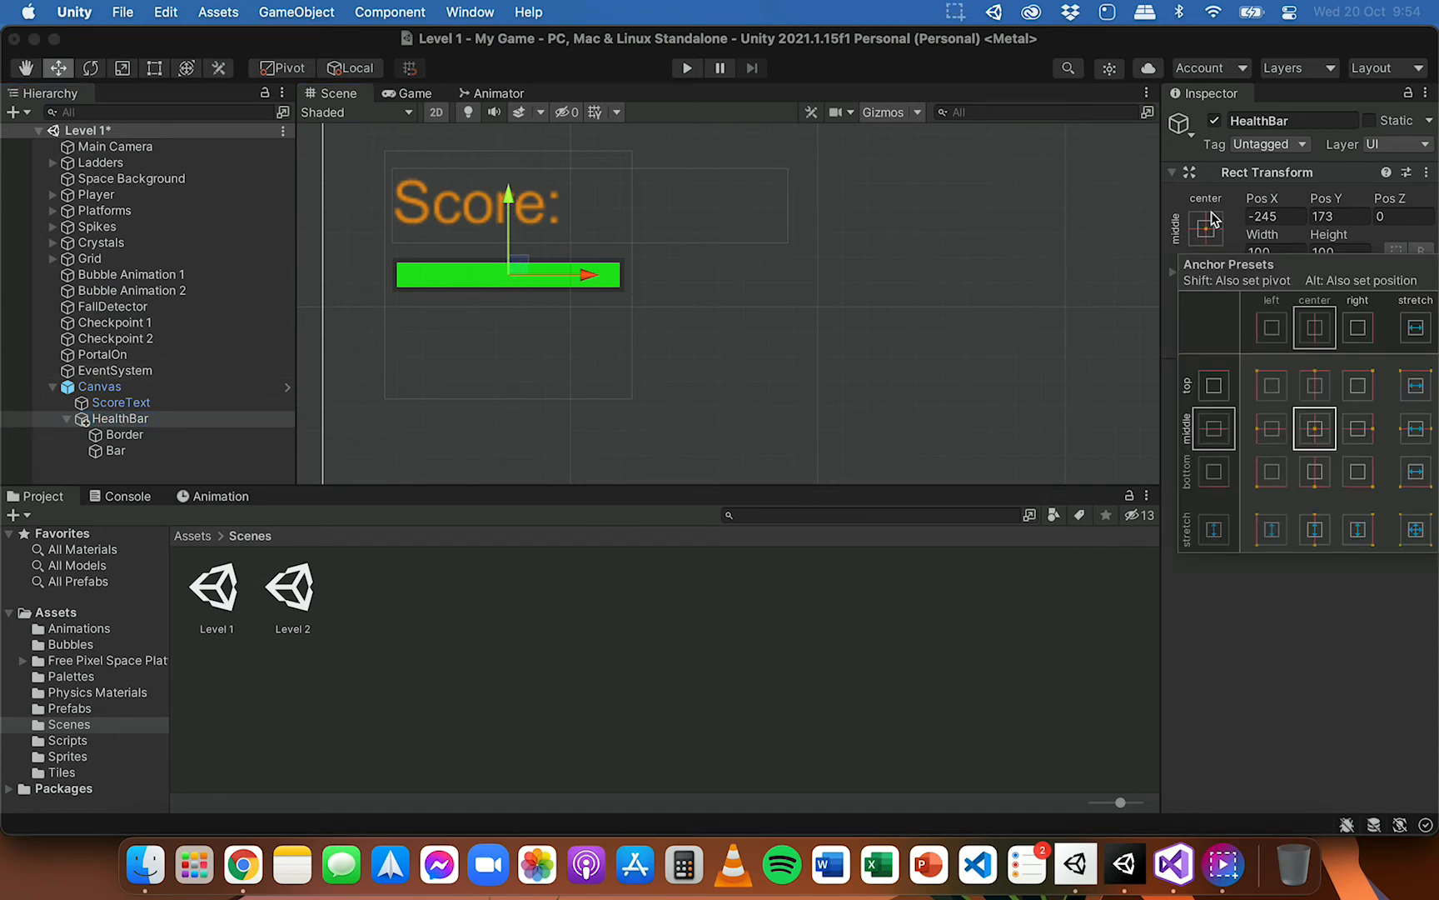
mouse_move(1269, 395)
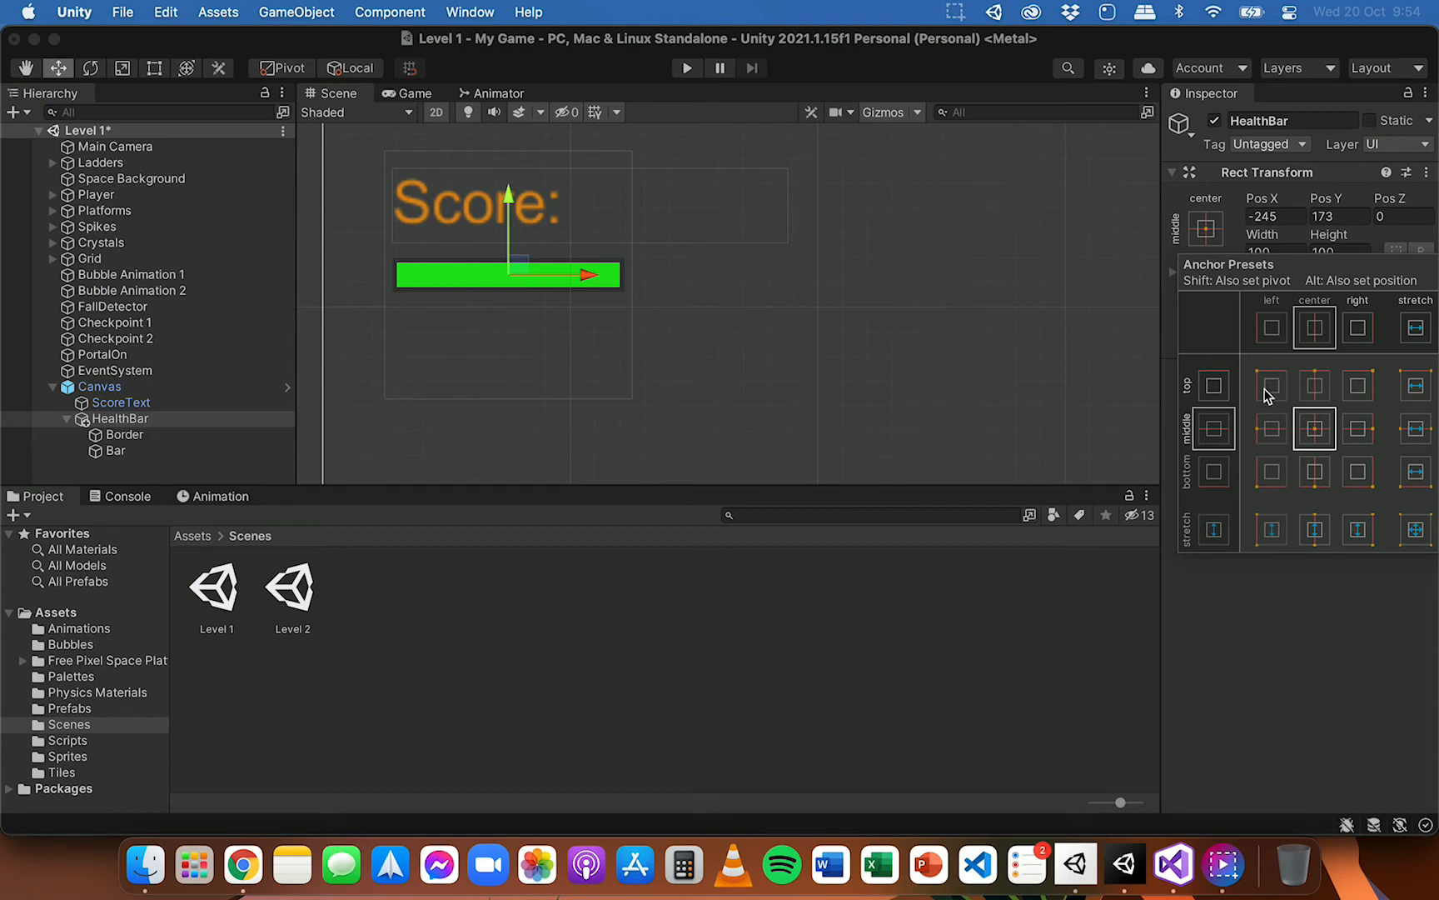
click(1272, 386)
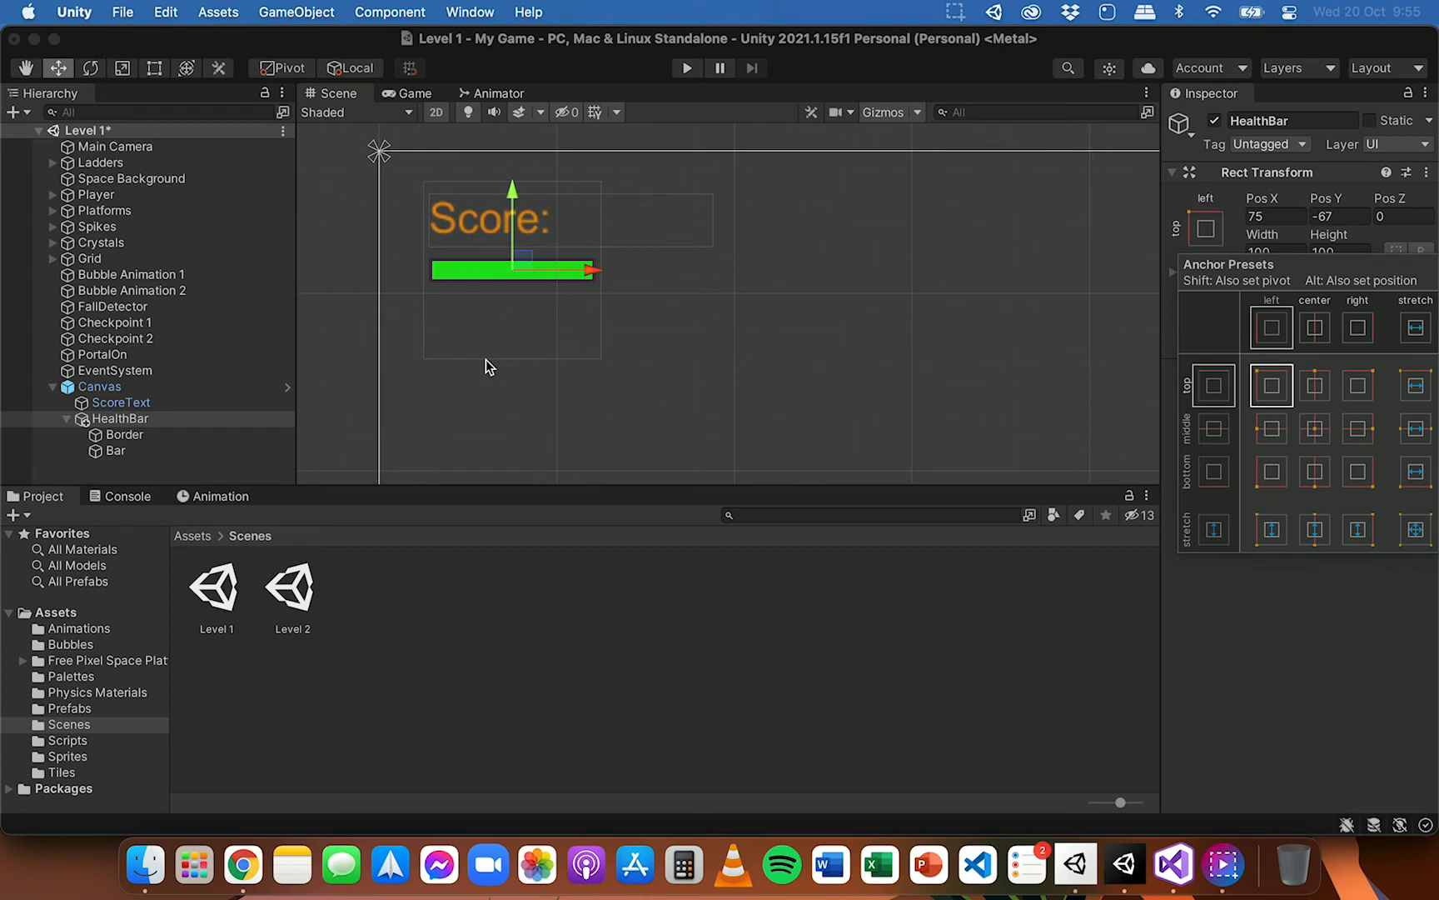
mouse_move(489, 367)
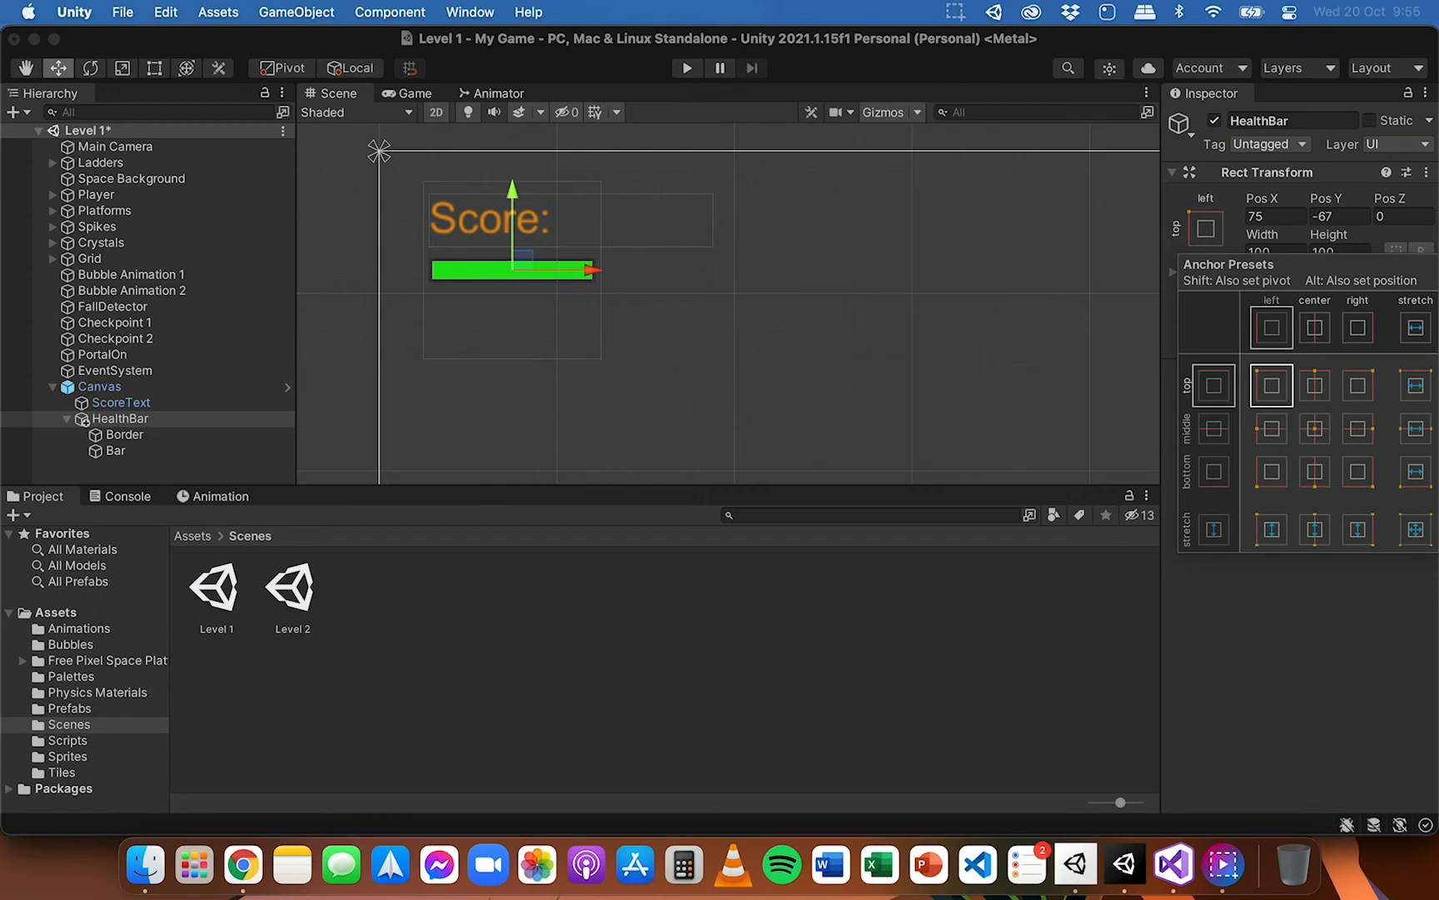
- Anchor the Border and Bar children to the top-left as well
click(125, 433)
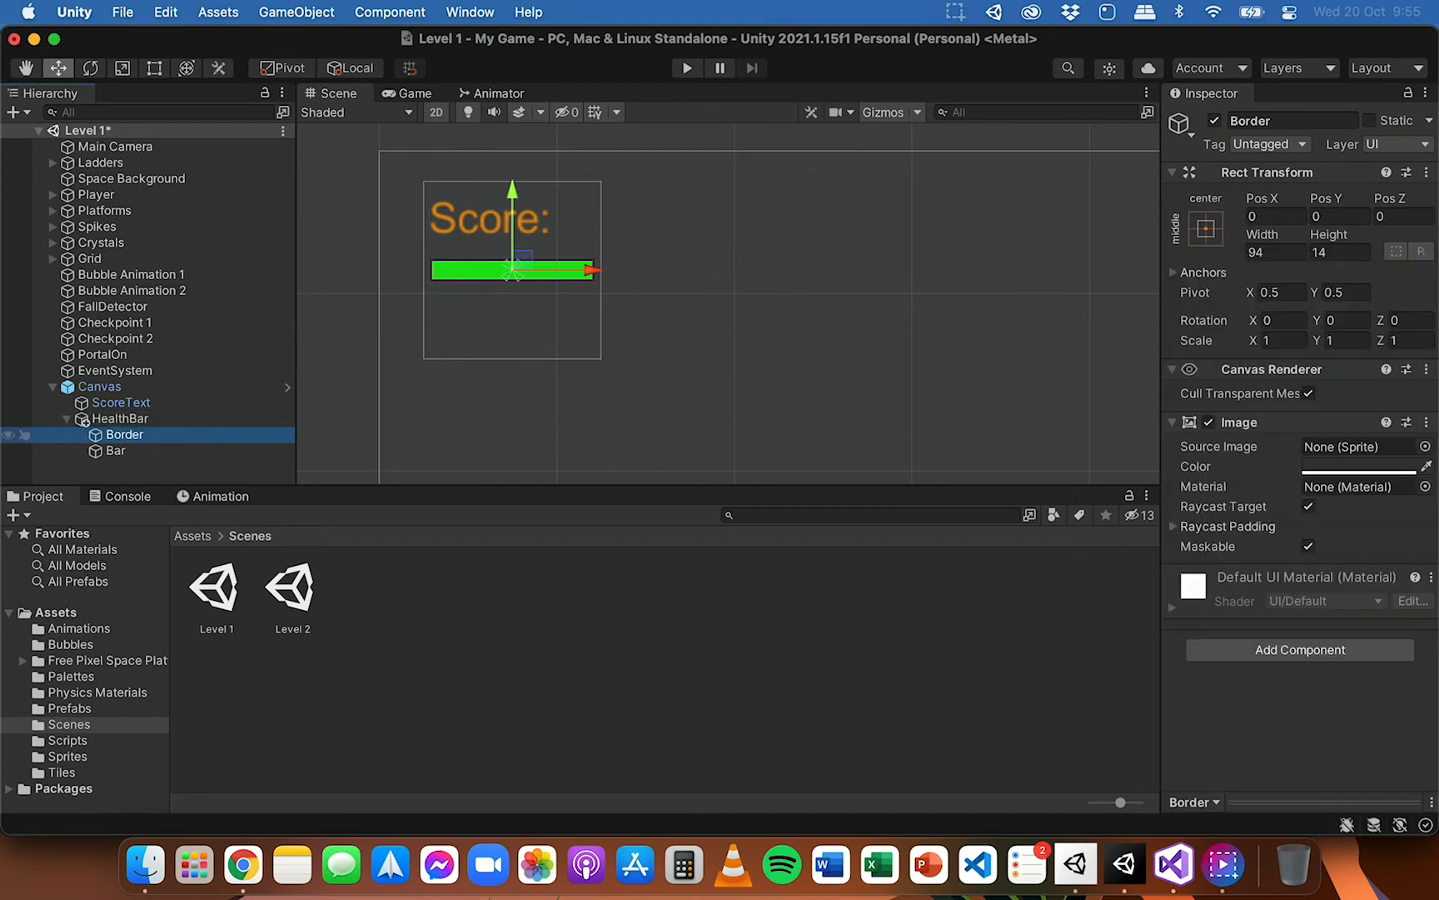
click(1202, 228)
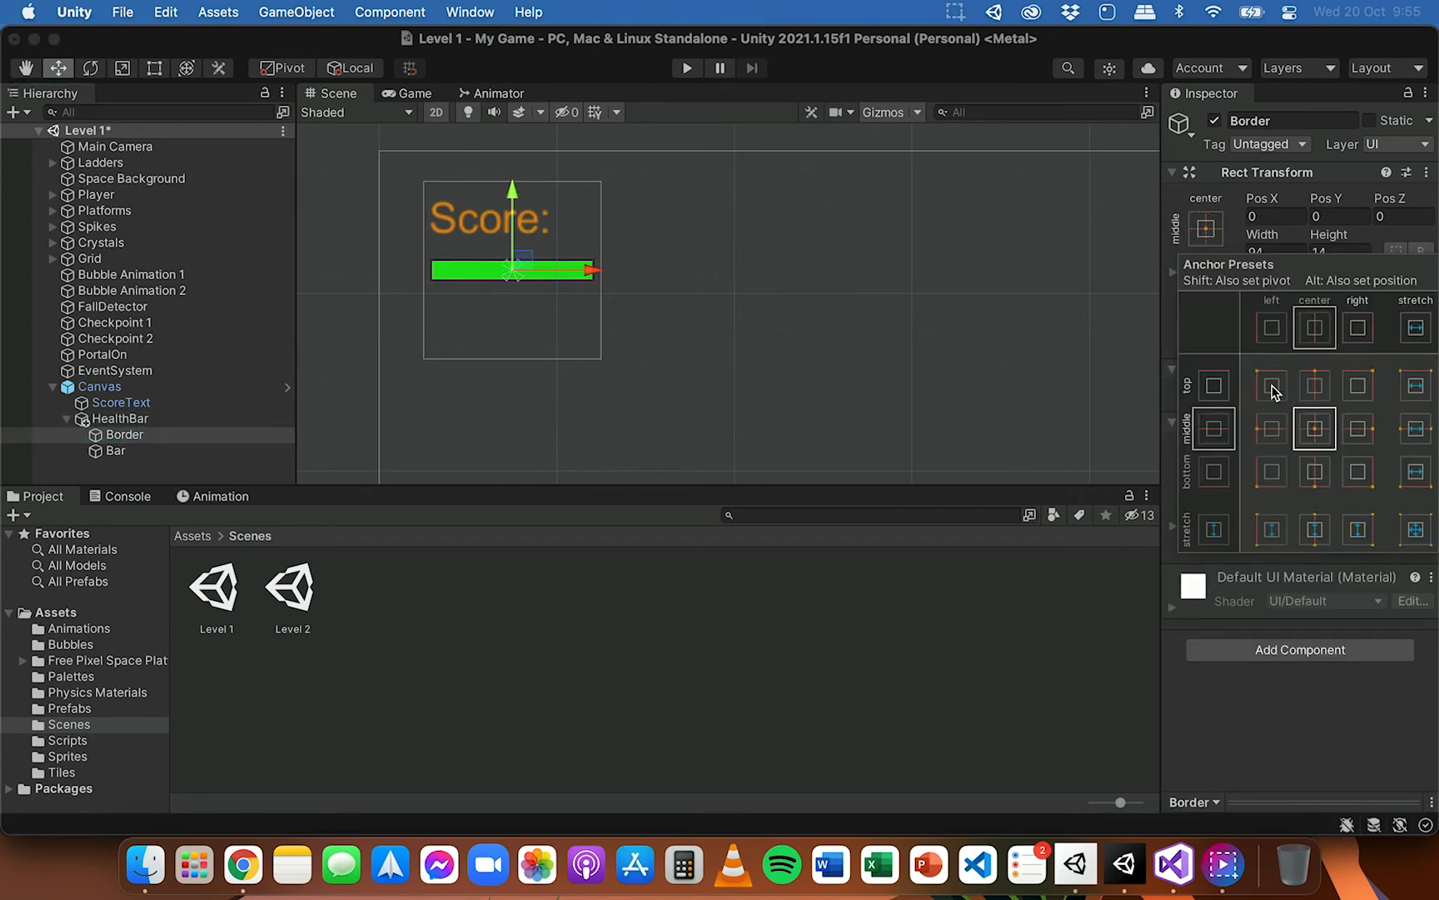
click(1271, 386)
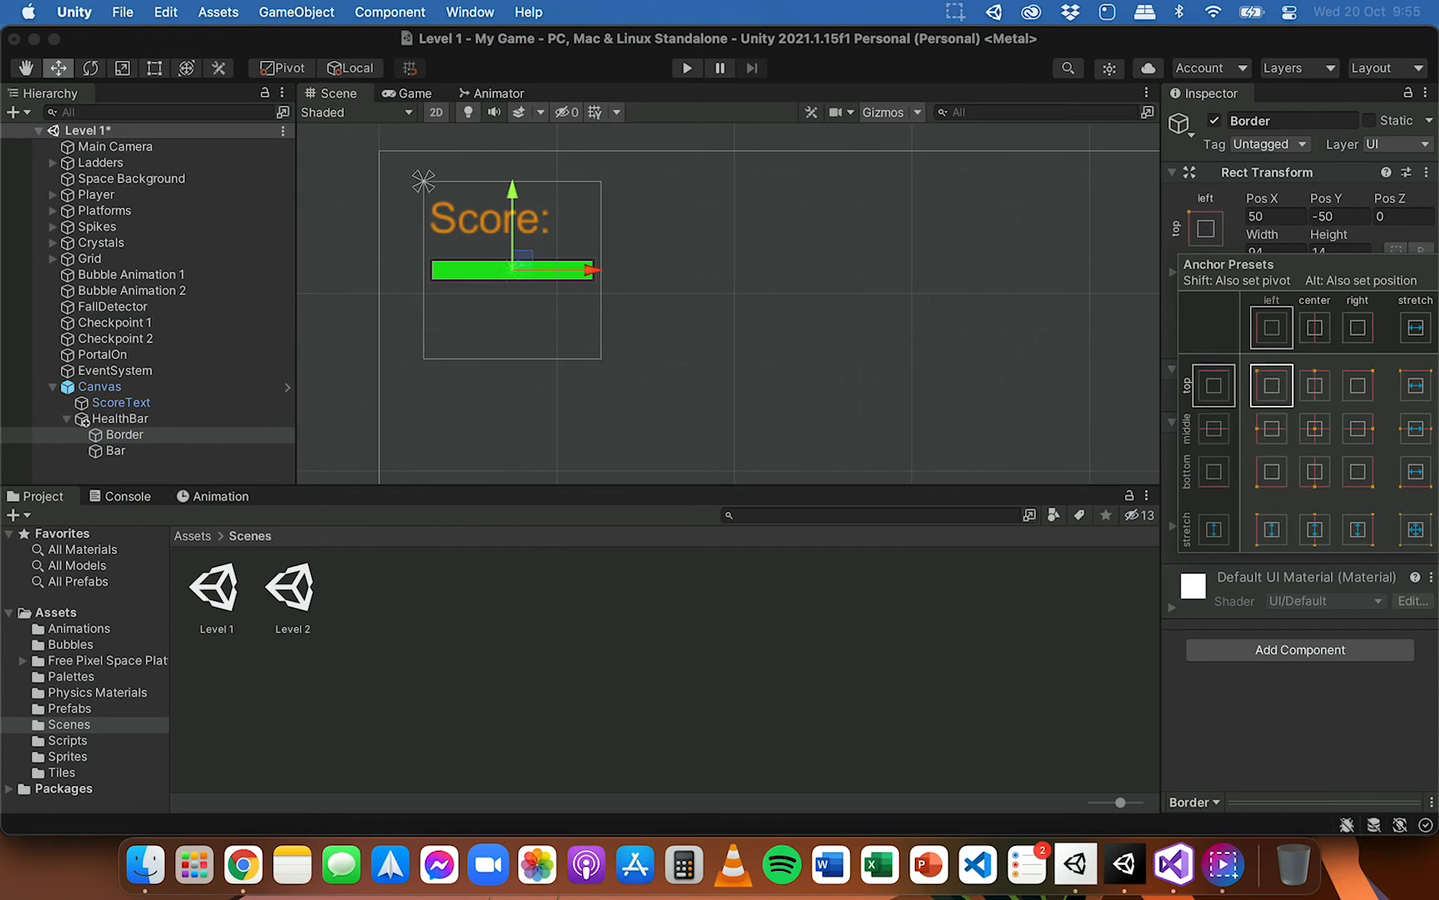
click(114, 452)
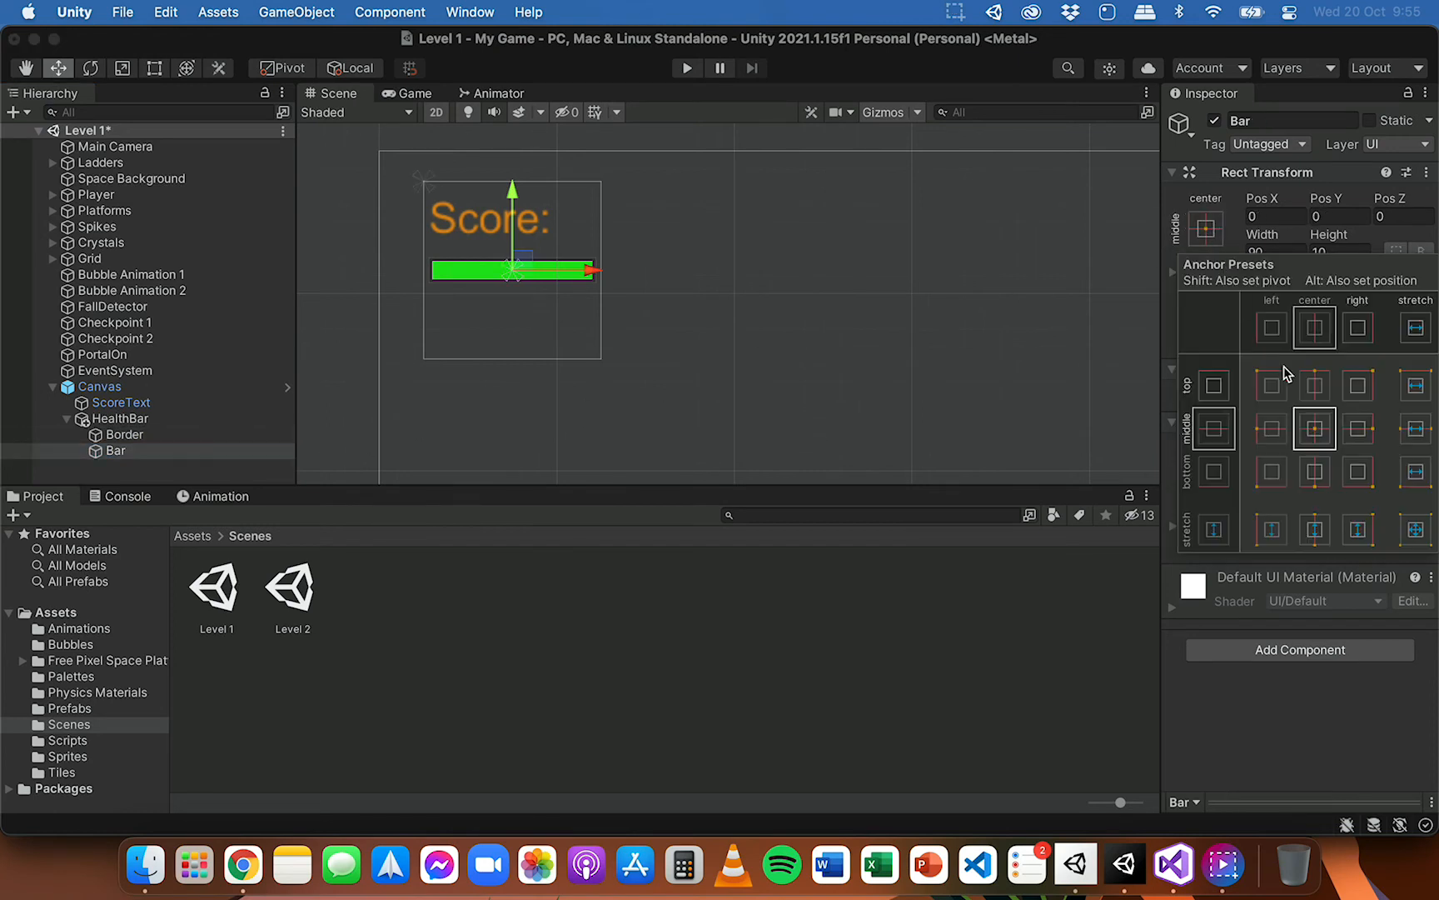
click(1271, 385)
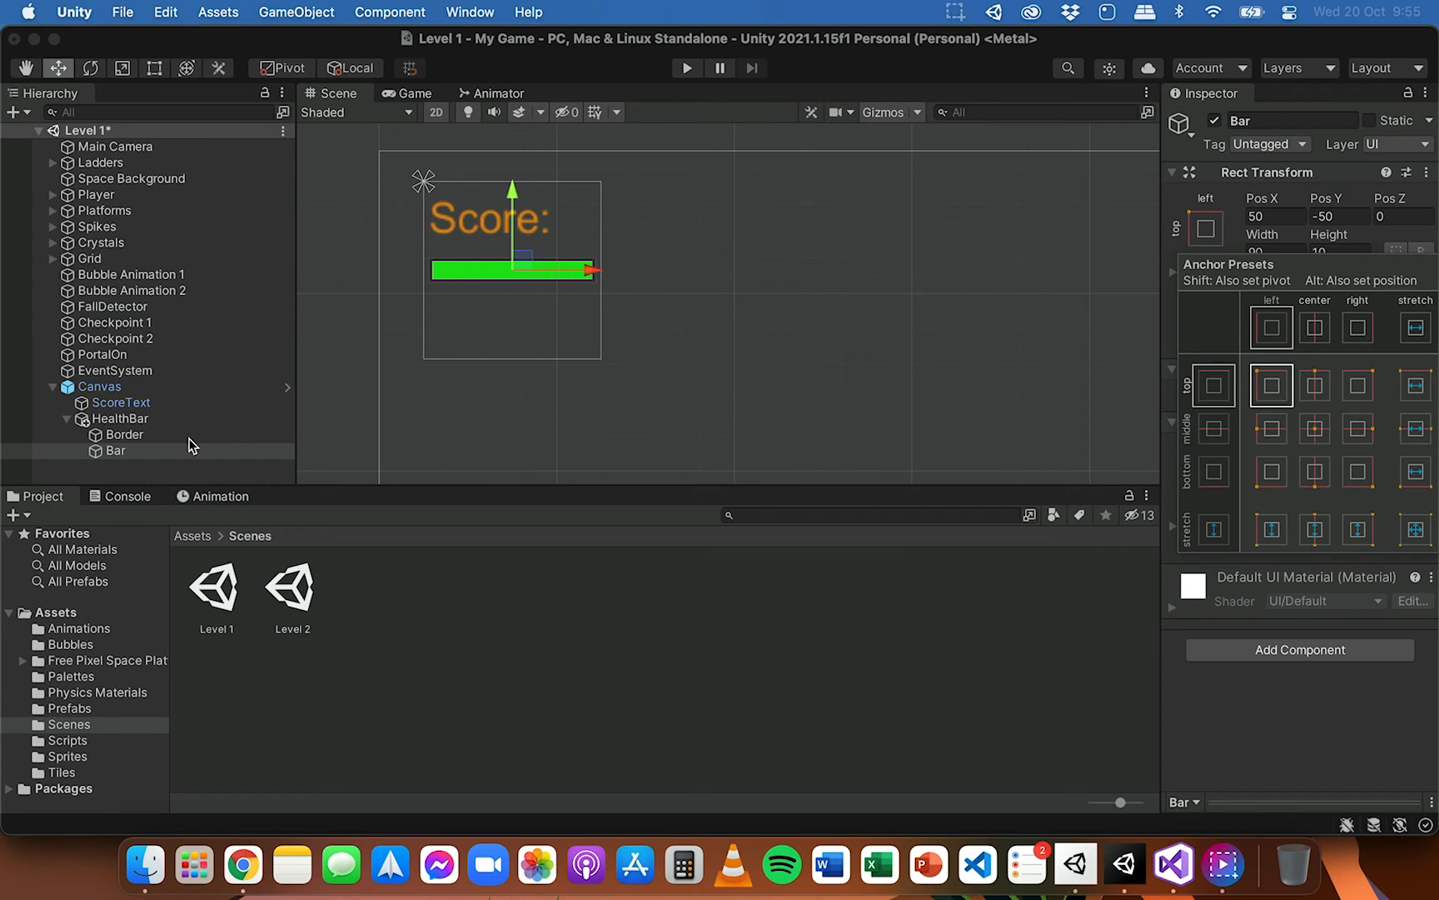
- Test the Bar's Scale X at 0.44 and 0.62, then restore it to 1 to fill the border
click(113, 451)
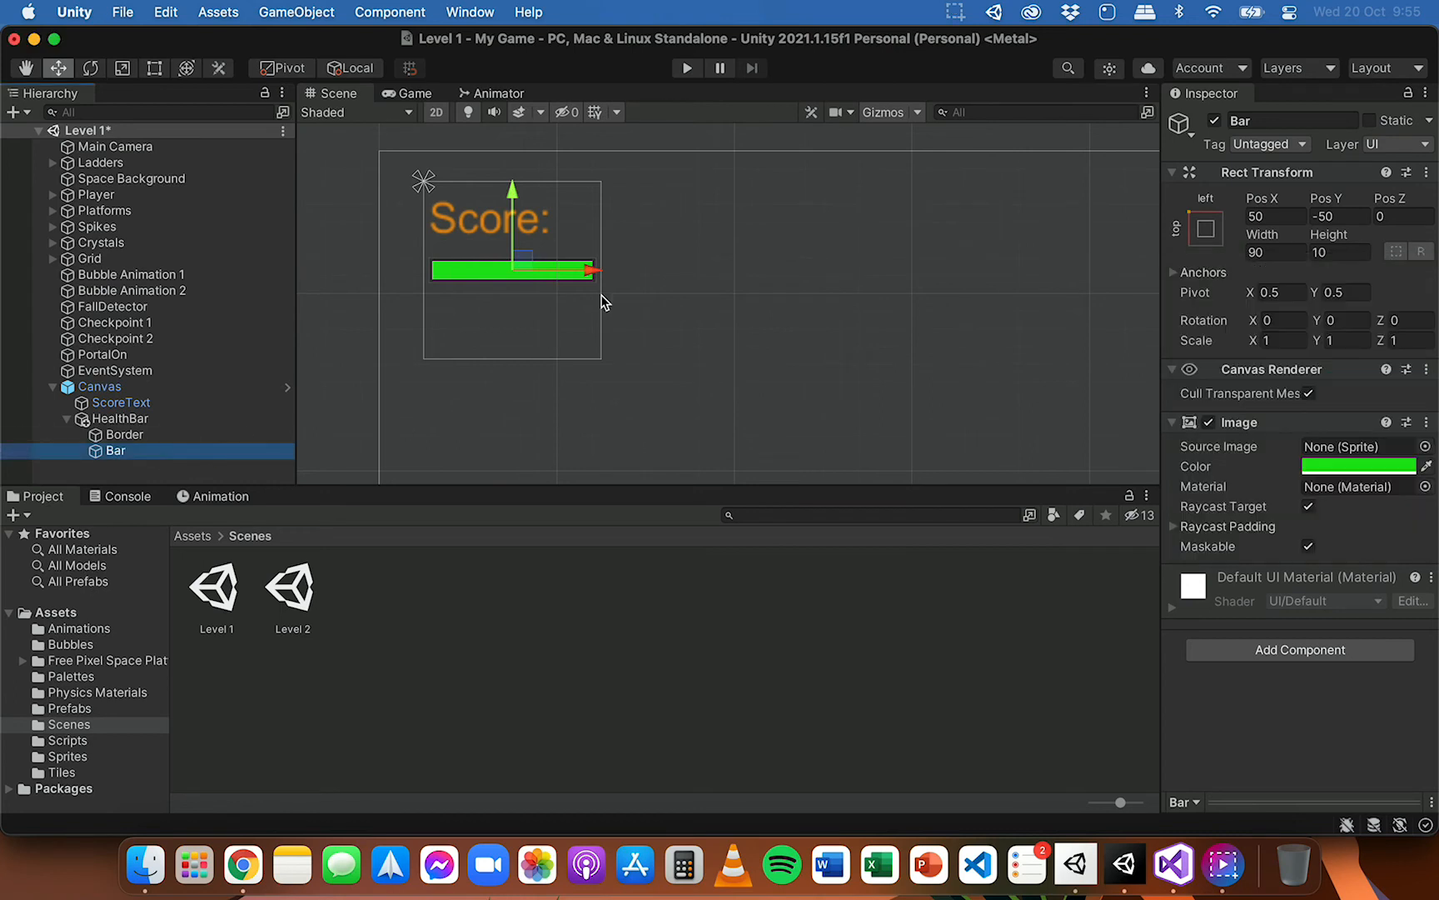
mouse_move(575, 237)
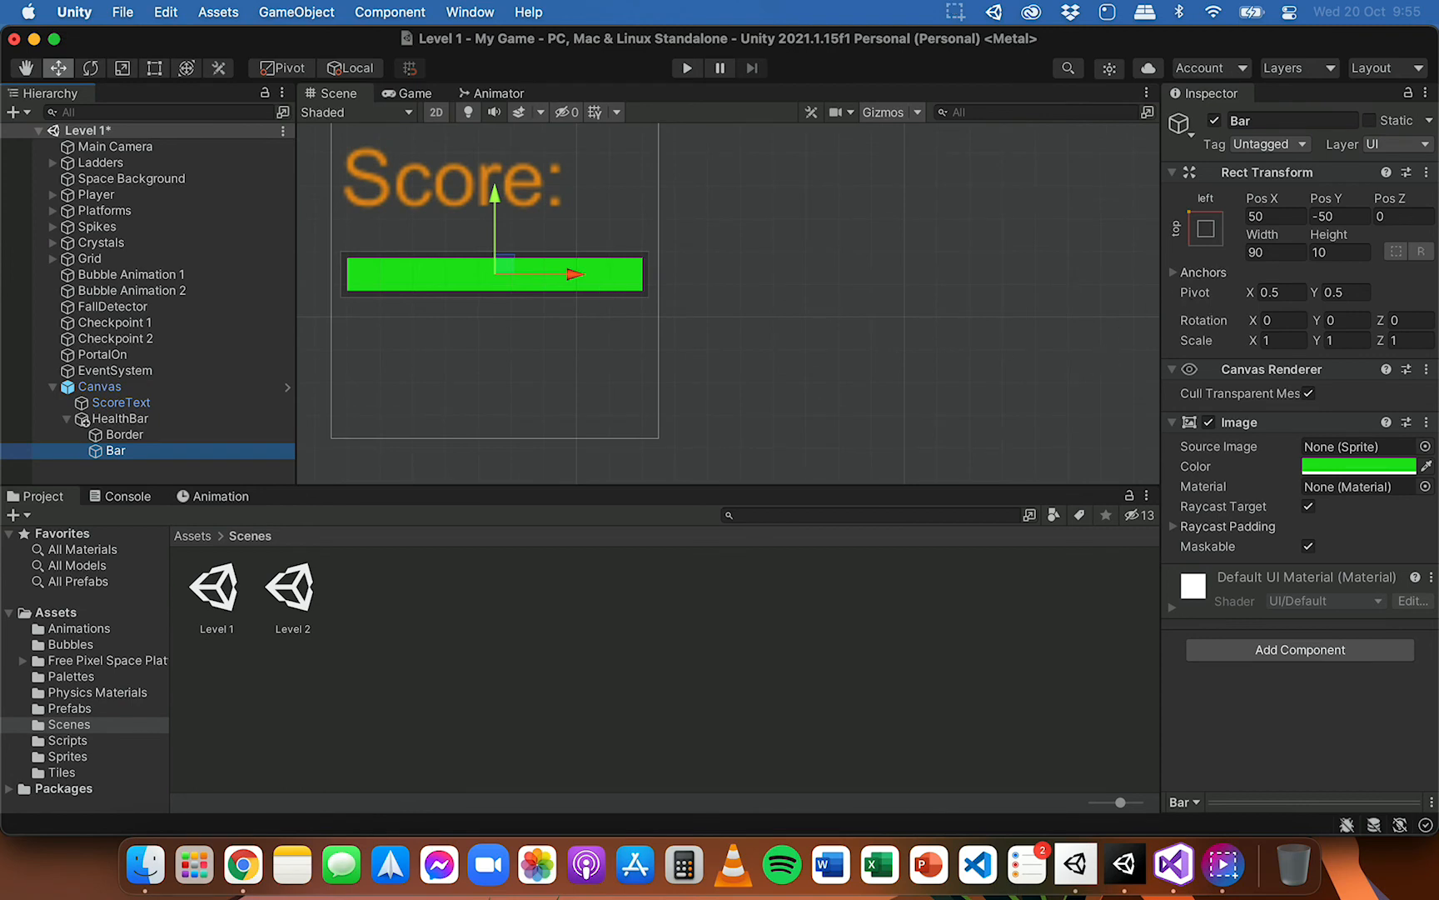
mouse_move(1217, 350)
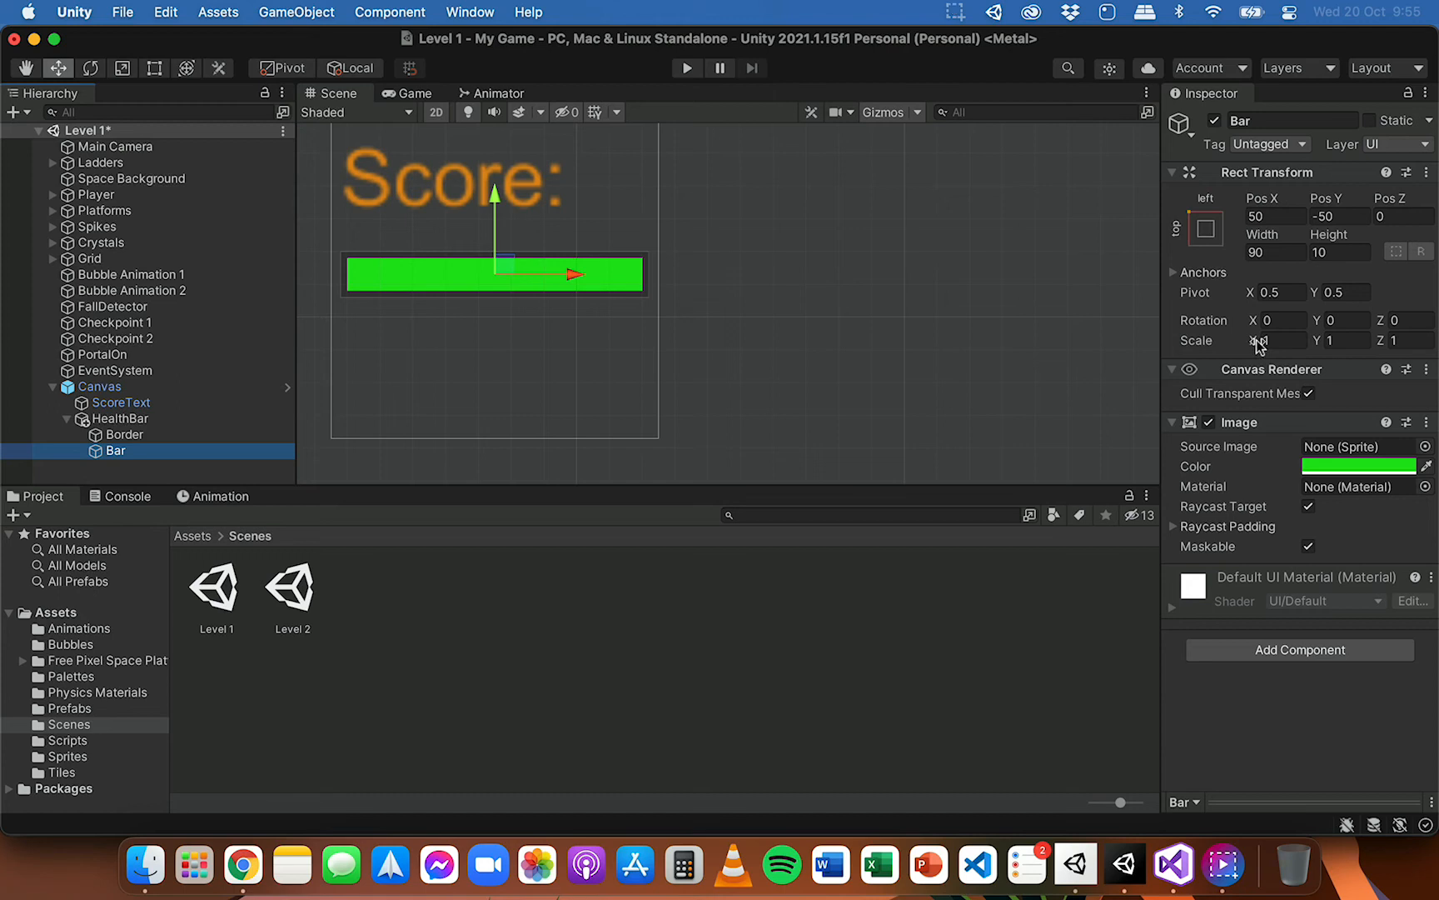
click(1276, 342)
text(0.13)
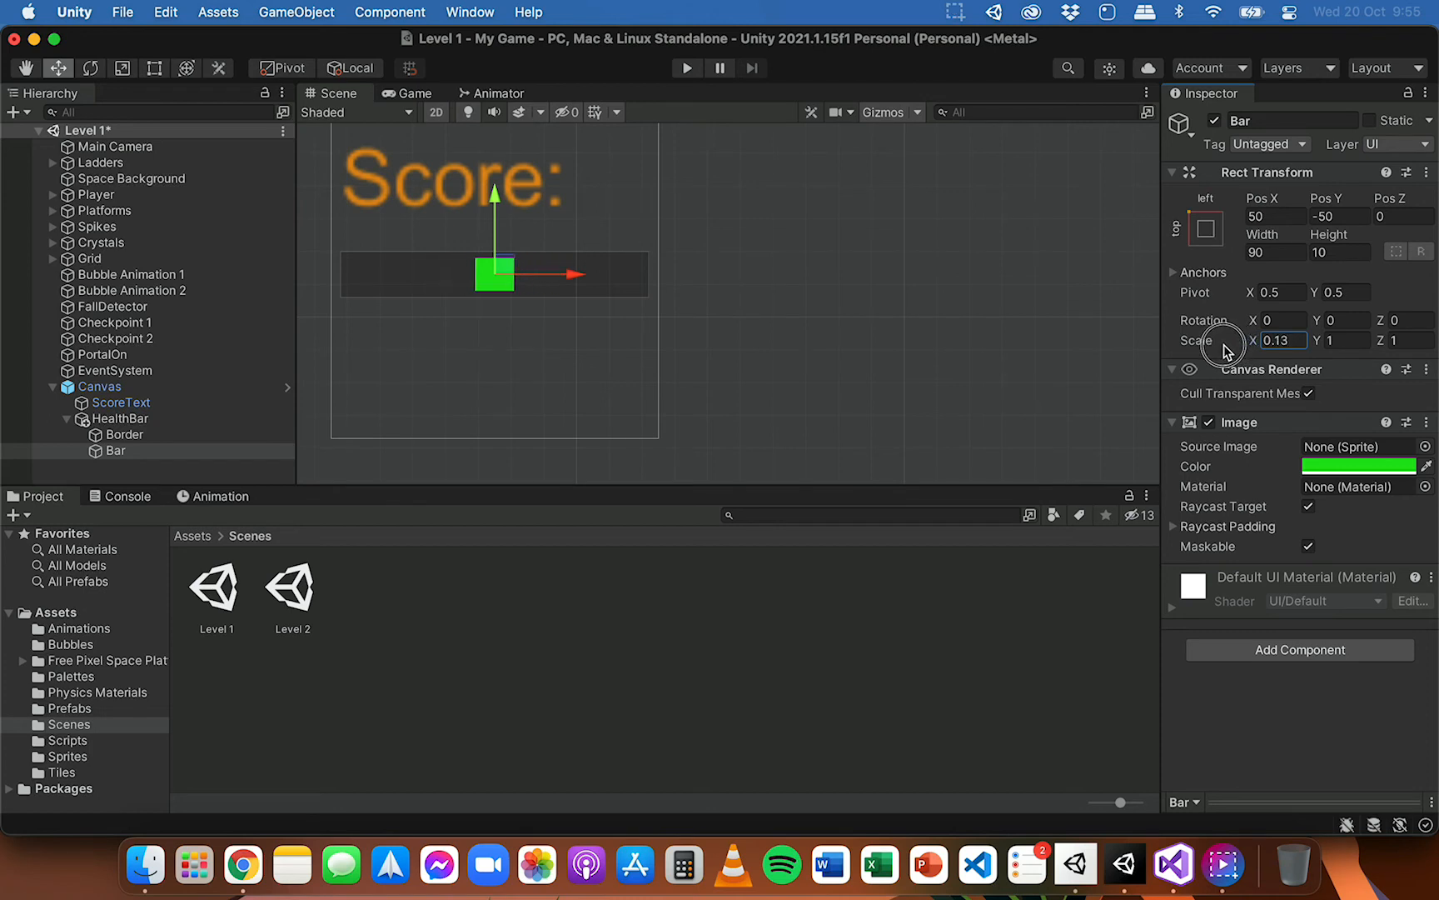
text(0.44)
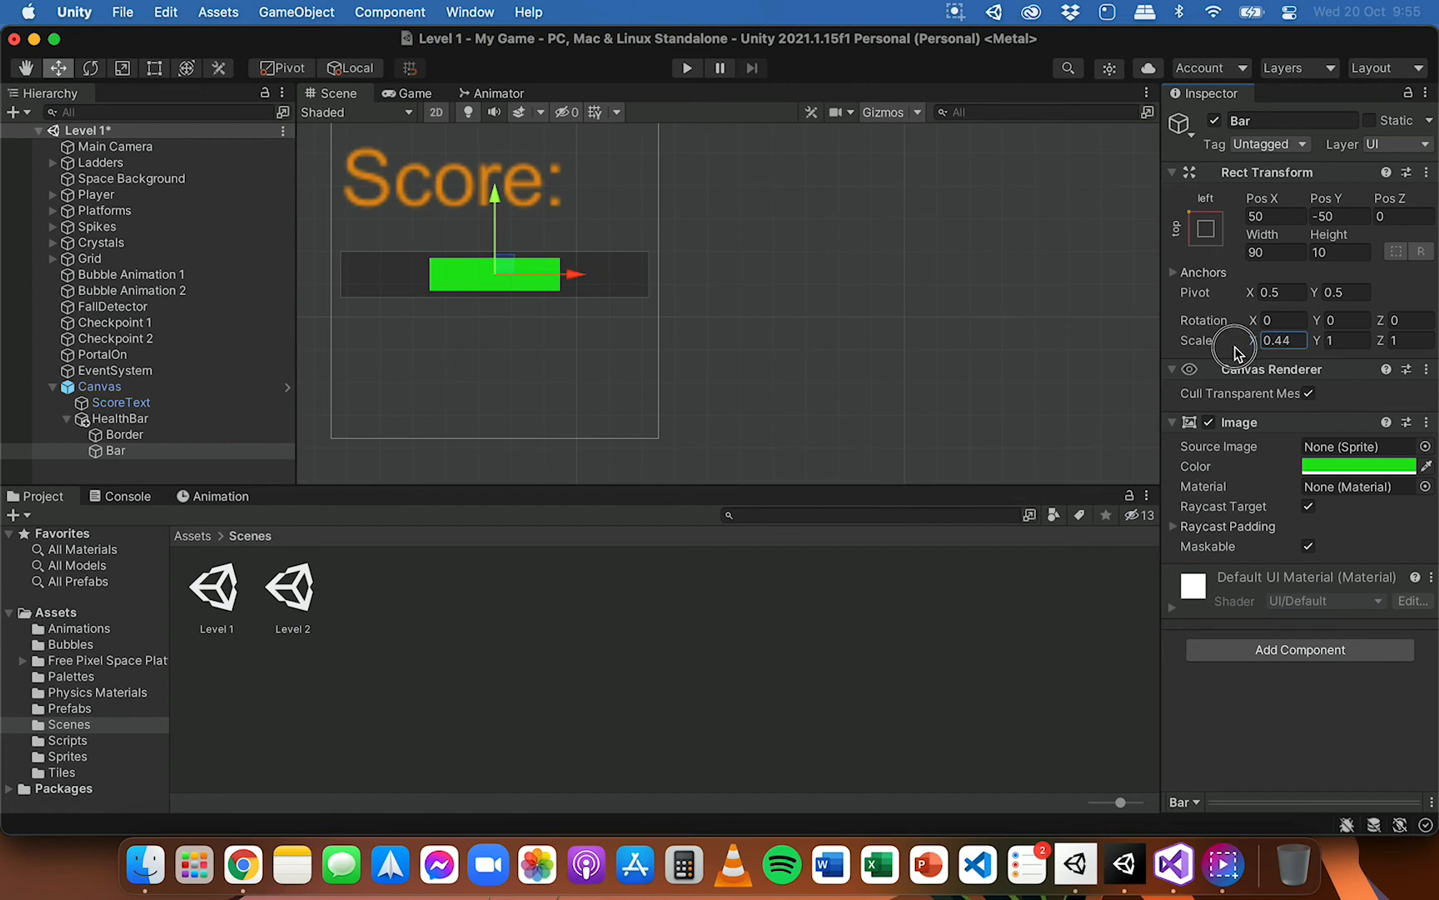
text(0.62)
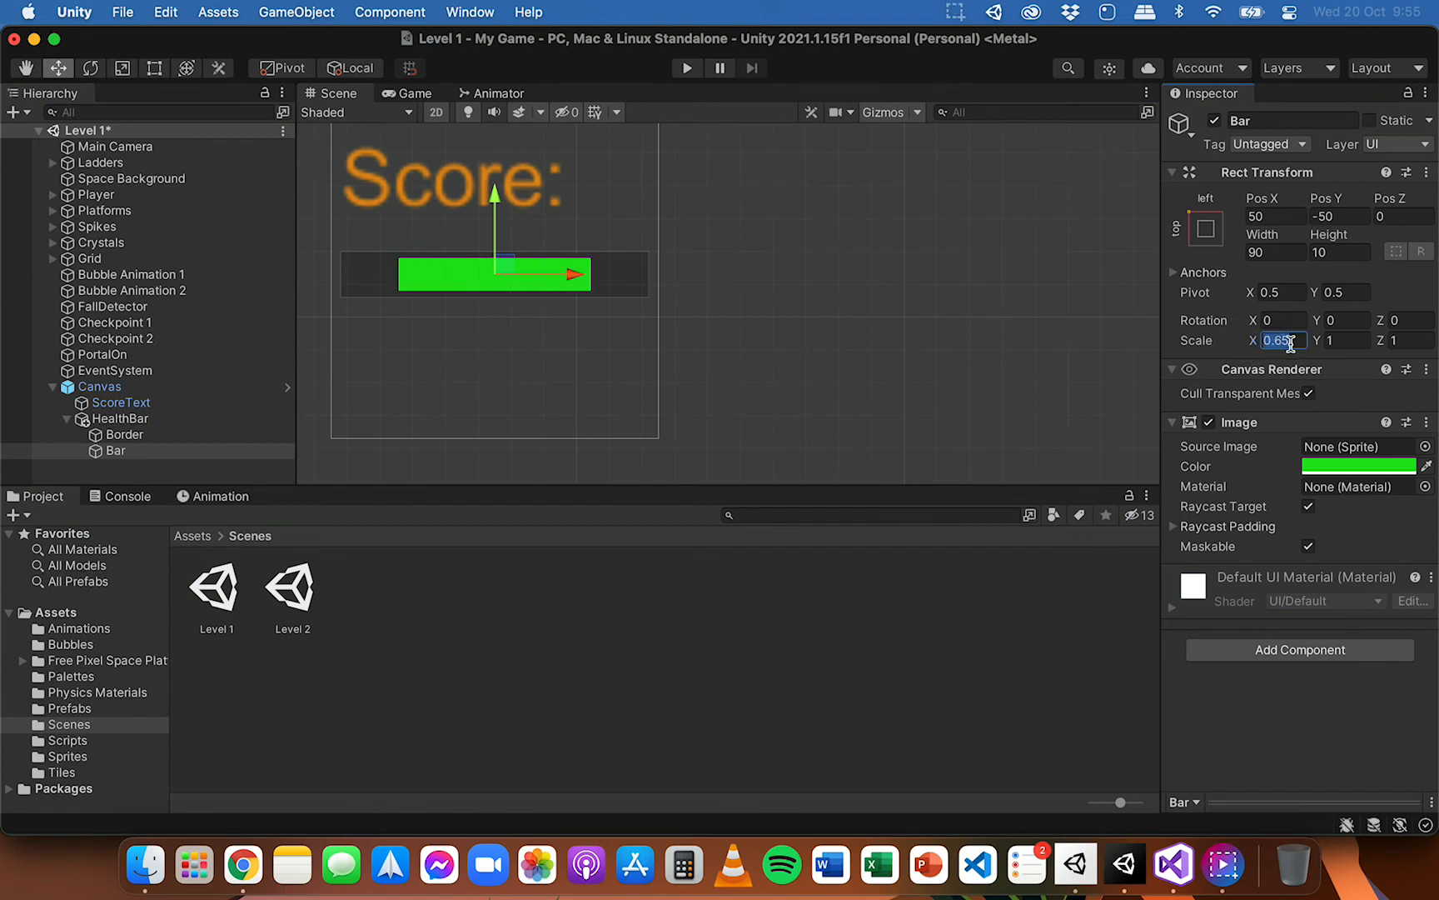
text(1)
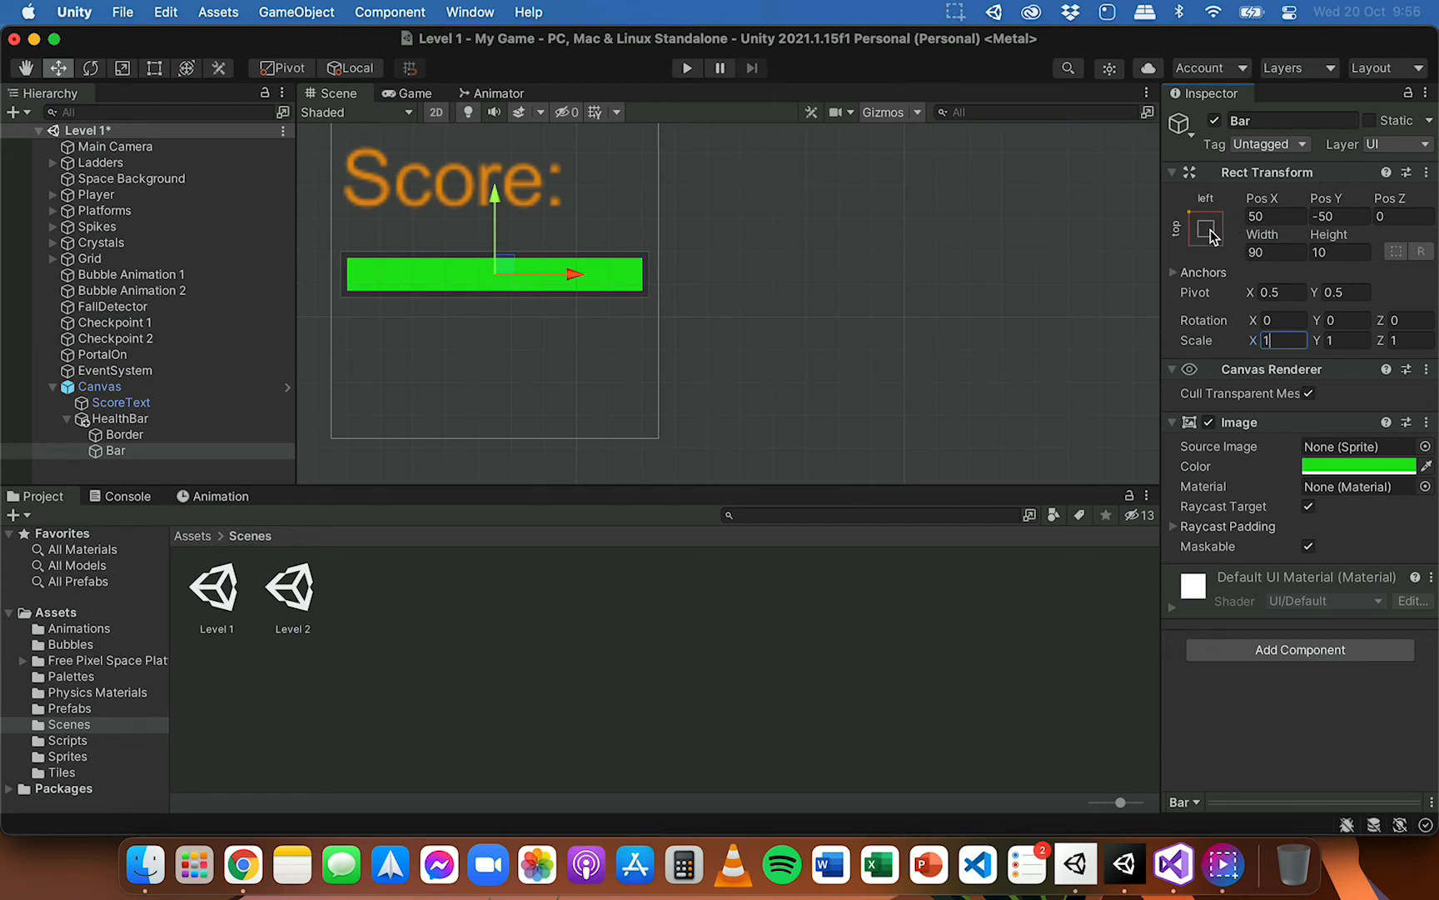
- Set the Bar's anchor and pivot to top-left, test shrinking leftward, and restore Scale X to 1
click(1205, 229)
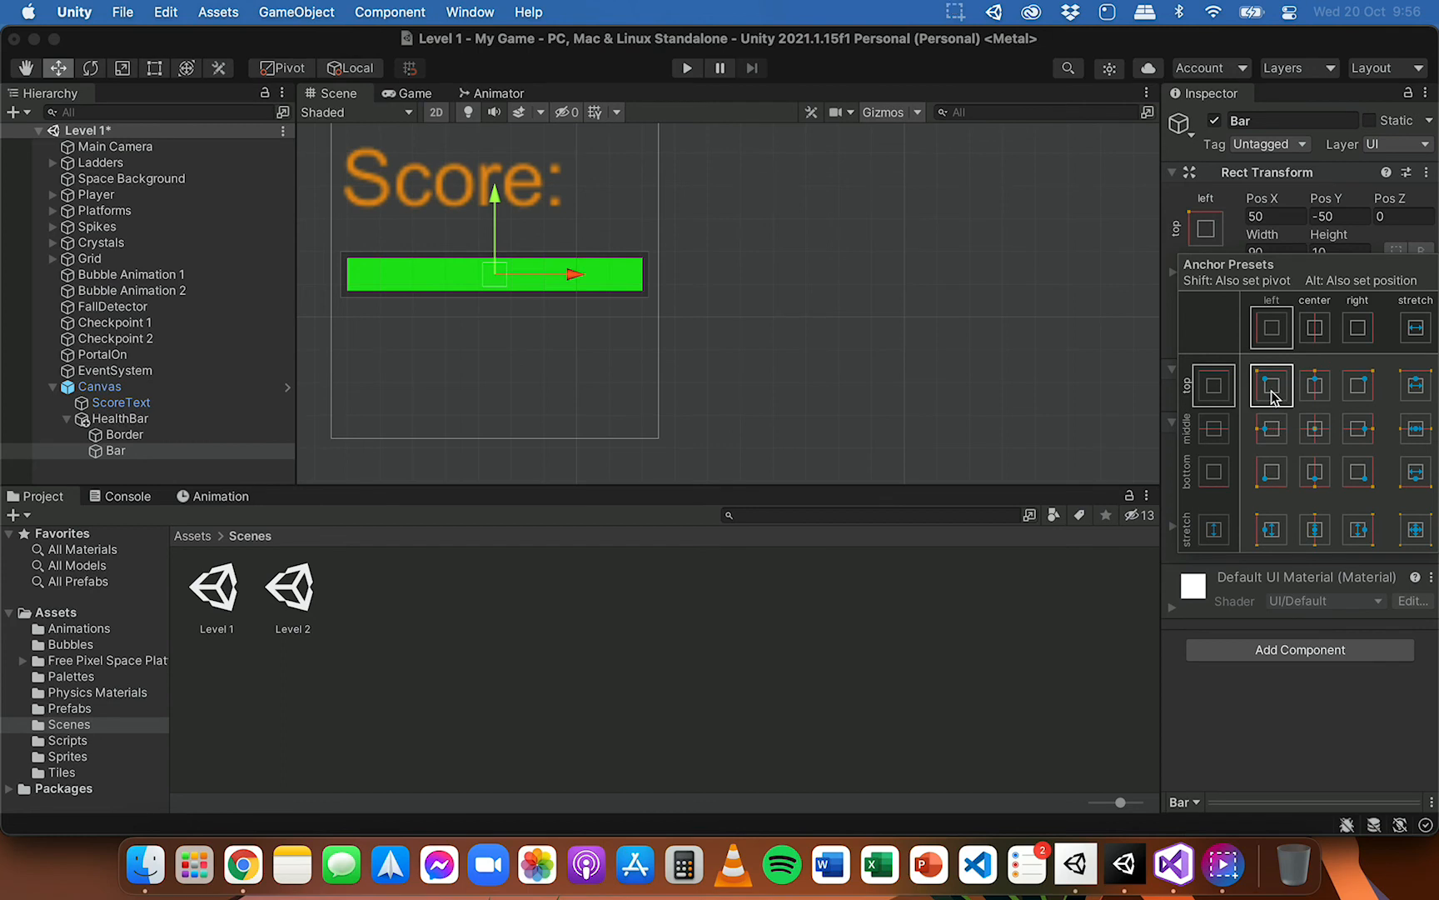
mouse_move(1286, 395)
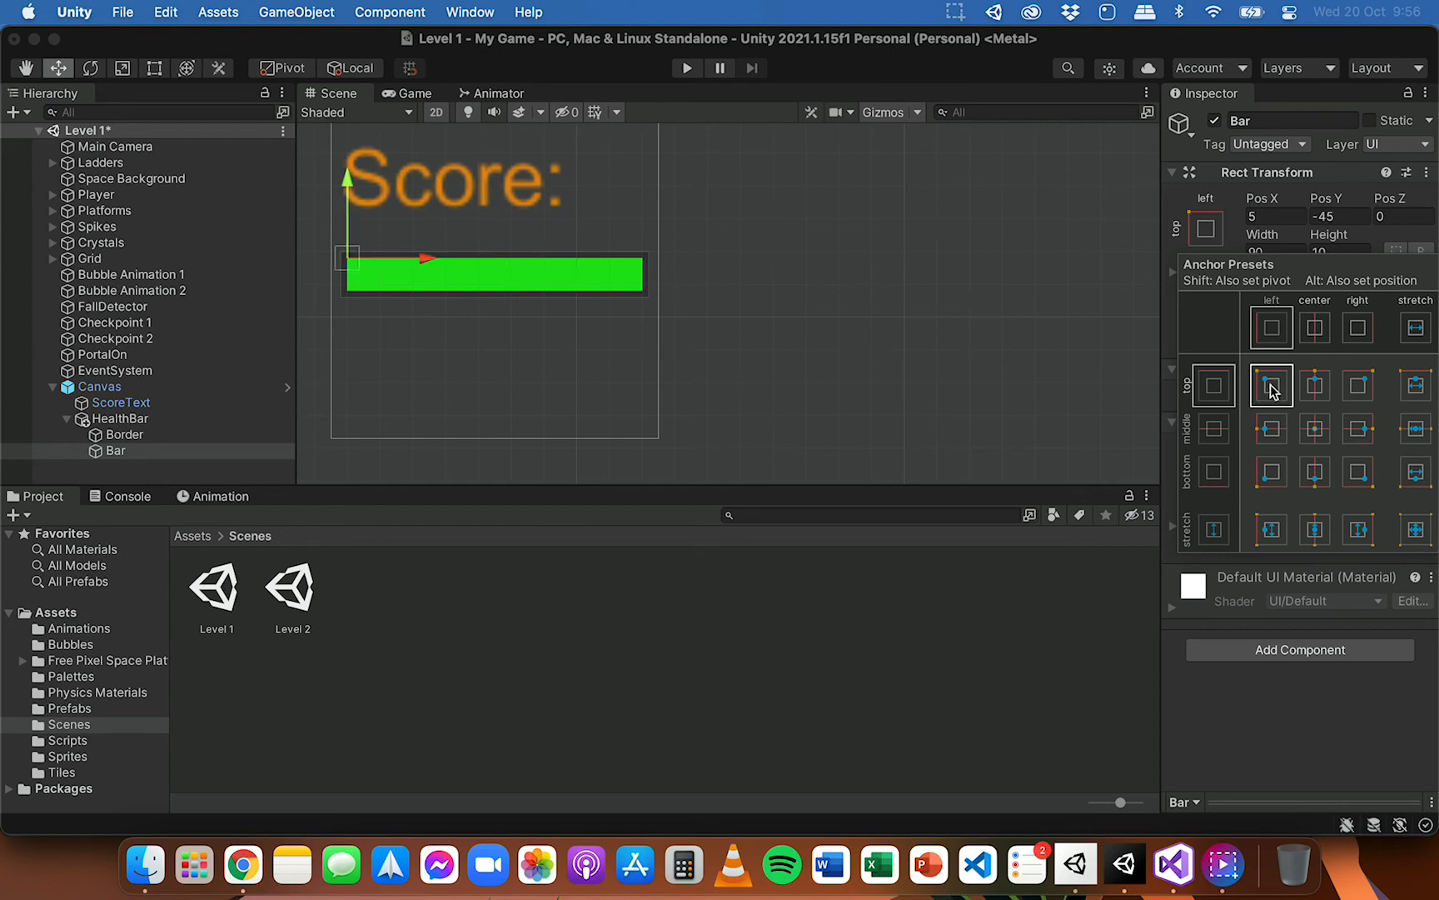
click(1271, 385)
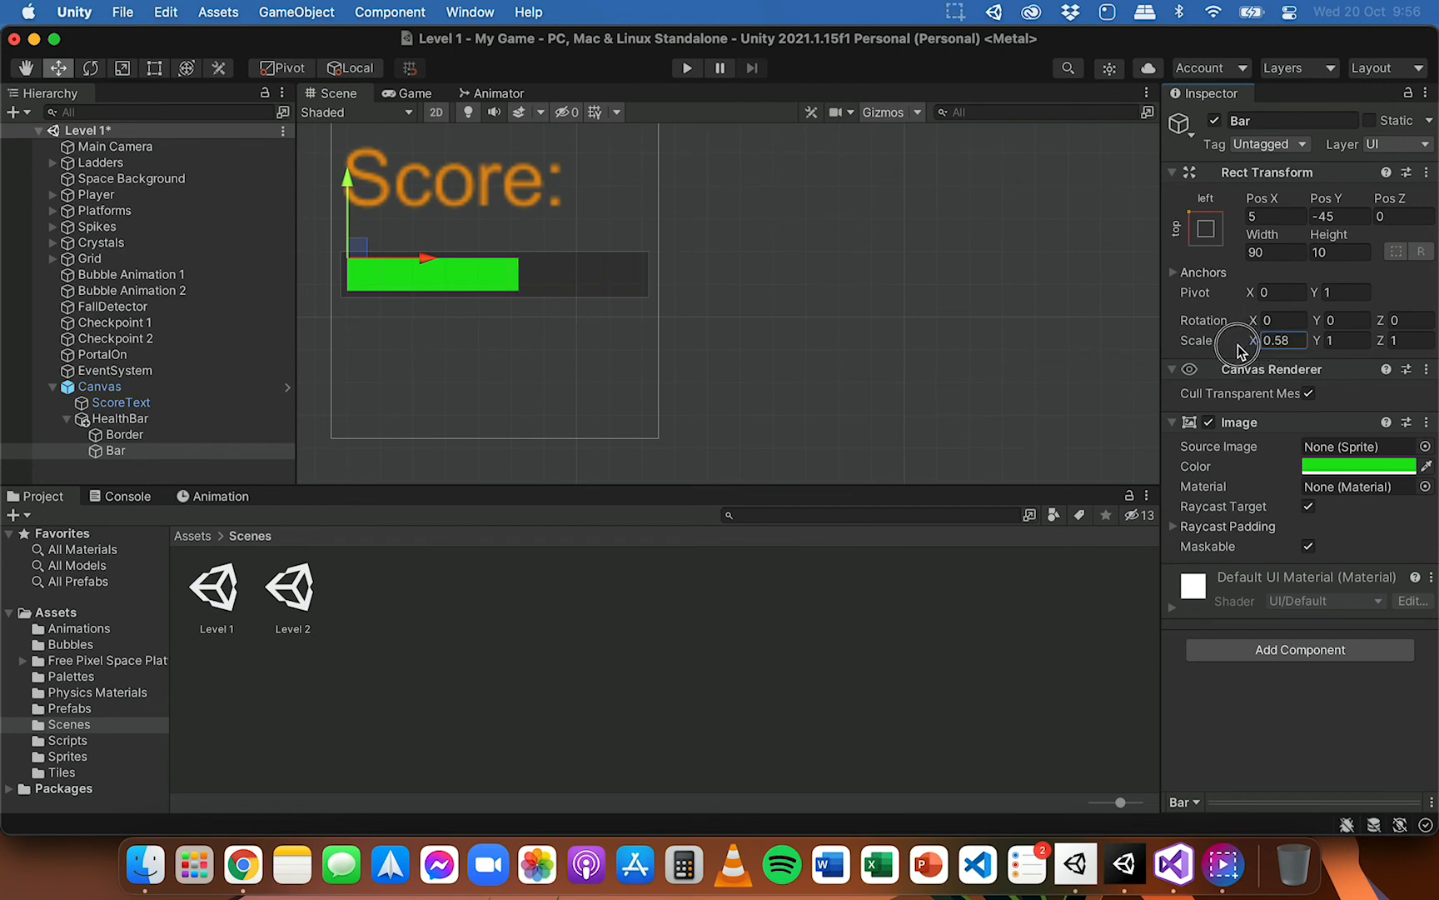
drag(1276, 340, 1230, 340)
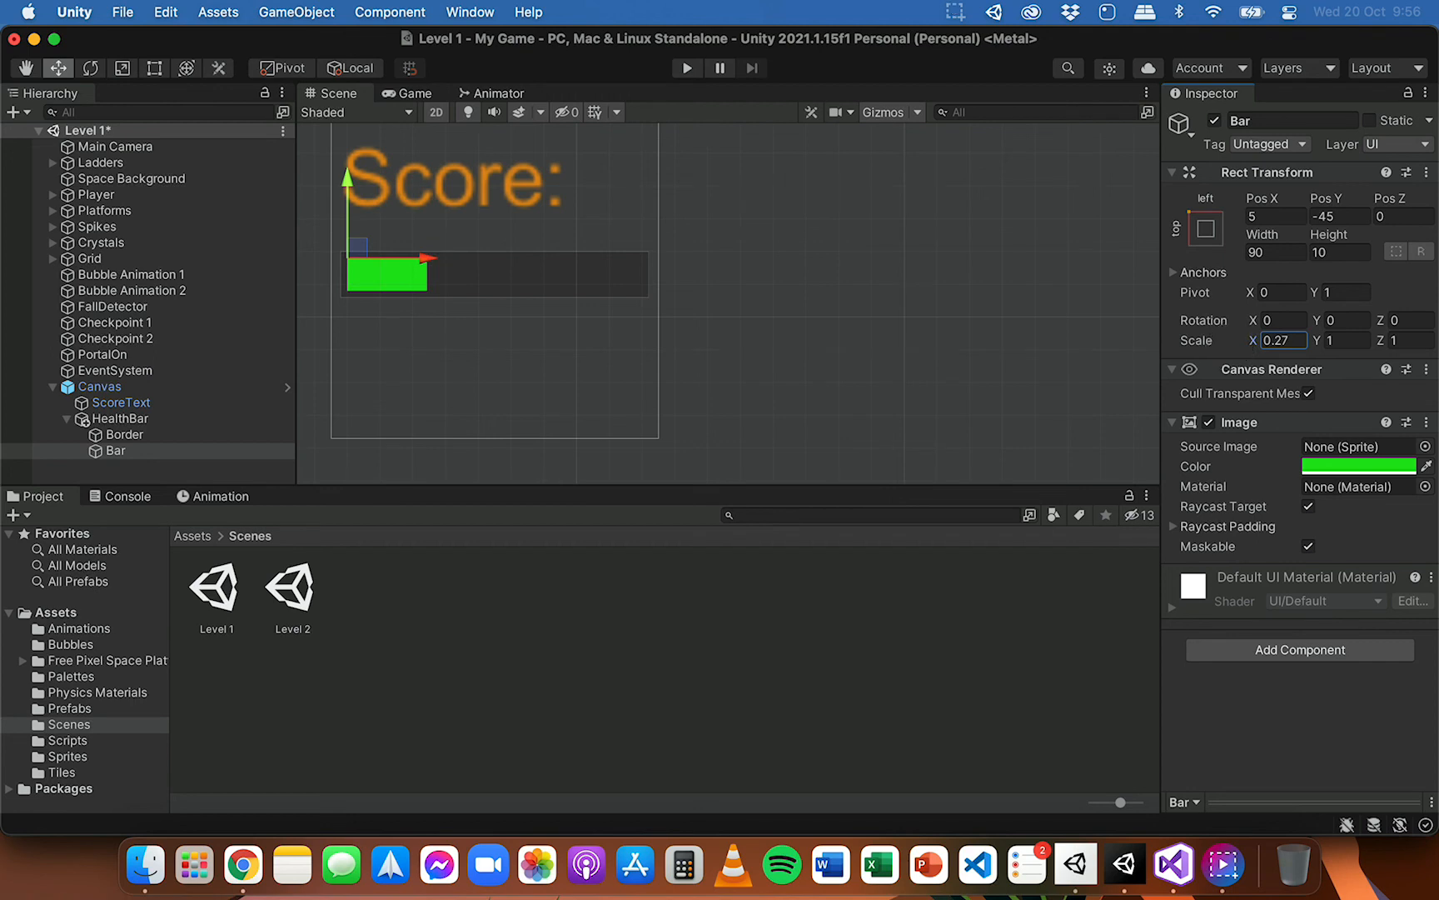
drag(1271, 340, 1239, 354)
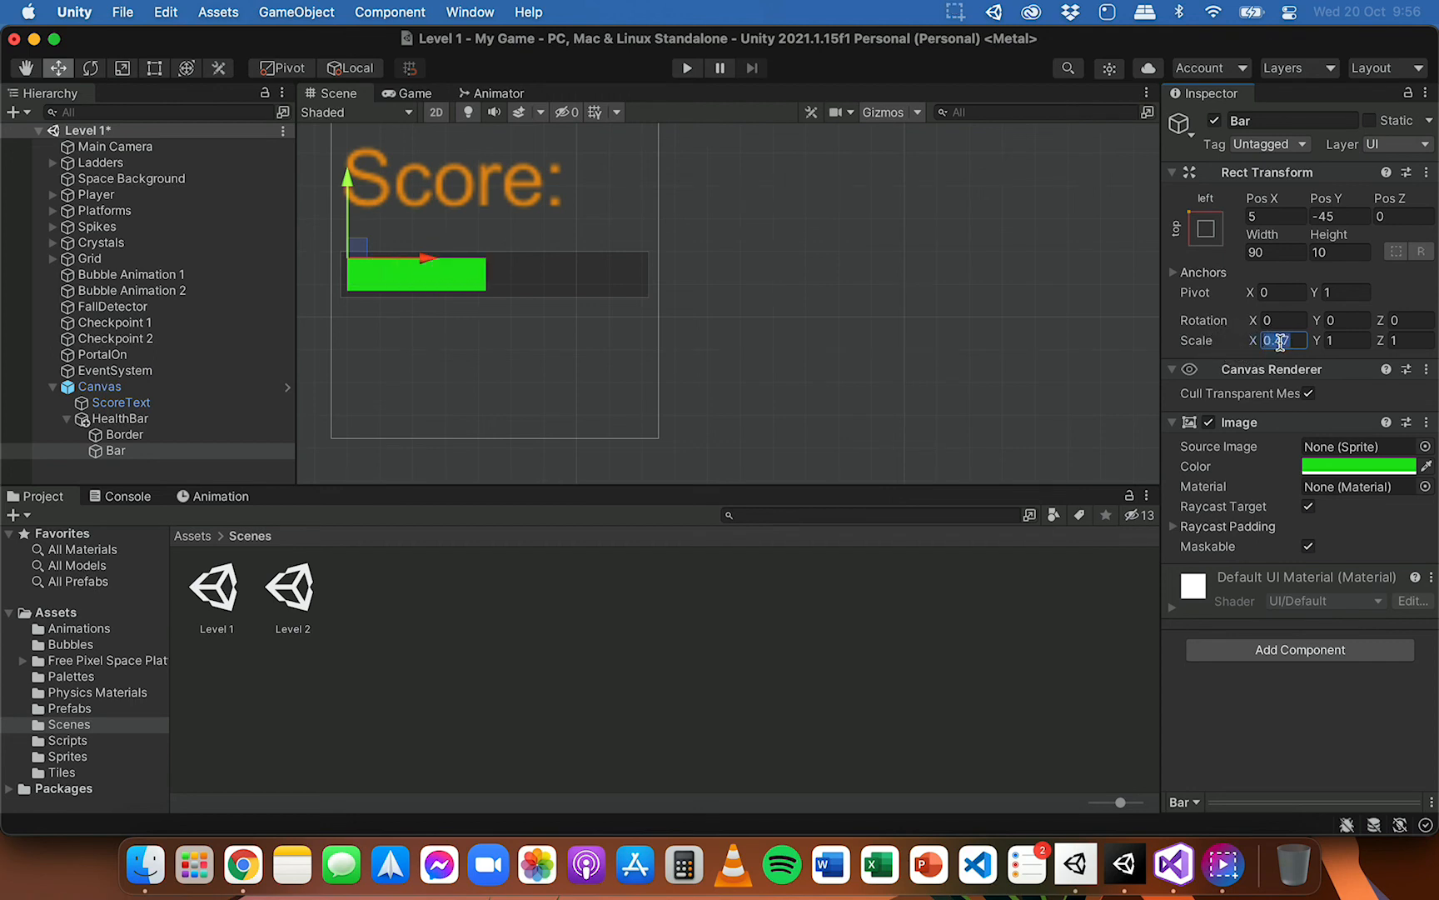
text(1)
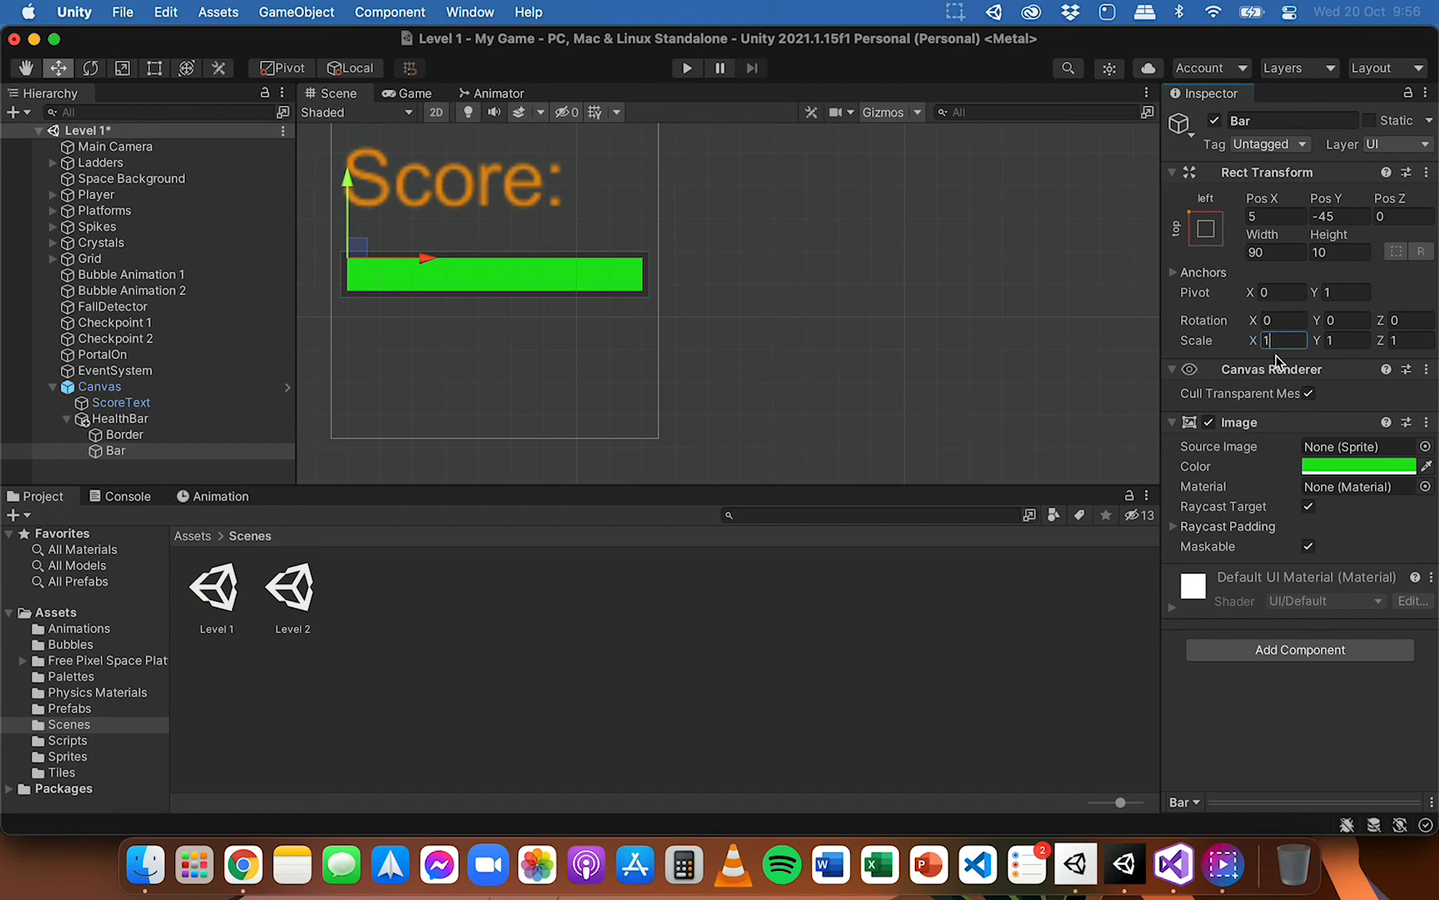
mouse_move(217, 458)
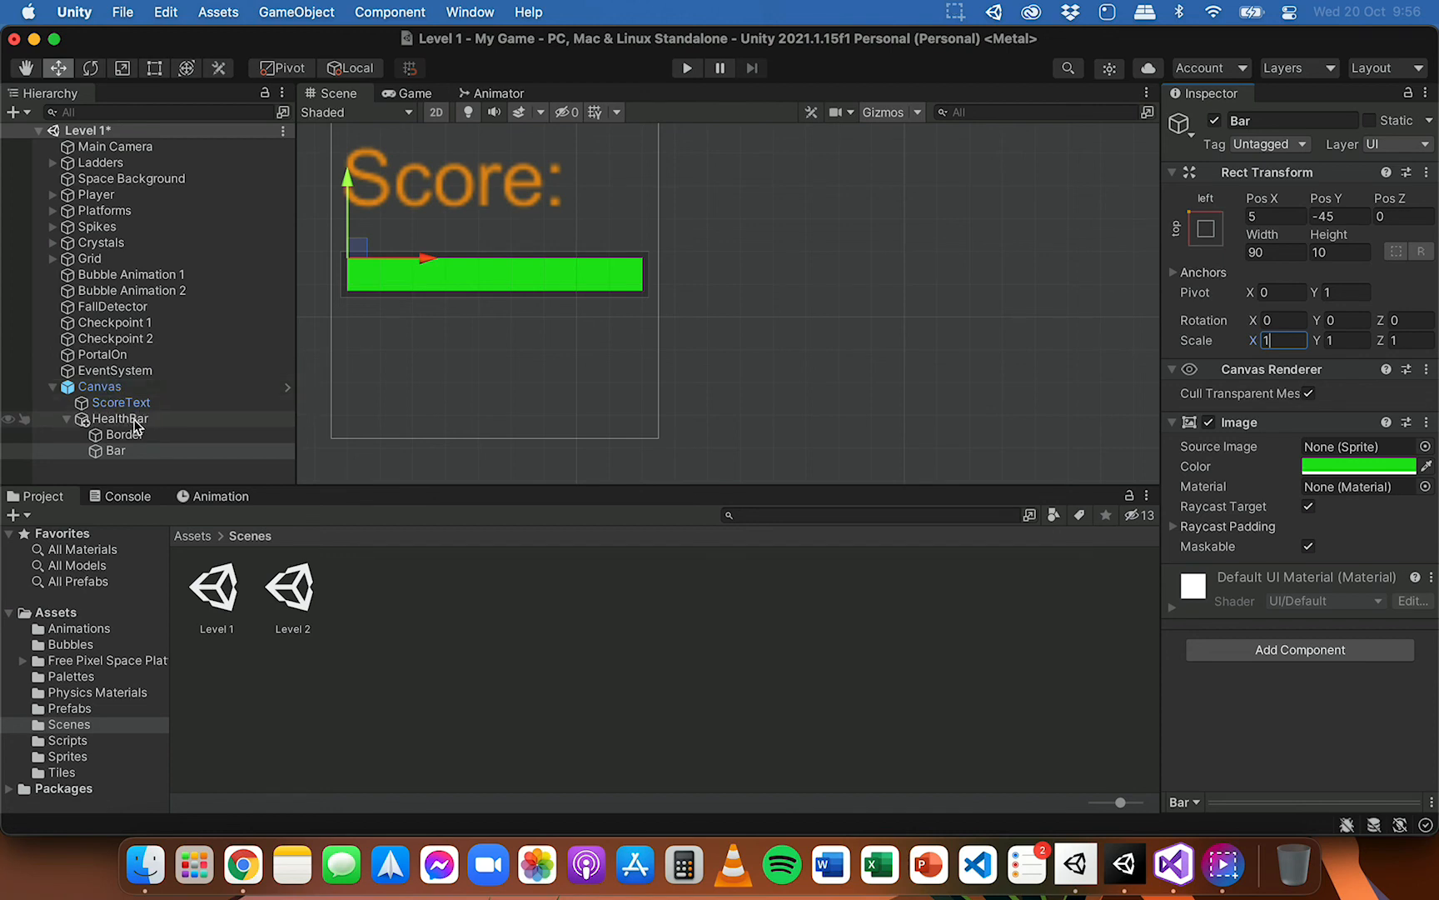
mouse_move(138, 453)
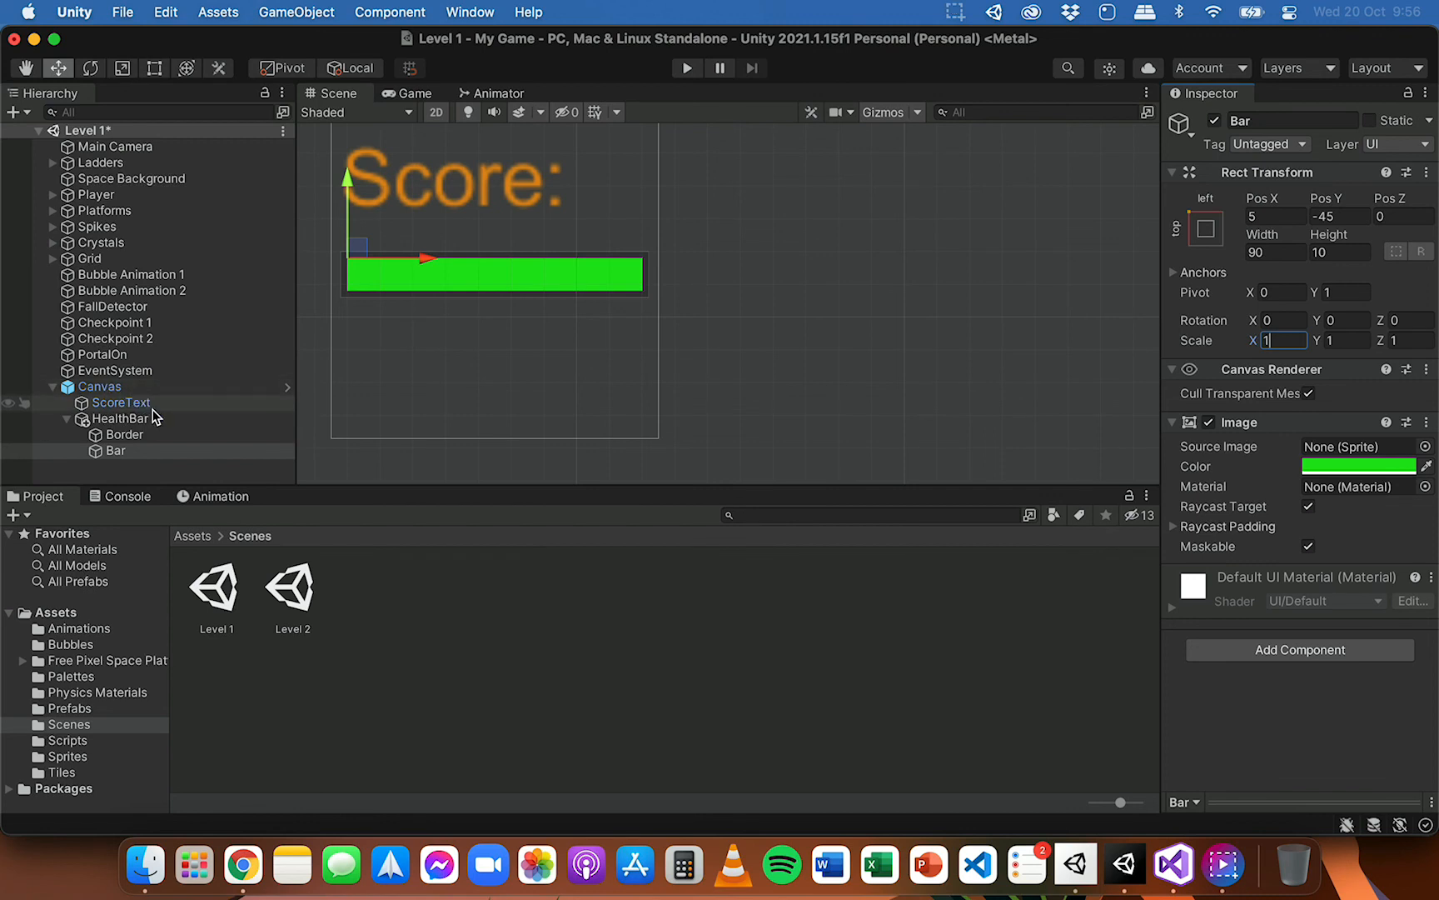
mouse_move(175, 430)
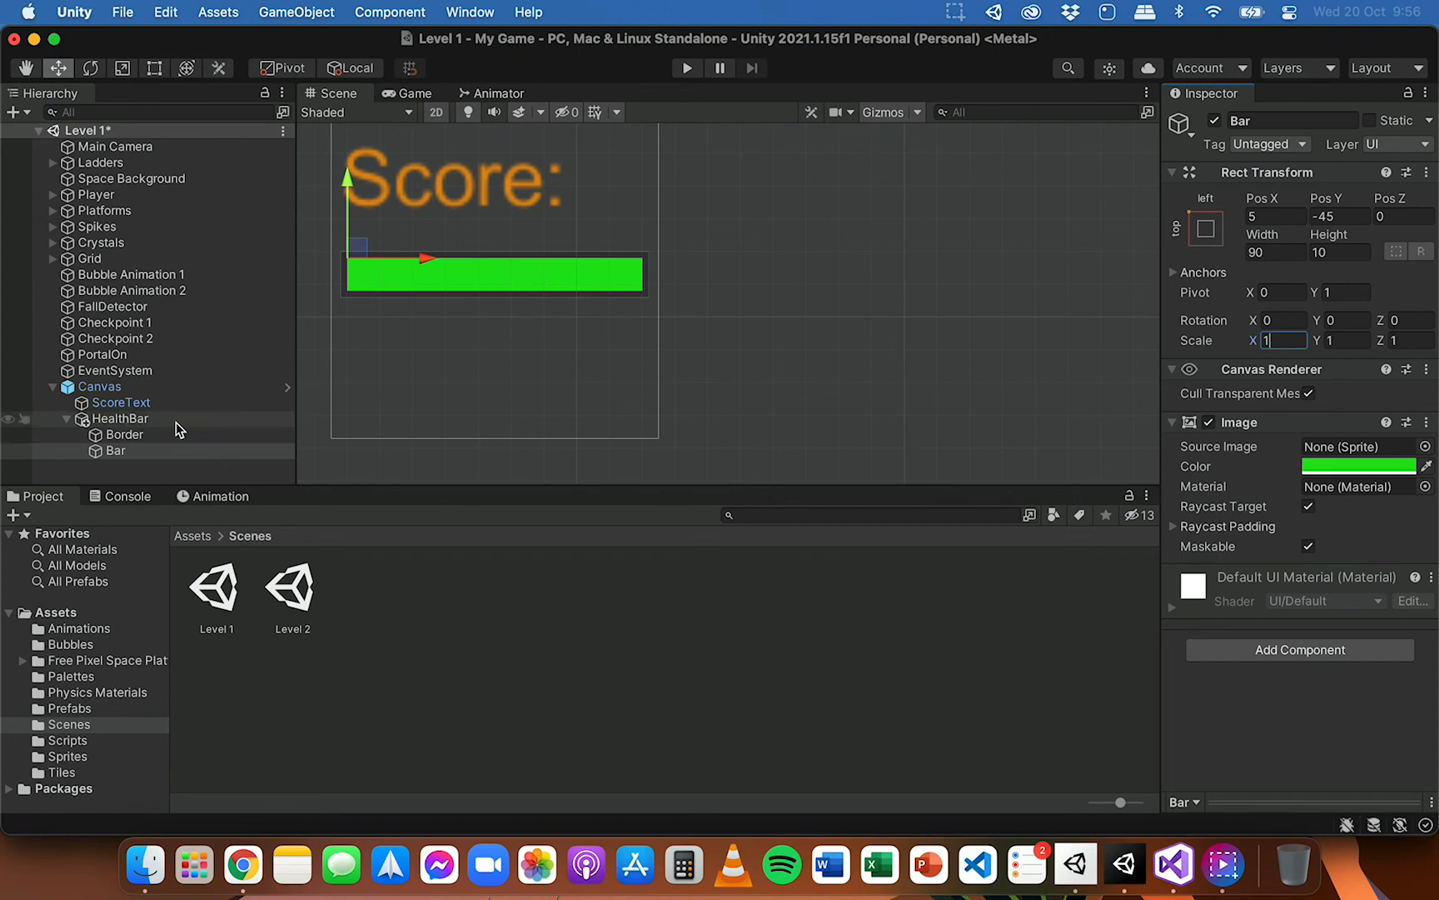
- Apply the added HealthBar to the Canvas prefab and select the Canvas
click(121, 418)
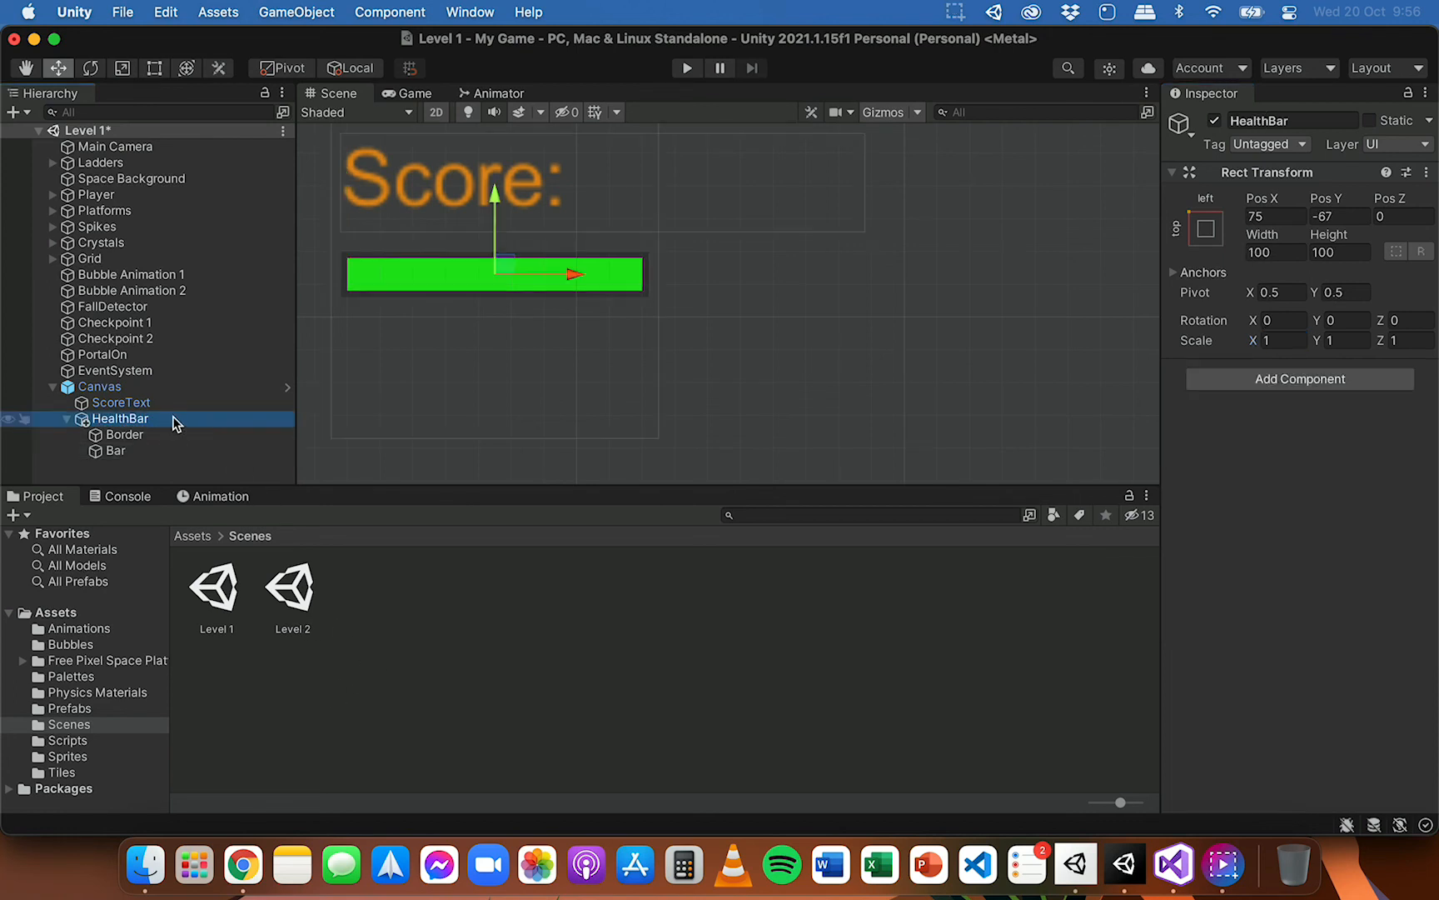
right_click(122, 418)
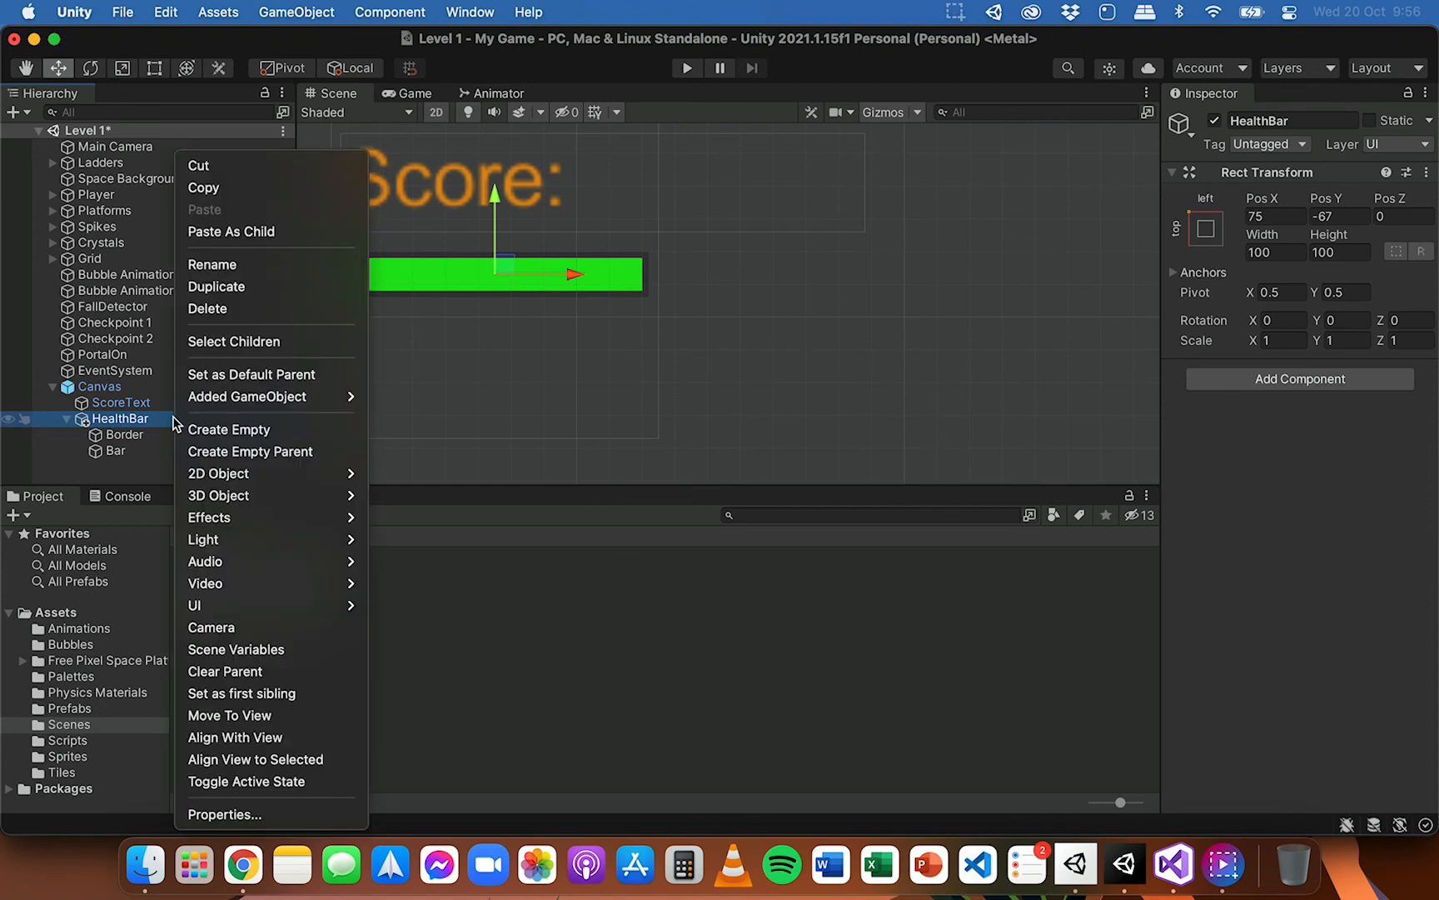
mouse_move(283, 402)
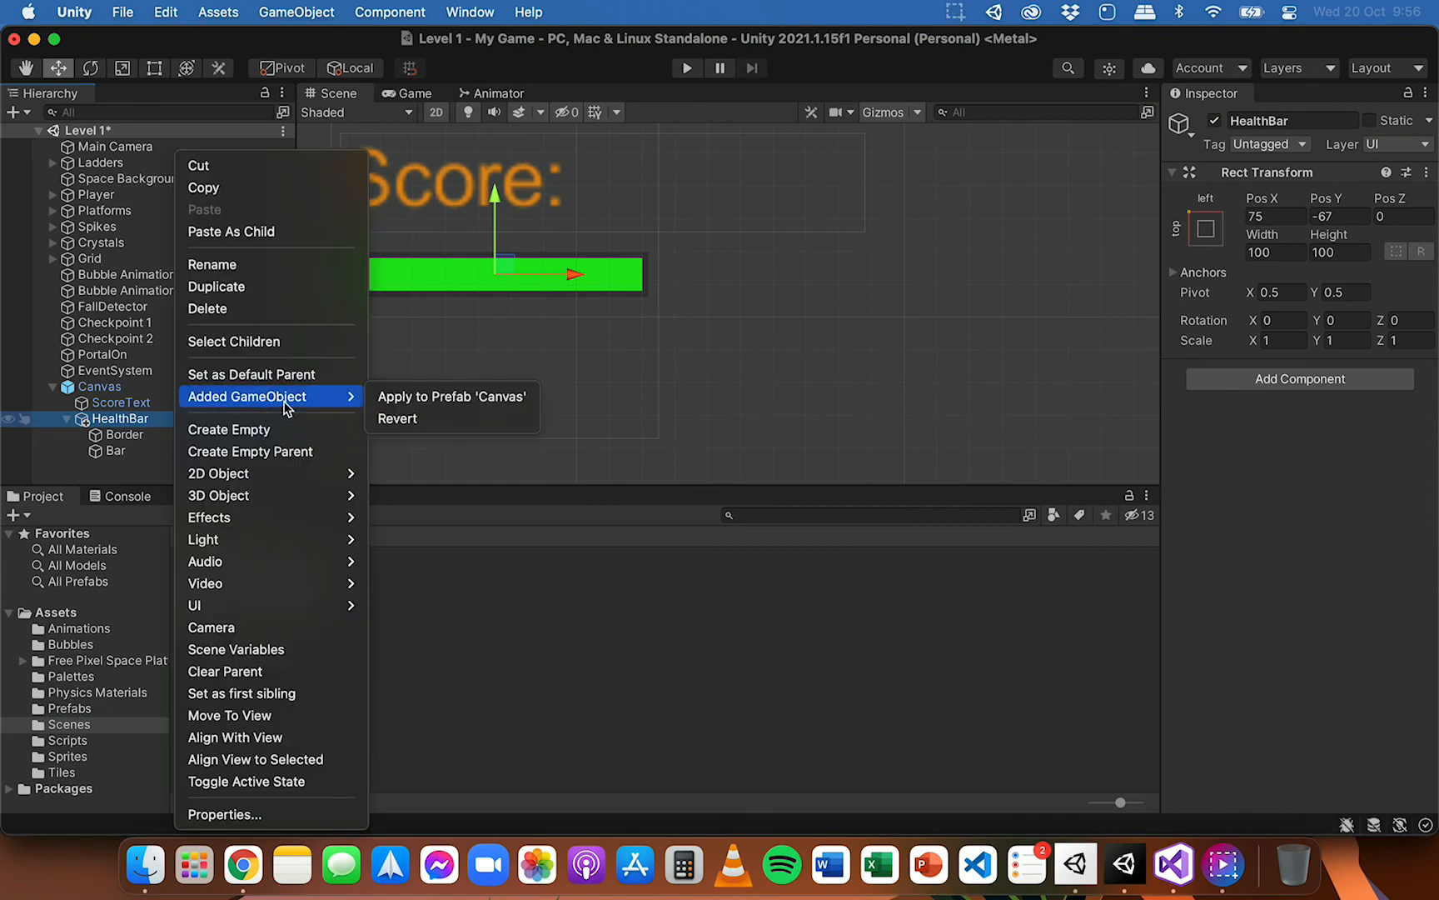
mouse_move(451, 396)
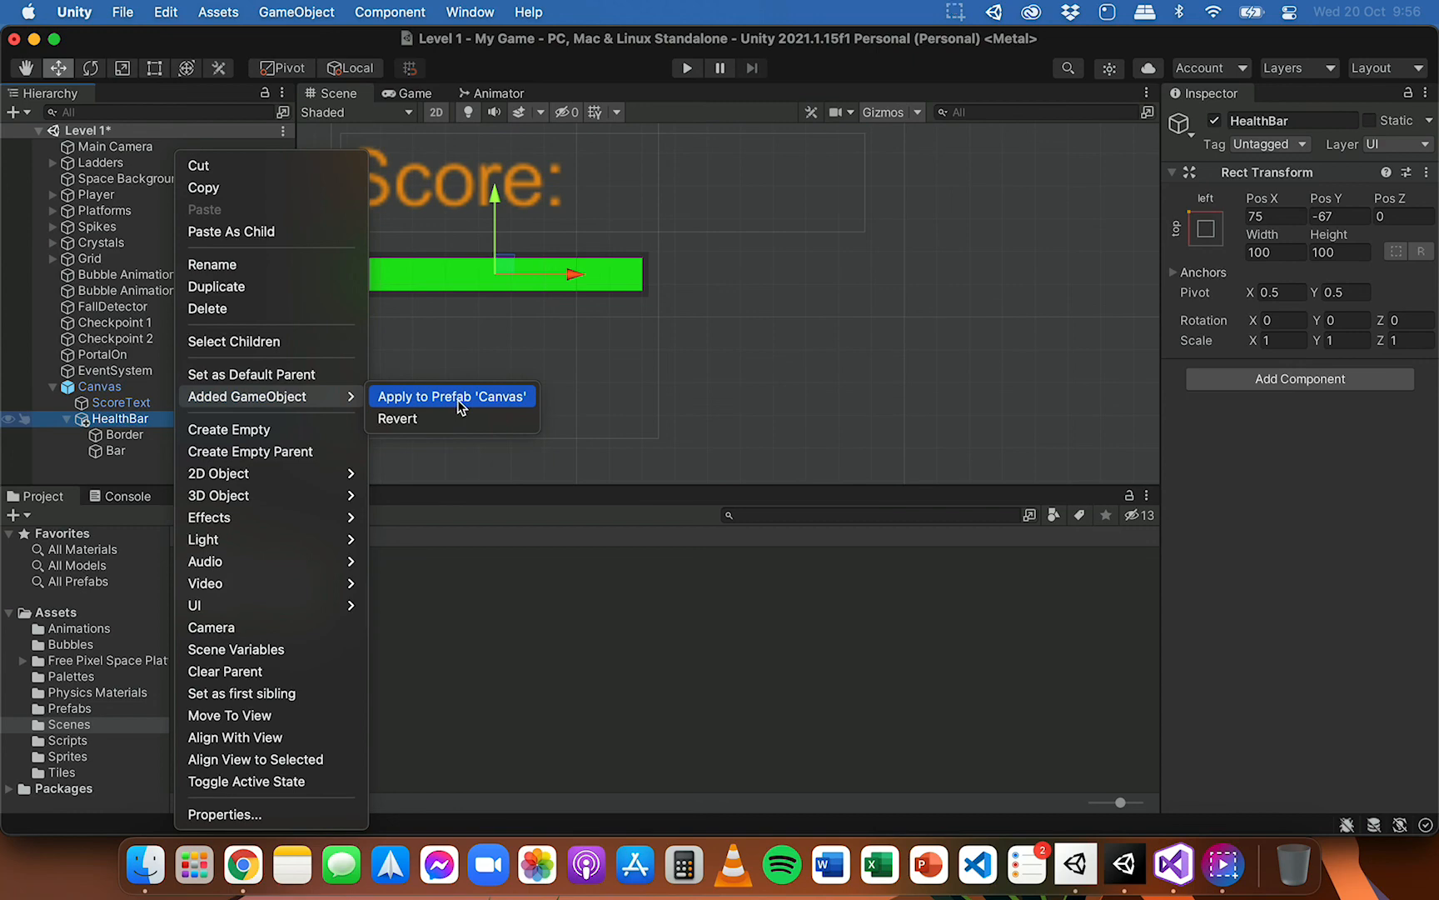
click(449, 396)
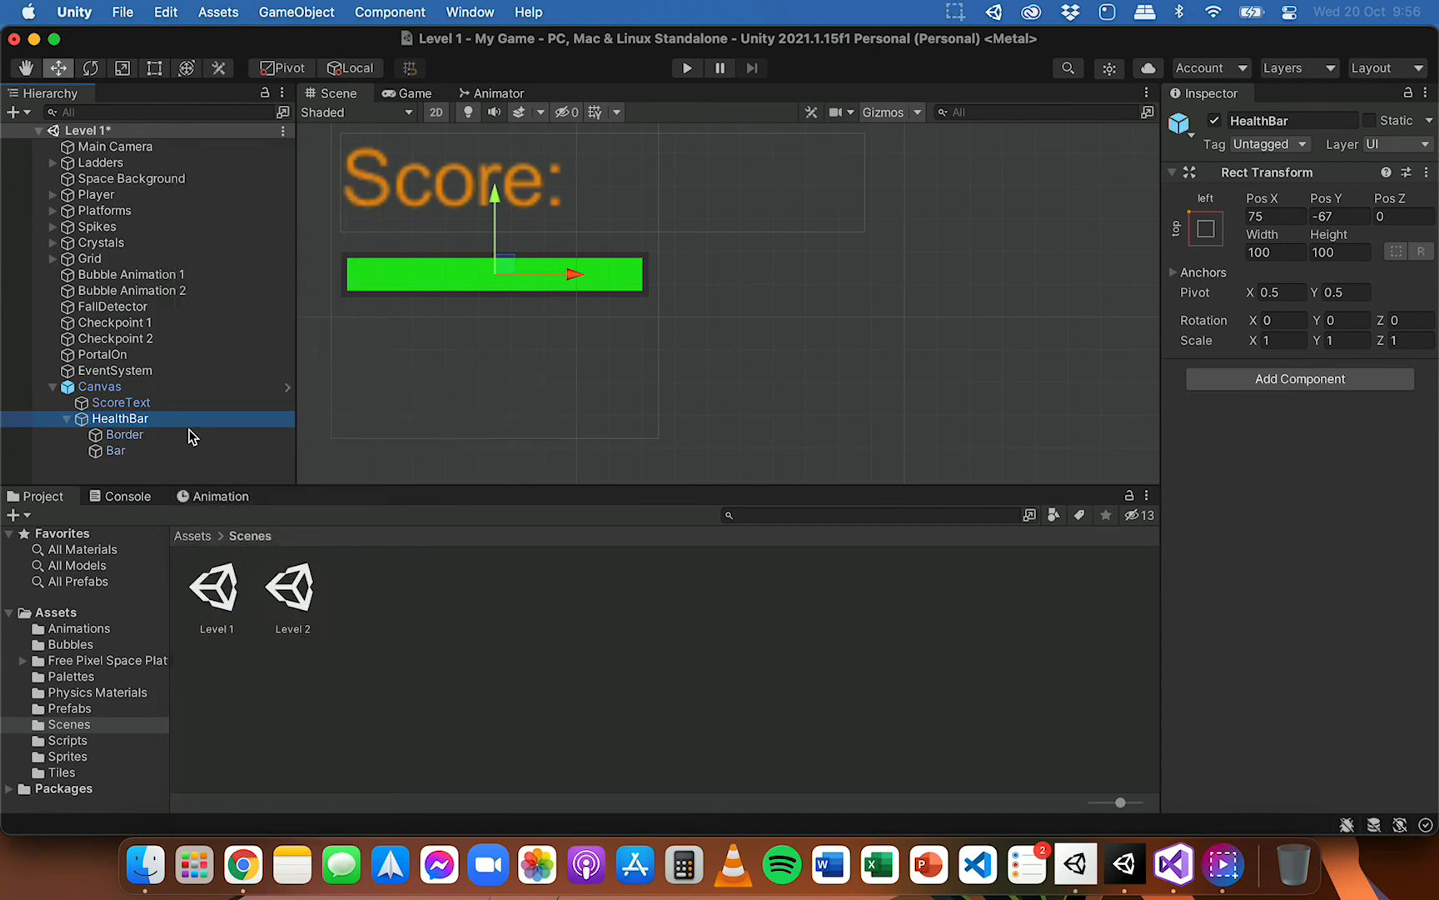
click(98, 387)
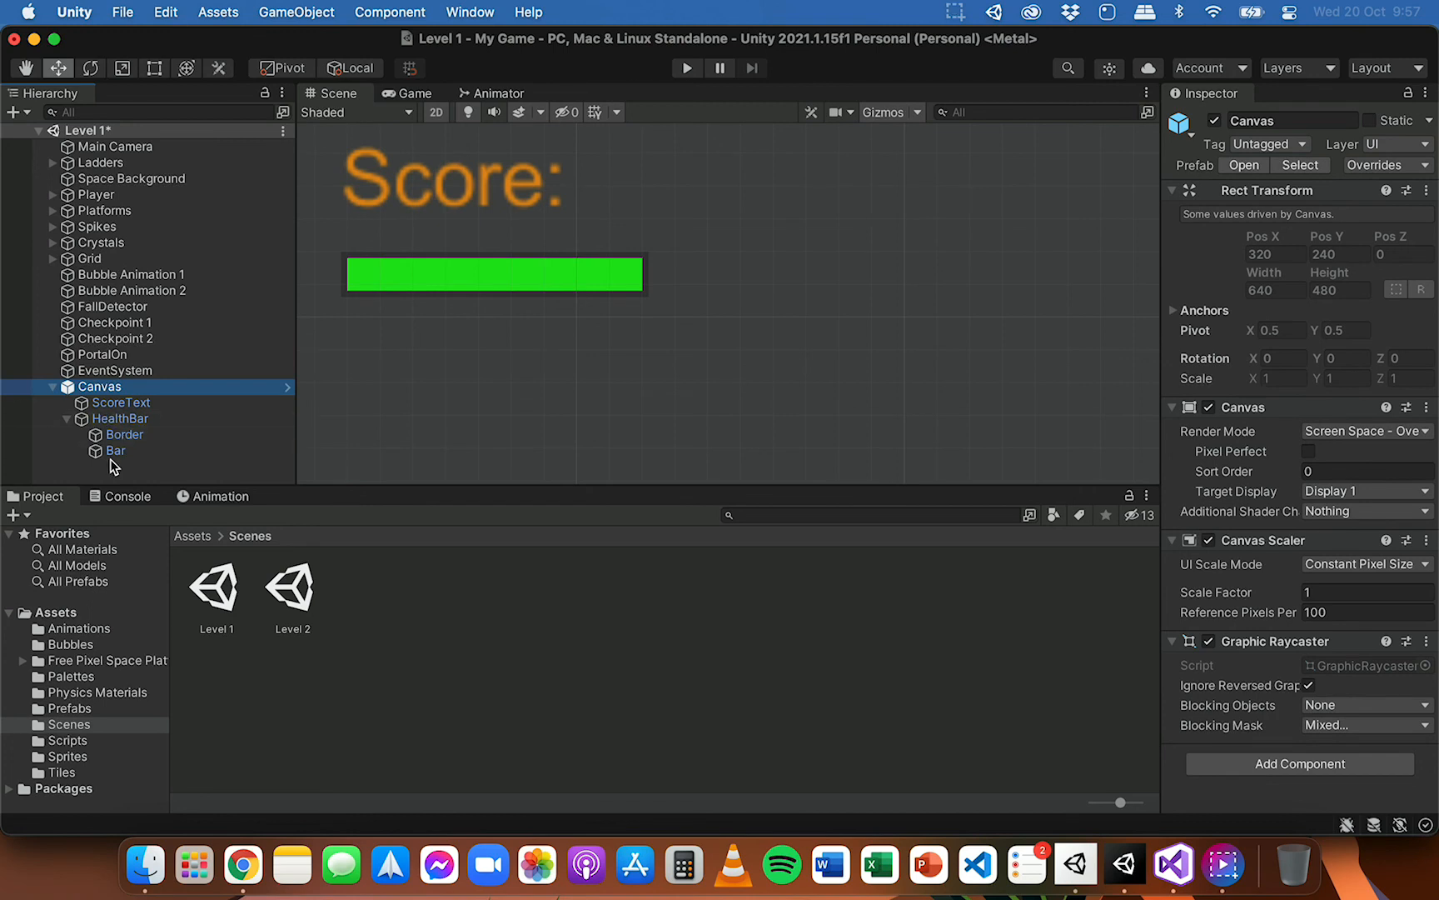
mouse_move(57, 395)
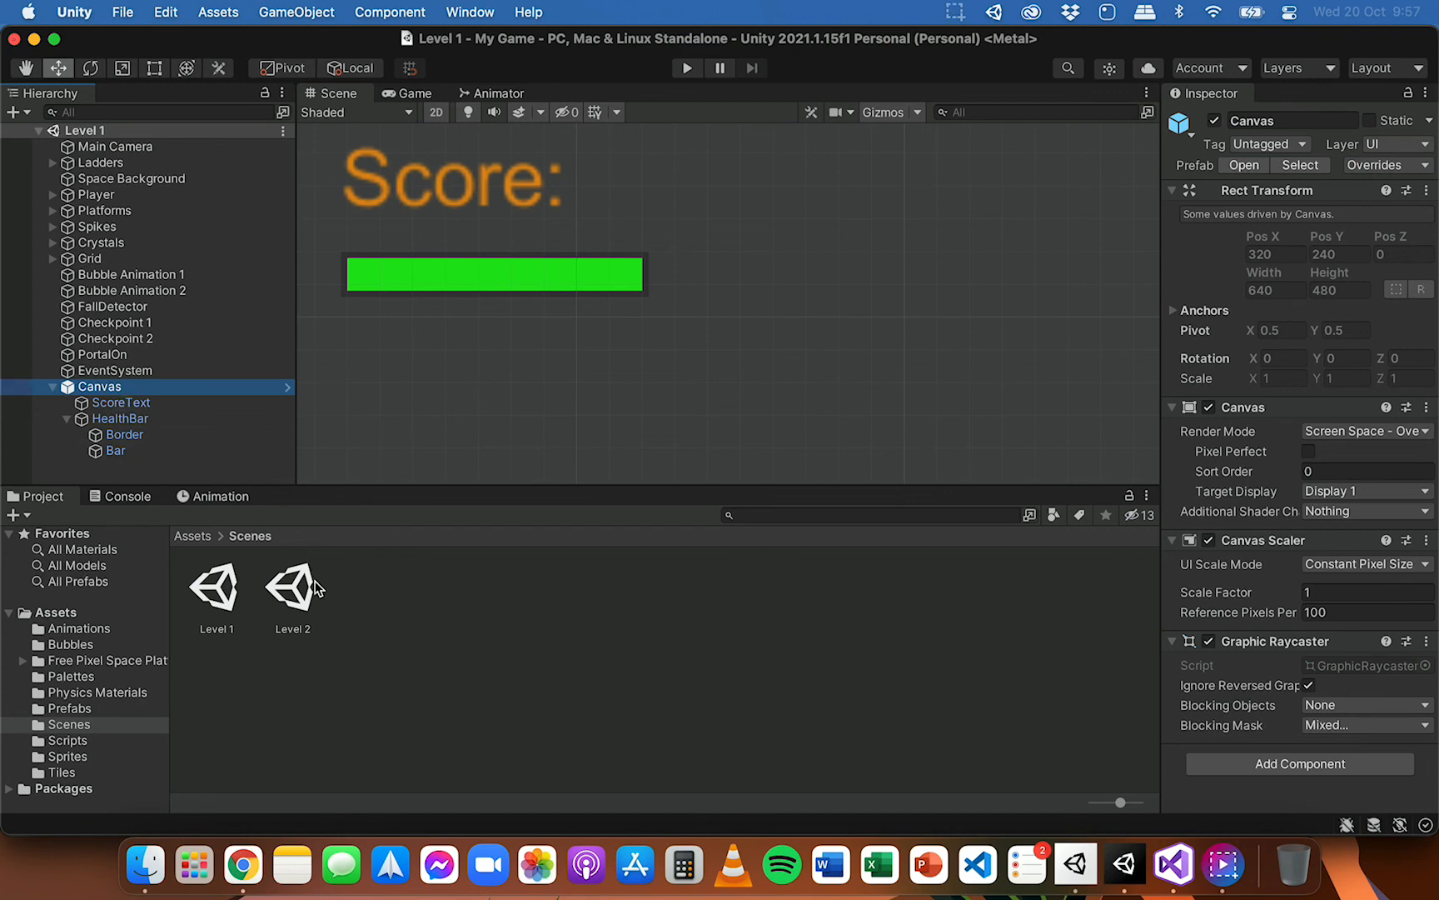
double_click(293, 590)
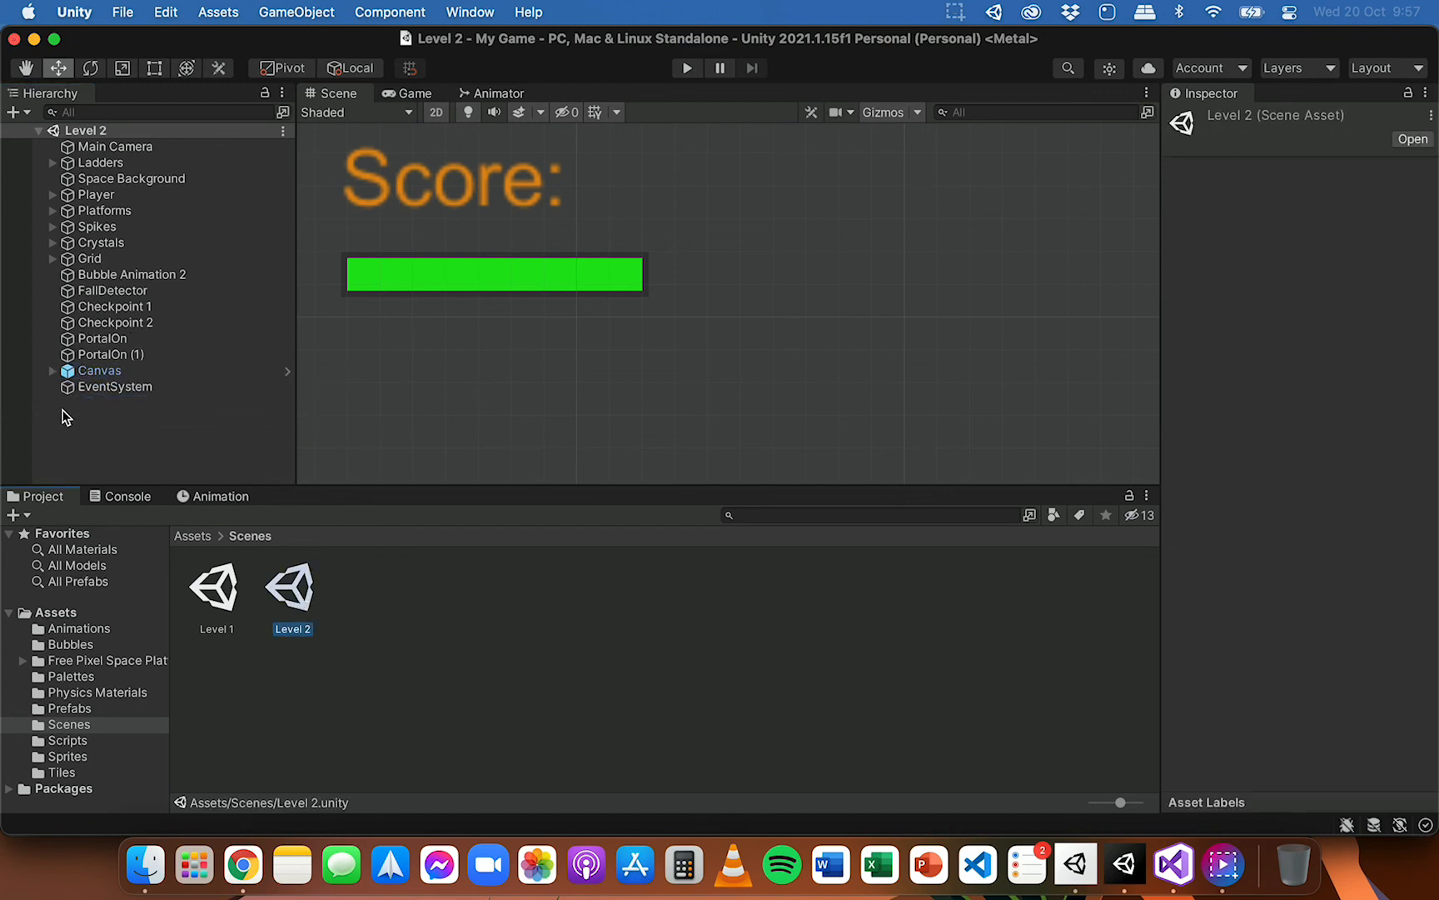
click(47, 370)
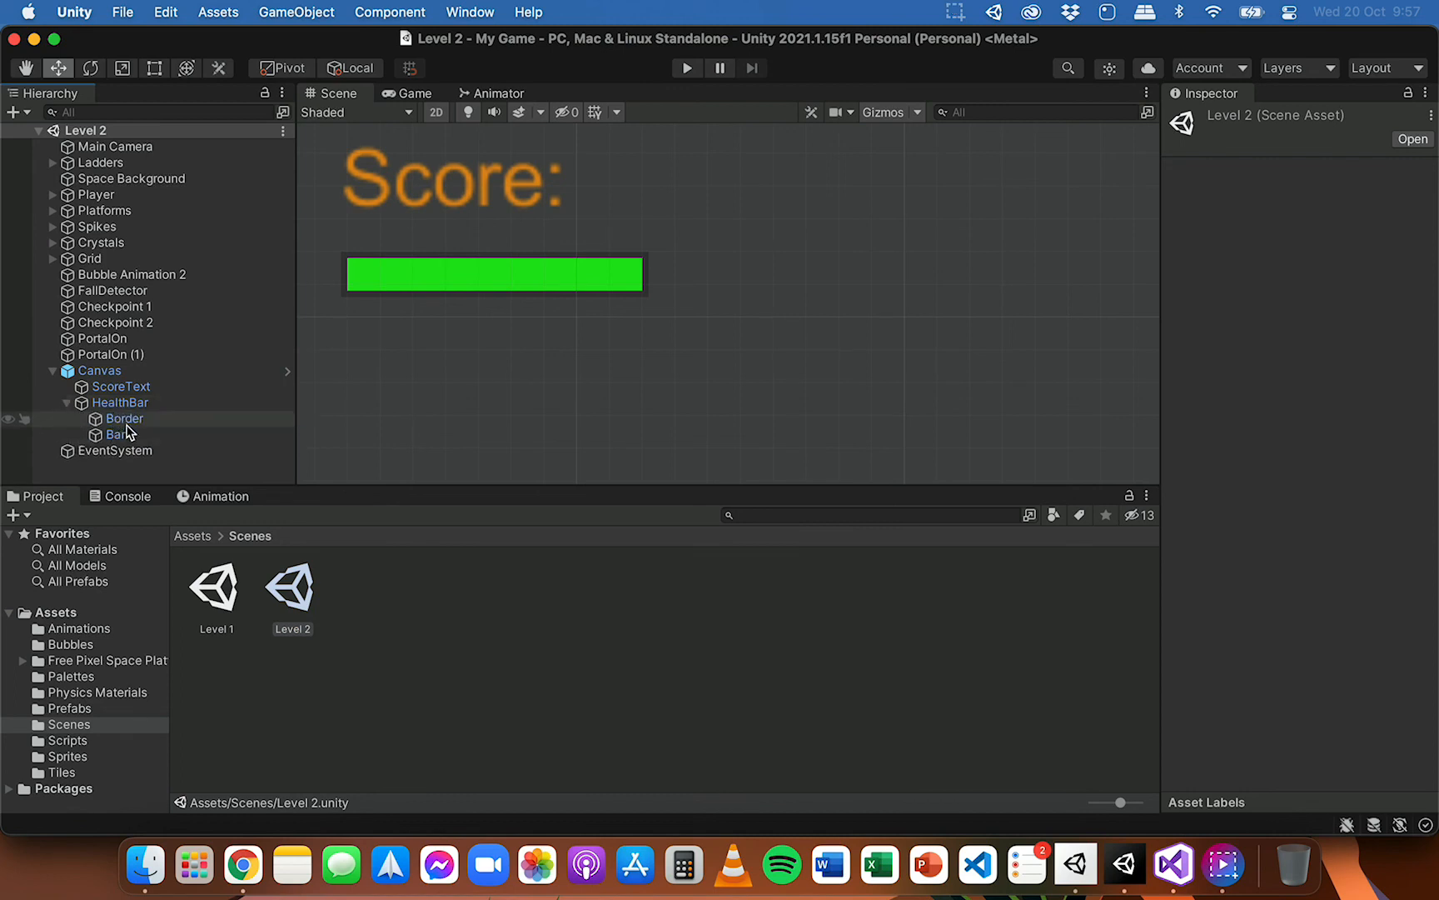
mouse_move(217, 615)
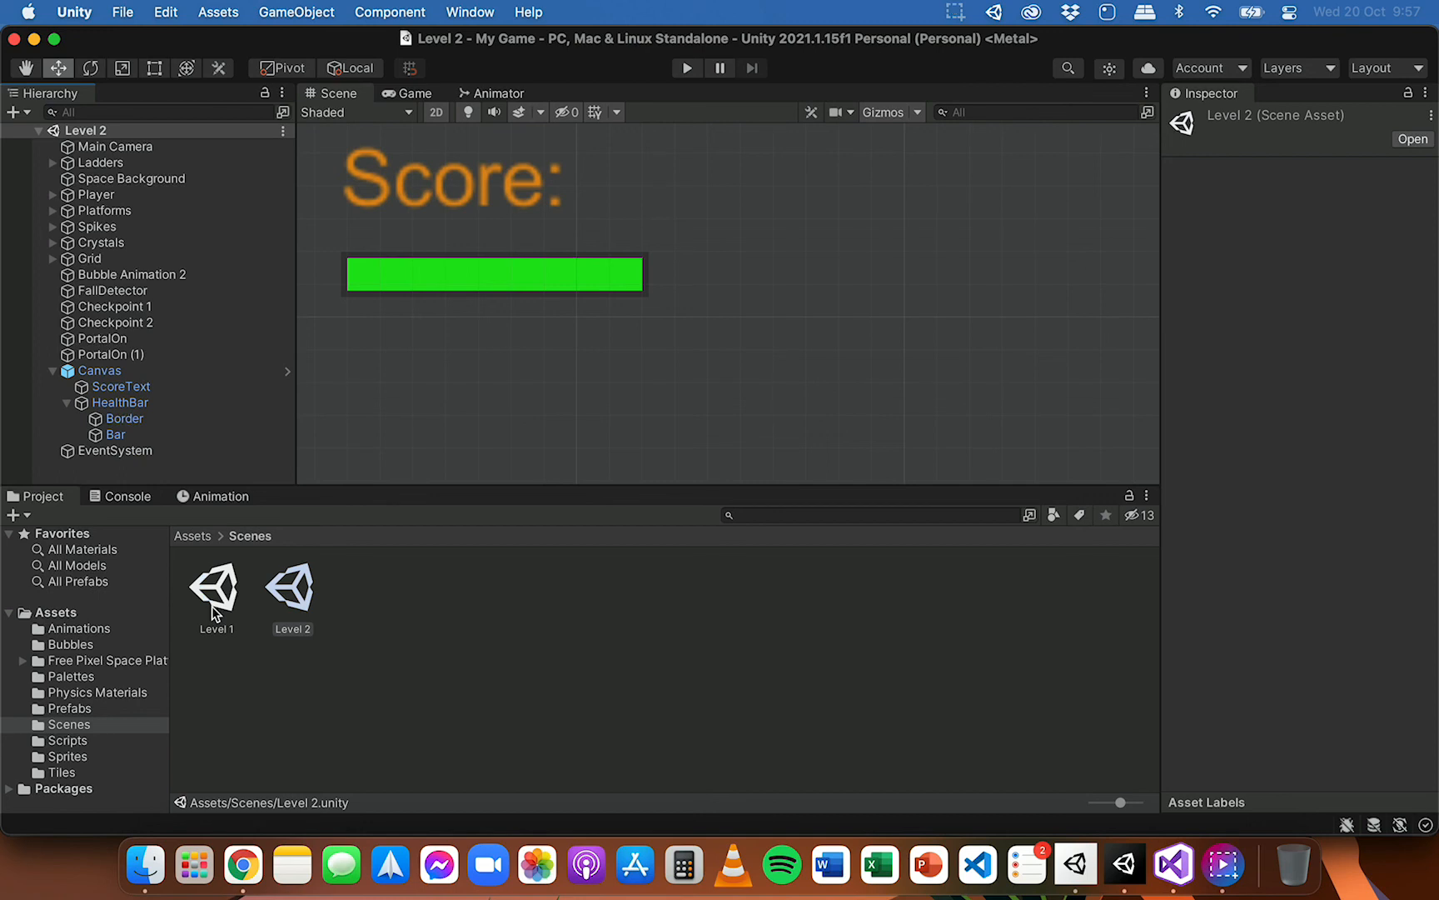
double_click(217, 588)
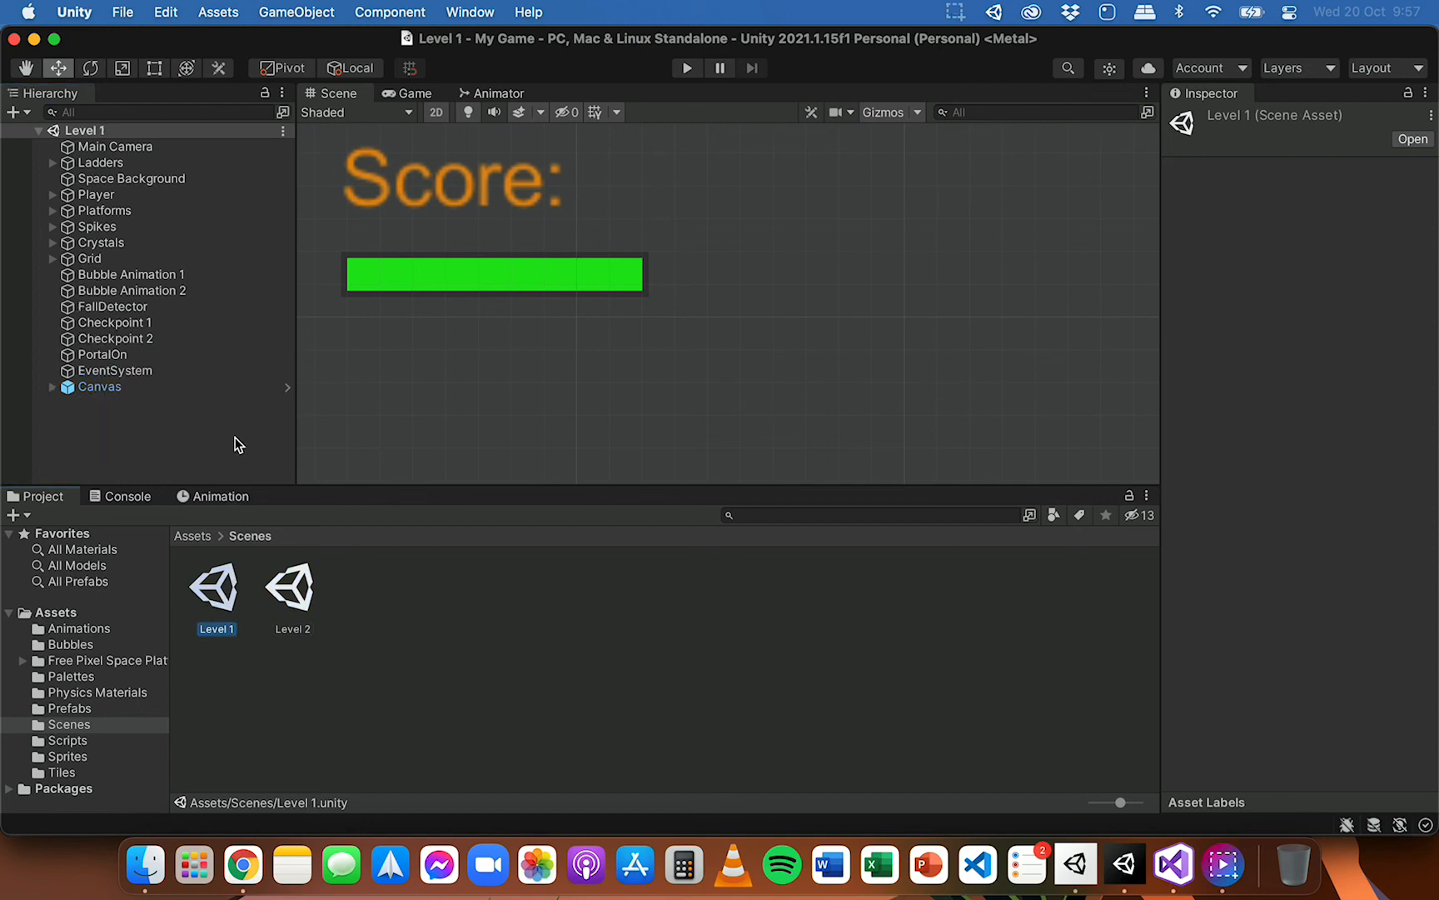
scroll(down, 3)
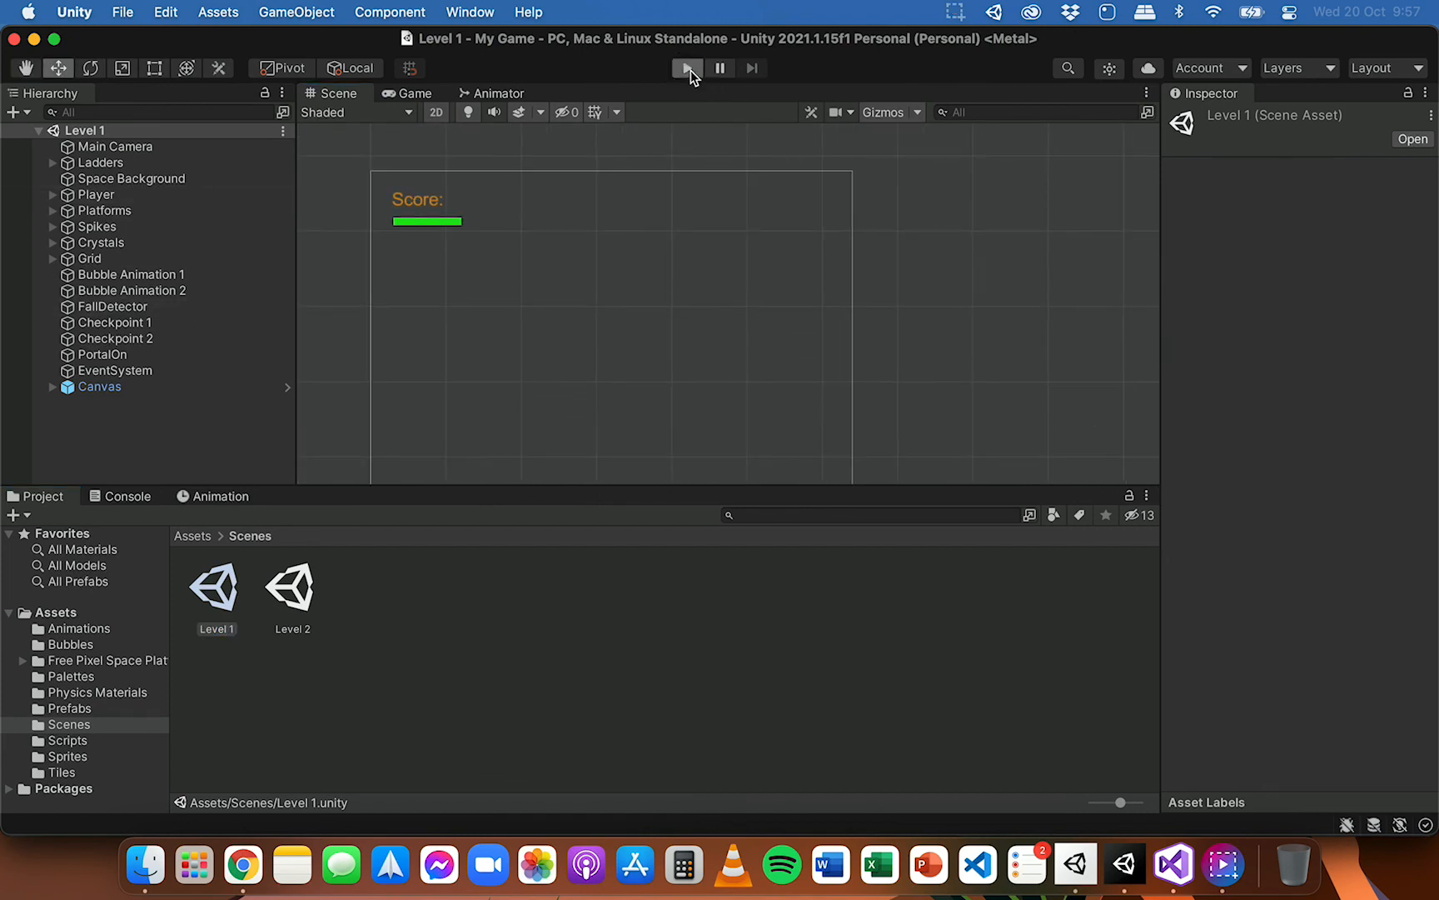
click(688, 68)
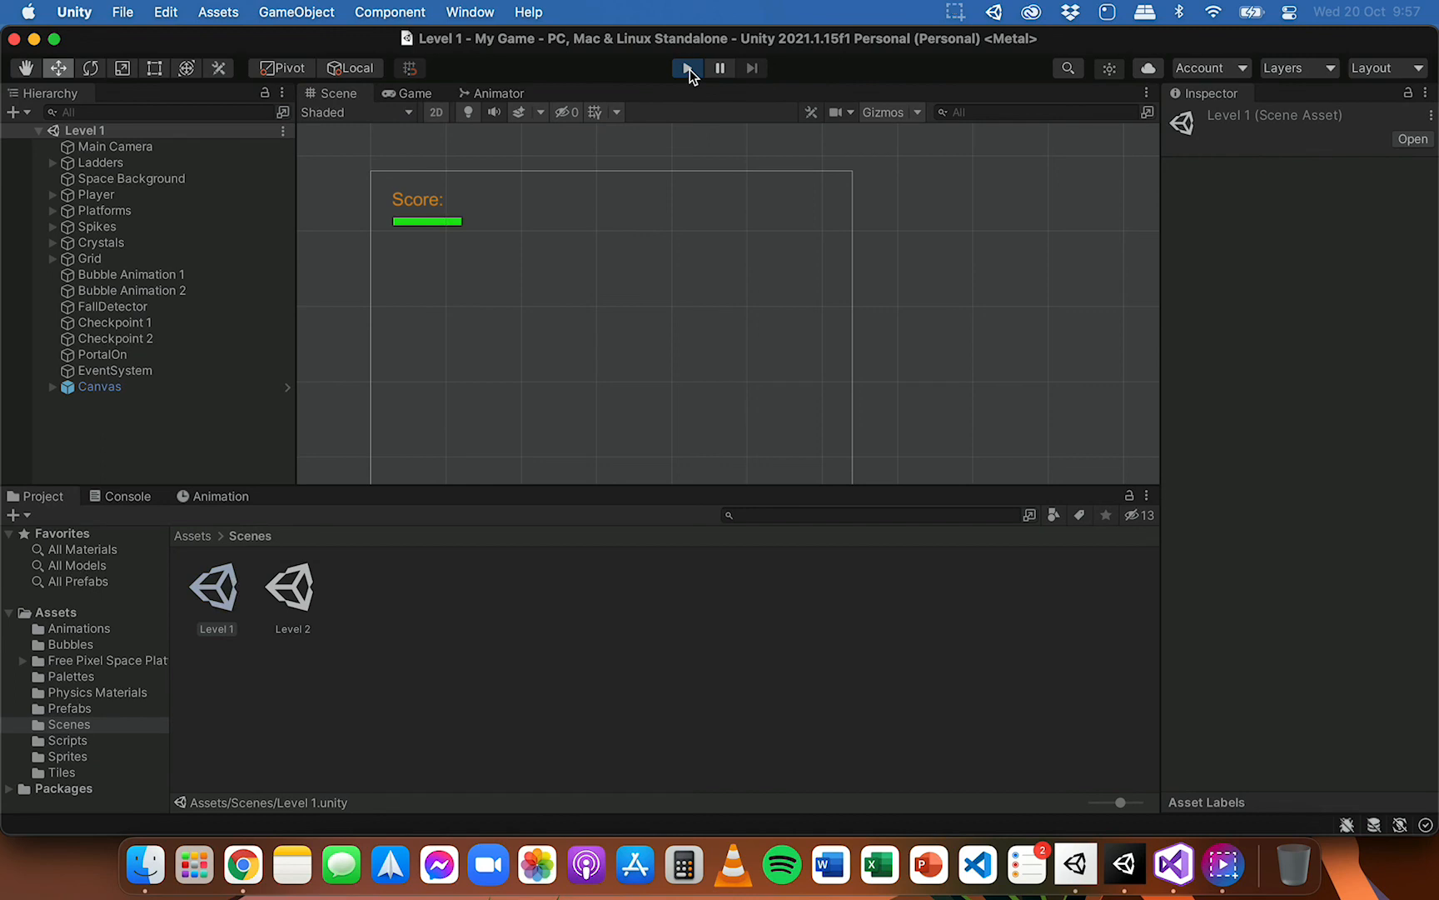
click(688, 68)
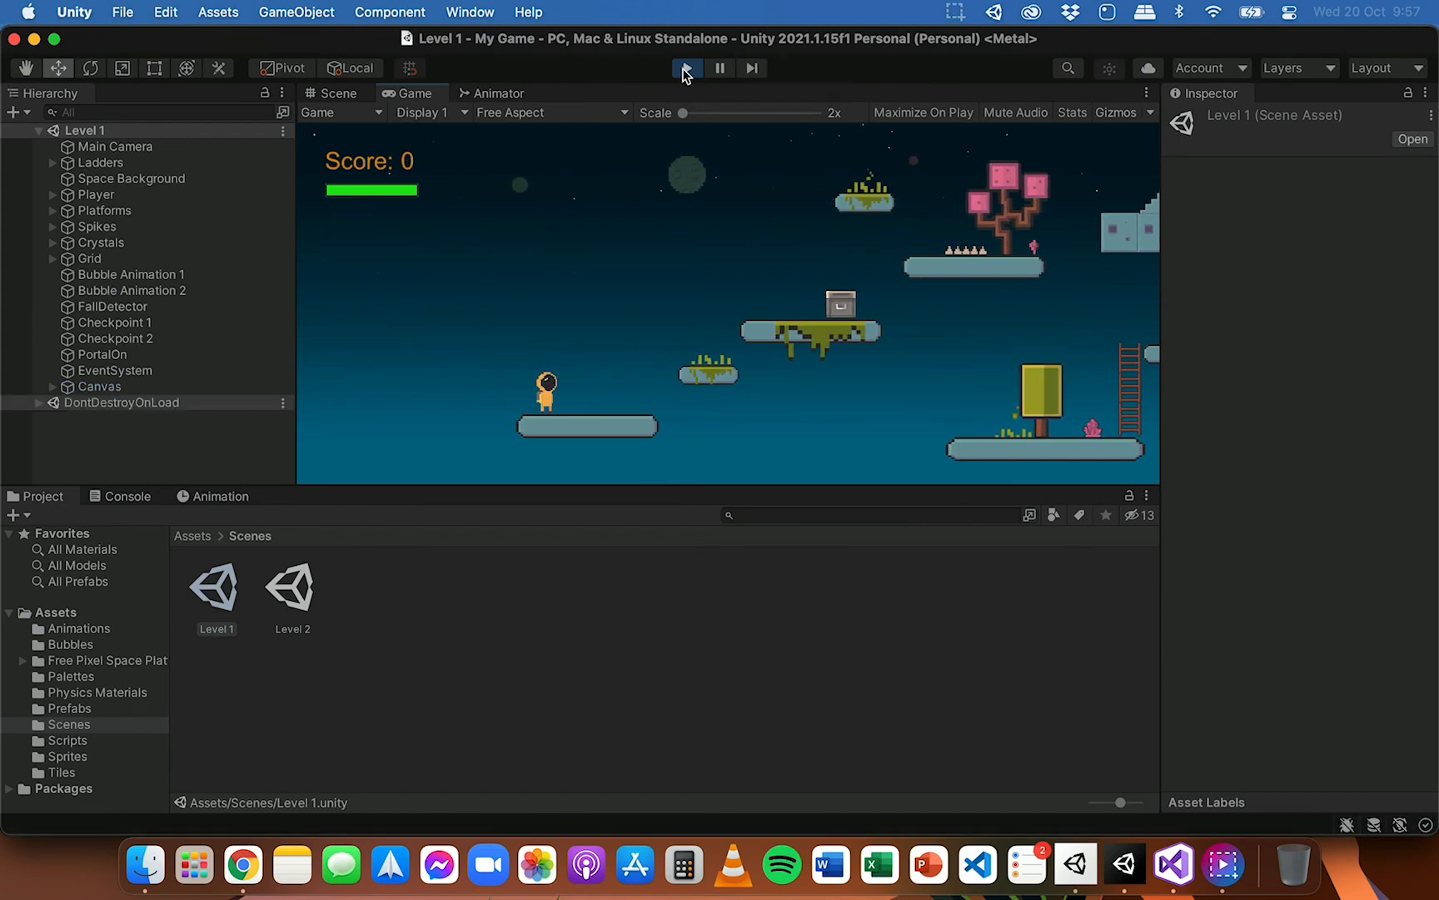
click(334, 94)
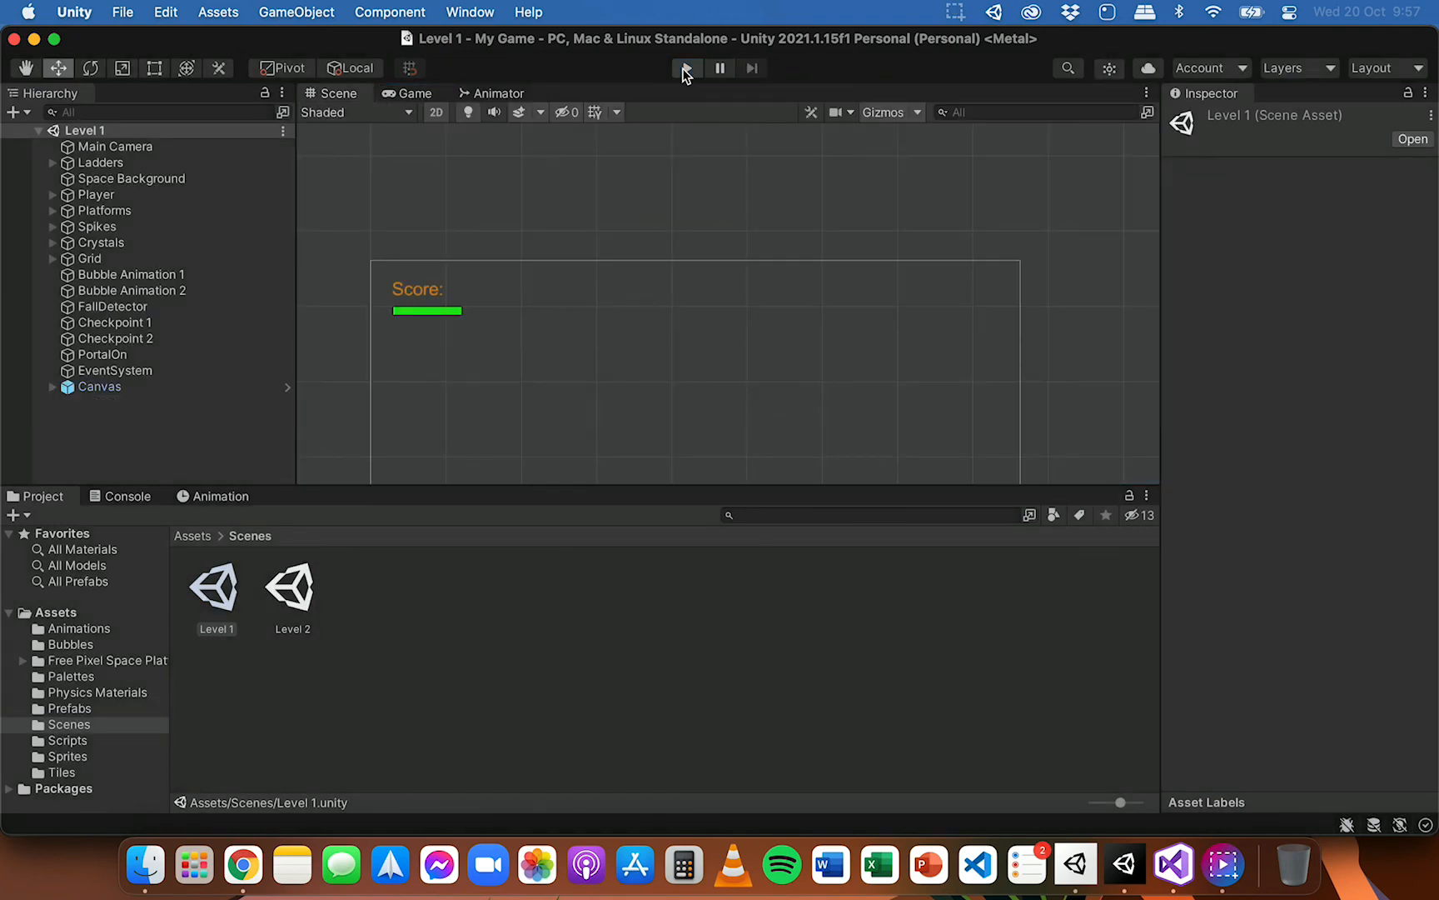